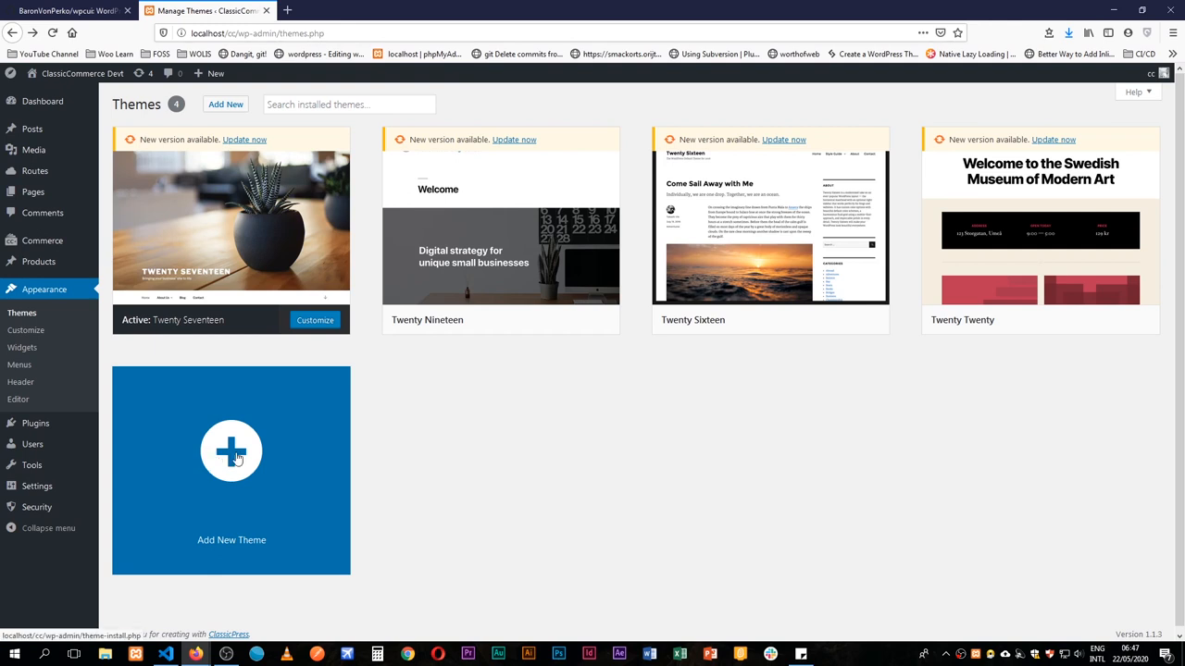
- Bring up the wpcui WordPress Customizer UI Plugin repository on GitHub and scroll its README
click(65, 10)
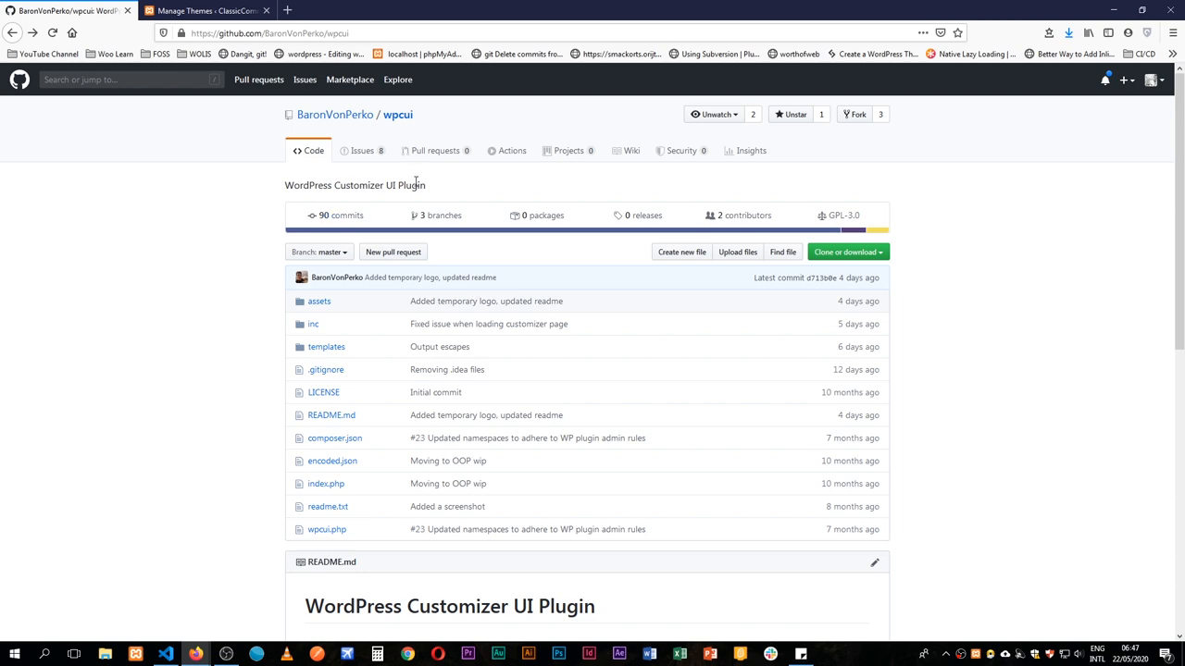
mouse_move(259, 309)
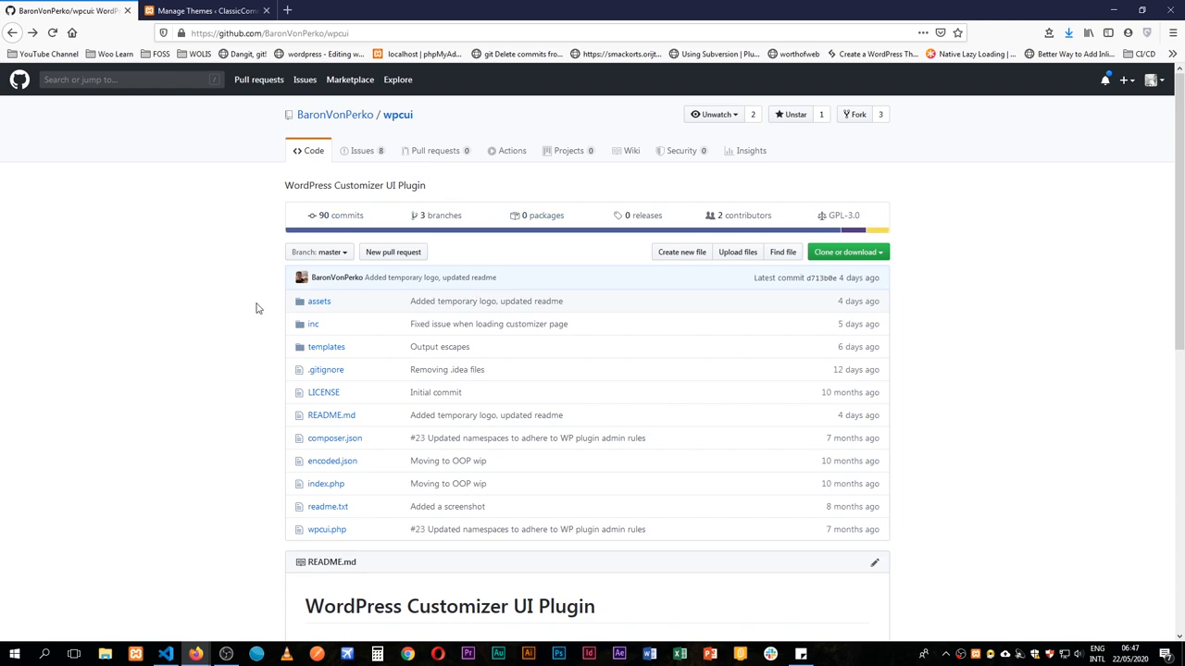
scroll(down, 3)
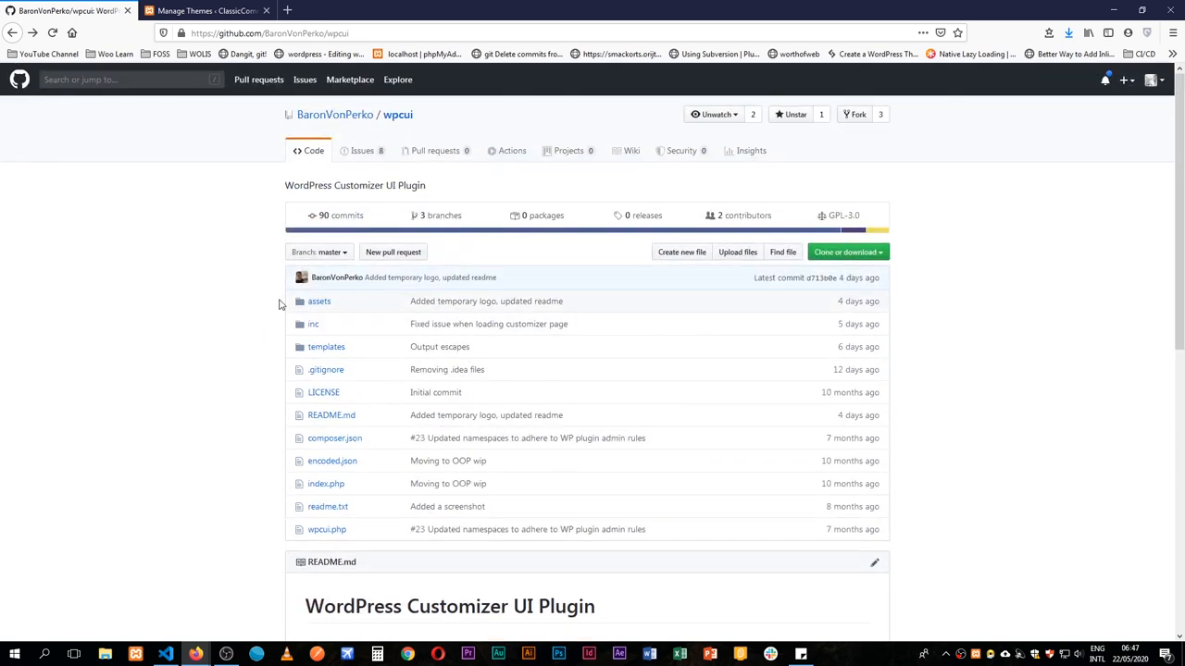
mouse_move(267, 298)
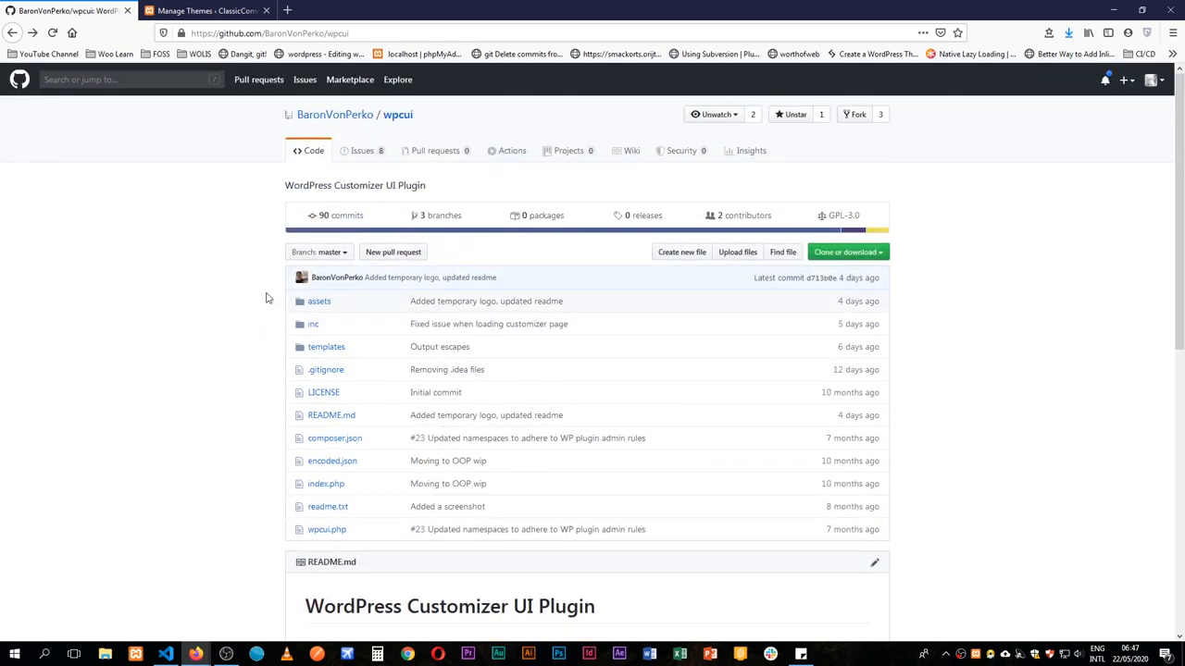
click(204, 11)
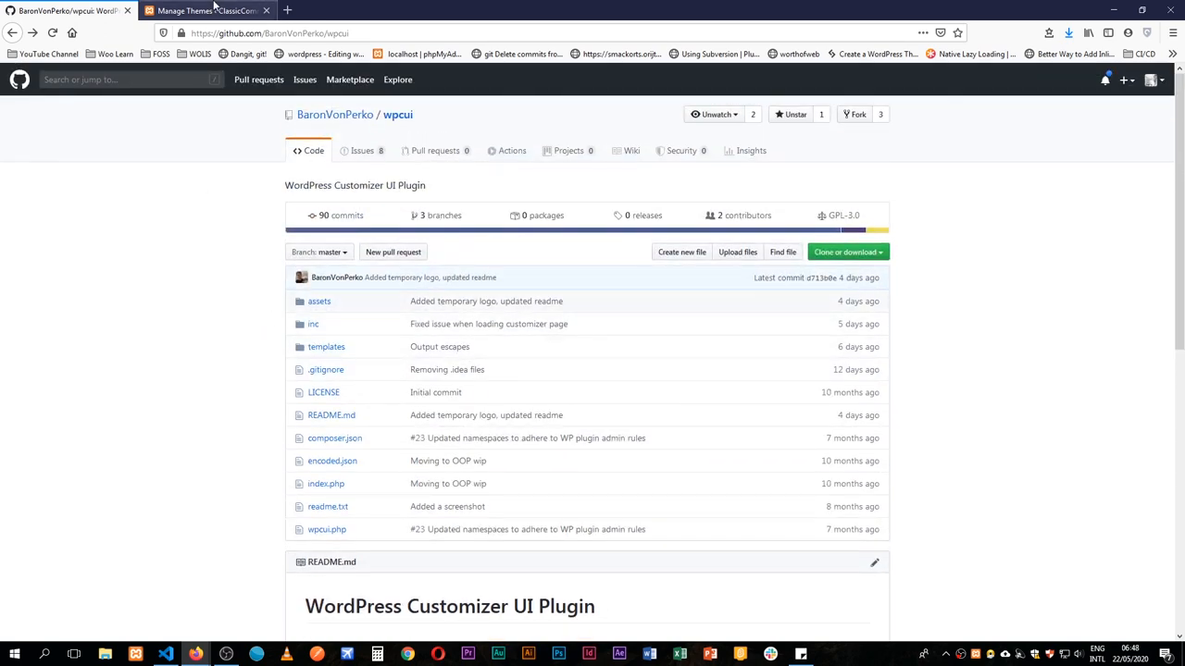
- Customize Twenty Seventeen, shortening the site title to 'Classic' and clearing the tagline
click(203, 11)
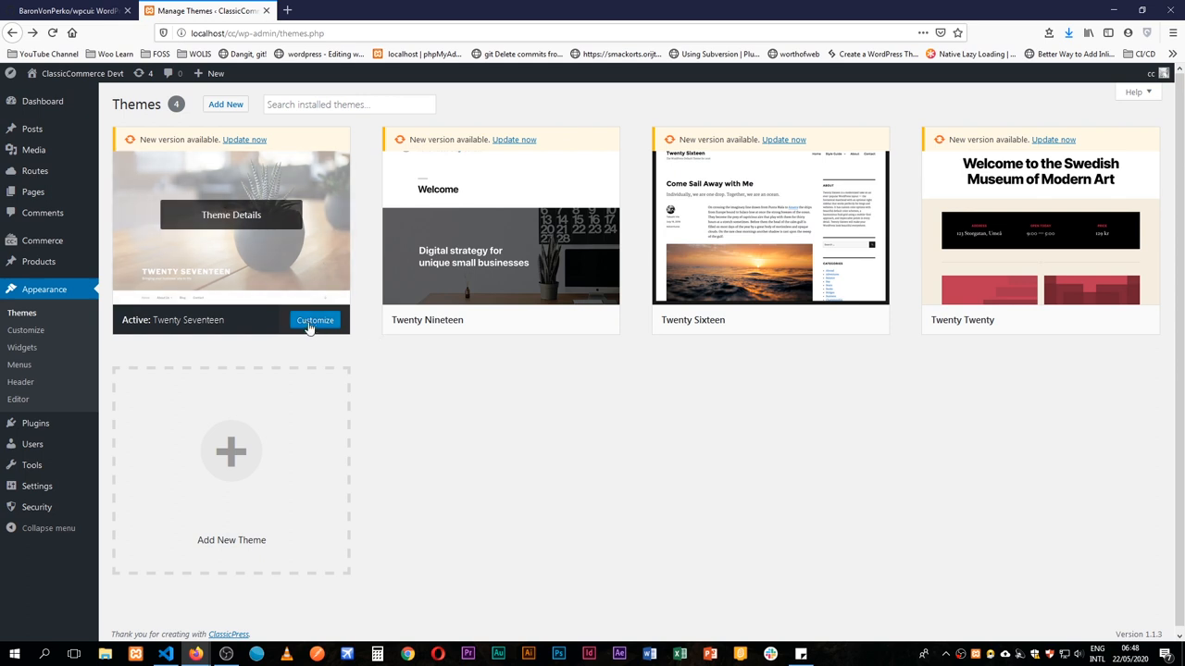
click(314, 321)
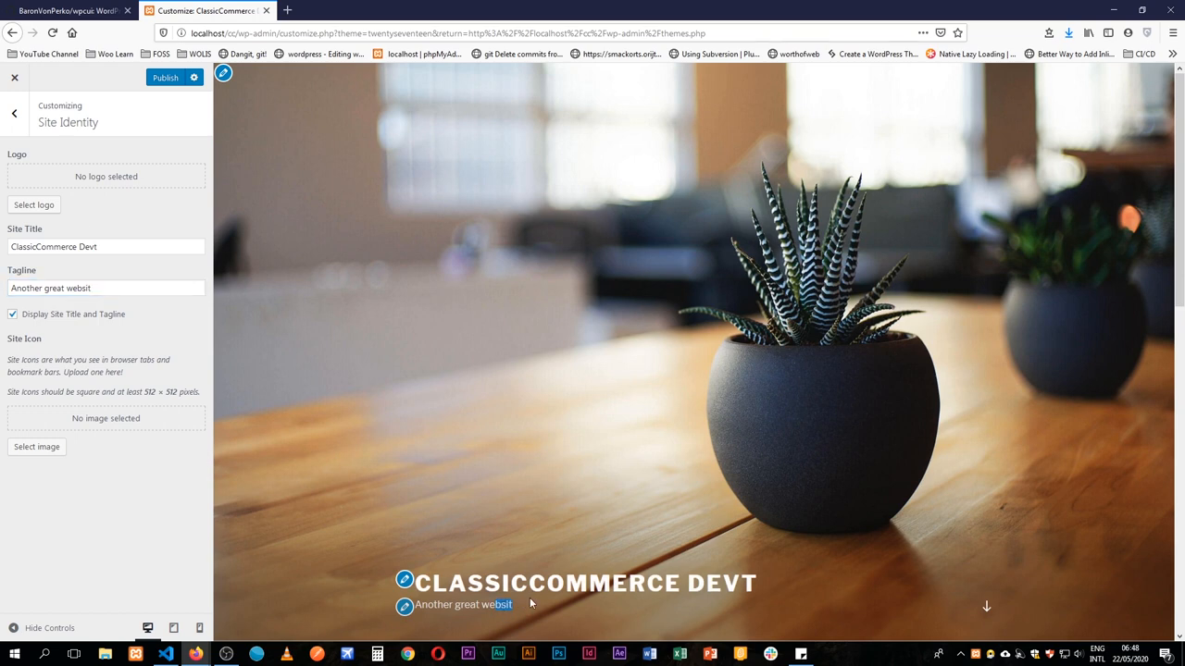
double_click(69, 288)
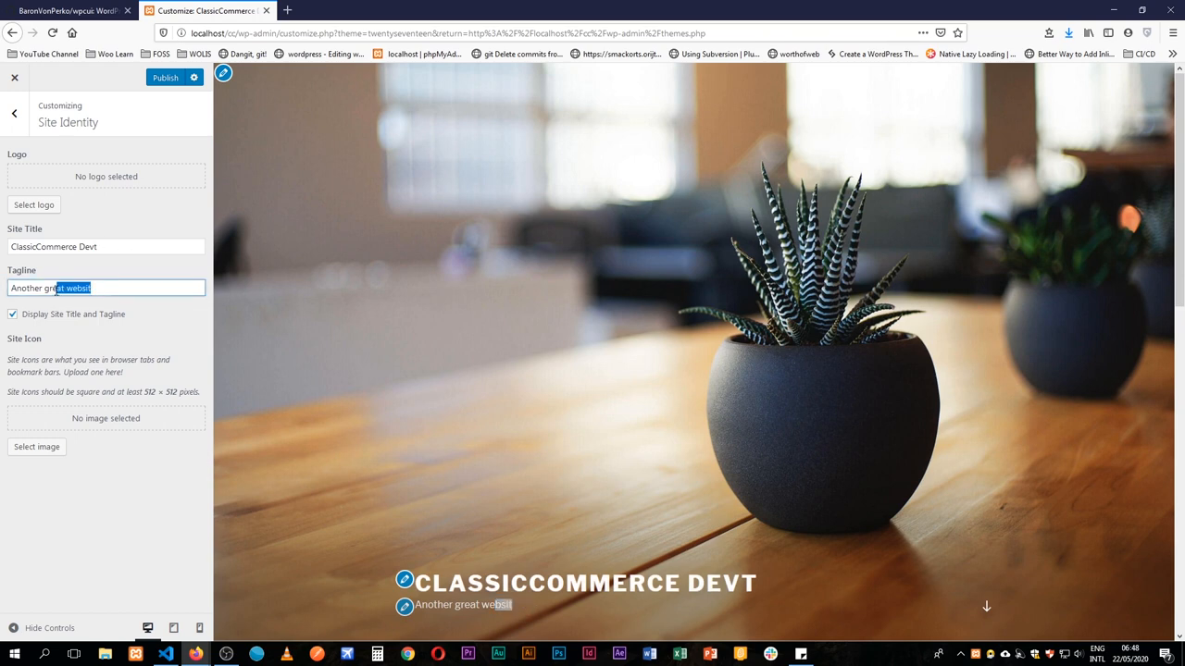
text(Ano)
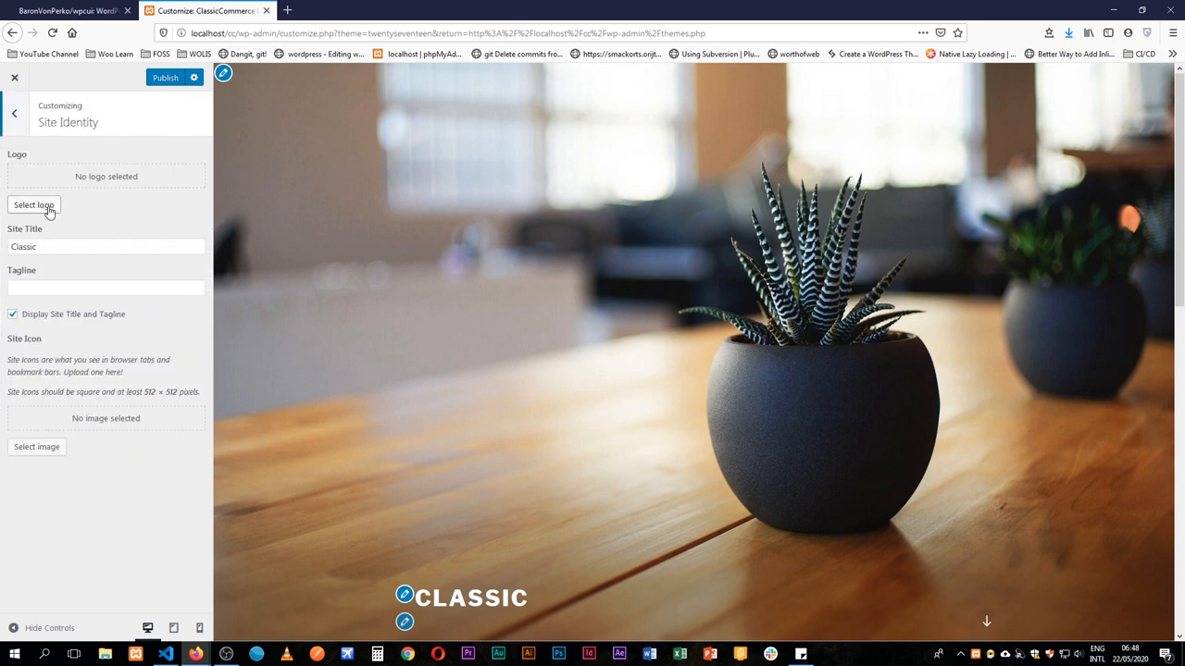
click(14, 113)
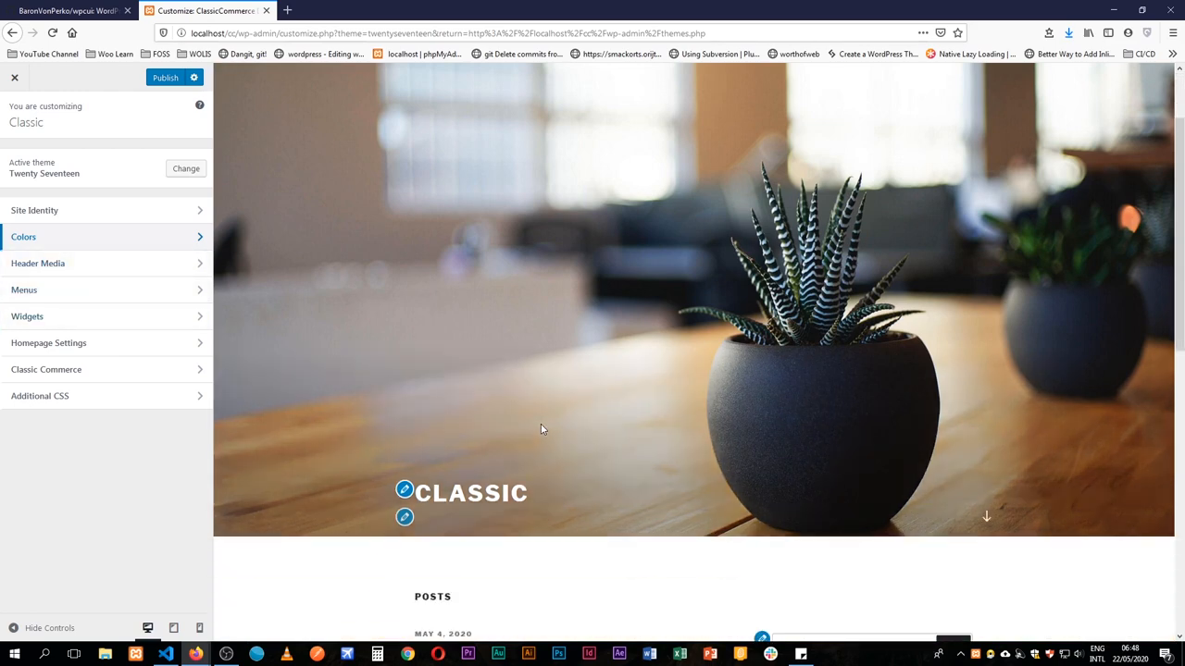
click(48, 343)
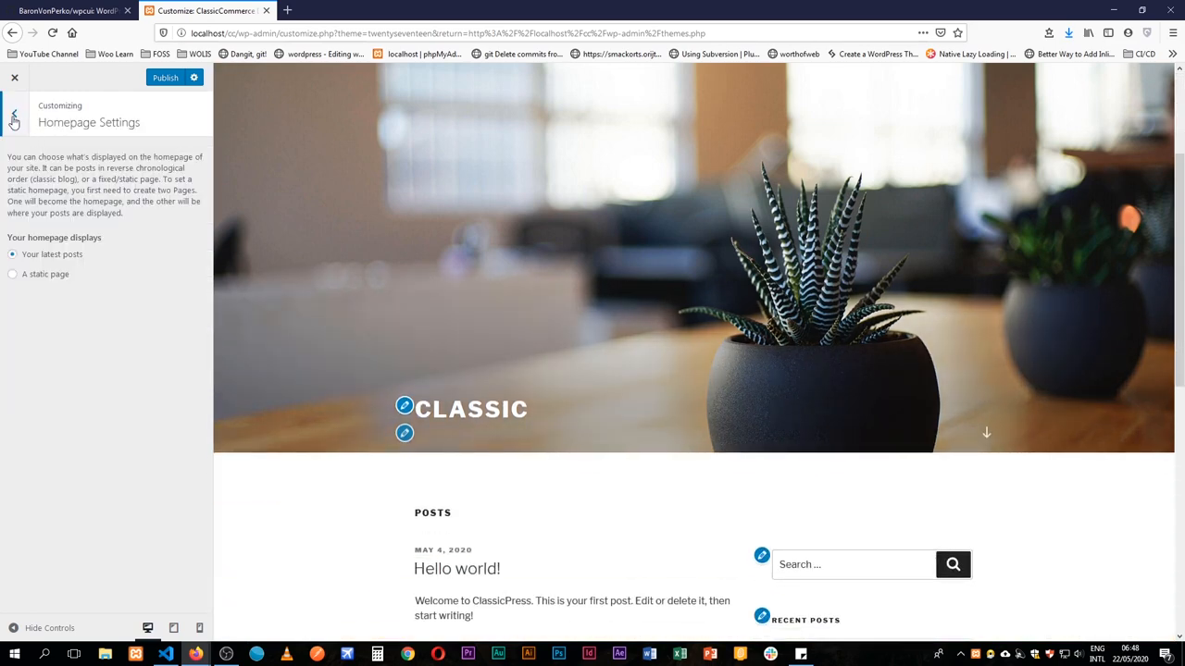
click(14, 112)
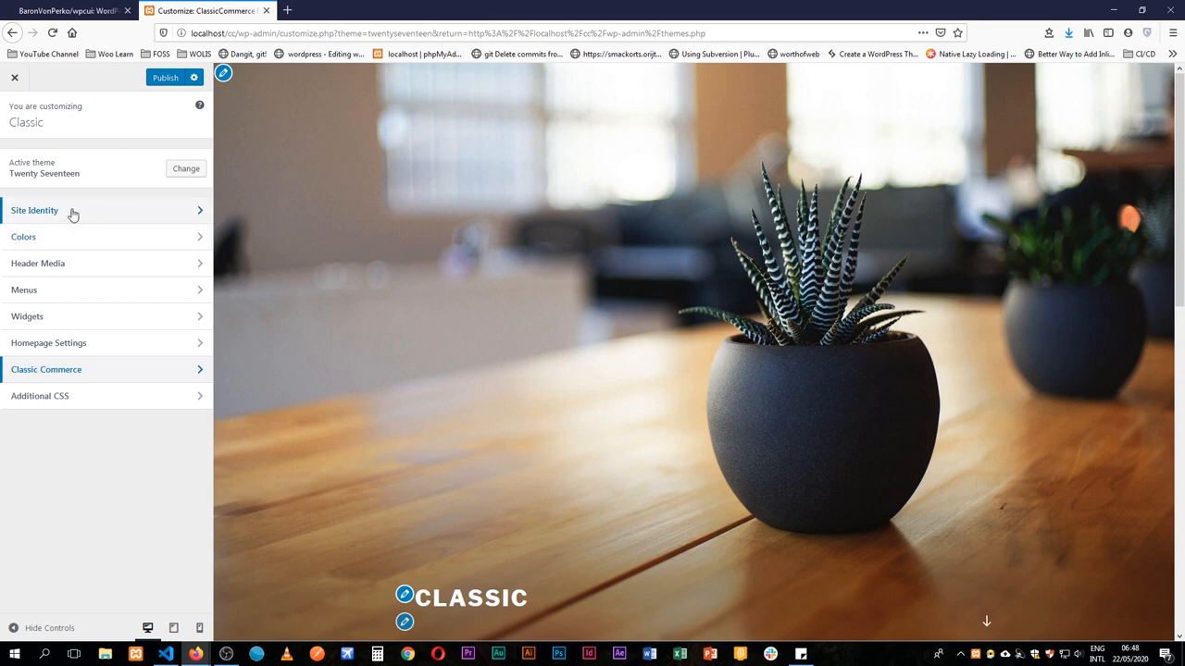
click(23, 237)
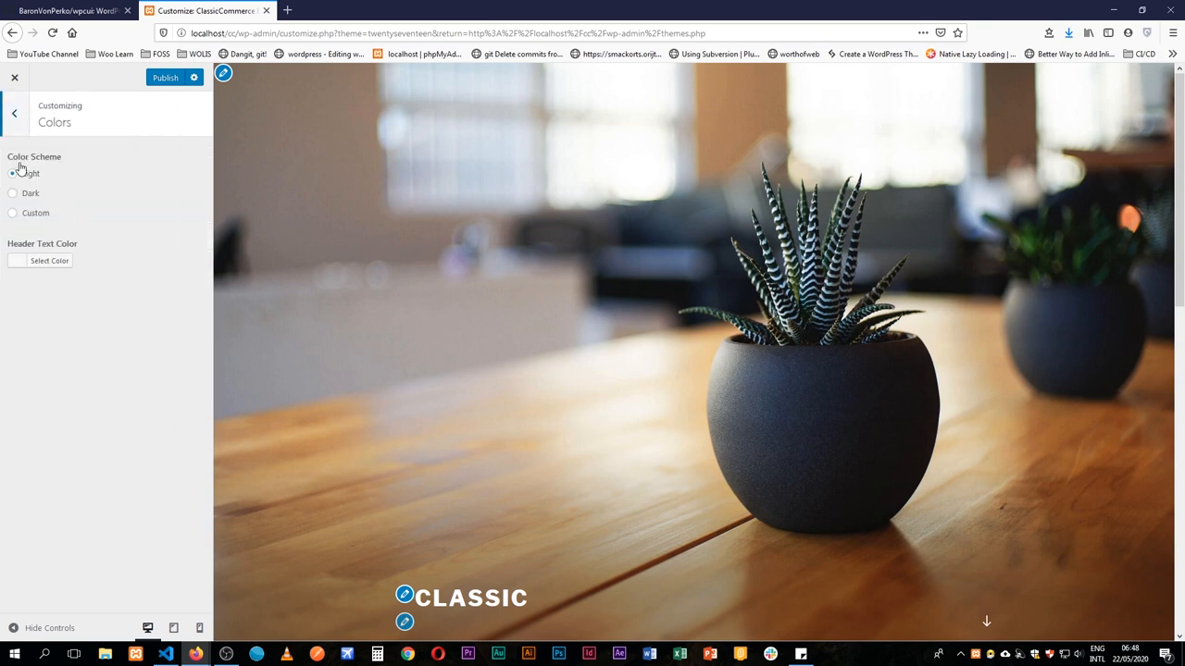
click(14, 112)
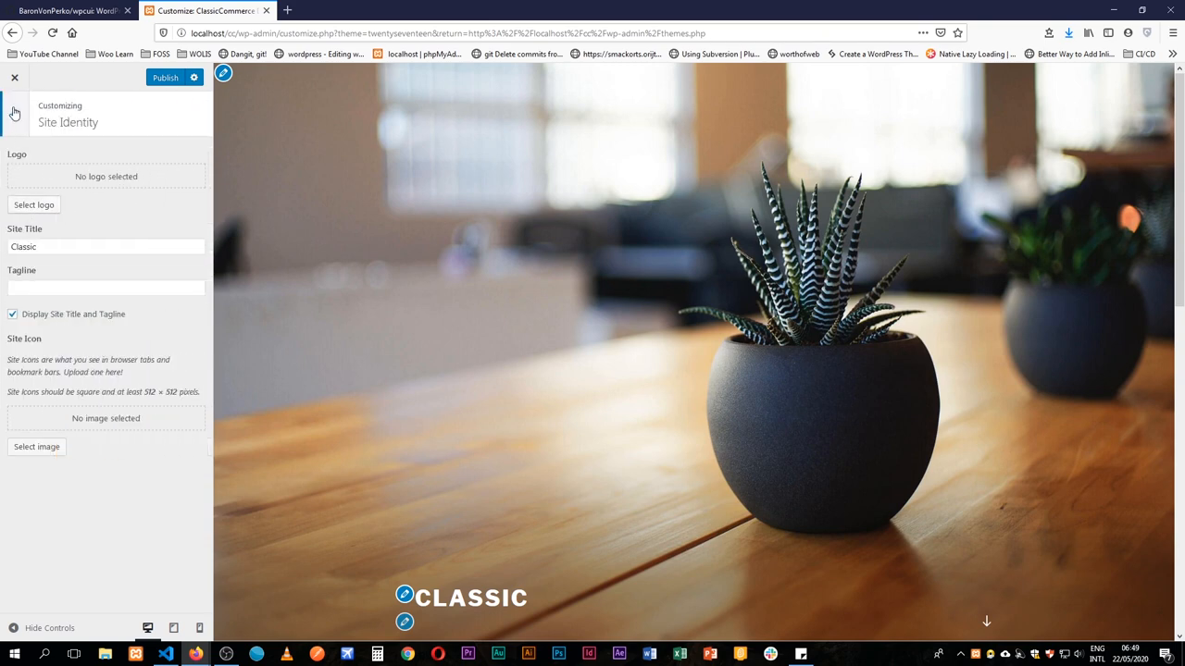
click(14, 111)
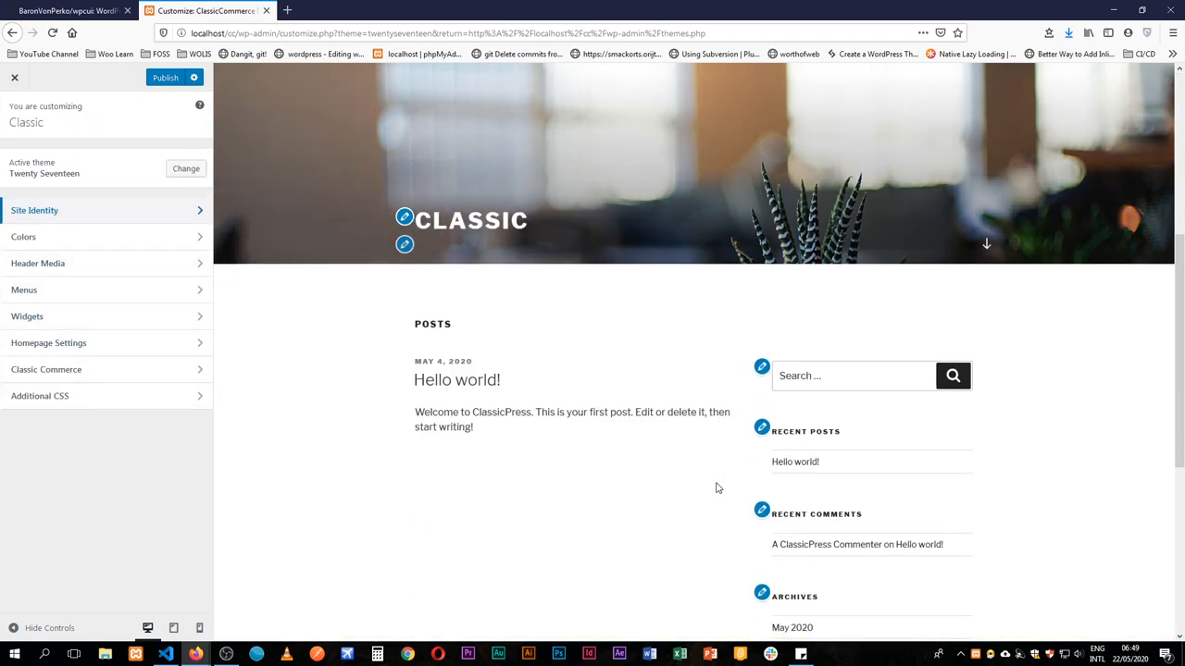
scroll(down, 3)
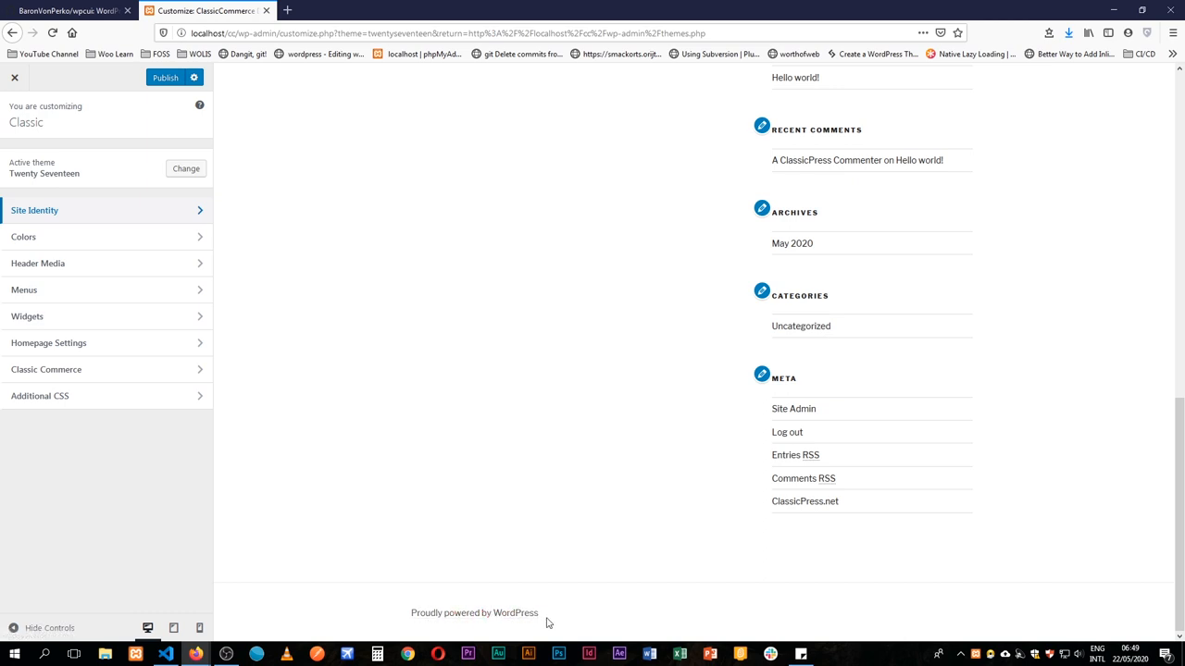
mouse_move(474, 612)
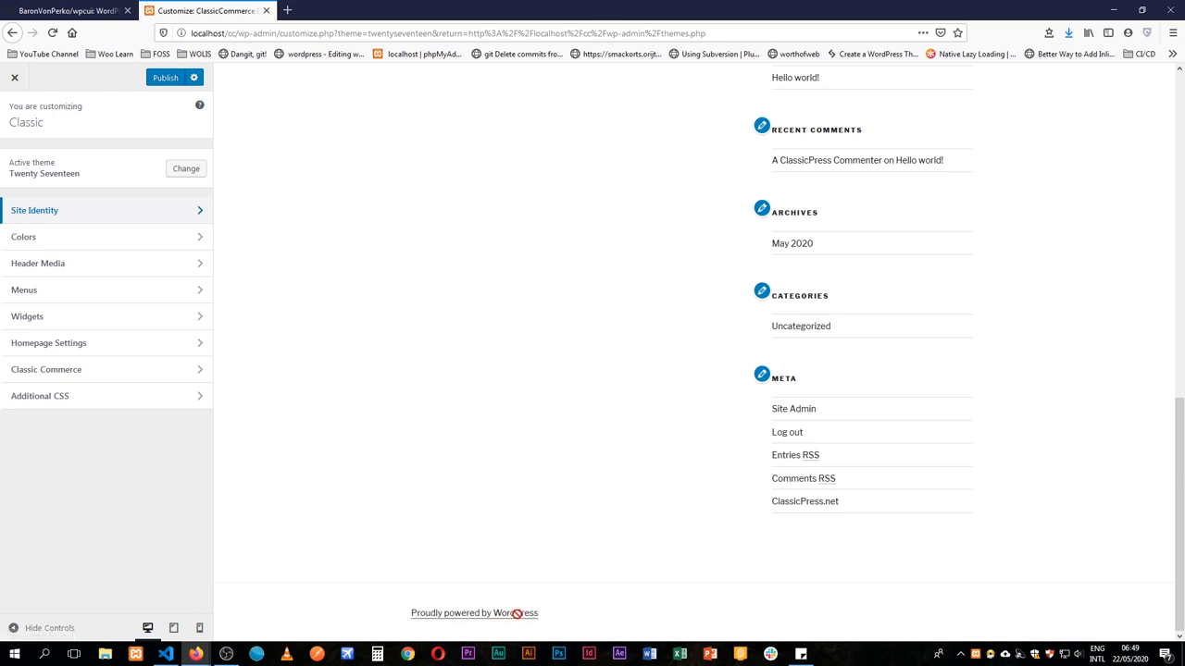
mouse_move(707, 630)
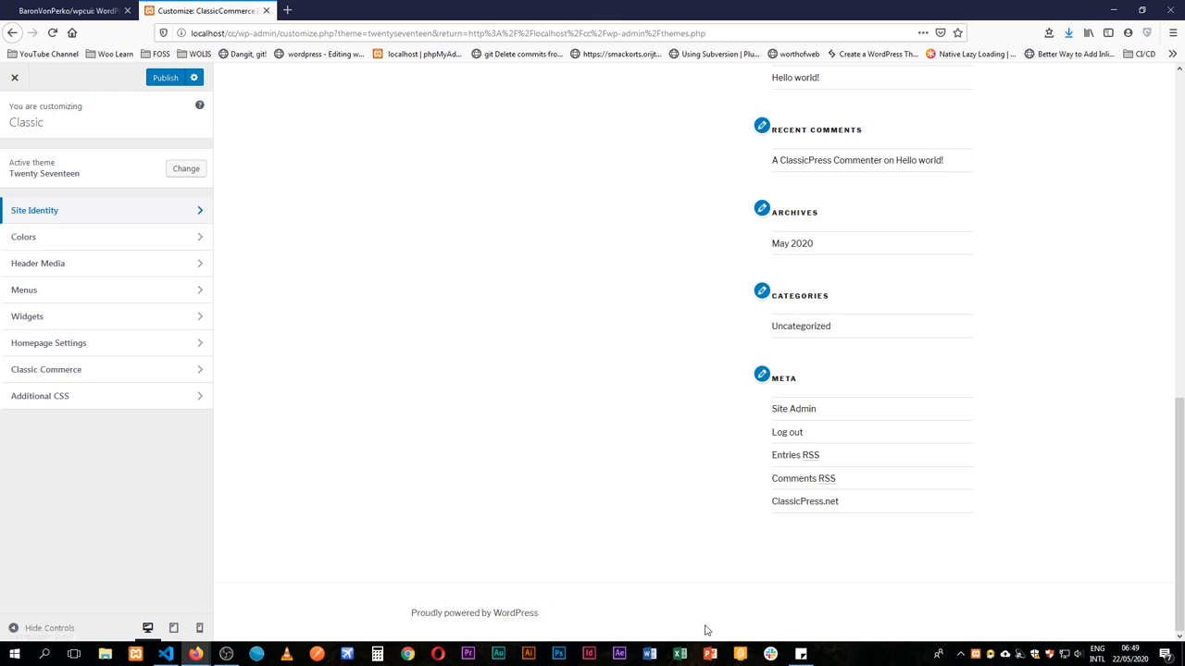
mouse_move(529, 628)
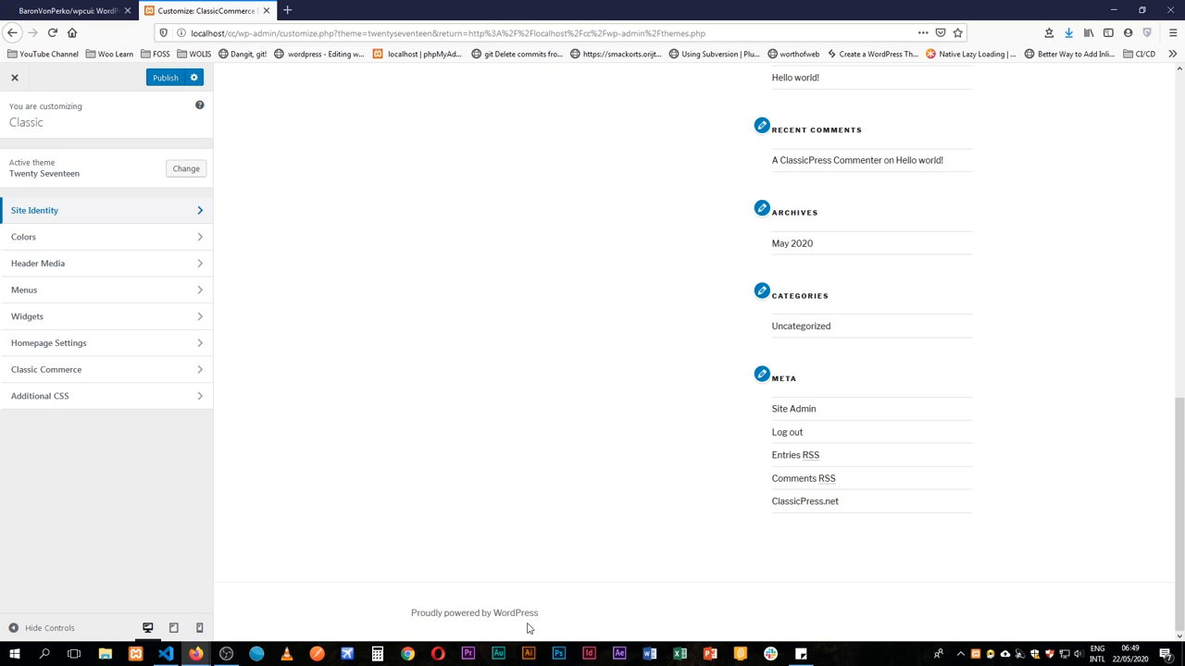
- Download the wpcui repository from GitHub as a ZIP archive
click(65, 10)
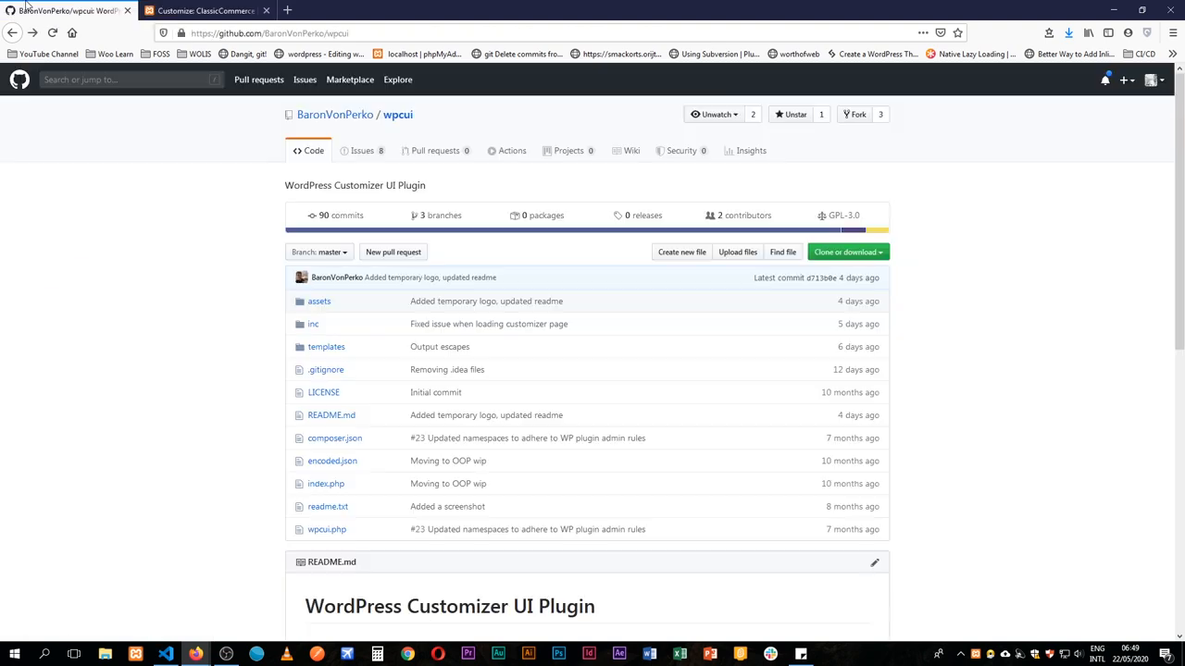
mouse_move(242, 268)
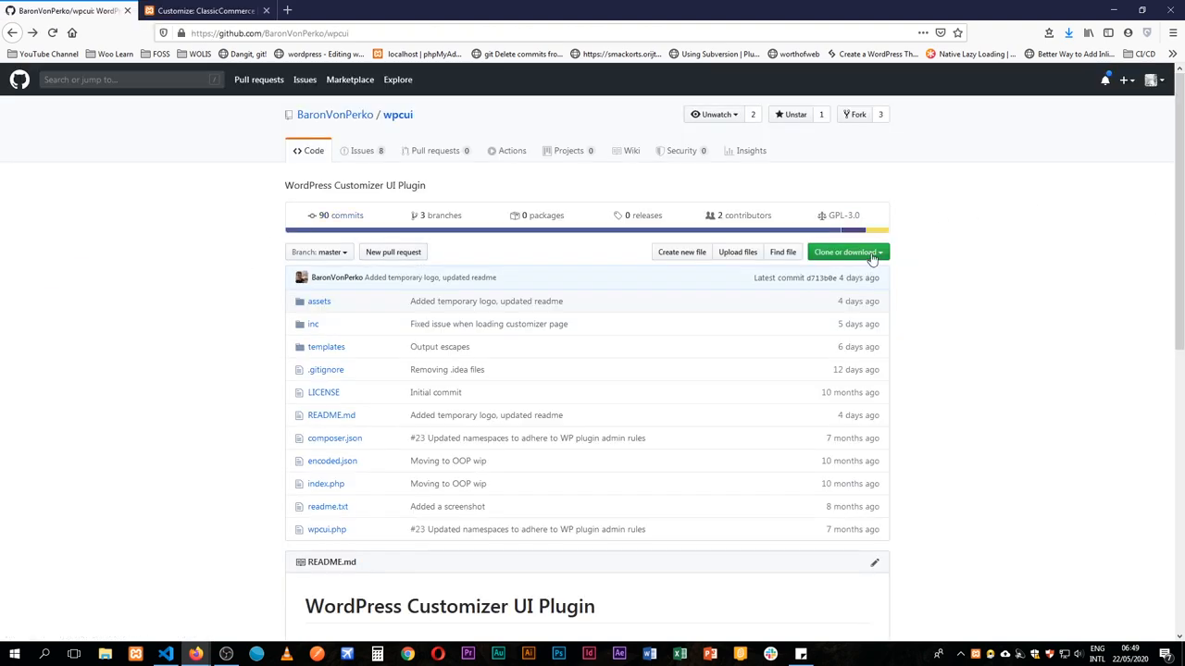
mouse_move(926, 247)
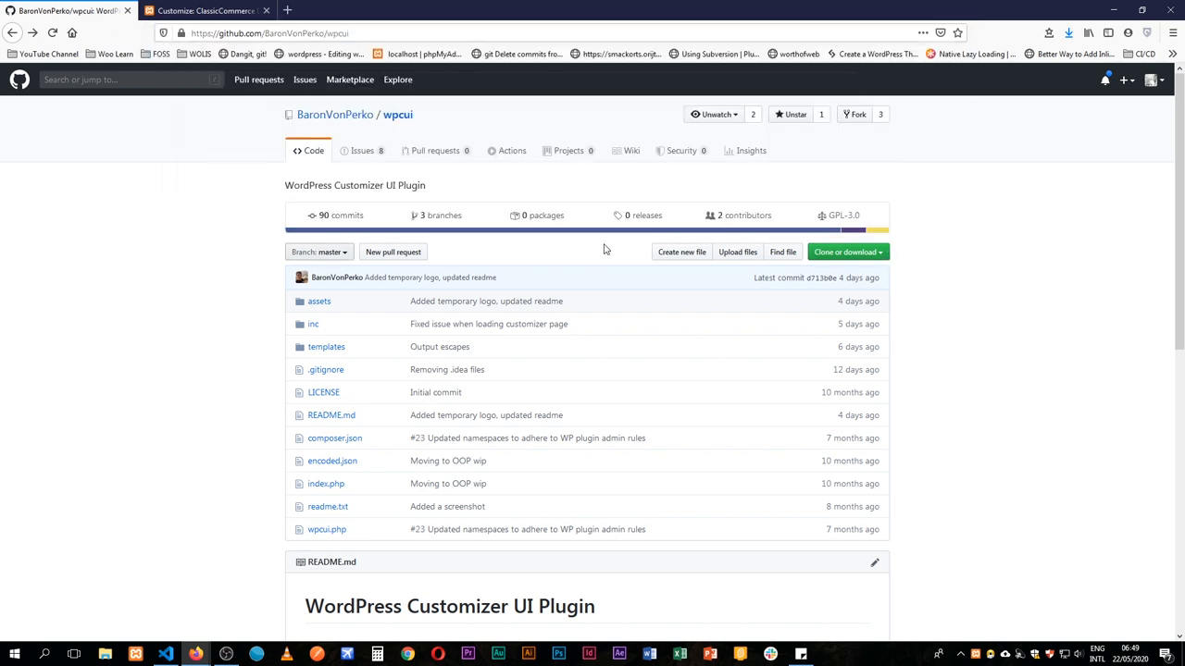
click(845, 252)
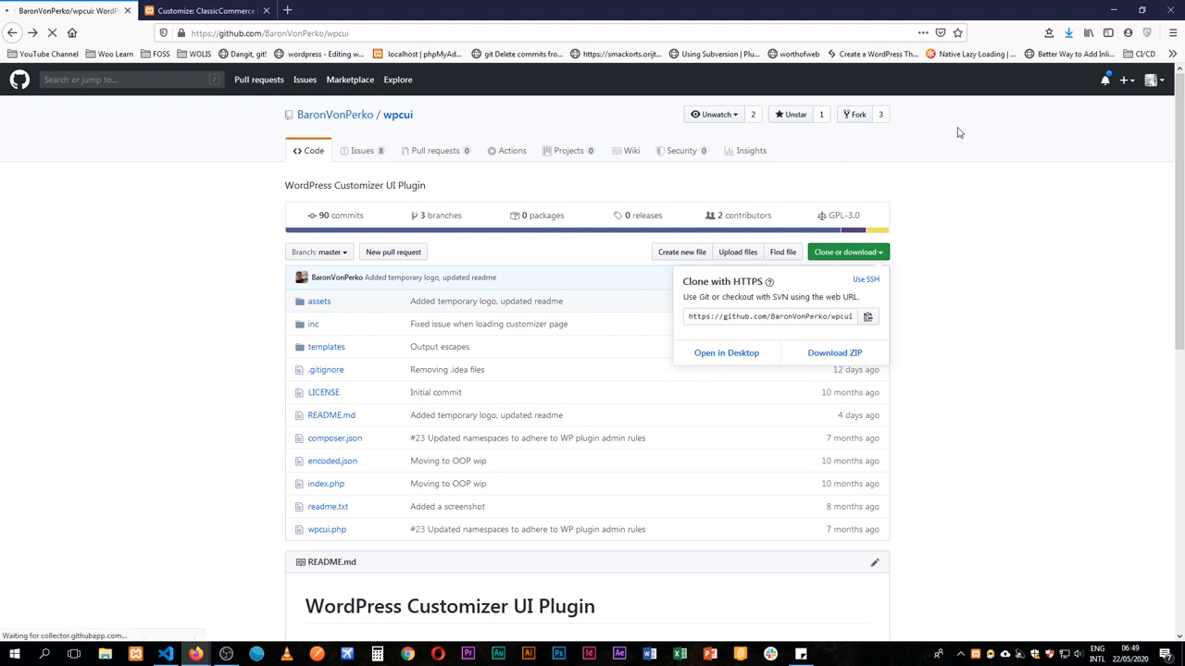
click(204, 10)
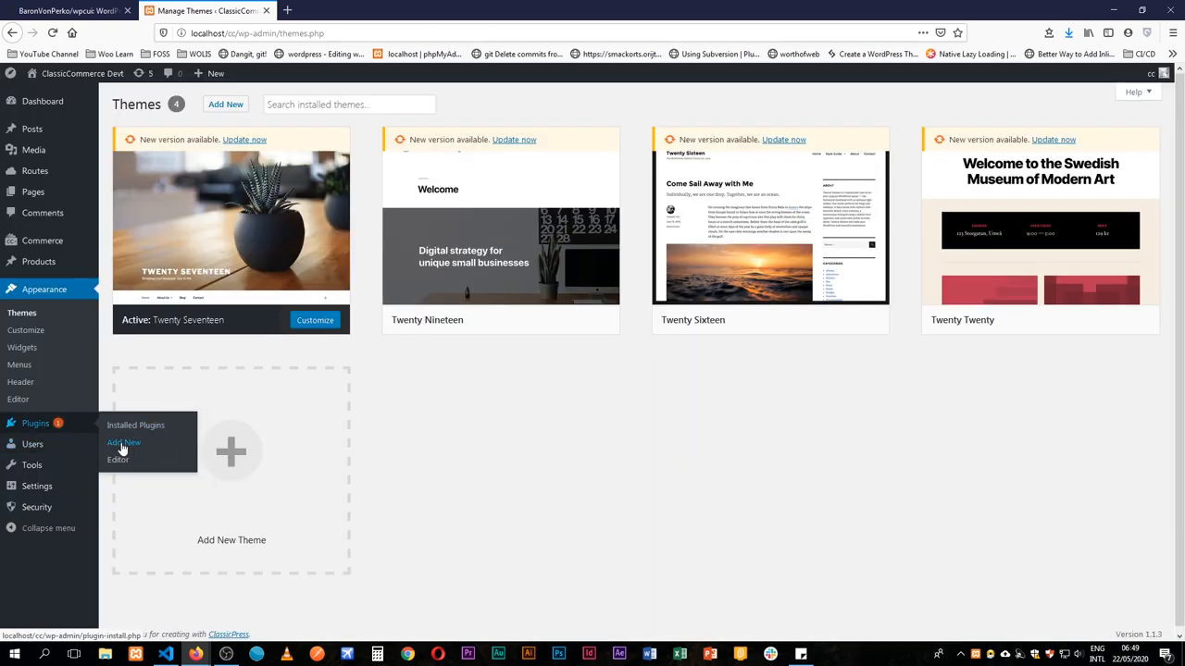
- Upload and install wpcui-master.zip, attempt activation (fatal error), and open getcomposer.org
click(124, 443)
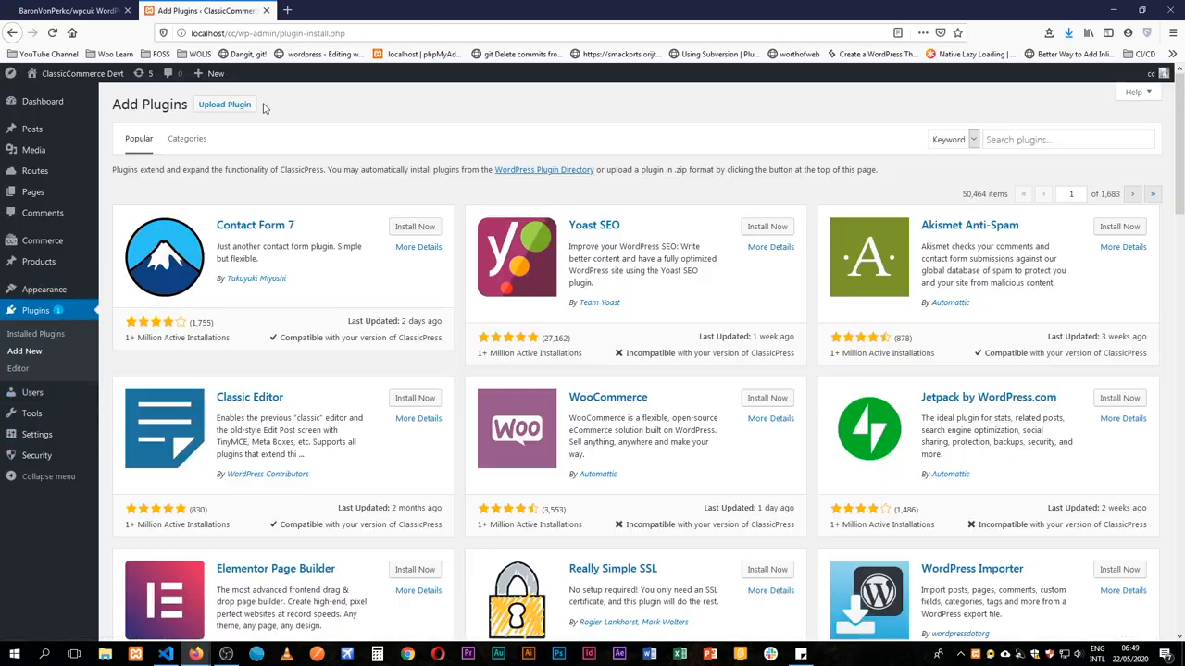
click(224, 103)
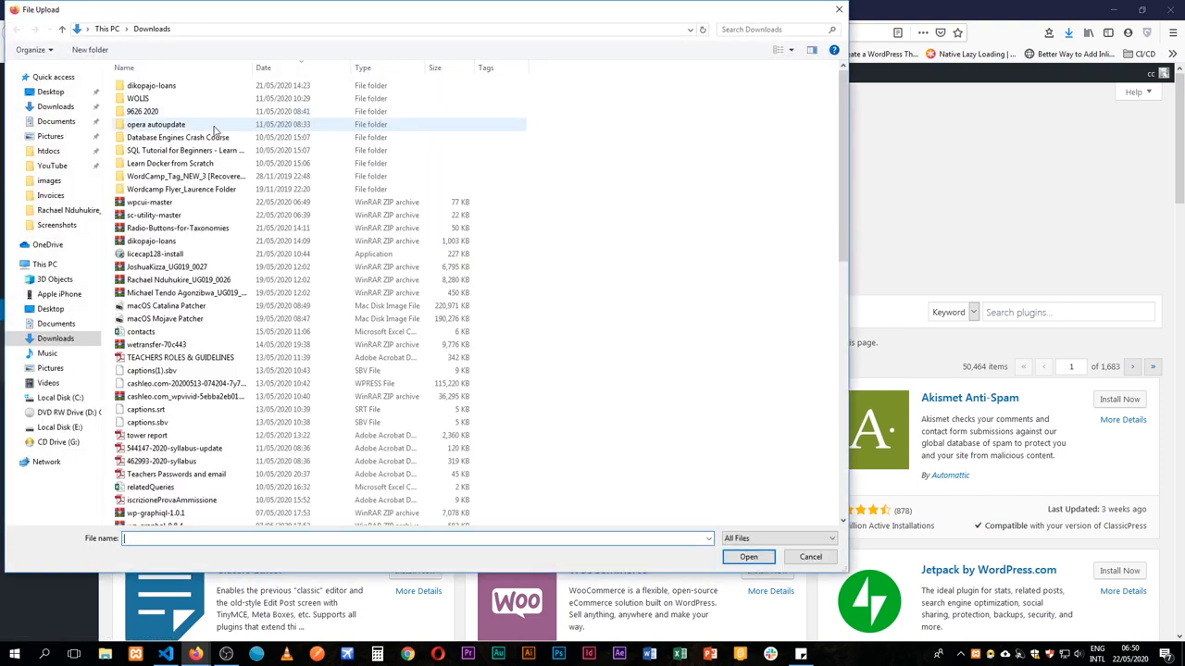
click(149, 202)
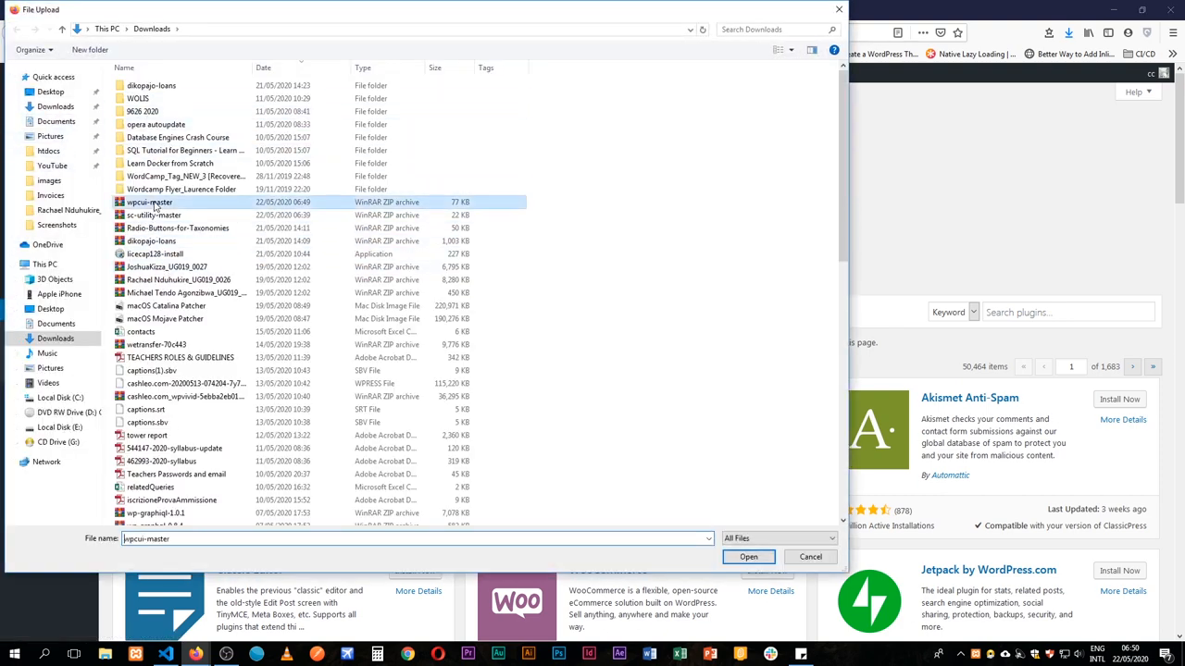
click(748, 557)
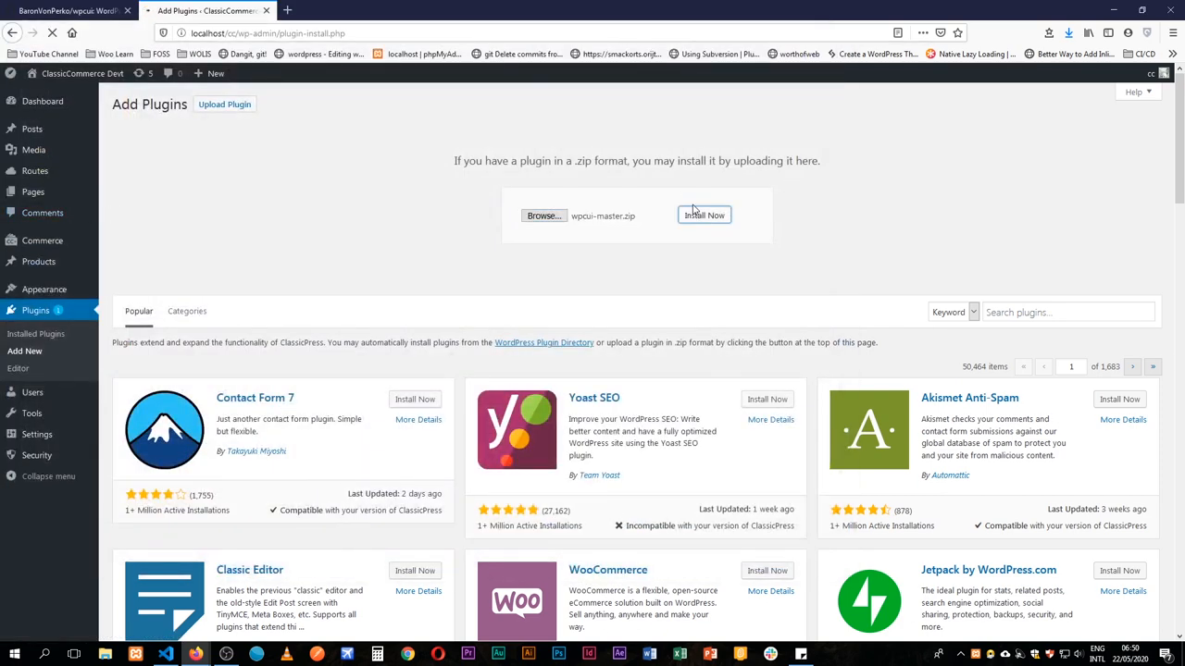
click(704, 215)
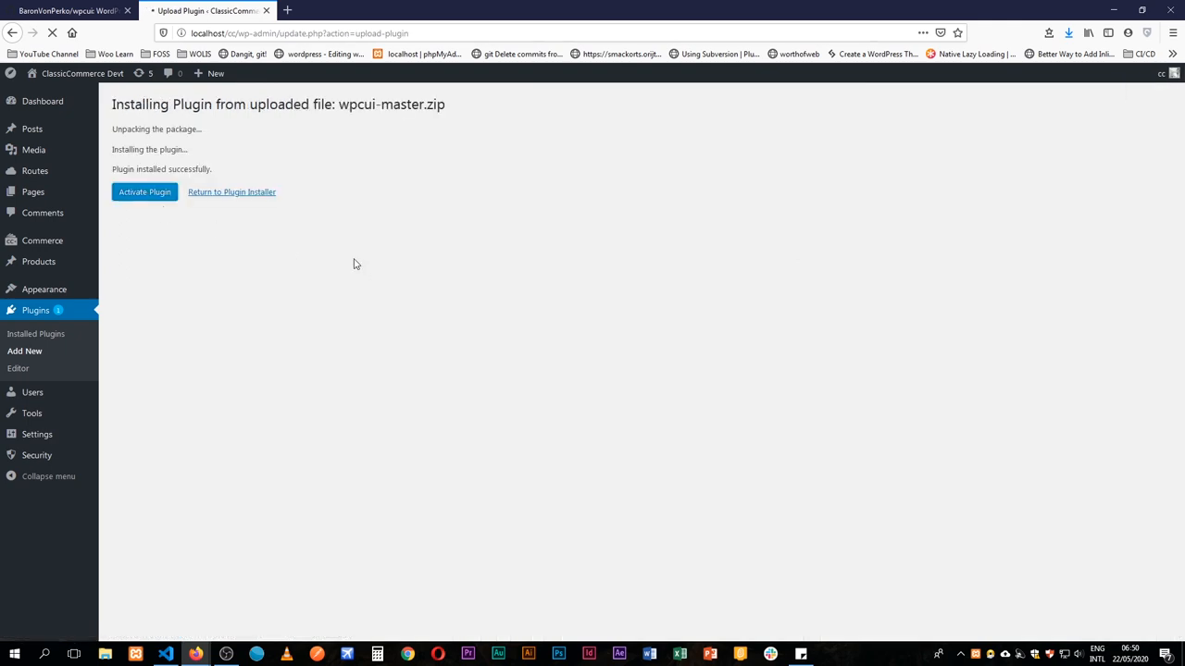
click(144, 191)
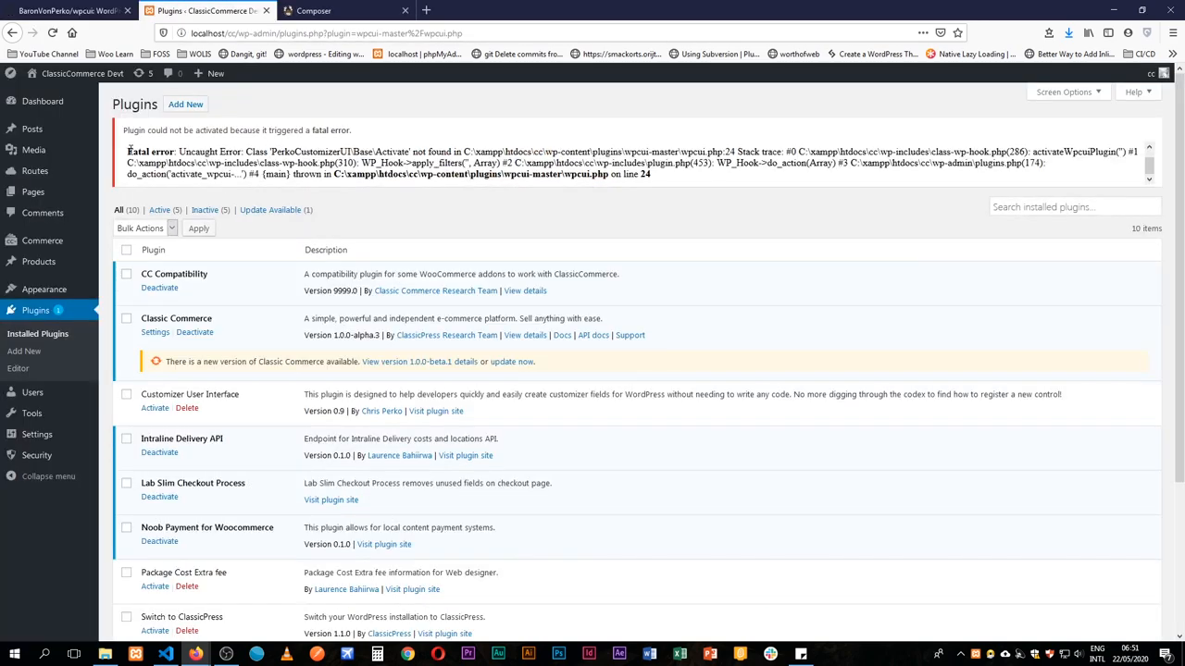
drag(127, 152, 472, 151)
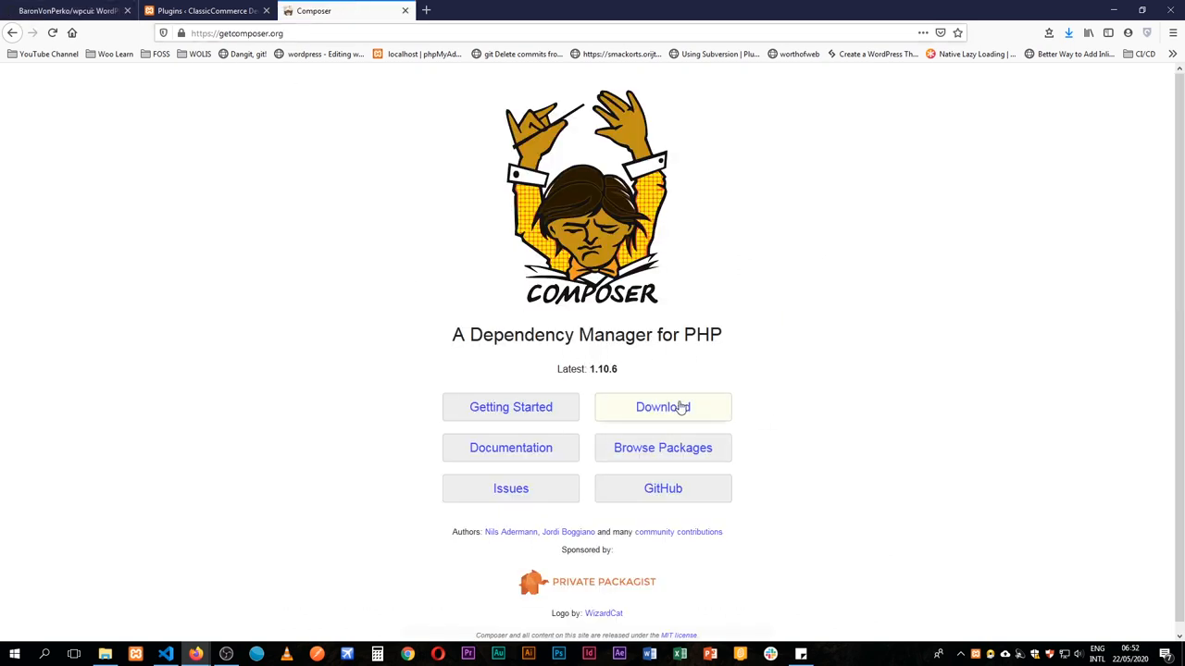
- Open Composer's Getting Started introduction with its download and installation instructions
click(510, 407)
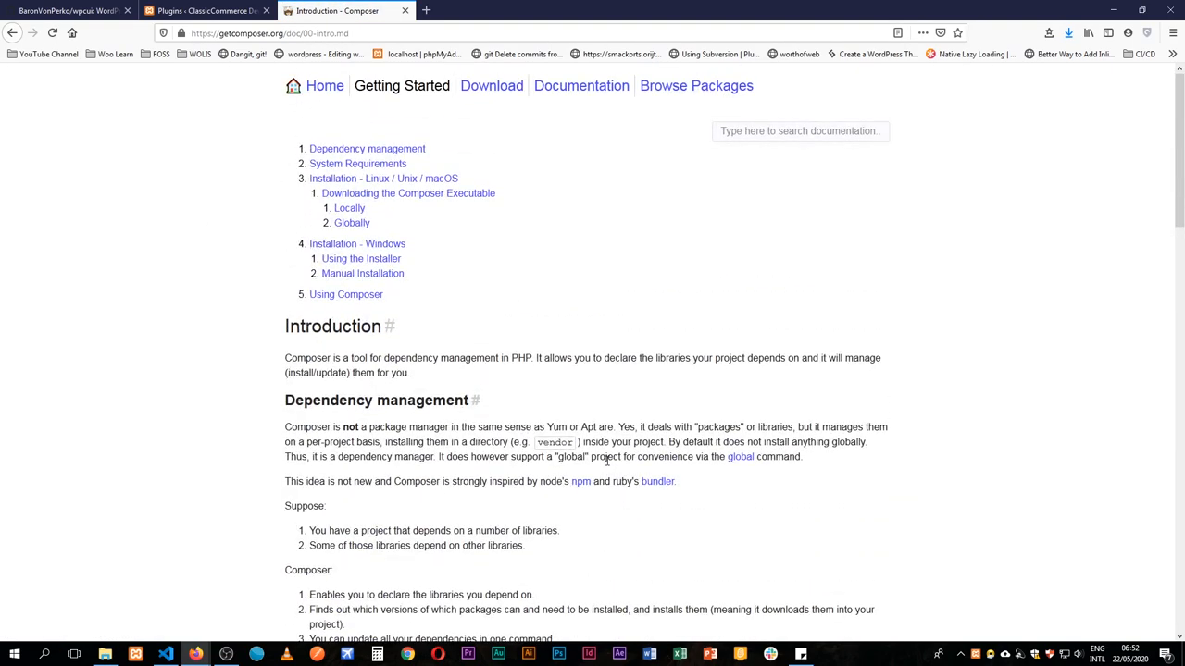
mouse_move(404, 11)
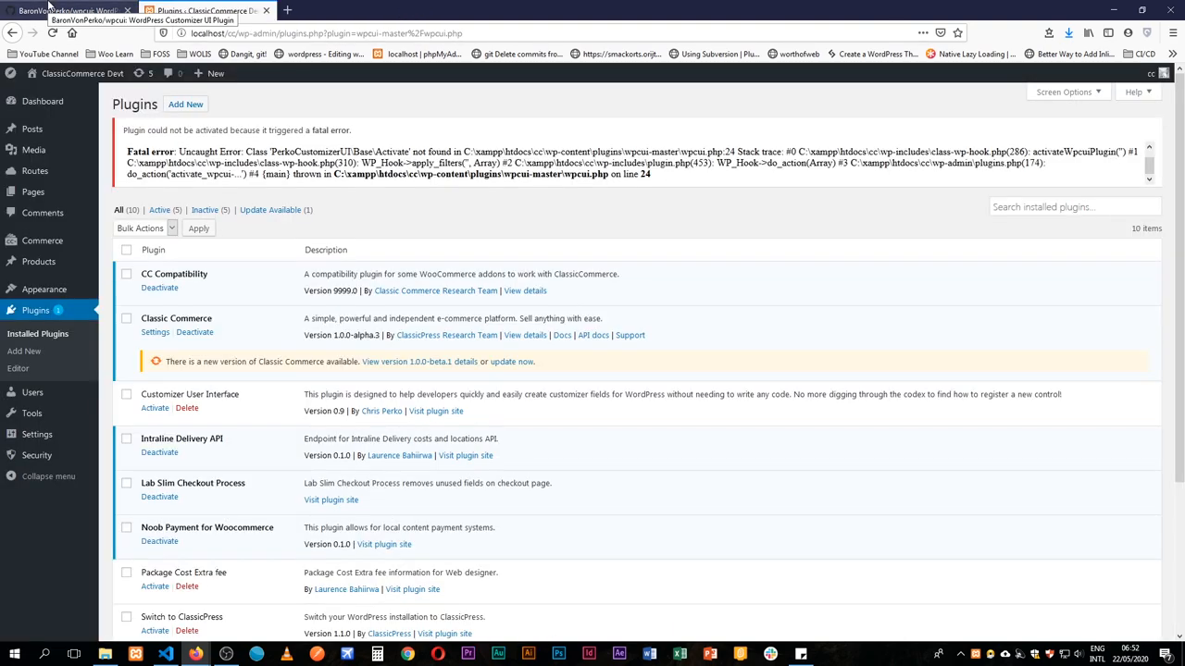
- Run composer install for wpcui in VS Code and review composer.json's autoload section
click(165, 654)
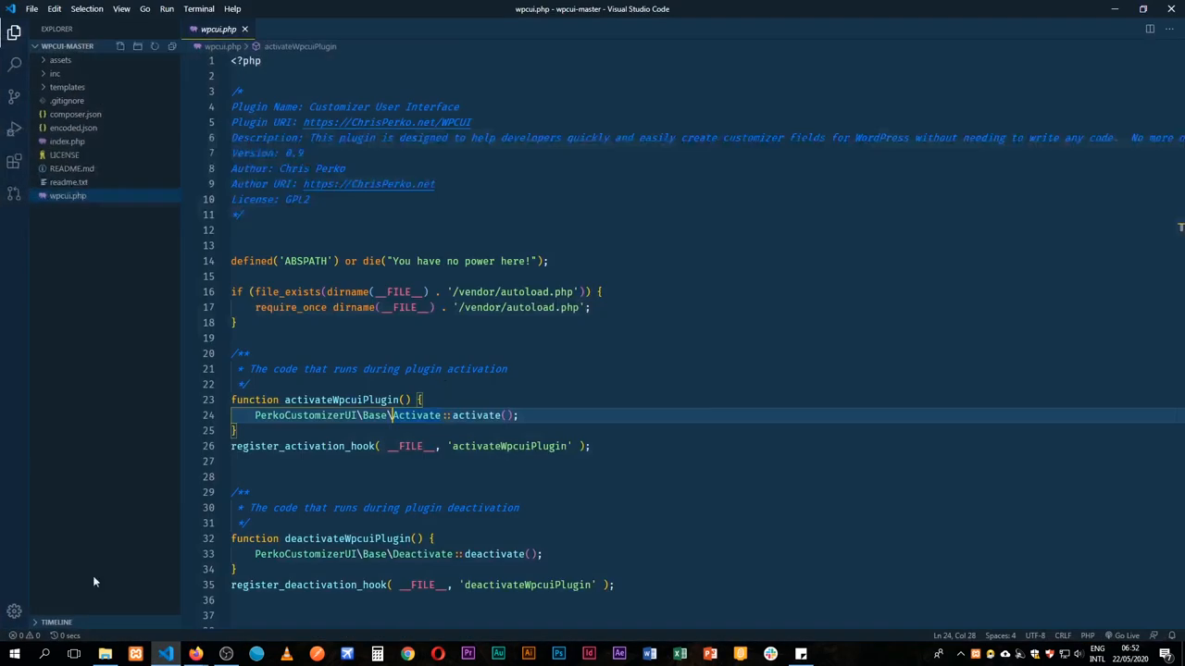
mouse_move(118, 246)
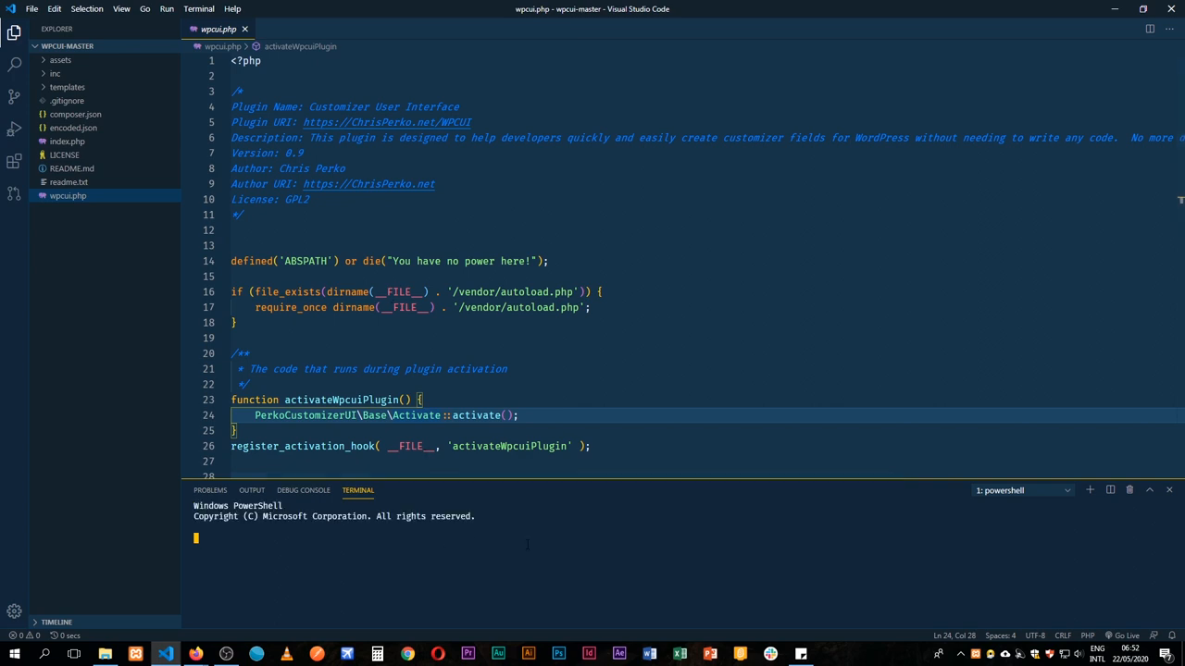
text(composer install)
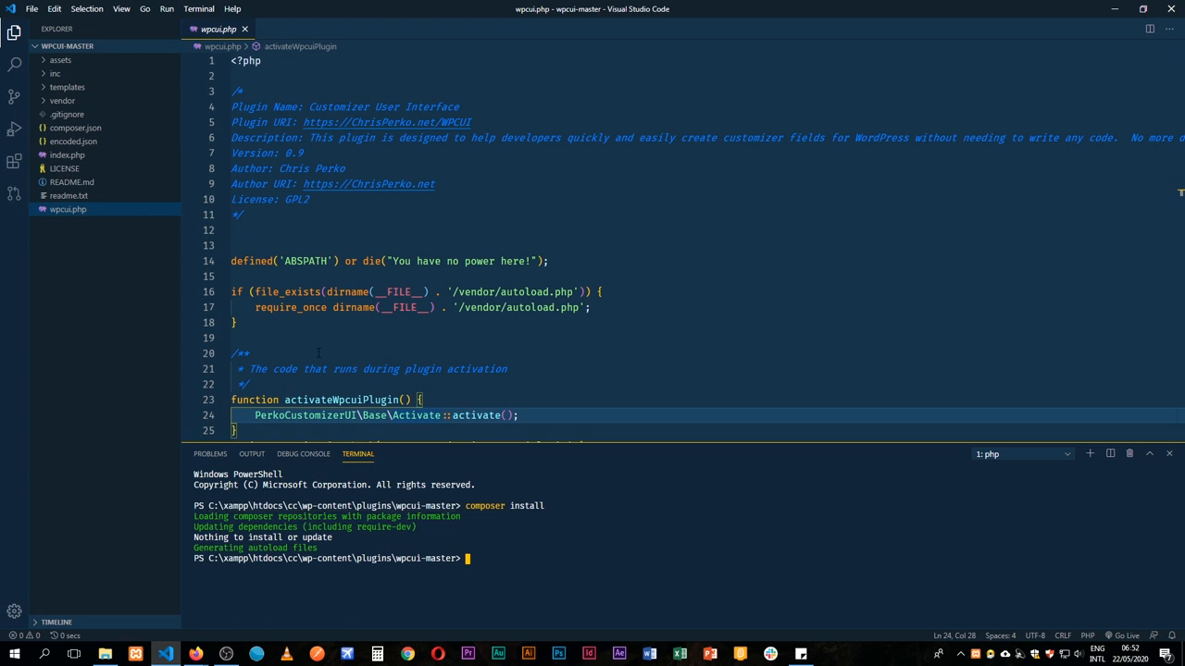
click(76, 128)
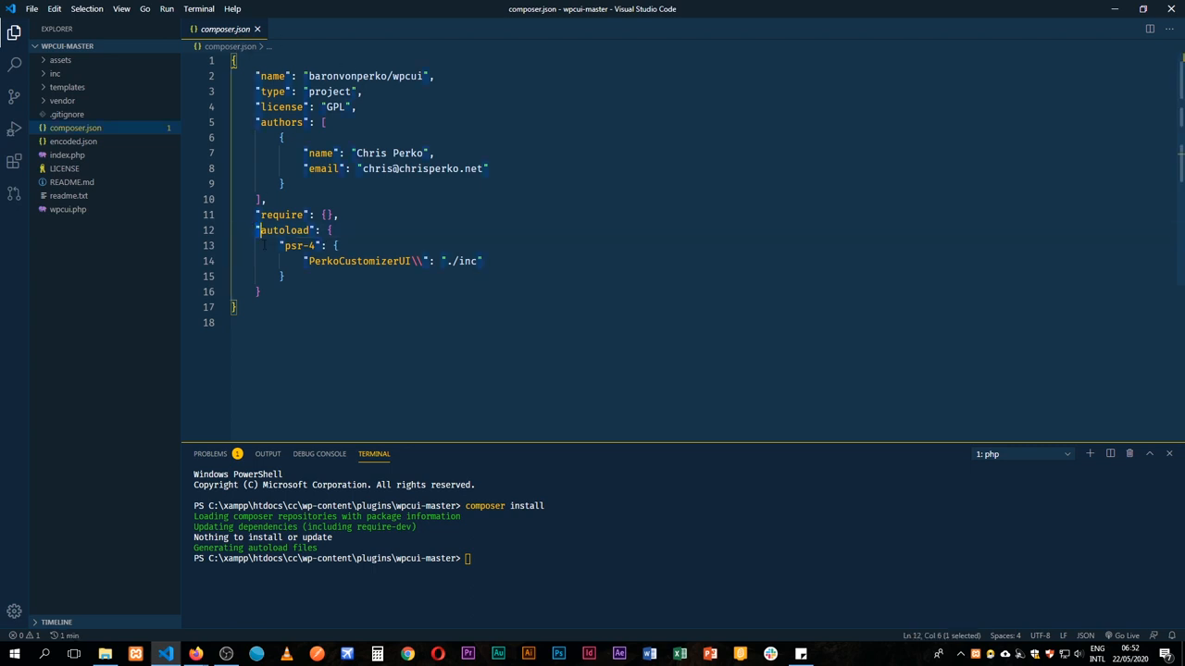
drag(262, 230, 262, 291)
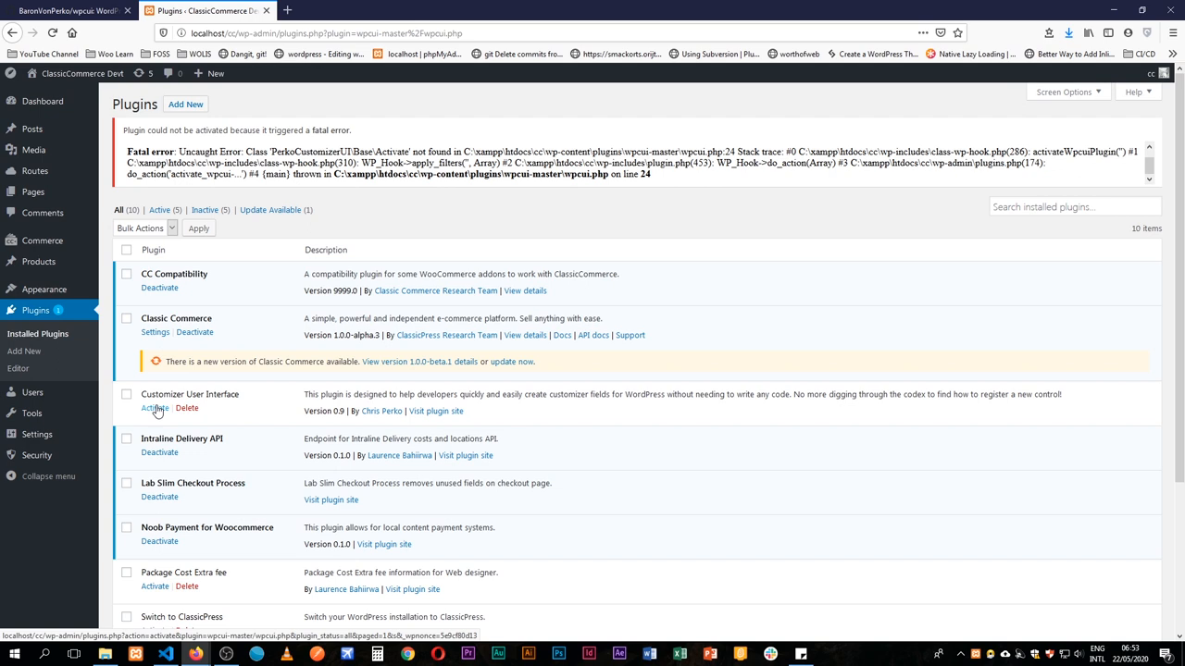
- Activate the Customizer User Interface plugin and create a Footer section in WPCUI Options
click(155, 409)
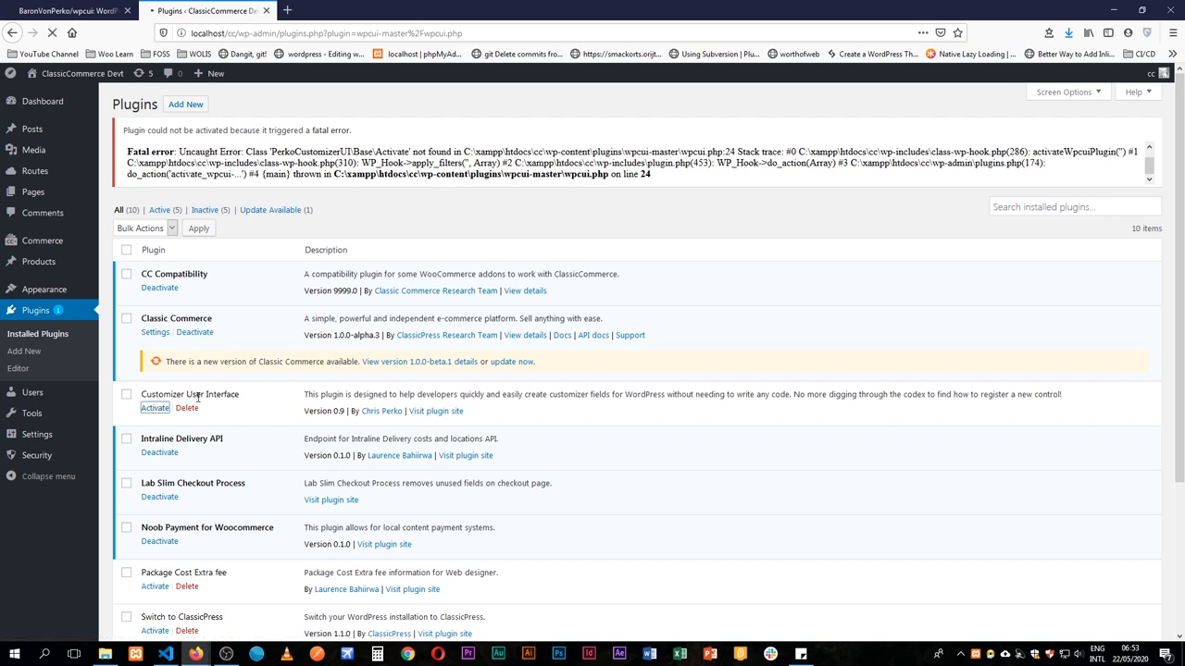
click(153, 408)
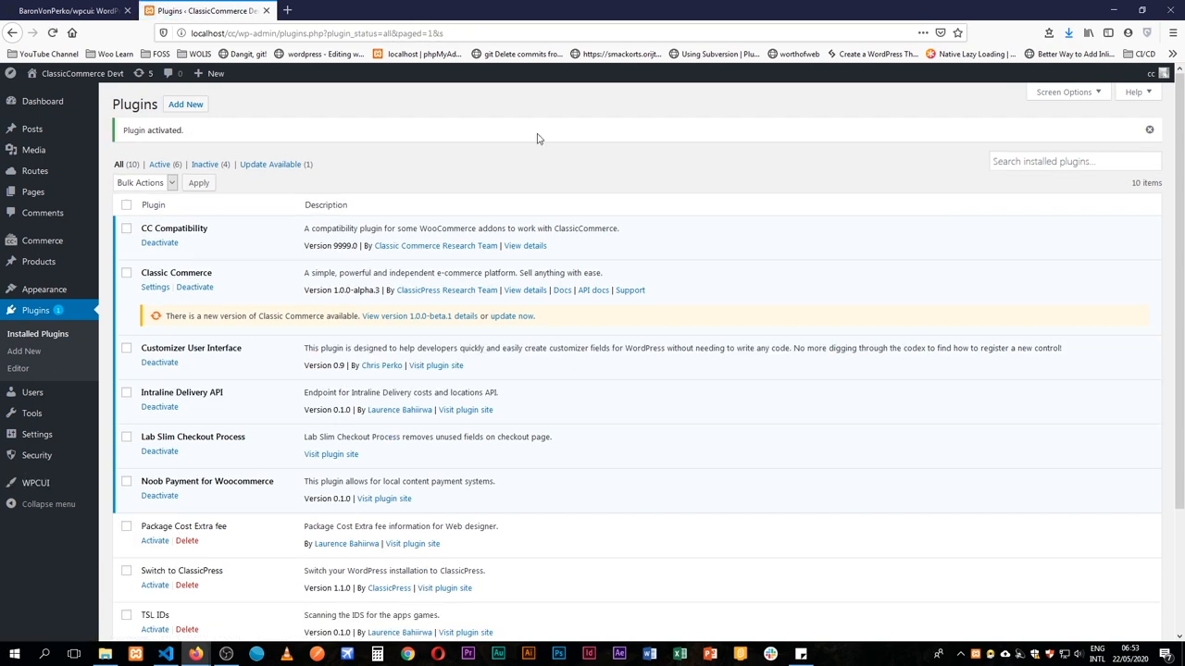
mouse_move(194, 390)
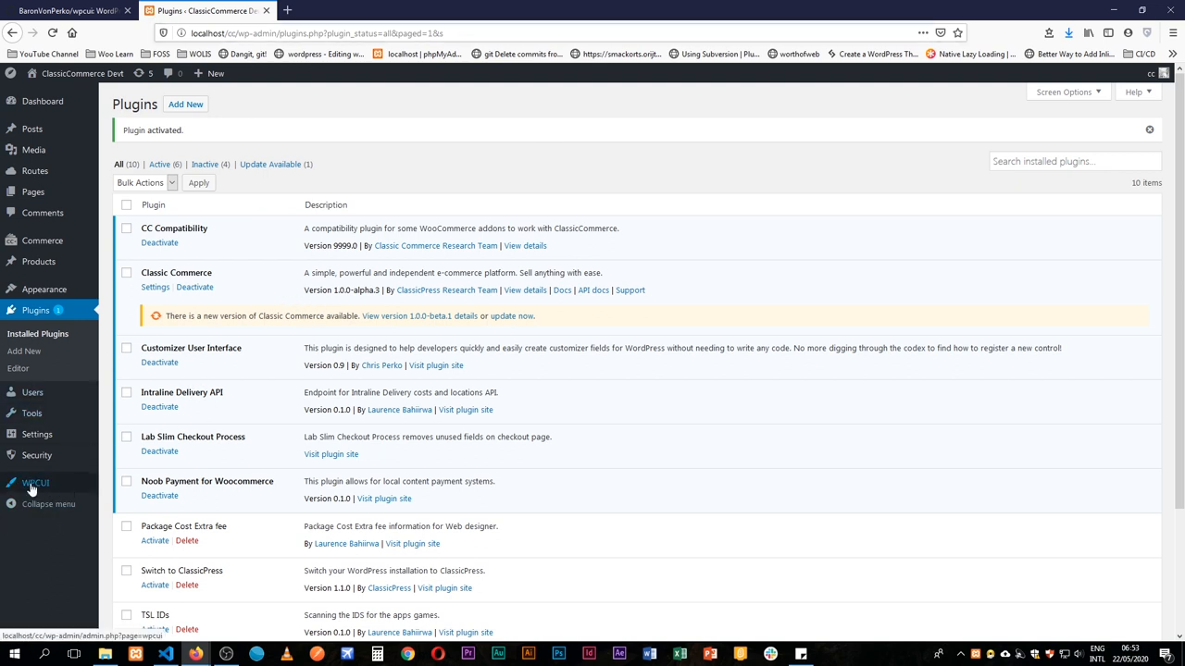
click(35, 483)
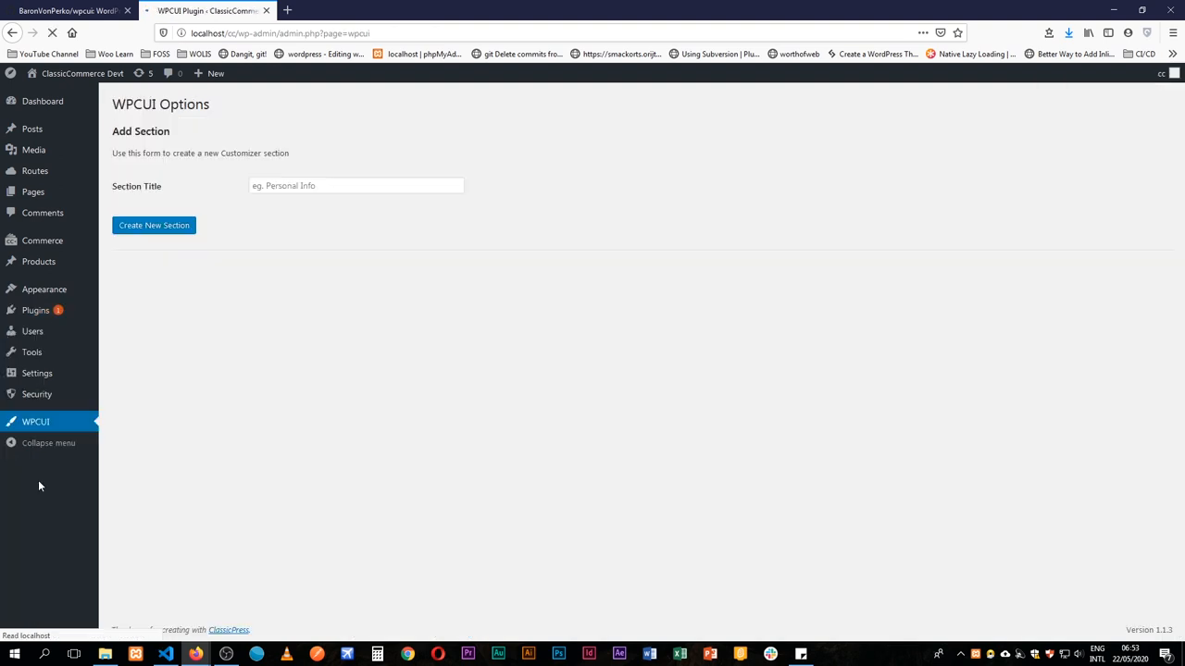
click(357, 185)
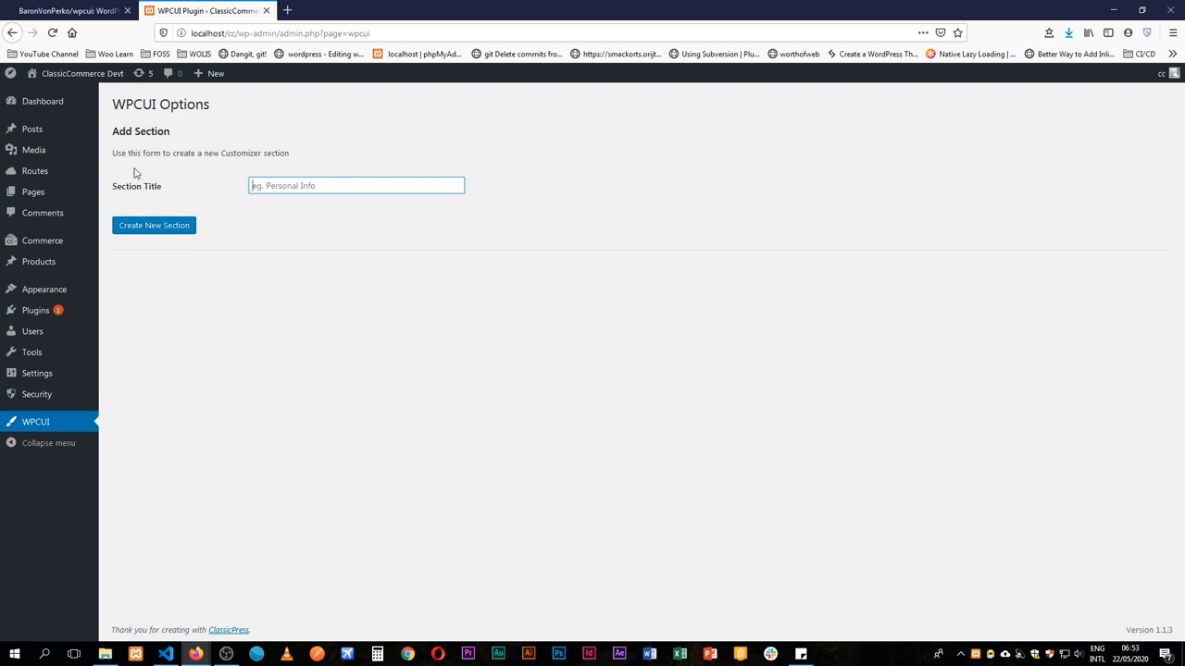
mouse_move(369, 207)
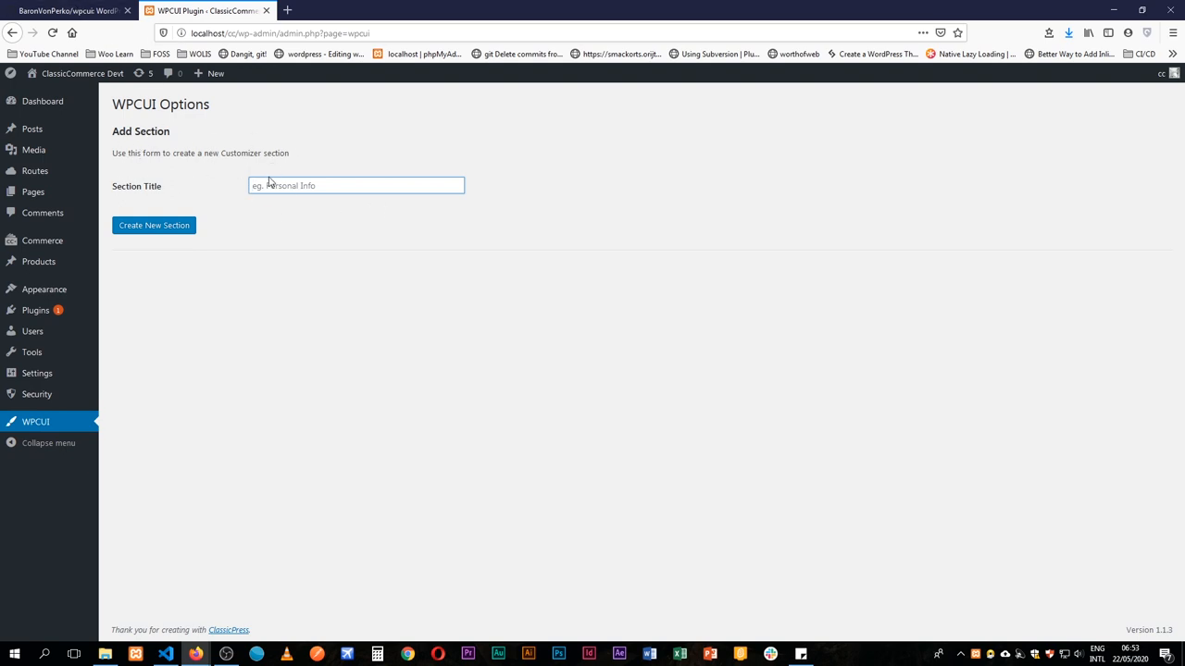
click(357, 186)
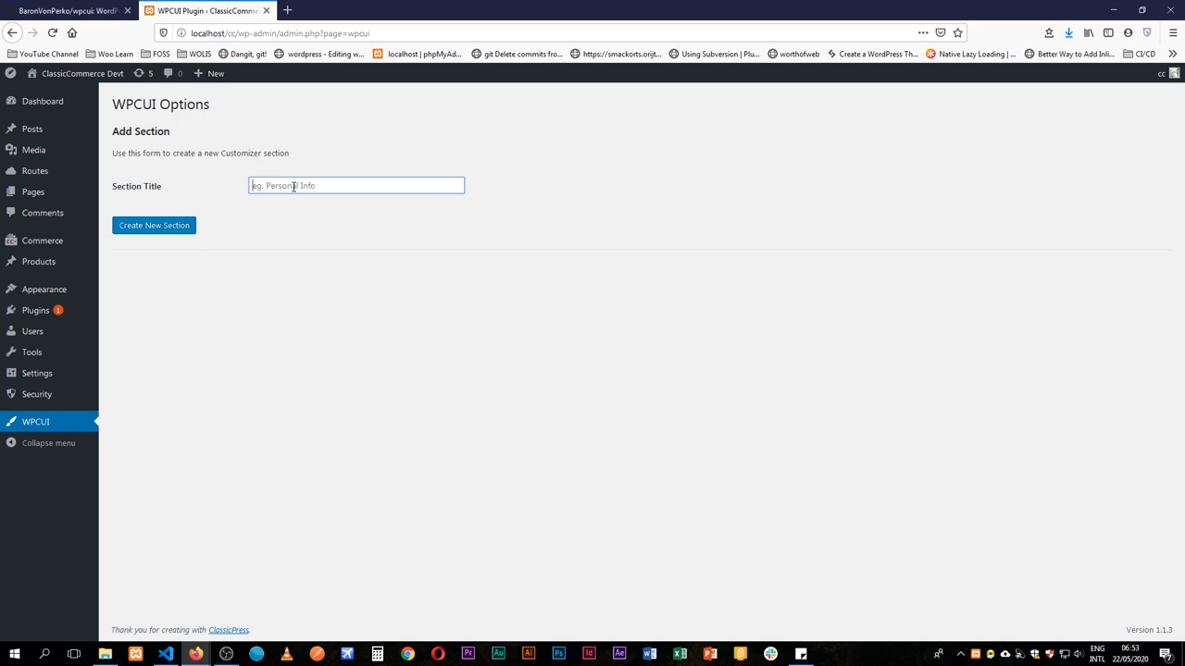
text(Footer)
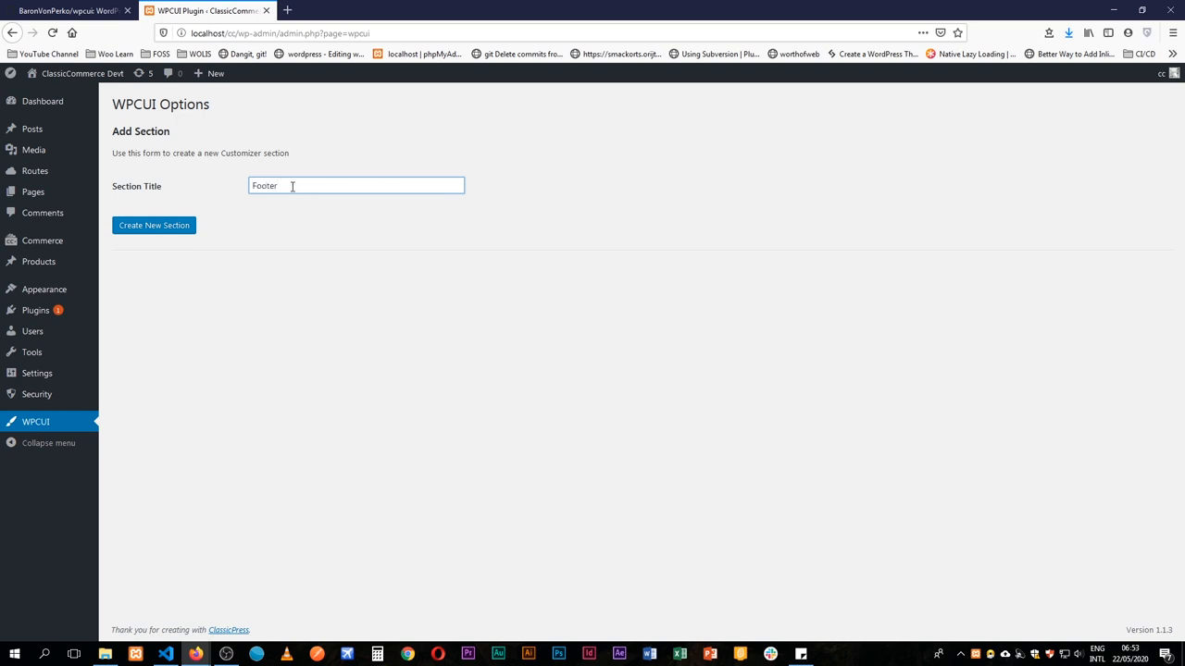
click(153, 225)
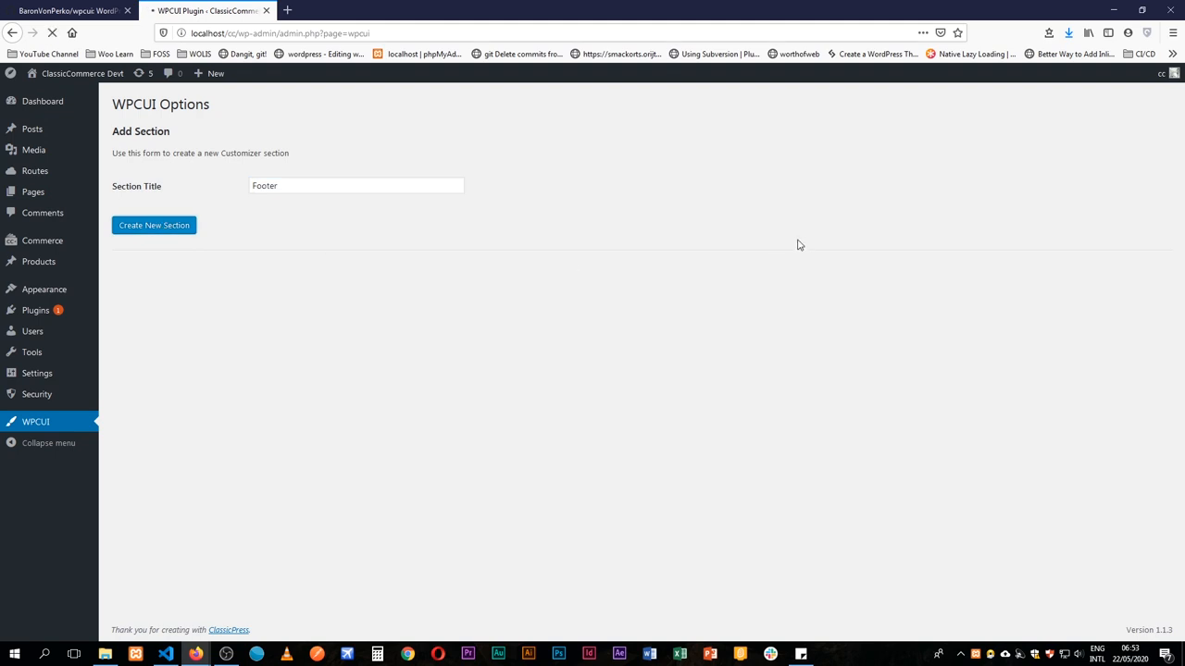
click(153, 225)
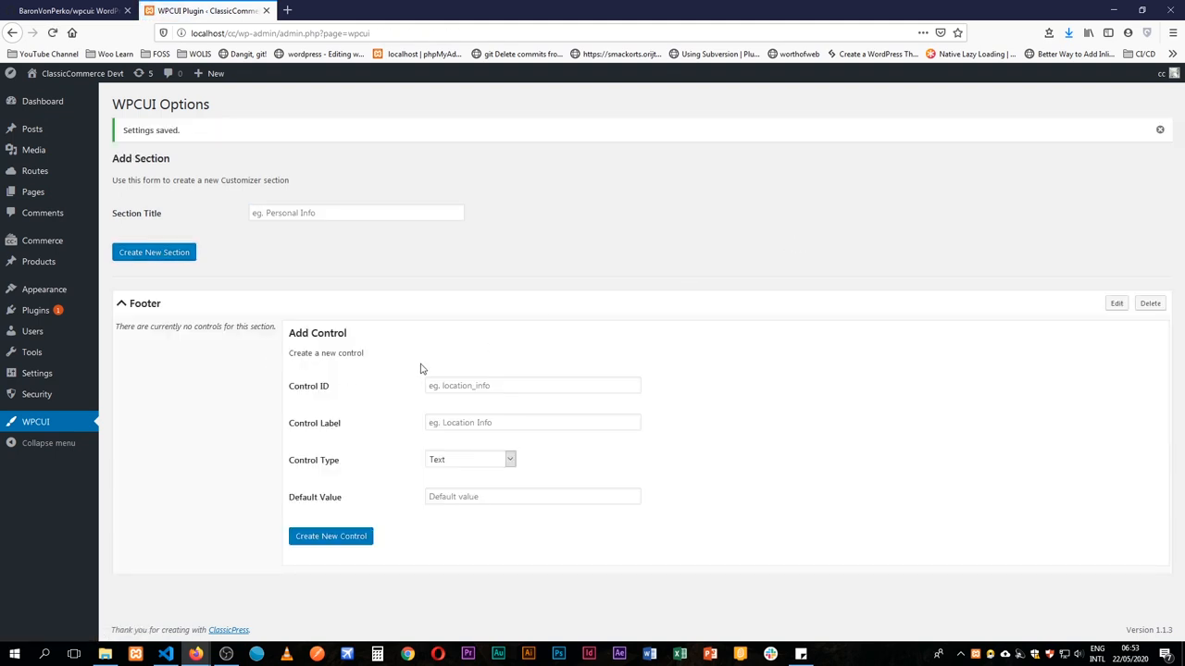
- Enter control ID FooterCredits and label Credits in the Add Control form
click(331, 536)
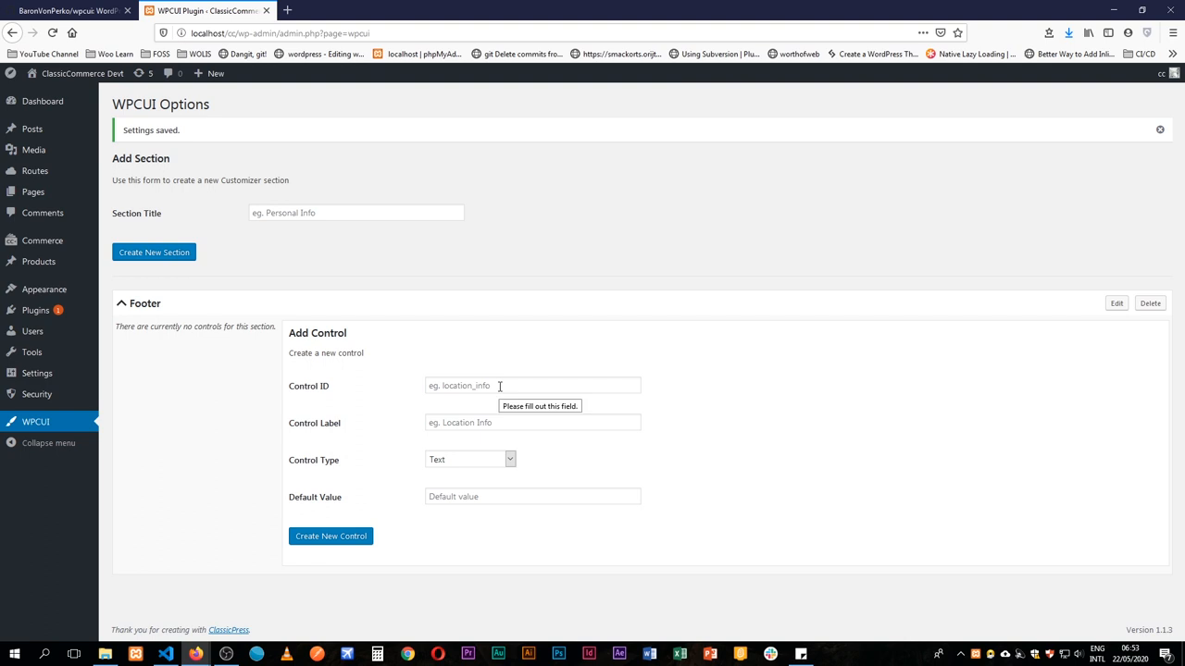
mouse_move(570, 439)
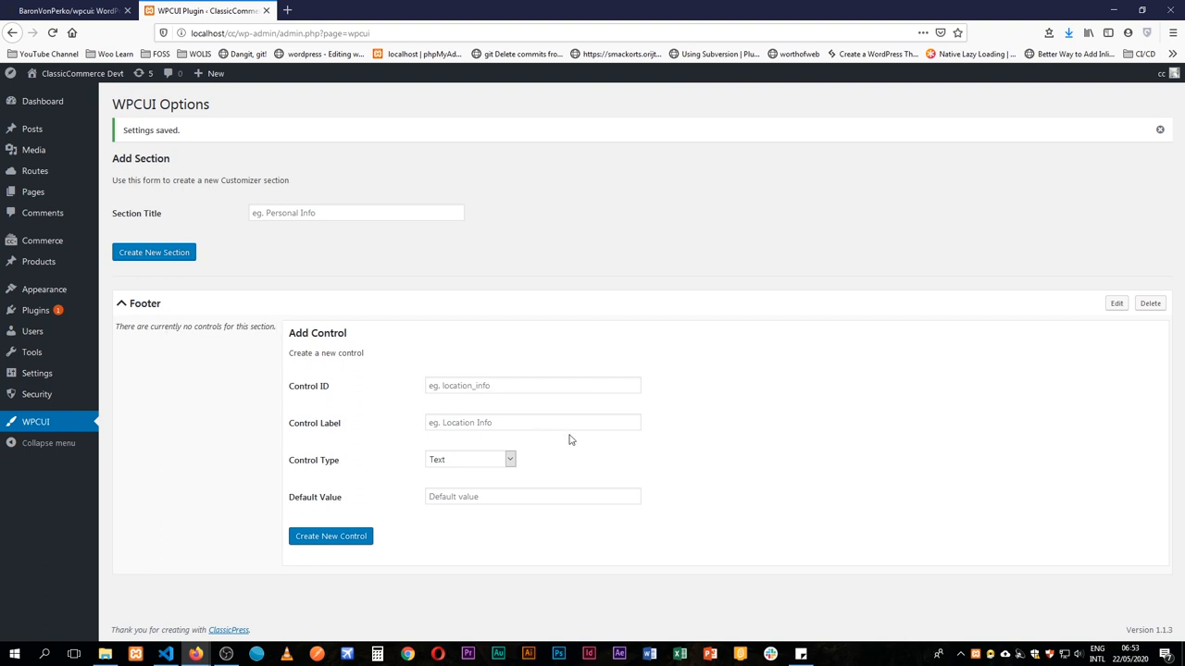
text(c)
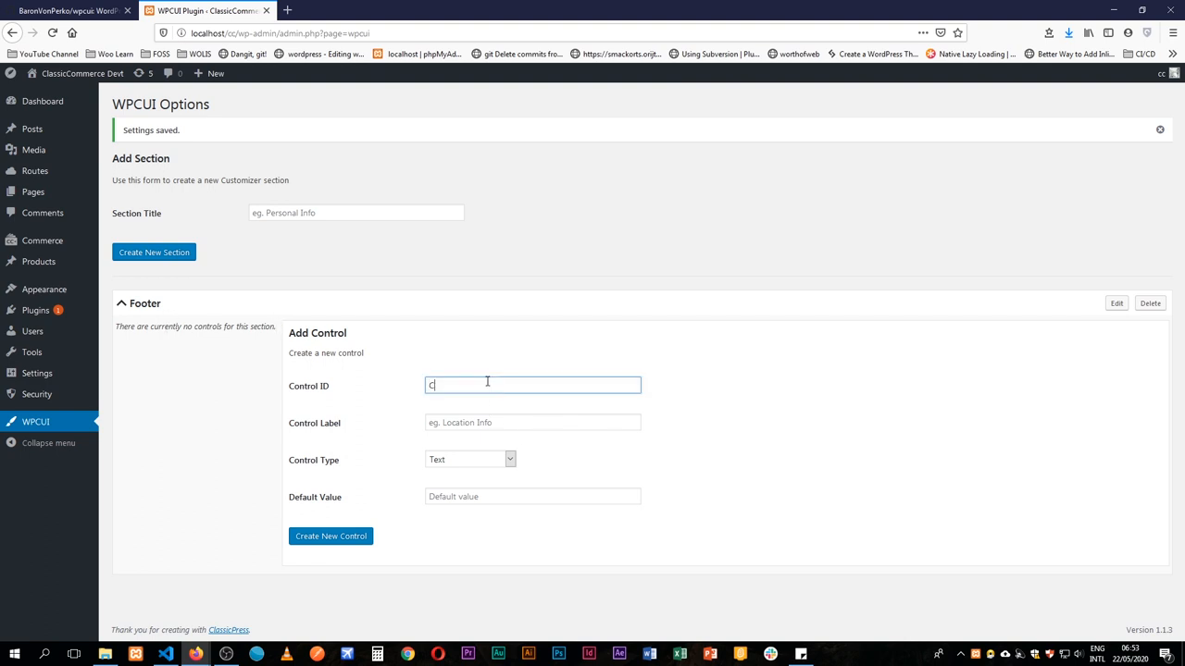
text(redits)
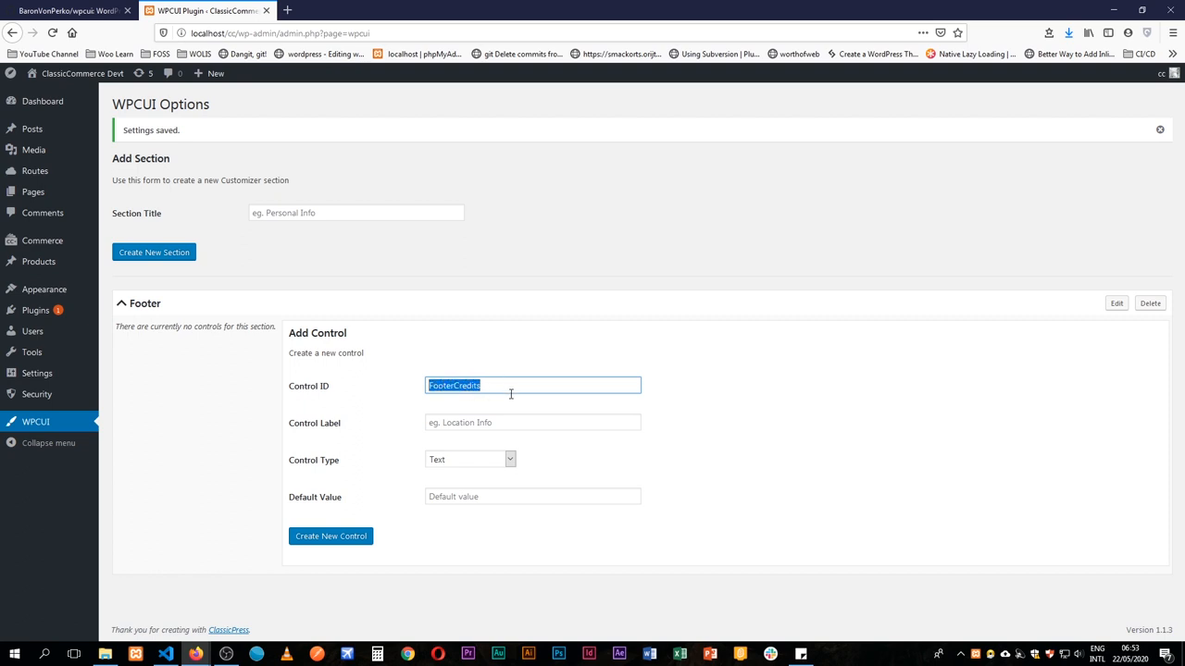
click(477, 385)
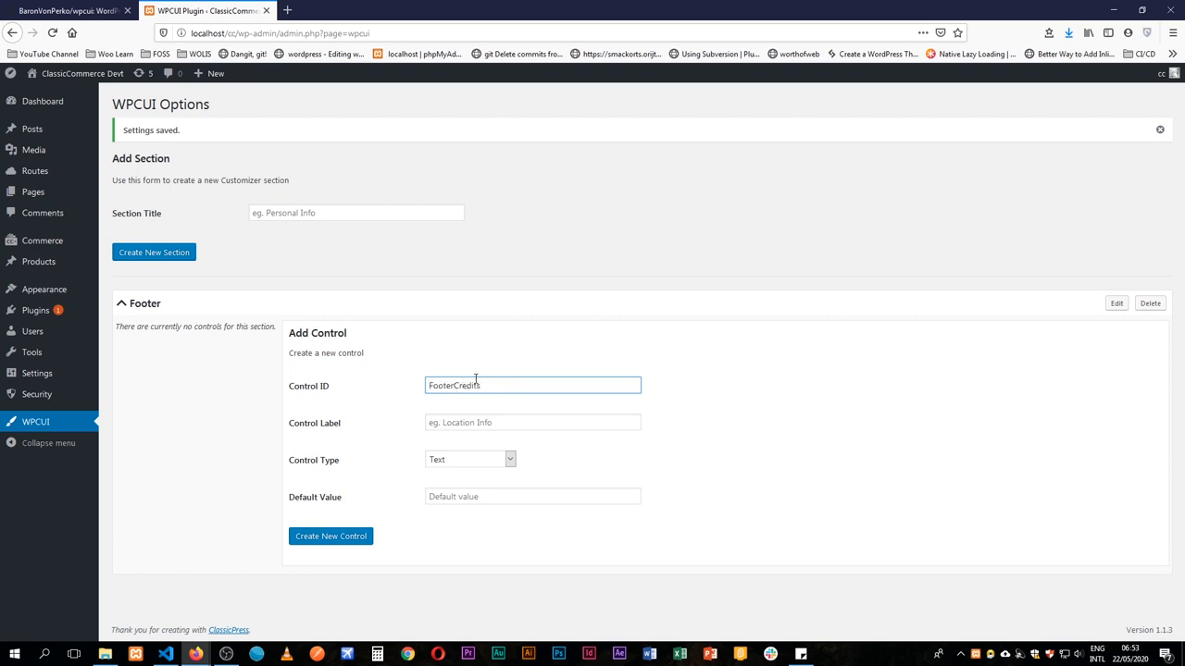
click(533, 385)
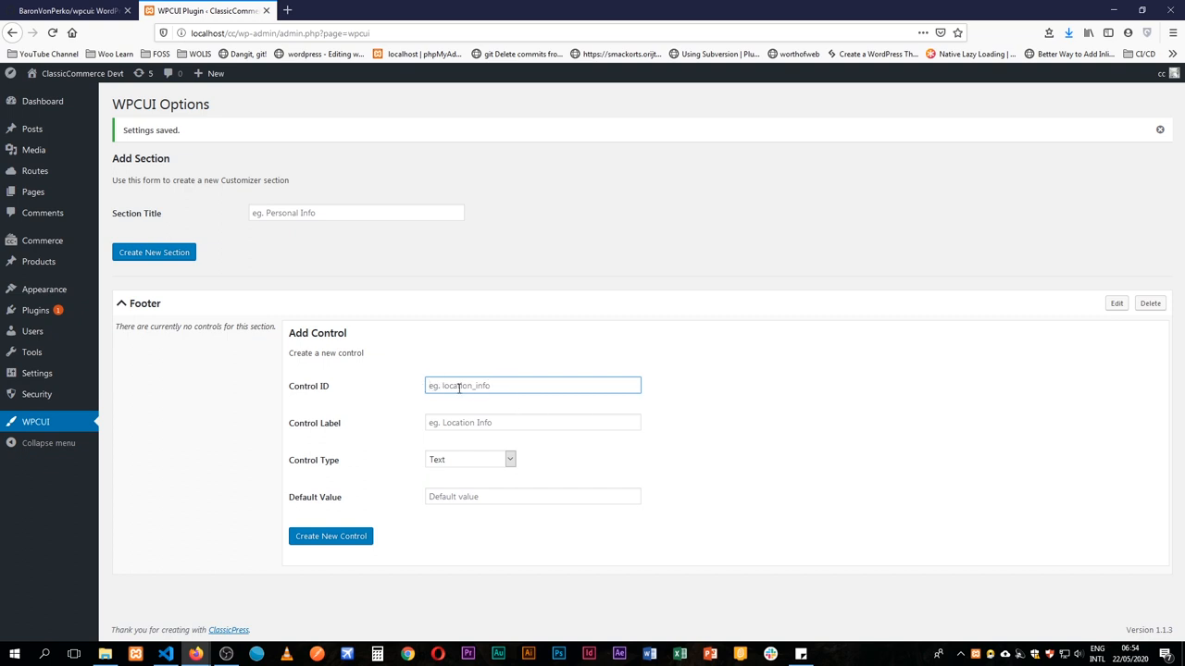
text(FooterCredits)
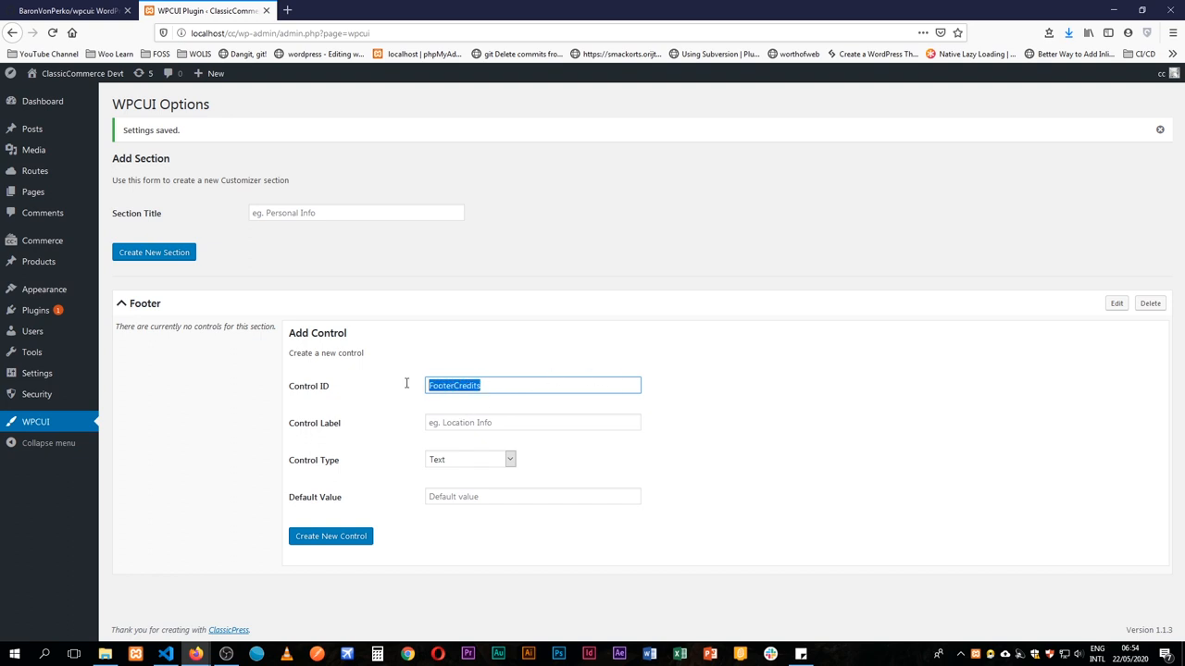
click(532, 422)
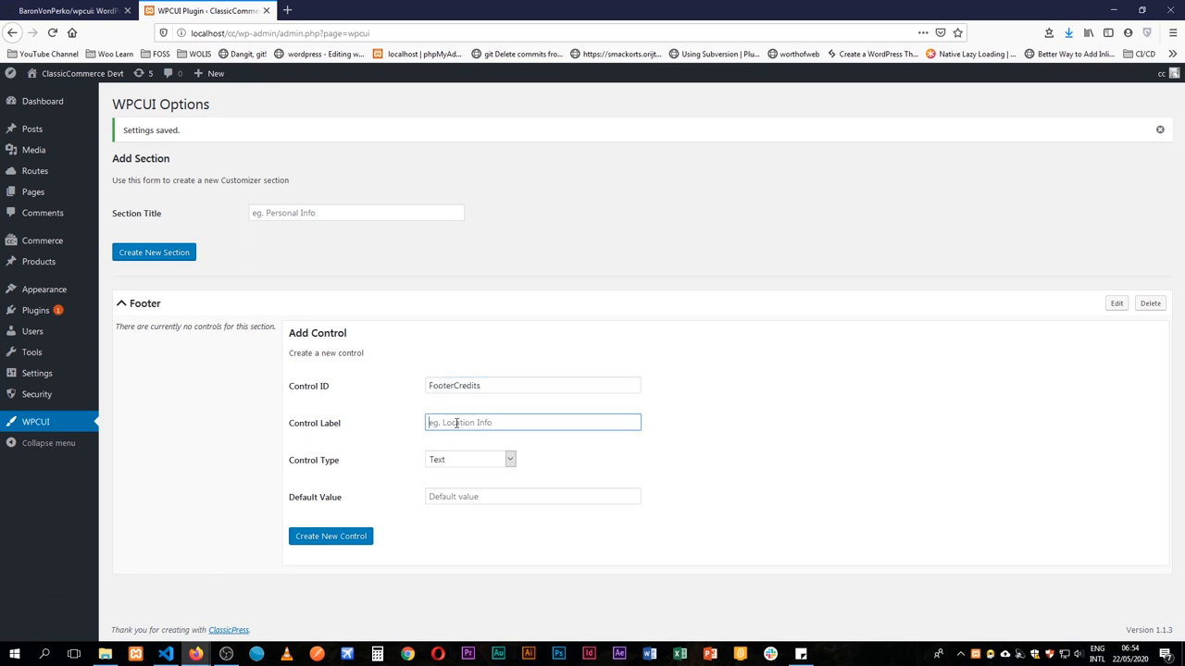
text(FooterCredits)
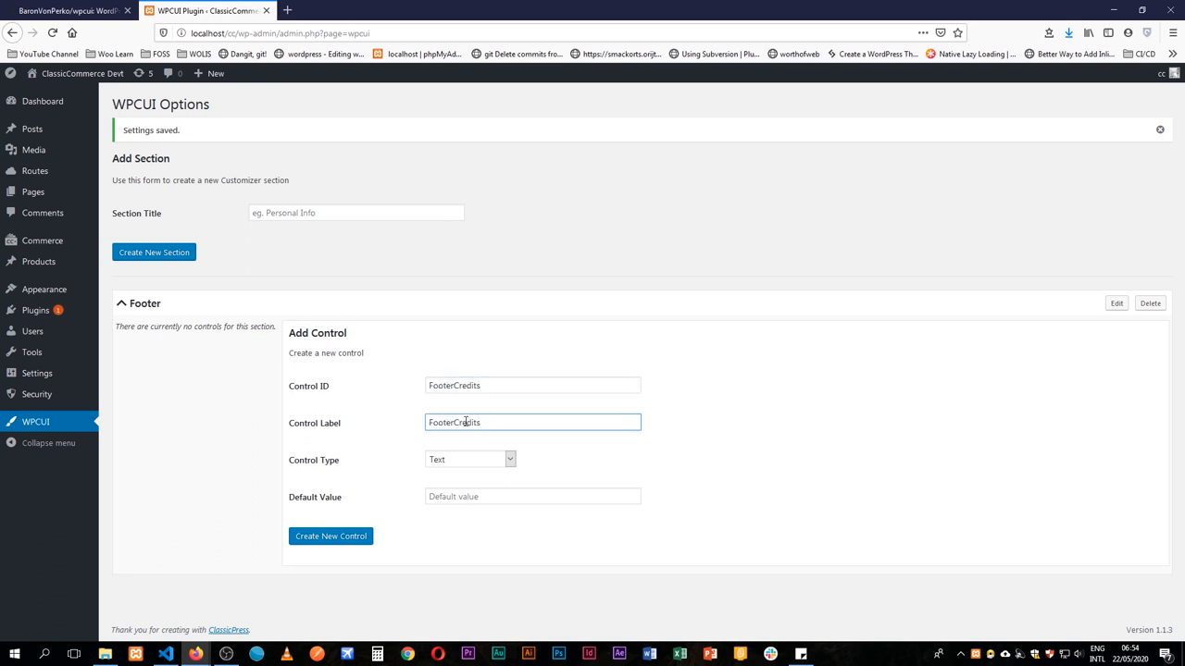
double_click(443, 422)
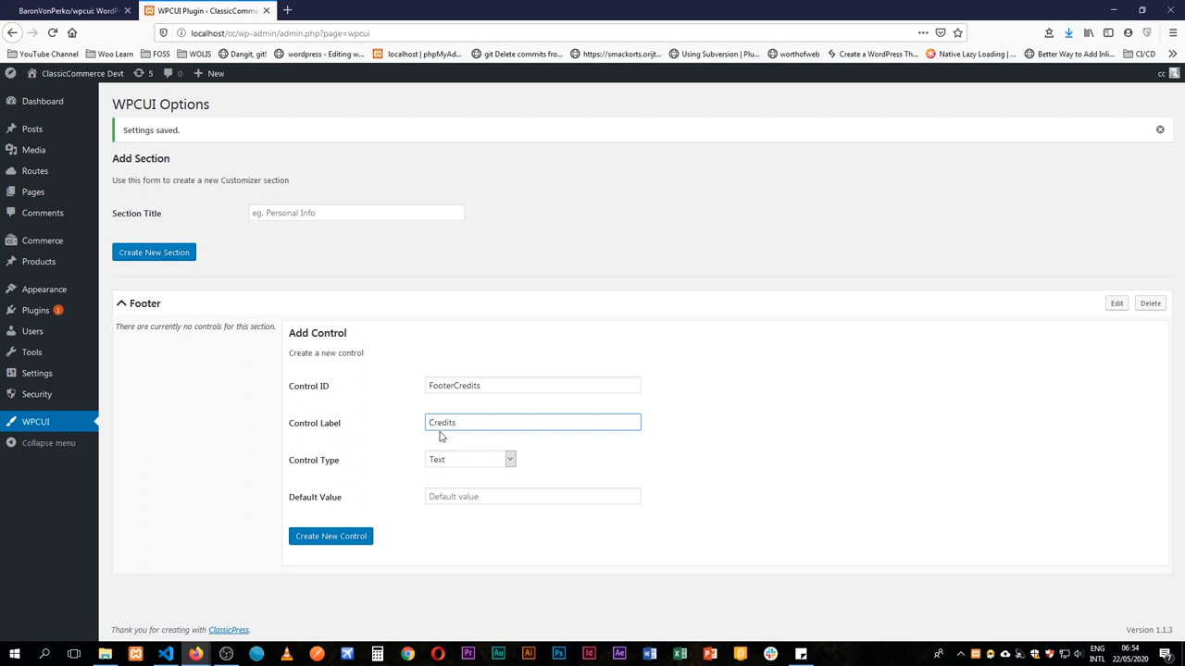
mouse_move(504, 463)
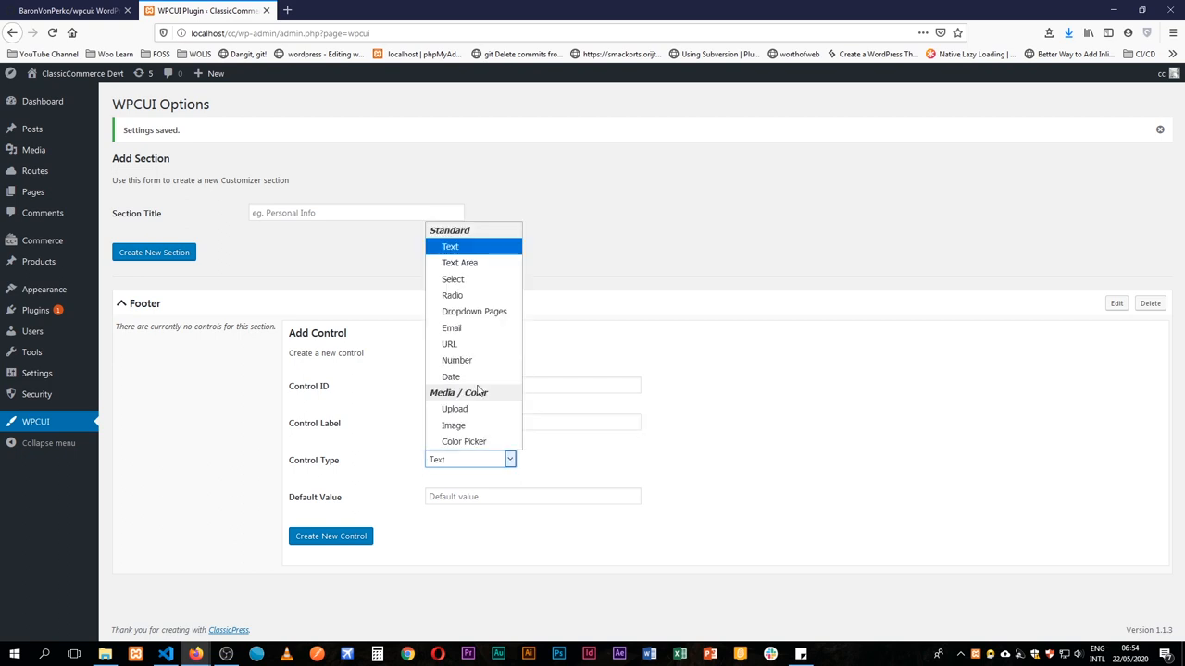
mouse_move(449, 343)
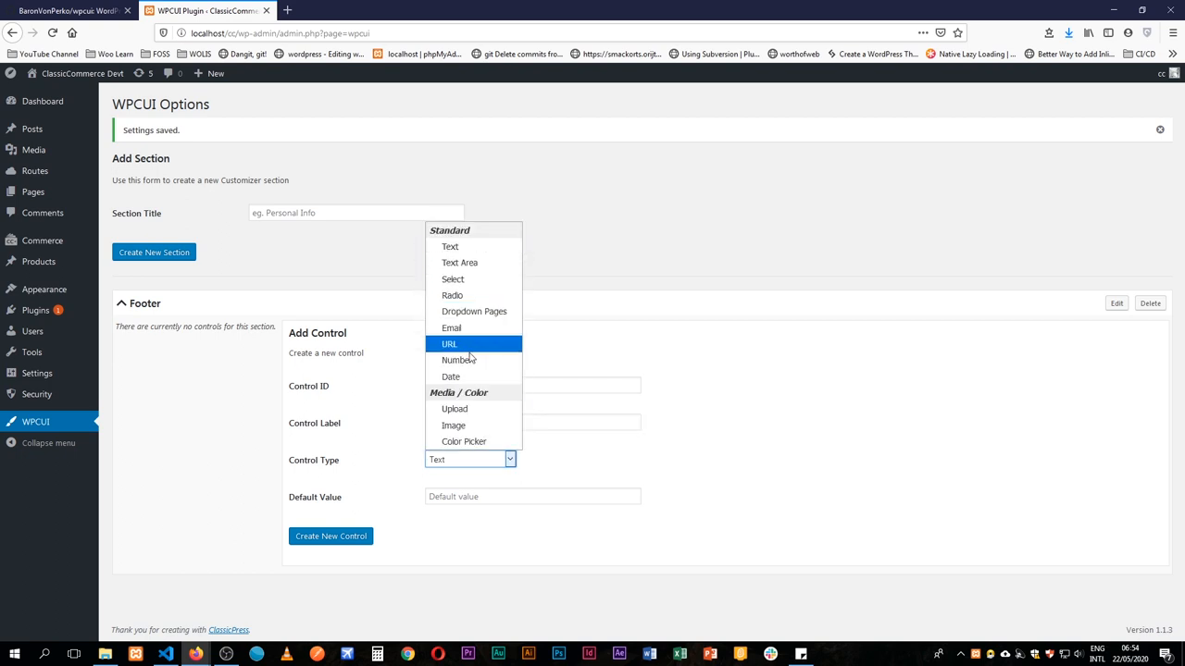
mouse_move(450, 247)
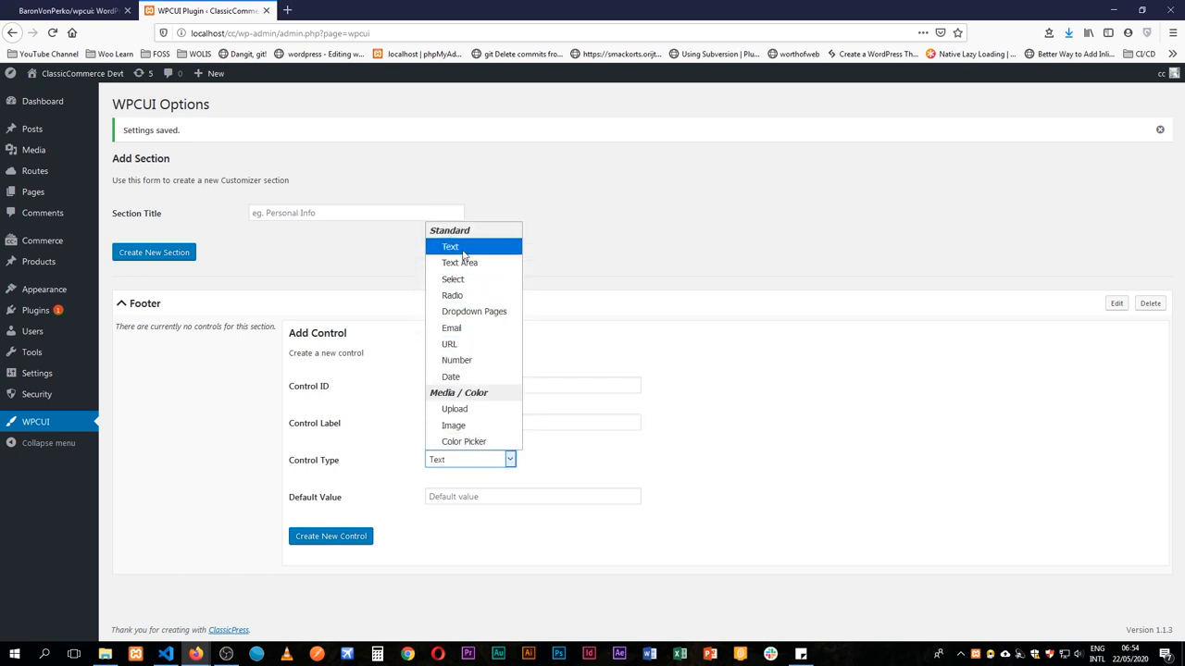
- Keep the control type as Text and set the default value to Copyright
click(450, 246)
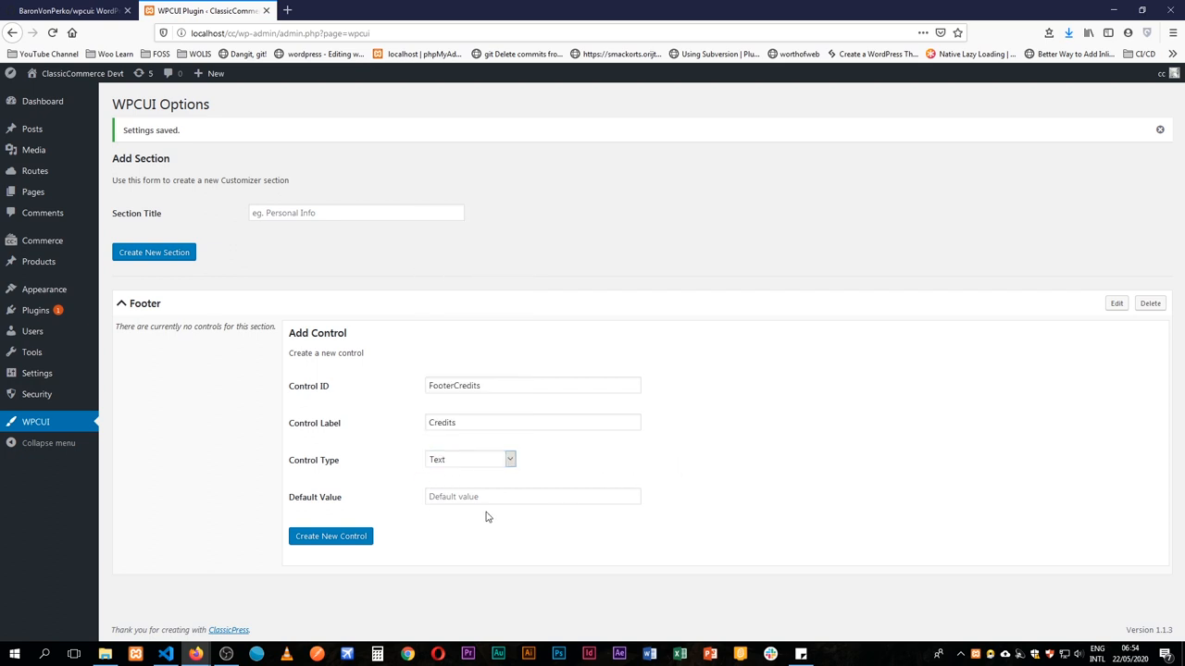
click(532, 496)
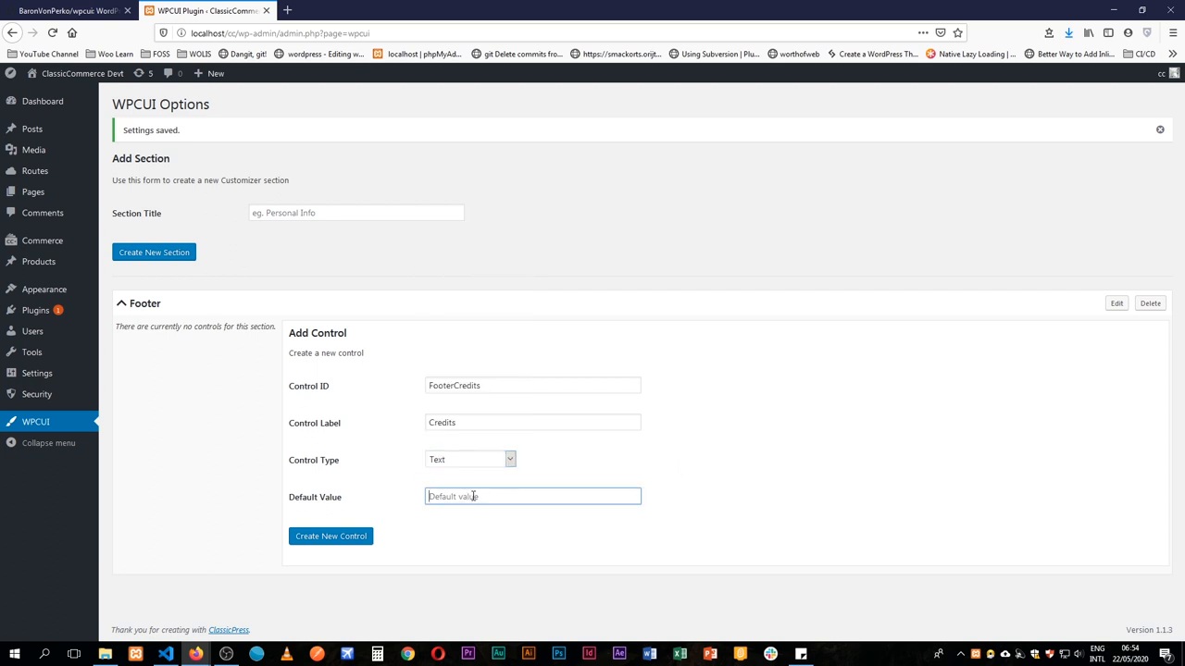
text(Copyright)
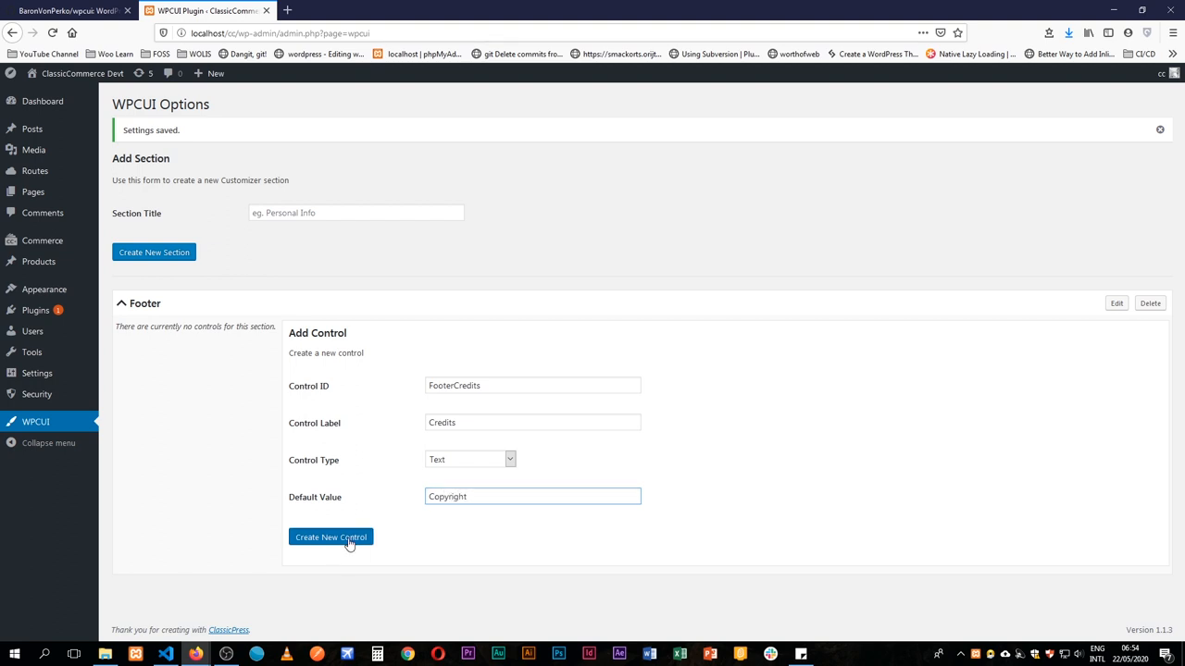
- Create the footercredits control, then select its ID and Credits label in the list
click(331, 537)
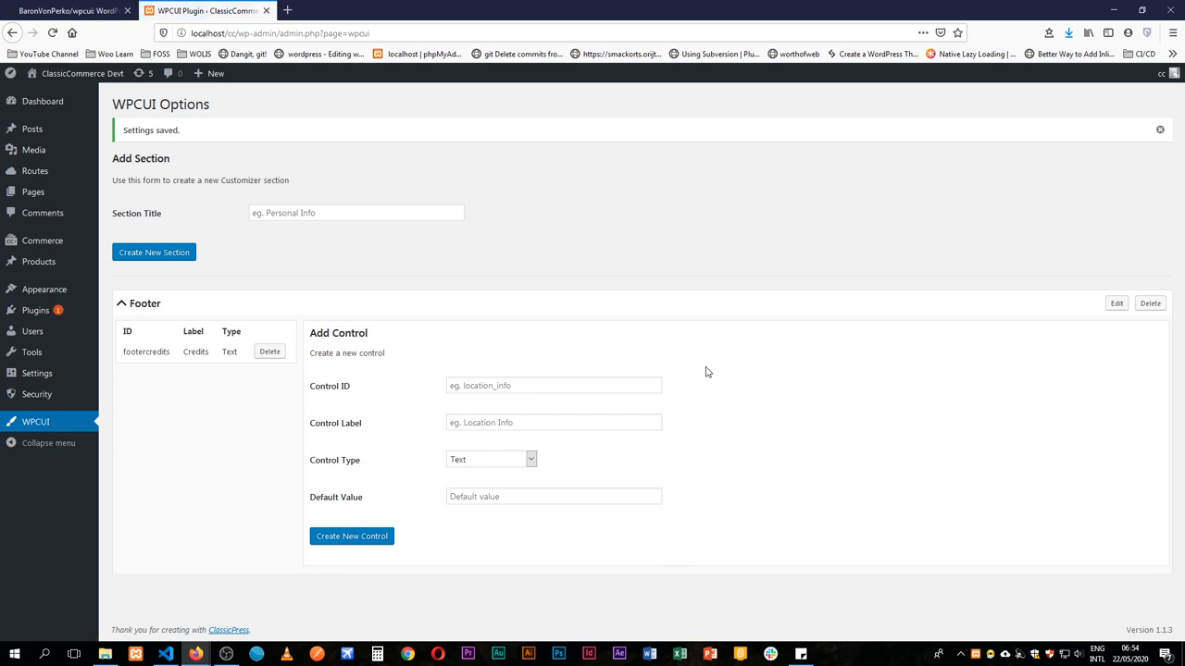
mouse_move(132, 355)
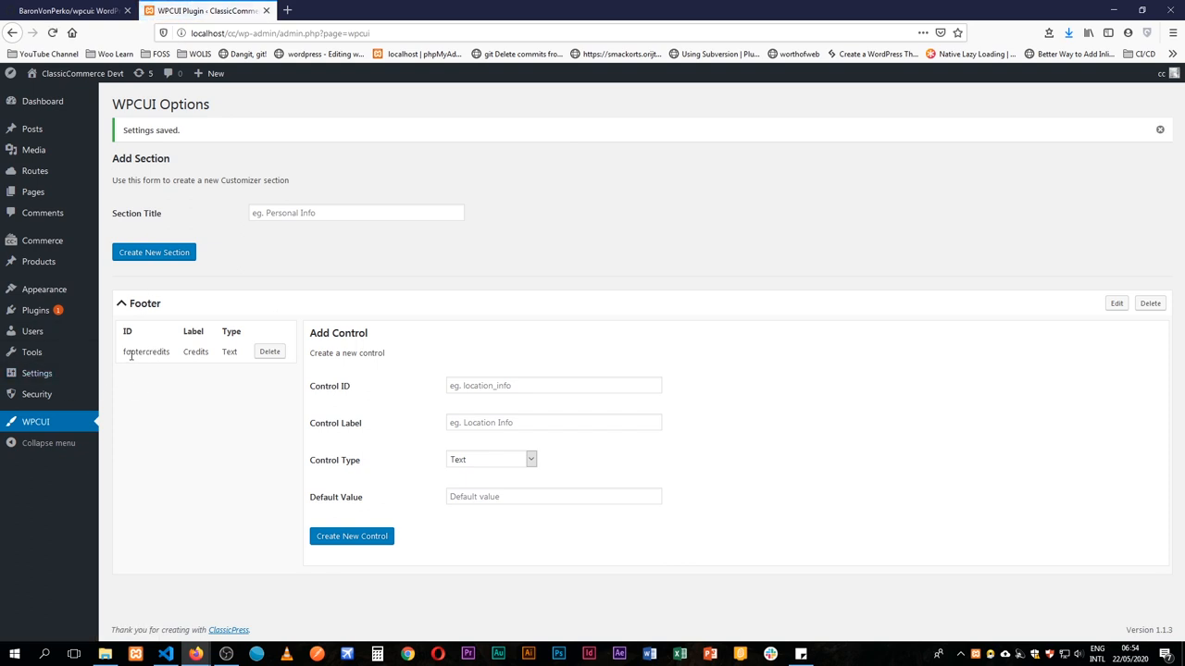
double_click(146, 352)
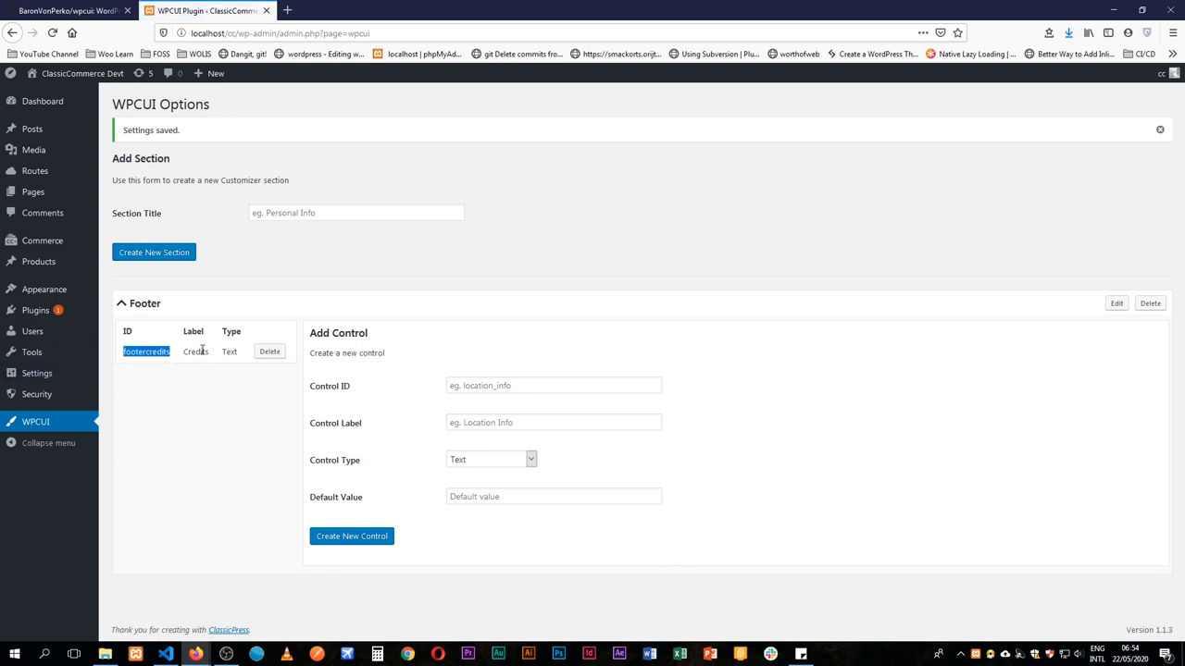
double_click(195, 351)
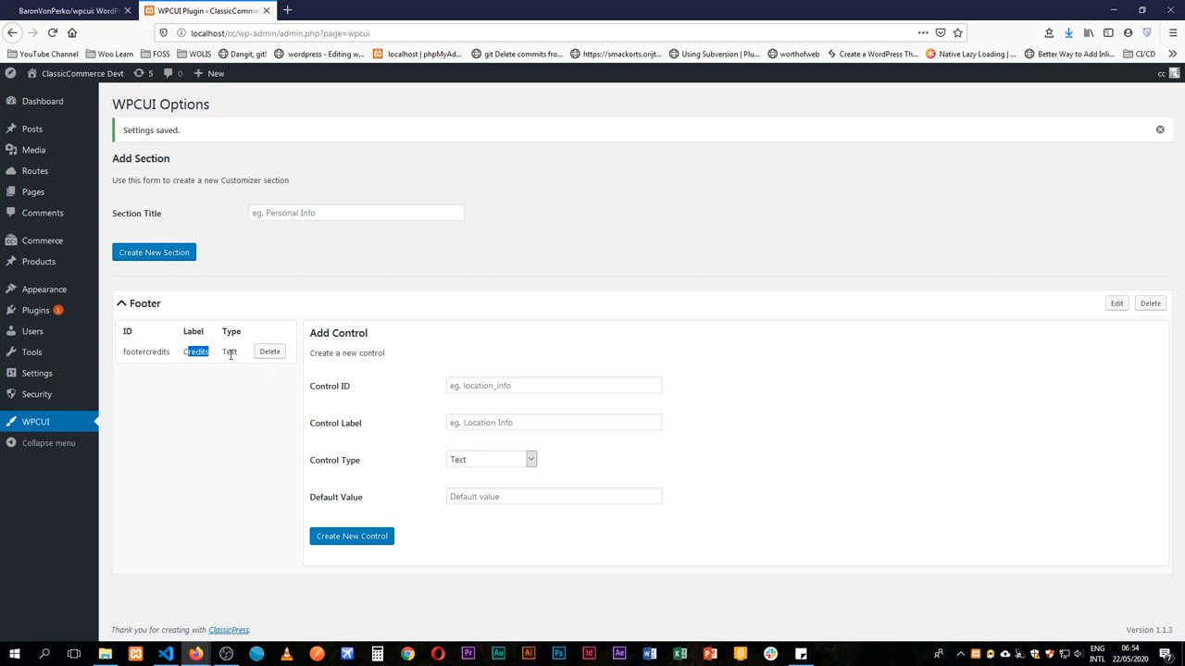
mouse_move(43, 230)
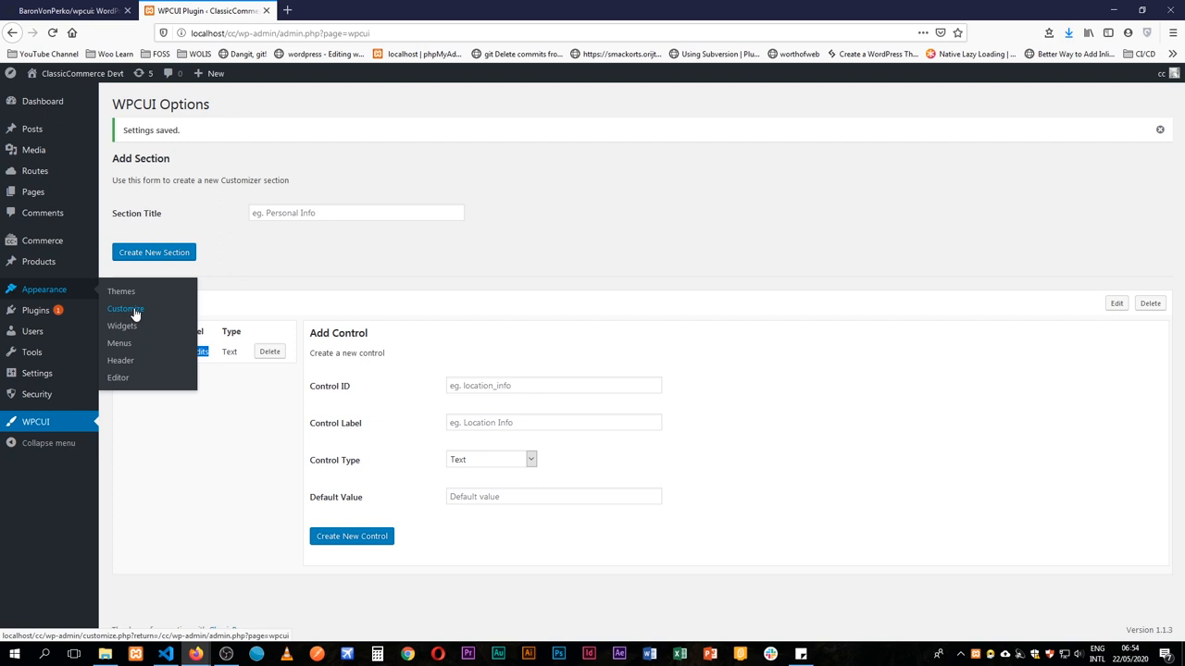
- Check the Footer section's Credits field holds Copyright, then scroll the preview to the footer
click(125, 309)
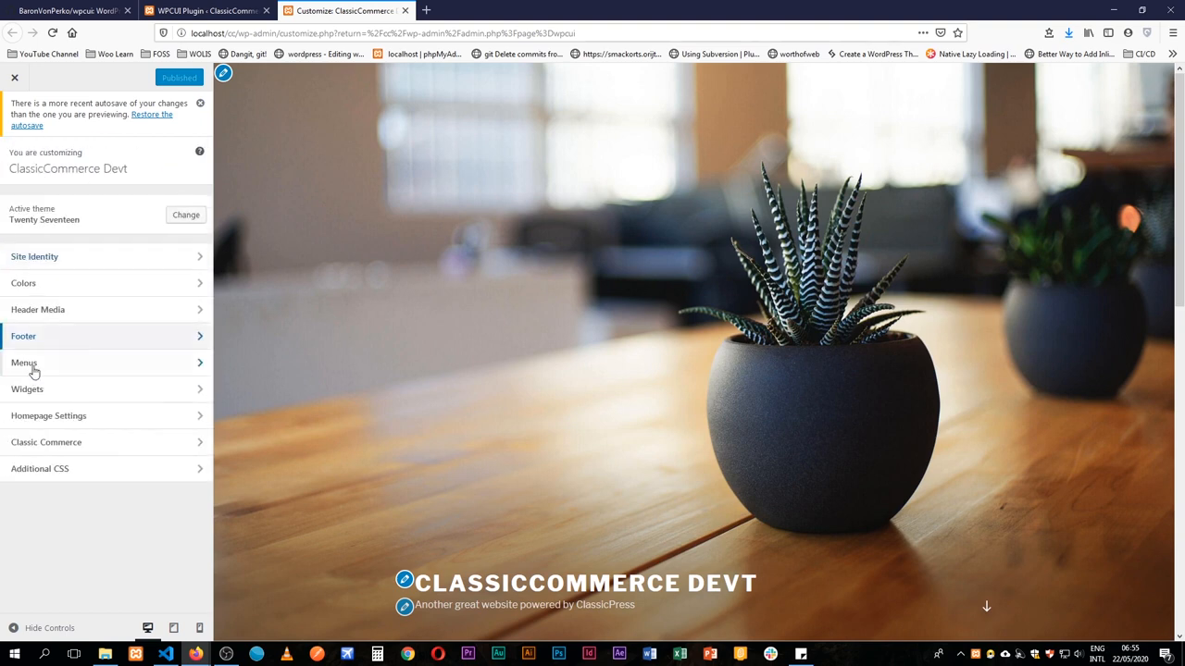
mouse_move(52, 336)
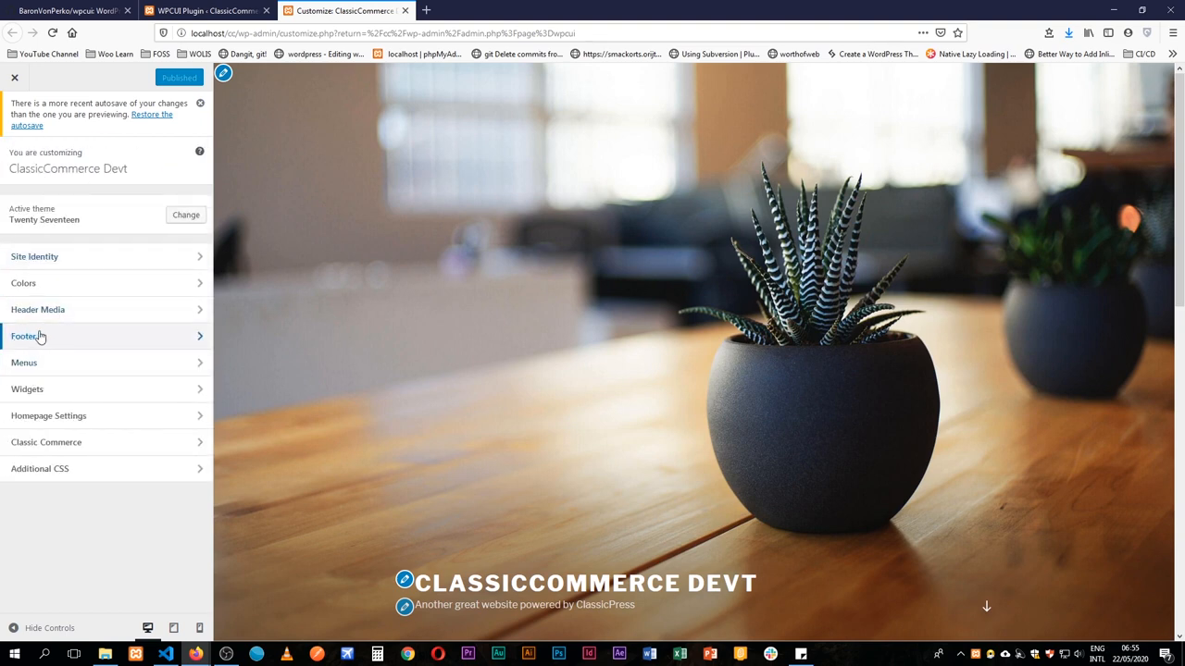
click(28, 336)
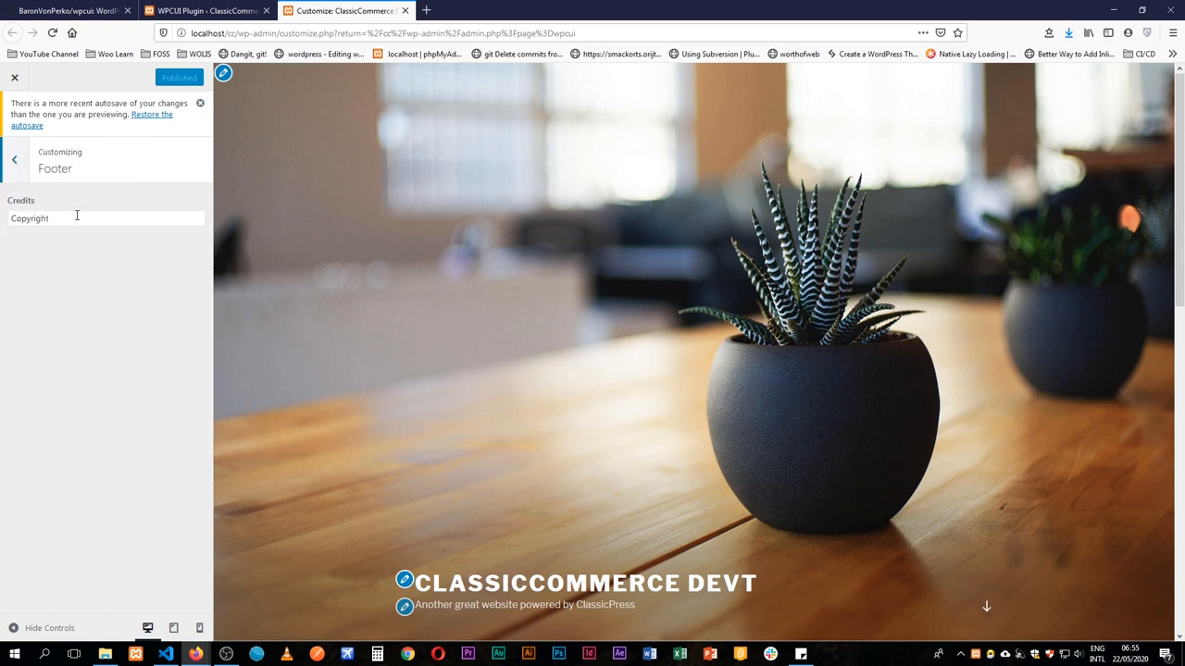
click(105, 218)
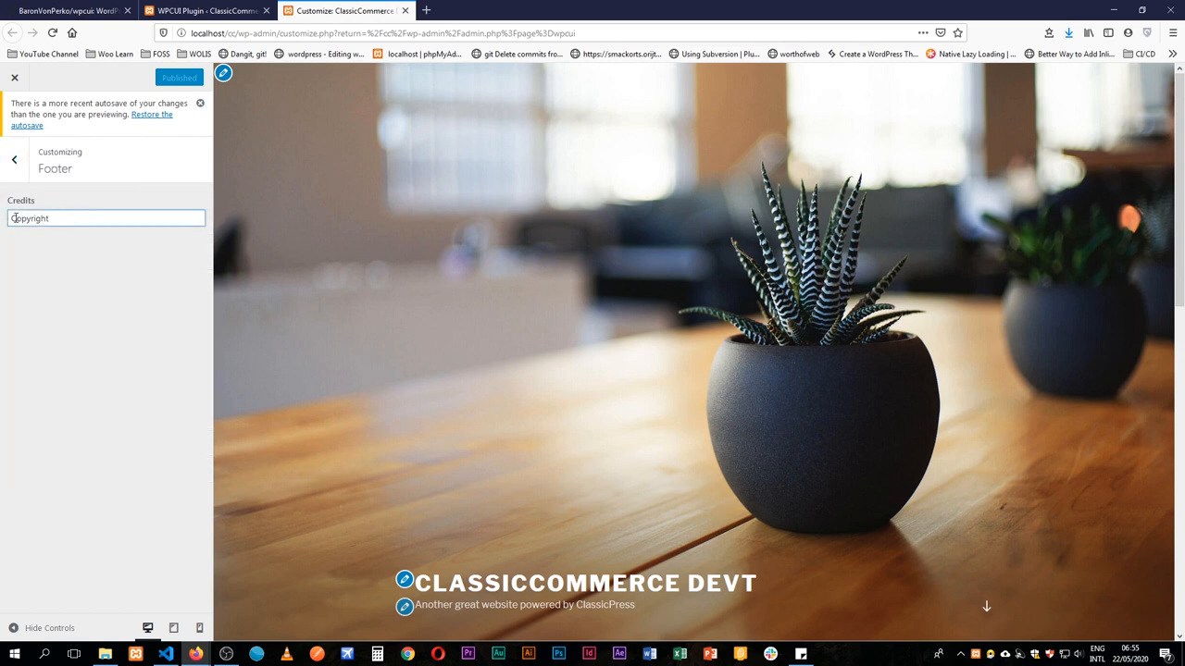
click(105, 217)
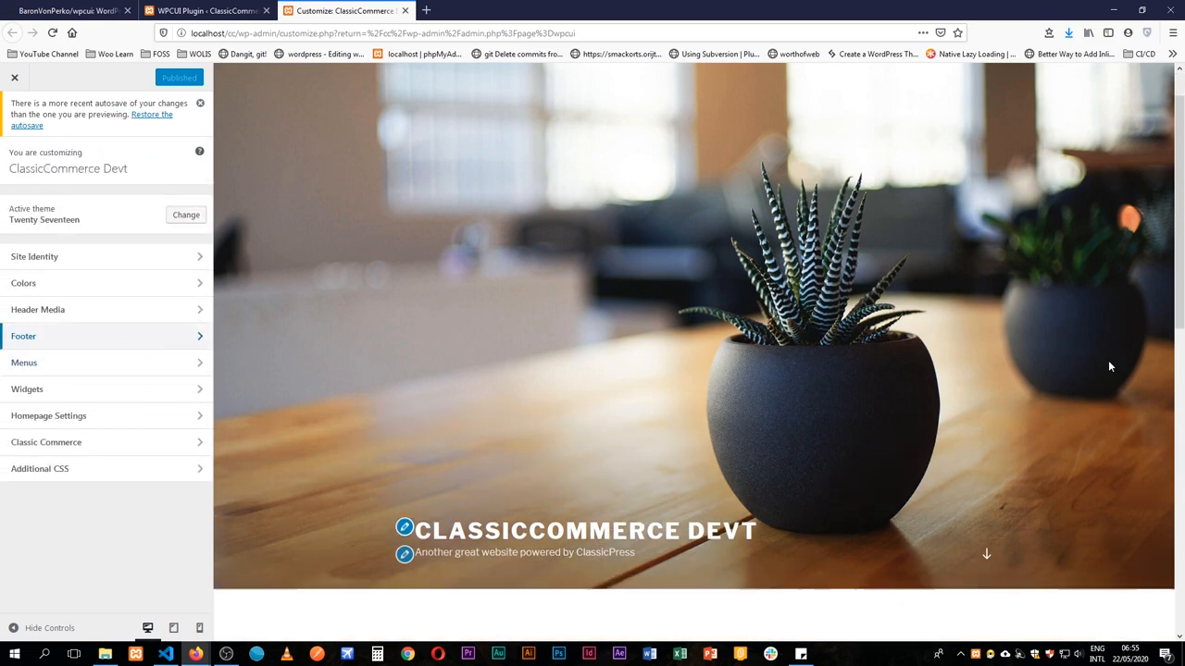
scroll(down, 3)
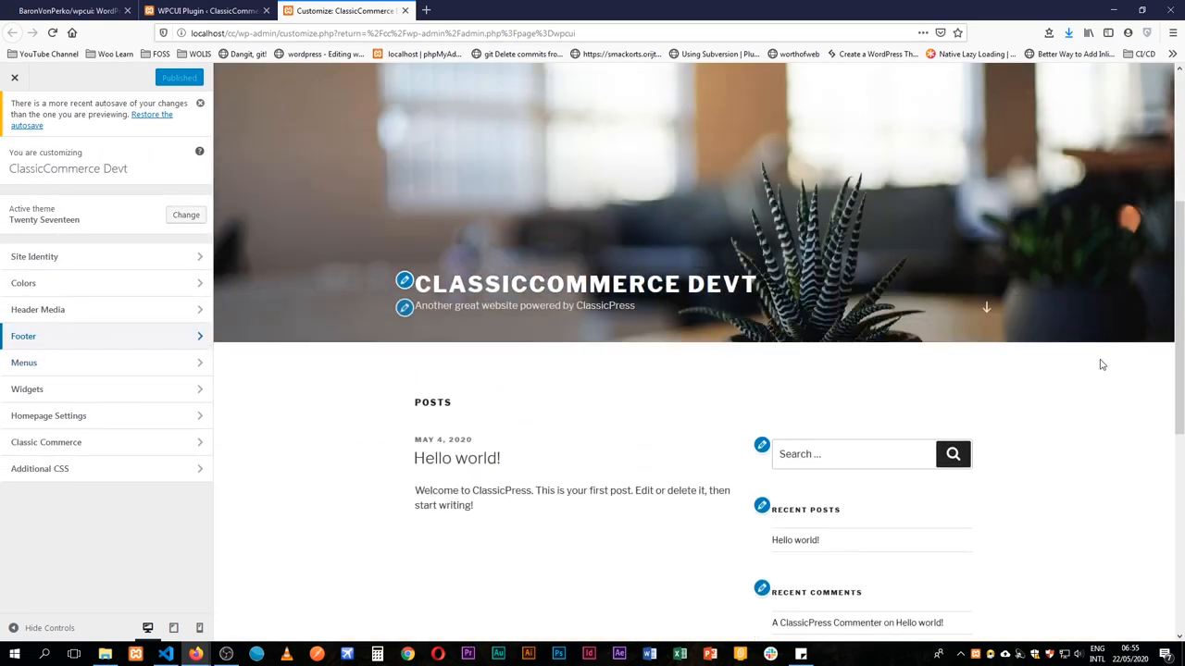
scroll(down, 3)
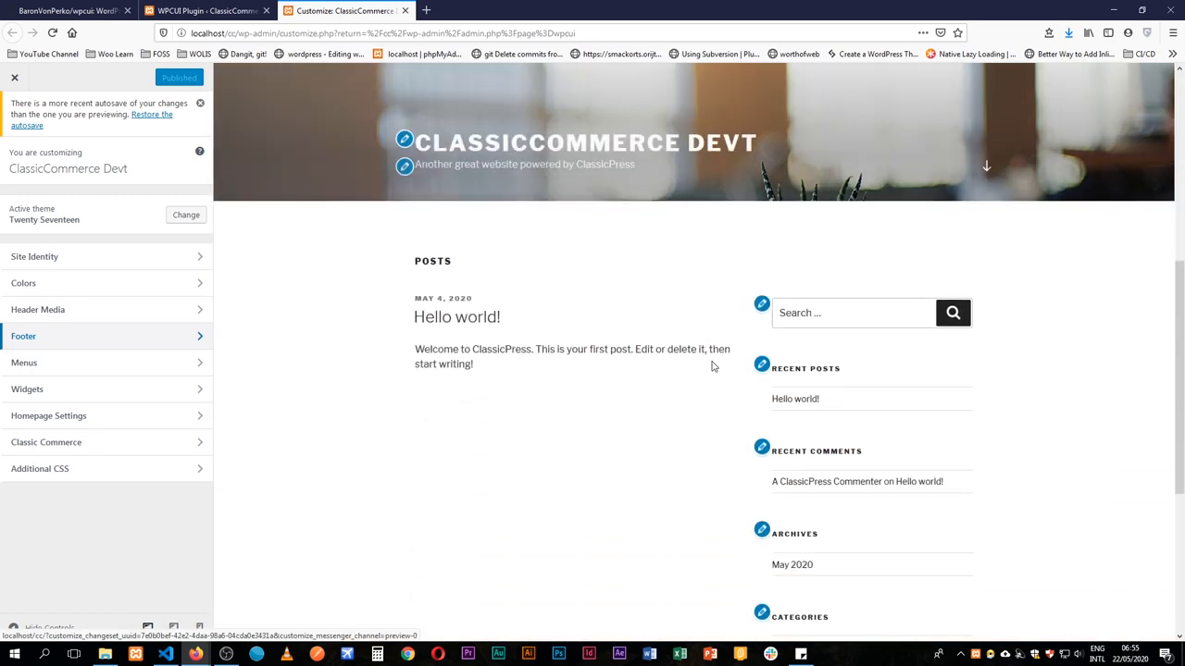
scroll(down, 3)
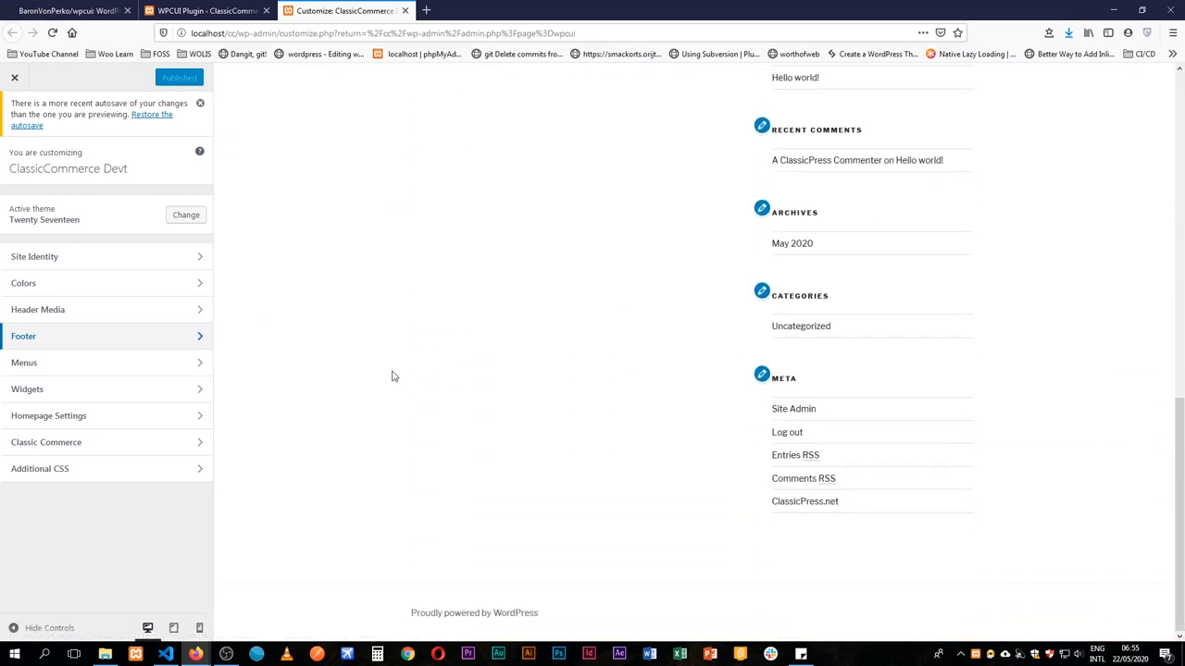
mouse_move(447, 396)
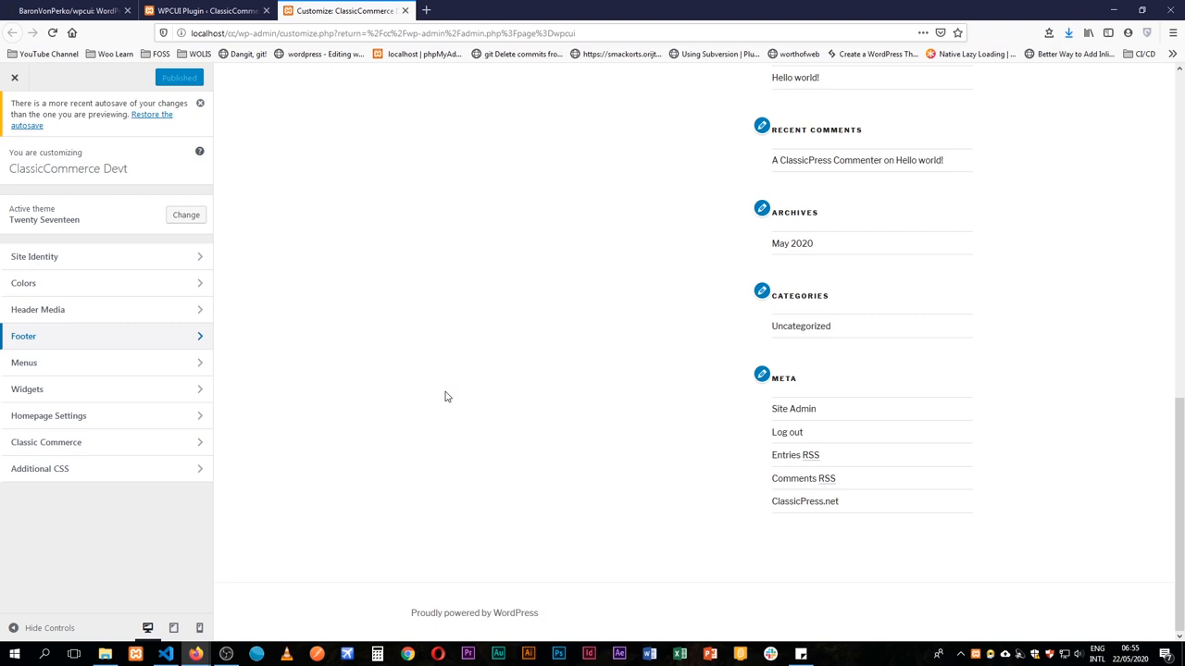
mouse_move(416, 396)
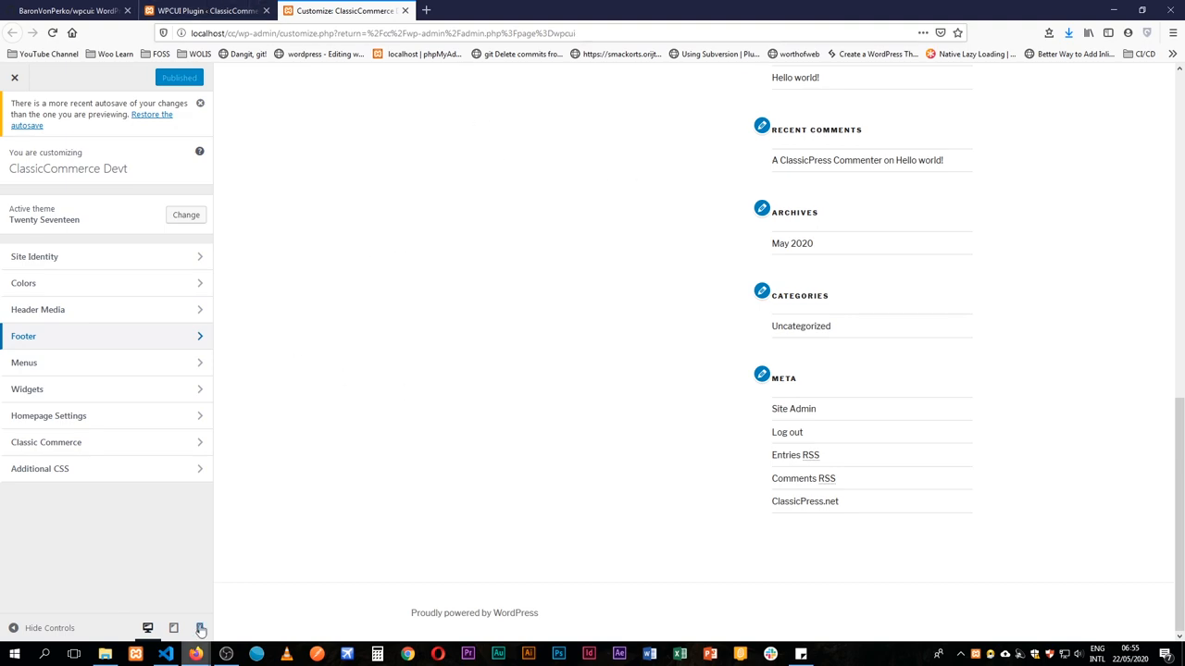
- Add the wp-content/themes/twentyseventeen folder to the VS Code workspace beside wpcui-master
click(165, 654)
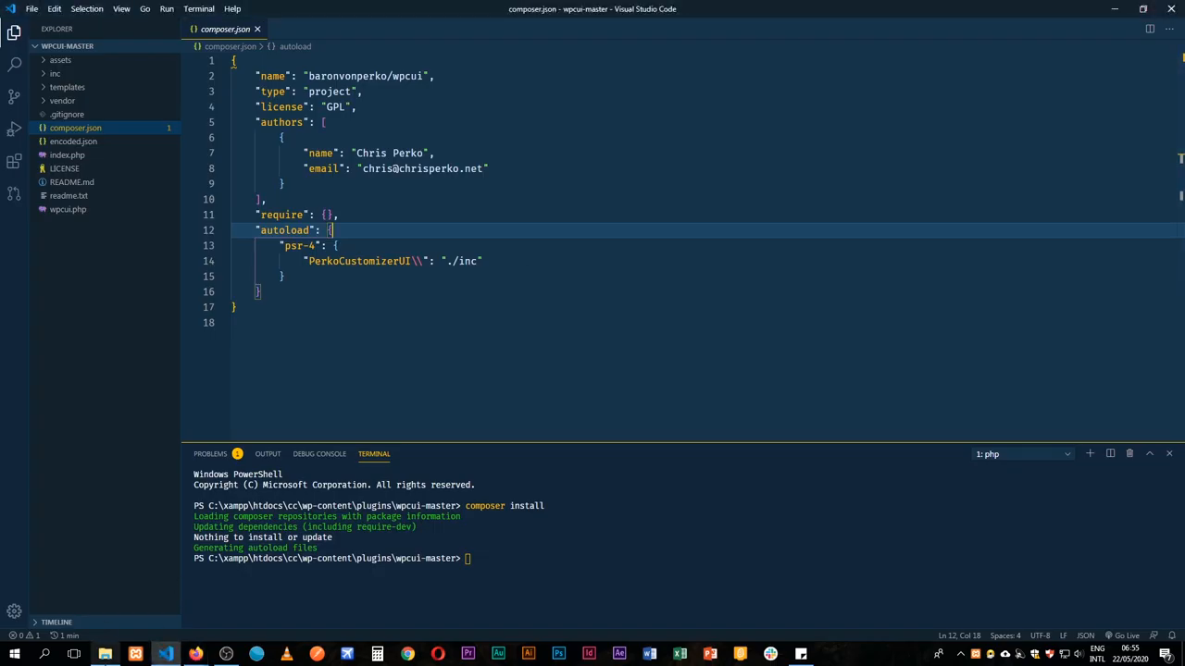
click(104, 653)
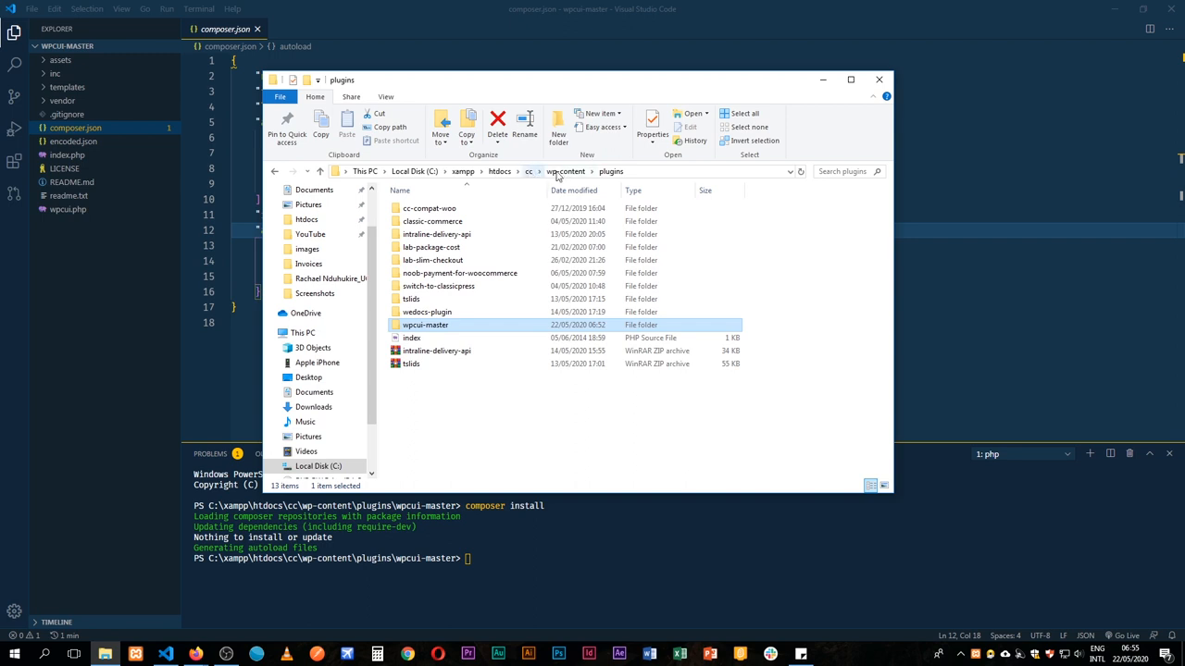
click(565, 172)
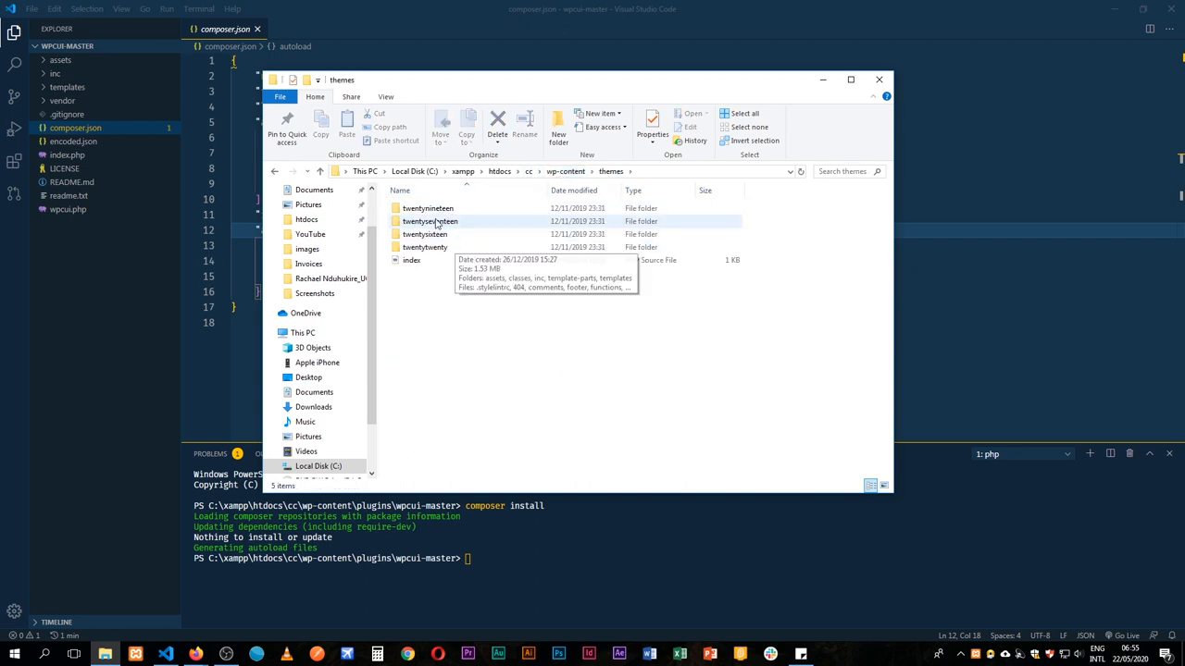
click(430, 221)
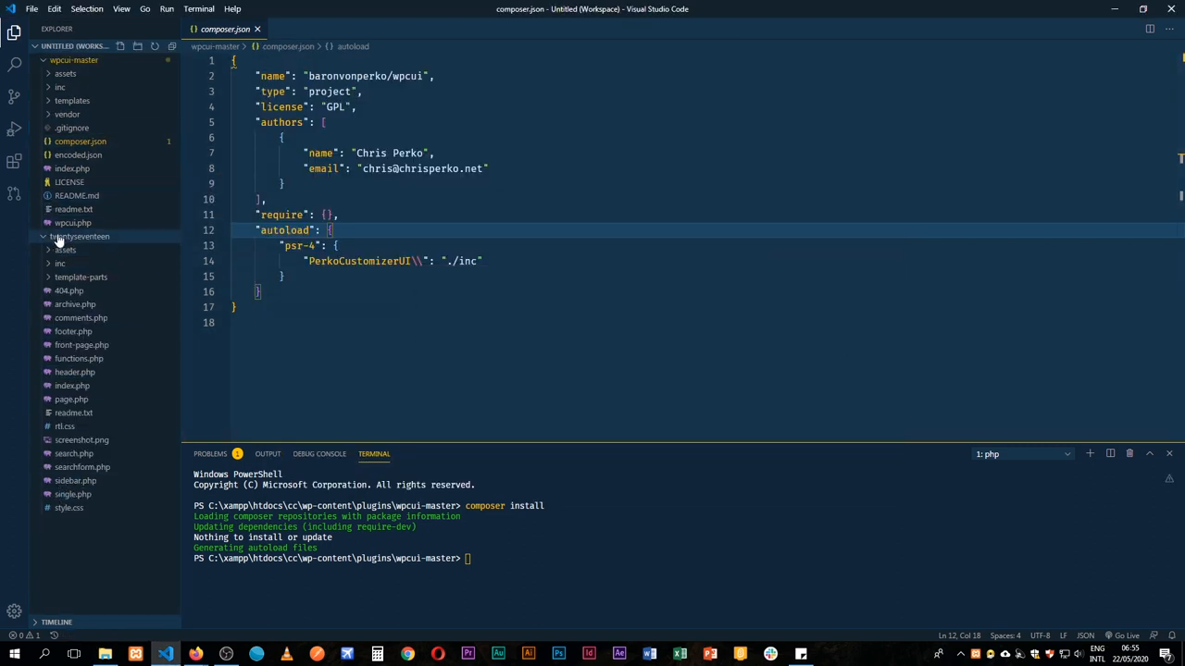
- Add an empty credit div after the wrap div near the end of twentyseventeen's footer.php
click(73, 330)
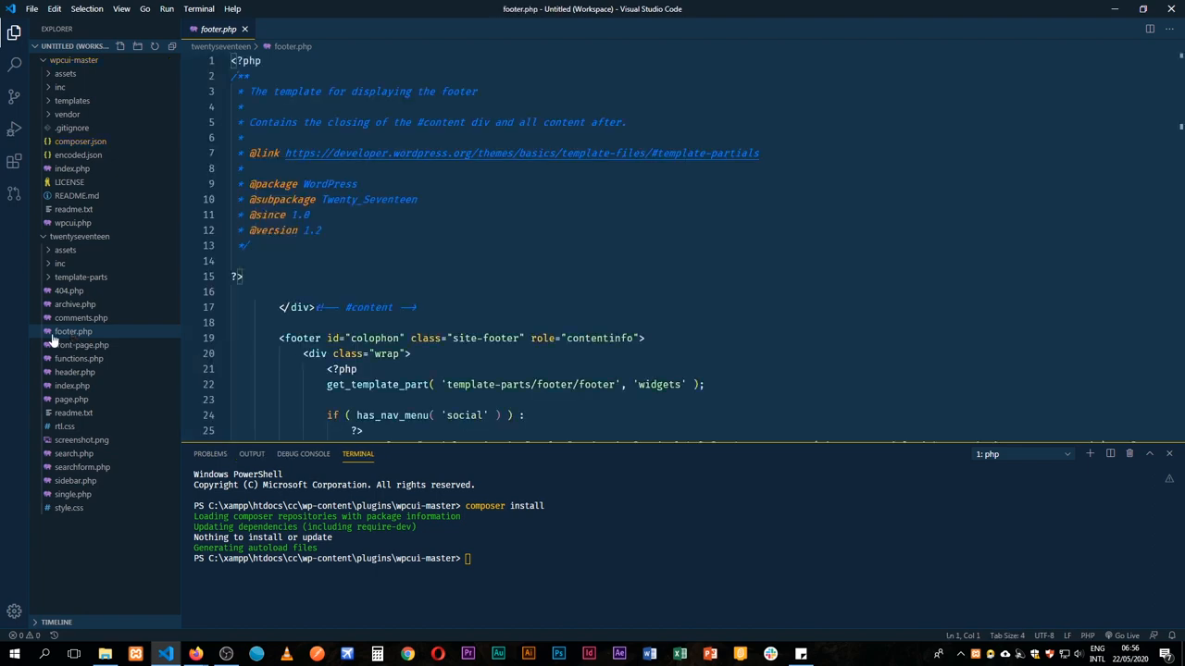
scroll(down, 3)
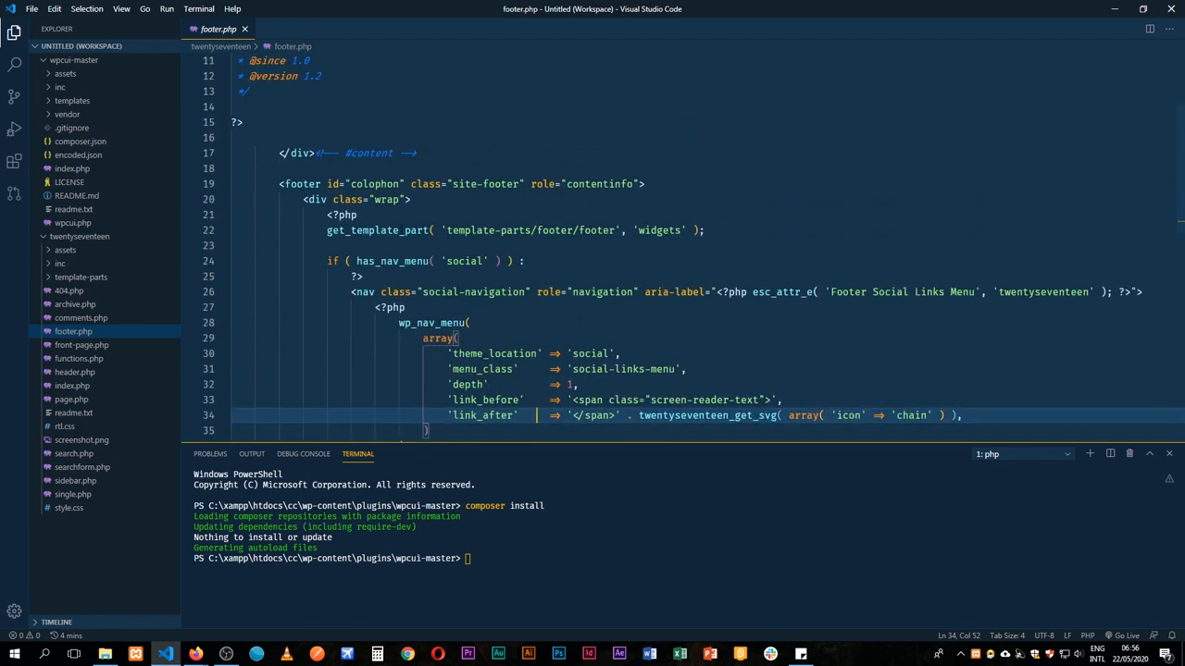
scroll(down, 3)
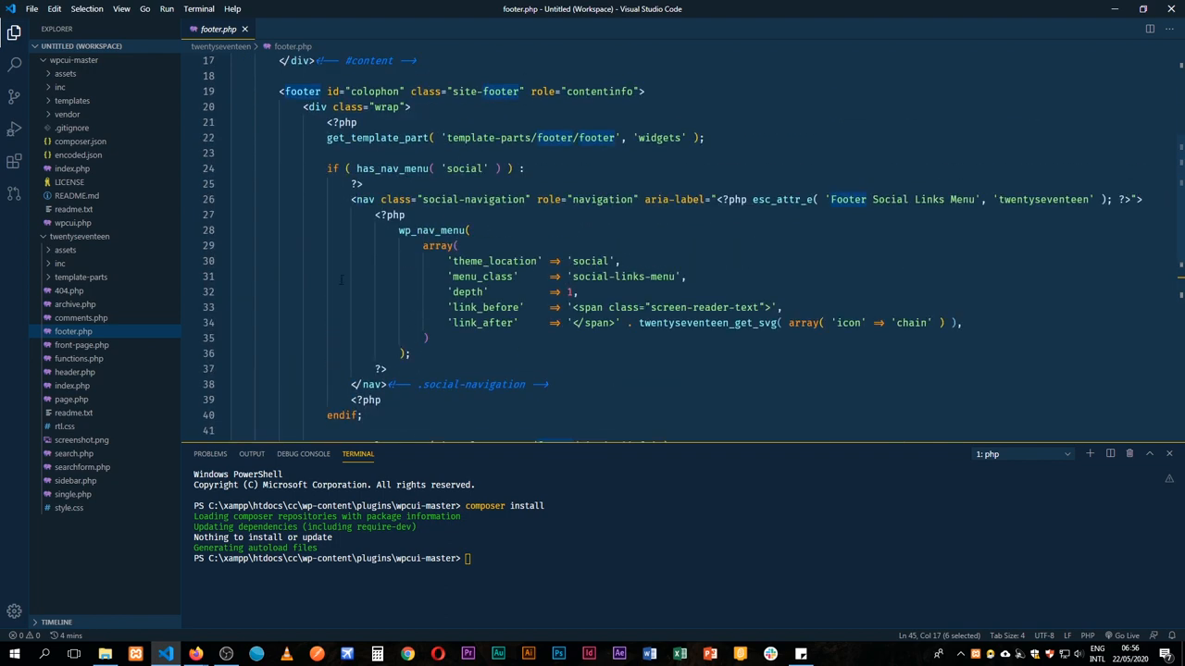
scroll(down, 3)
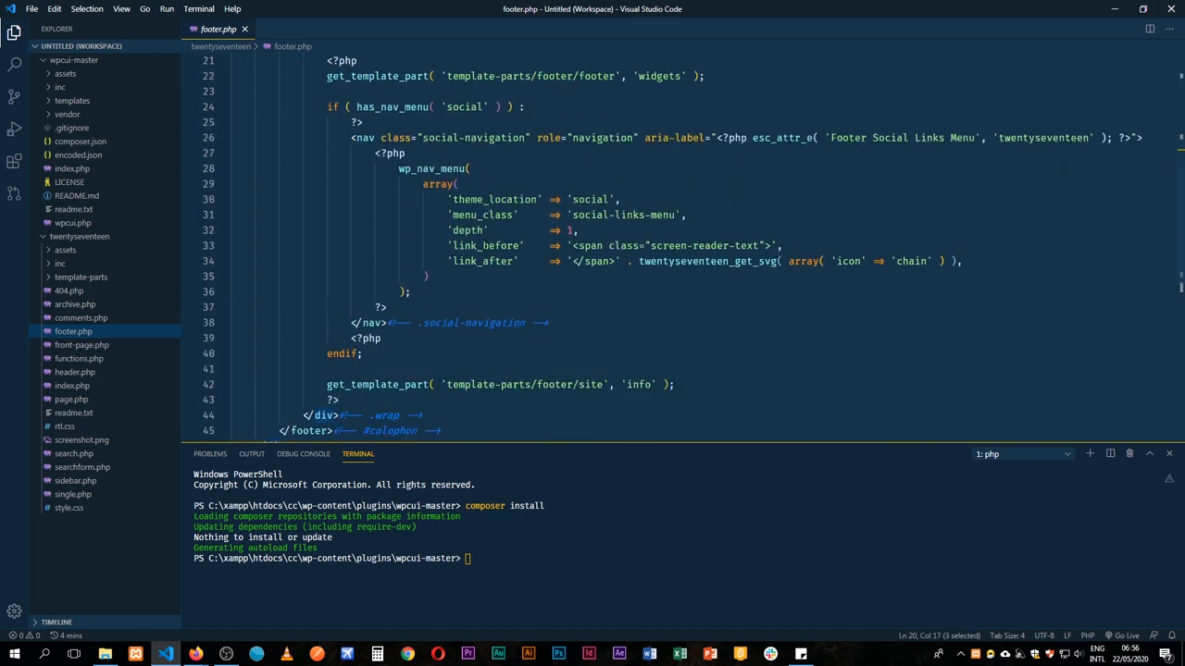
text(di)
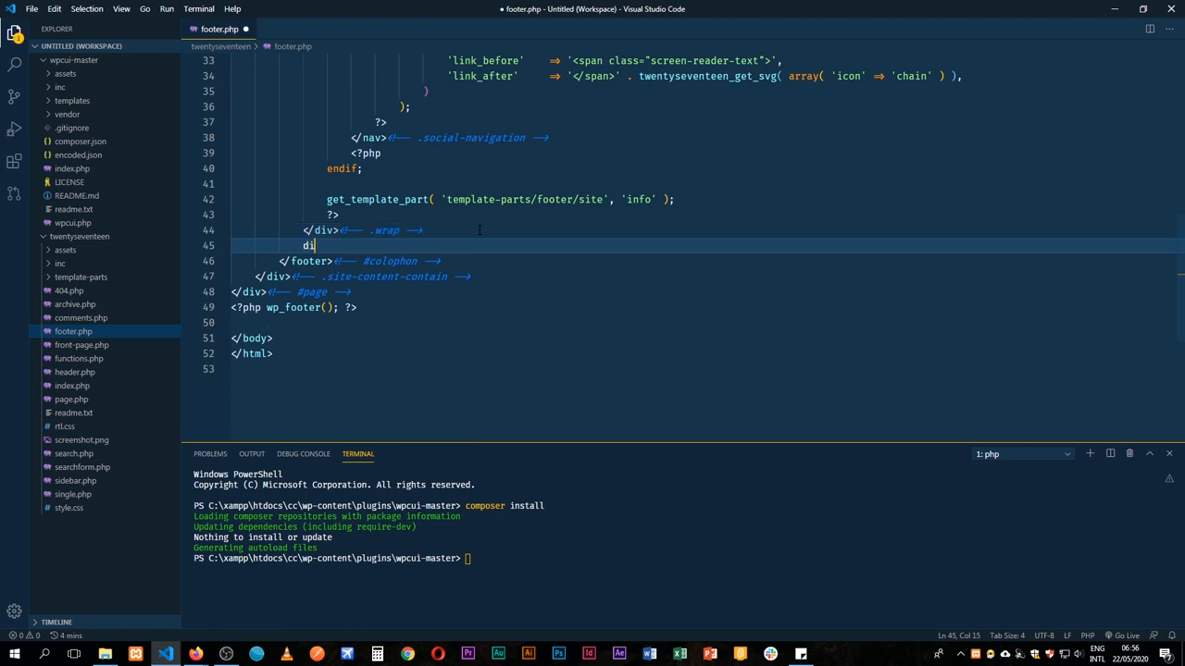
text(v.)
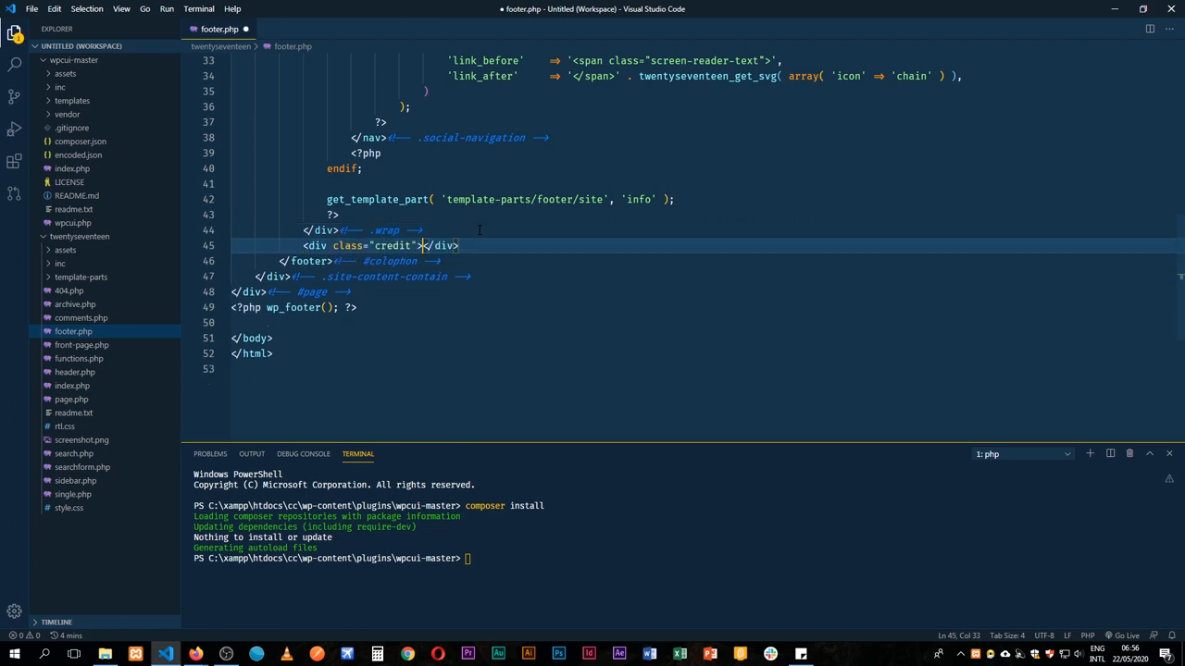
key(Enter)
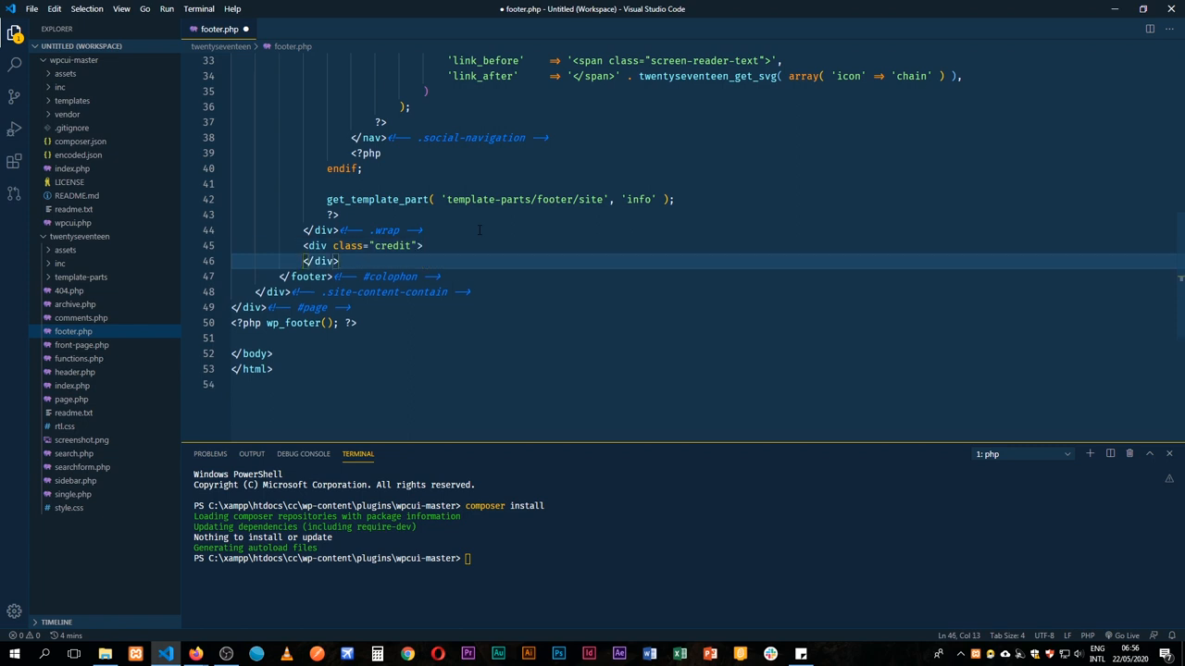
key(Enter)
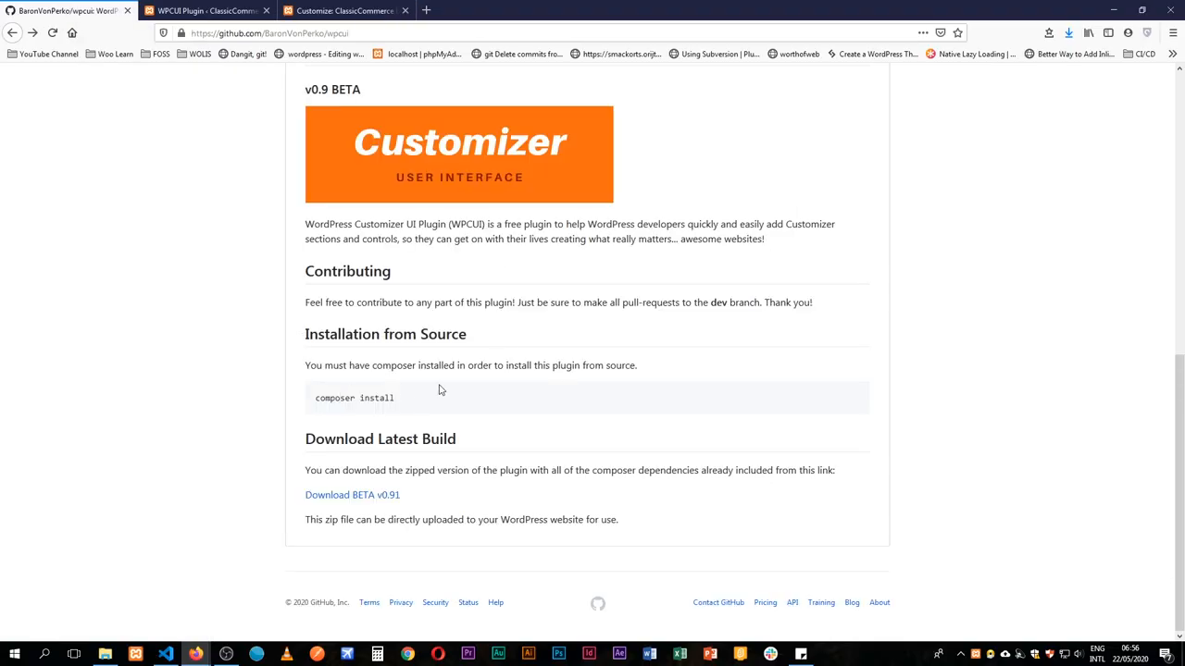
mouse_move(330, 179)
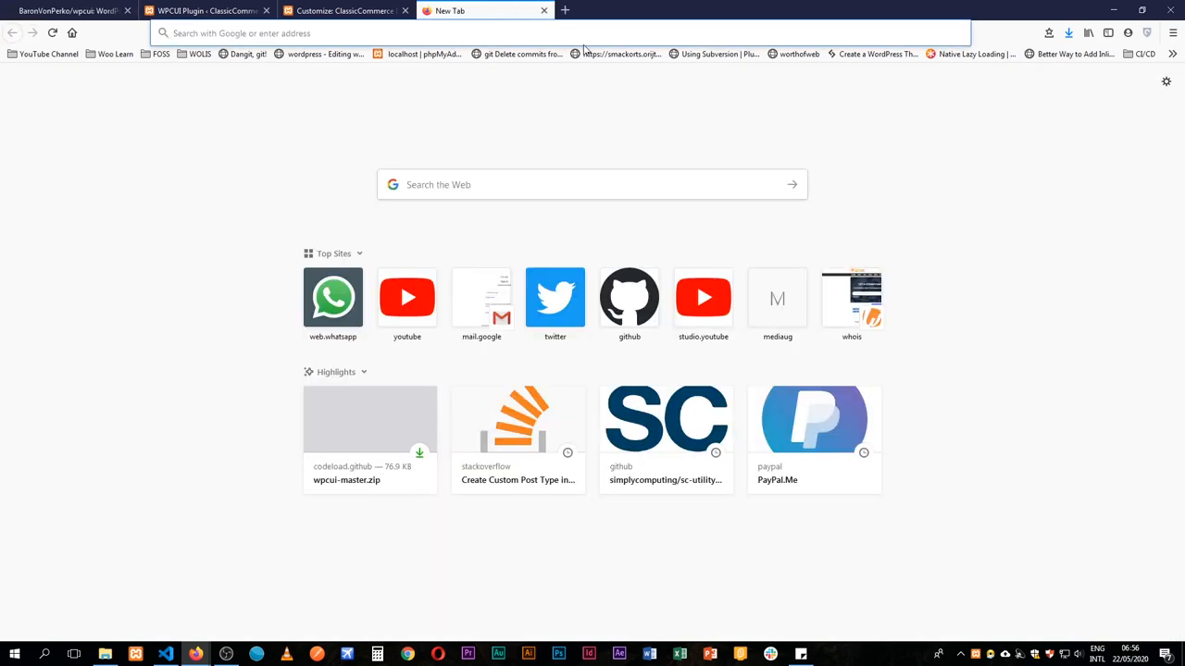
- Search the web for how to use the WordPress Customizer and open a result
text(how to use customo)
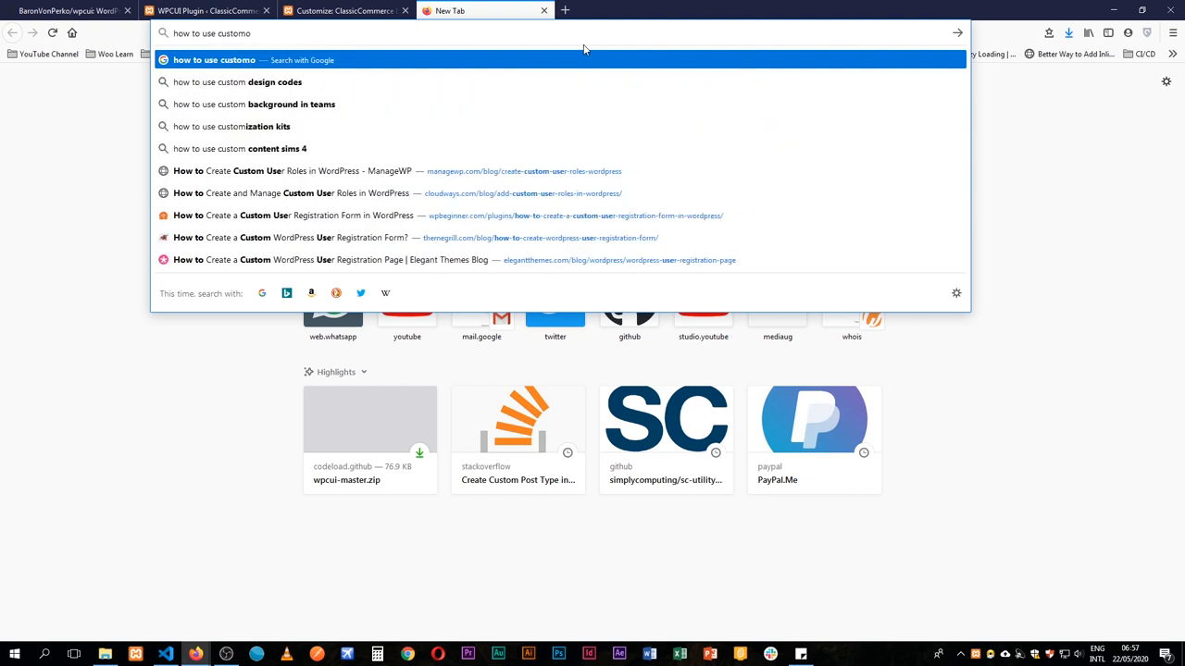
text(zer worpress prog)
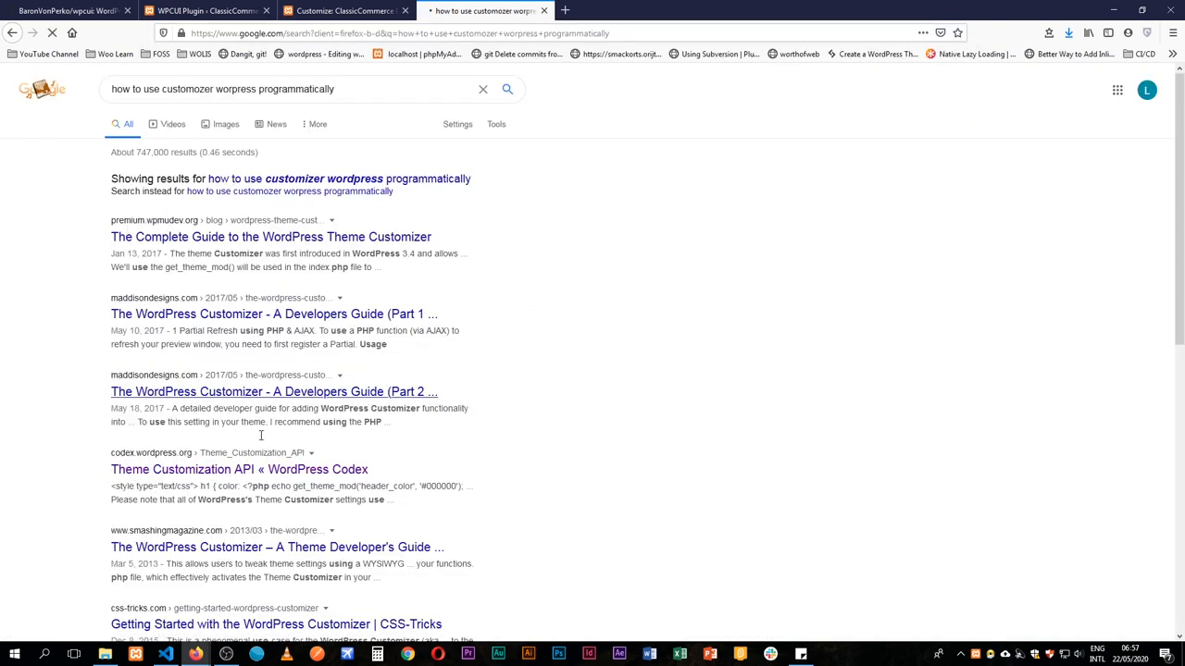
click(237, 469)
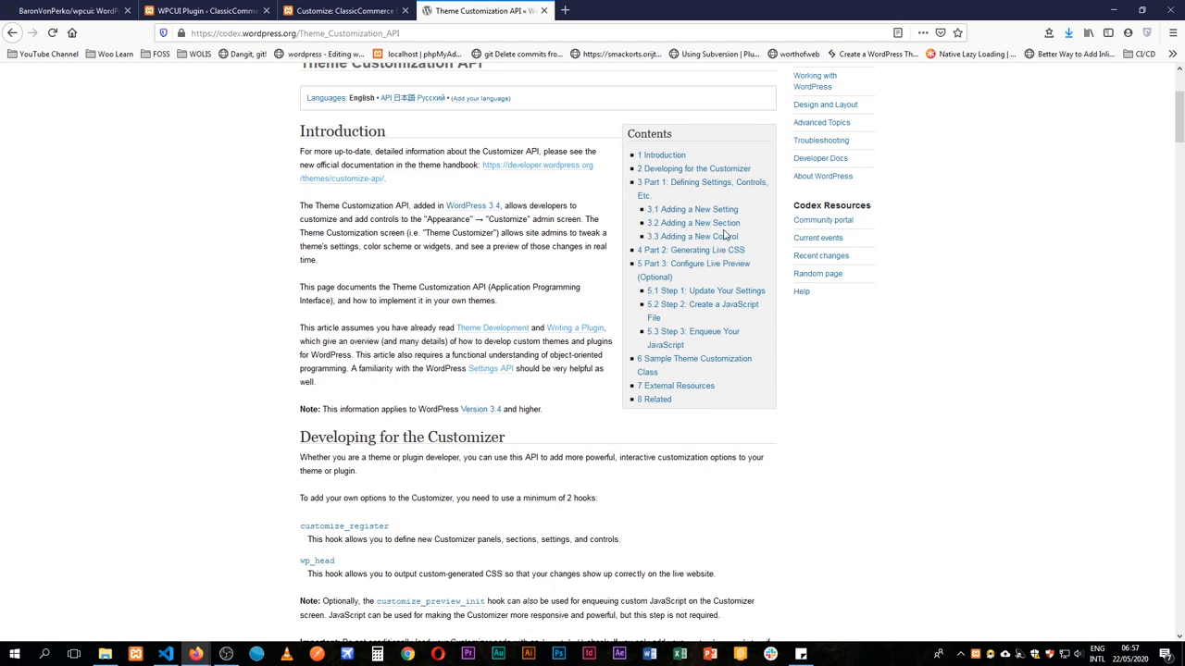
- Read through the Theme Customization API examples, selecting header_color in the sample code
scroll(down, 3)
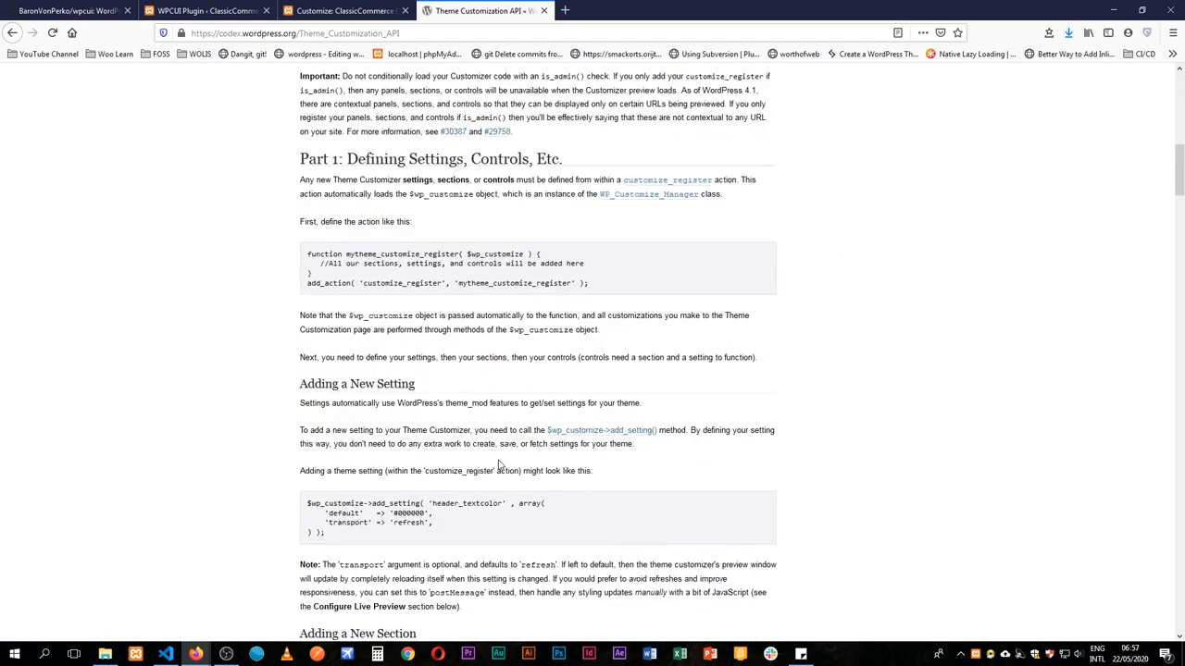
scroll(down, 3)
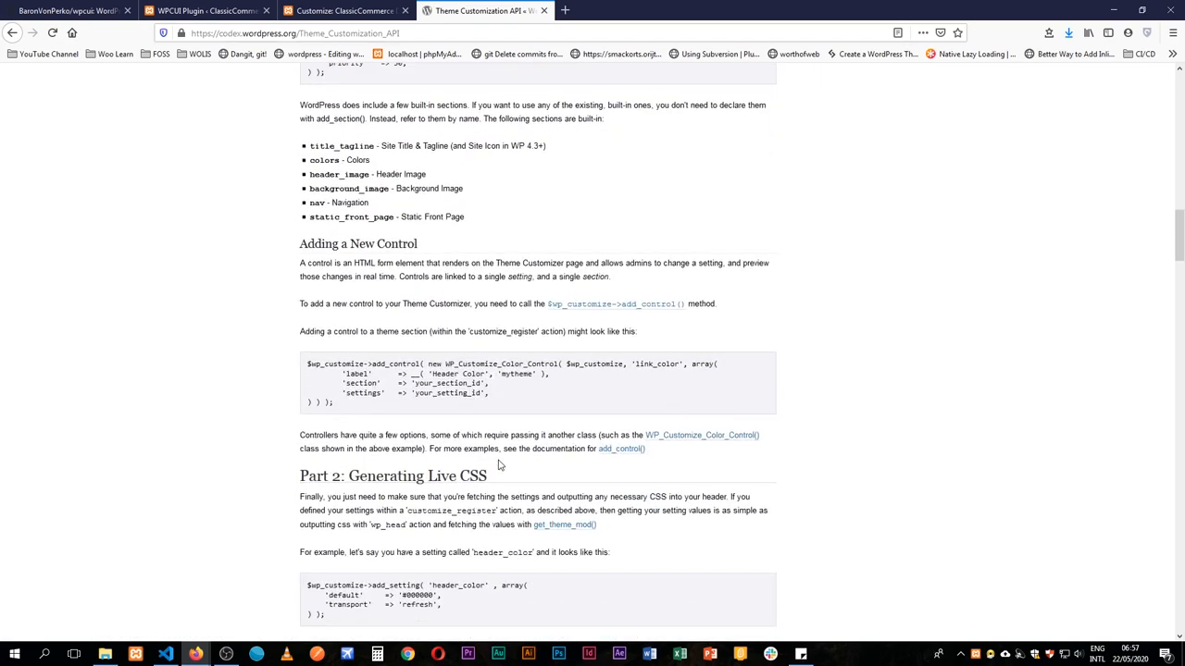
scroll(down, 3)
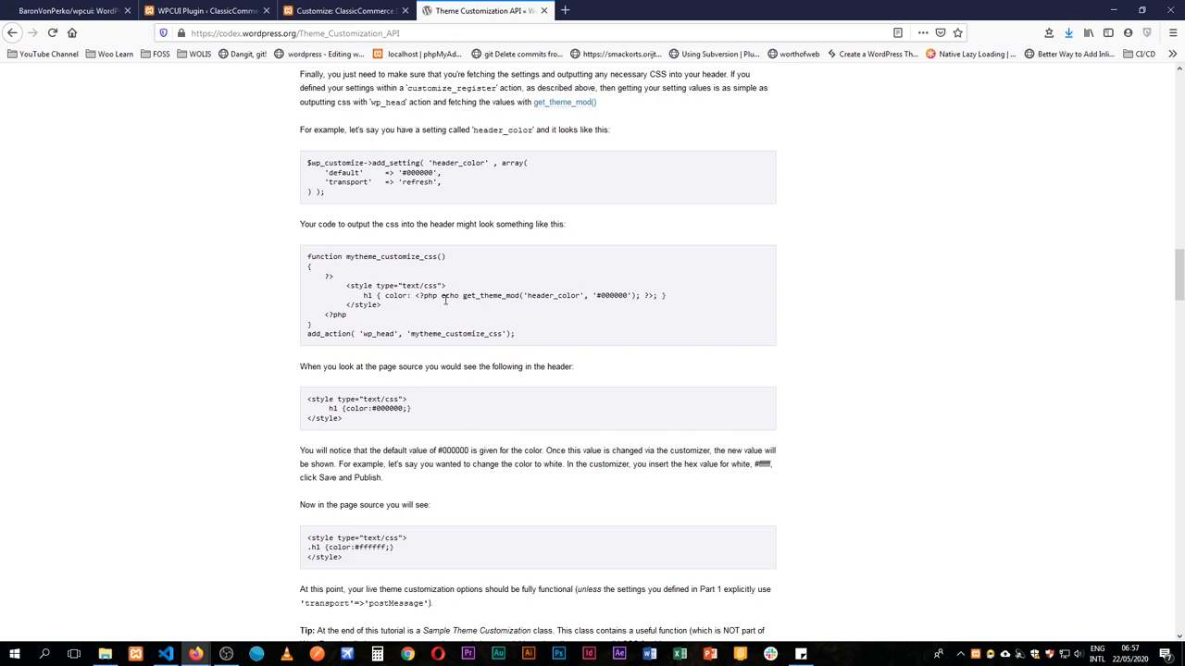
drag(418, 295, 476, 295)
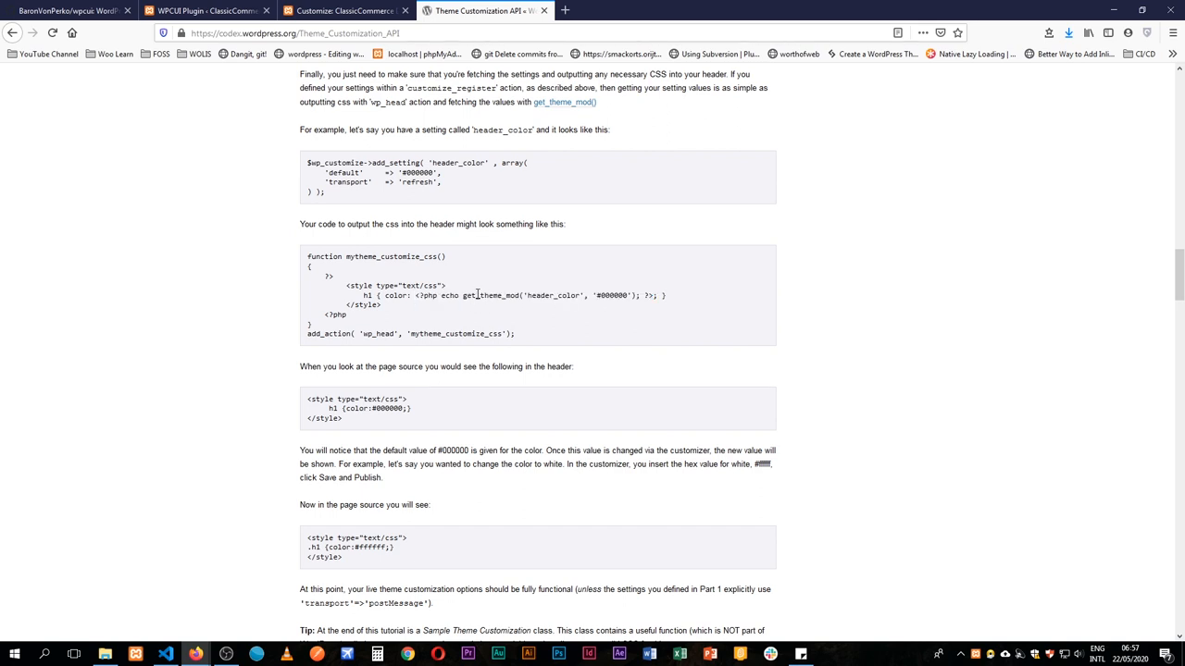
double_click(532, 295)
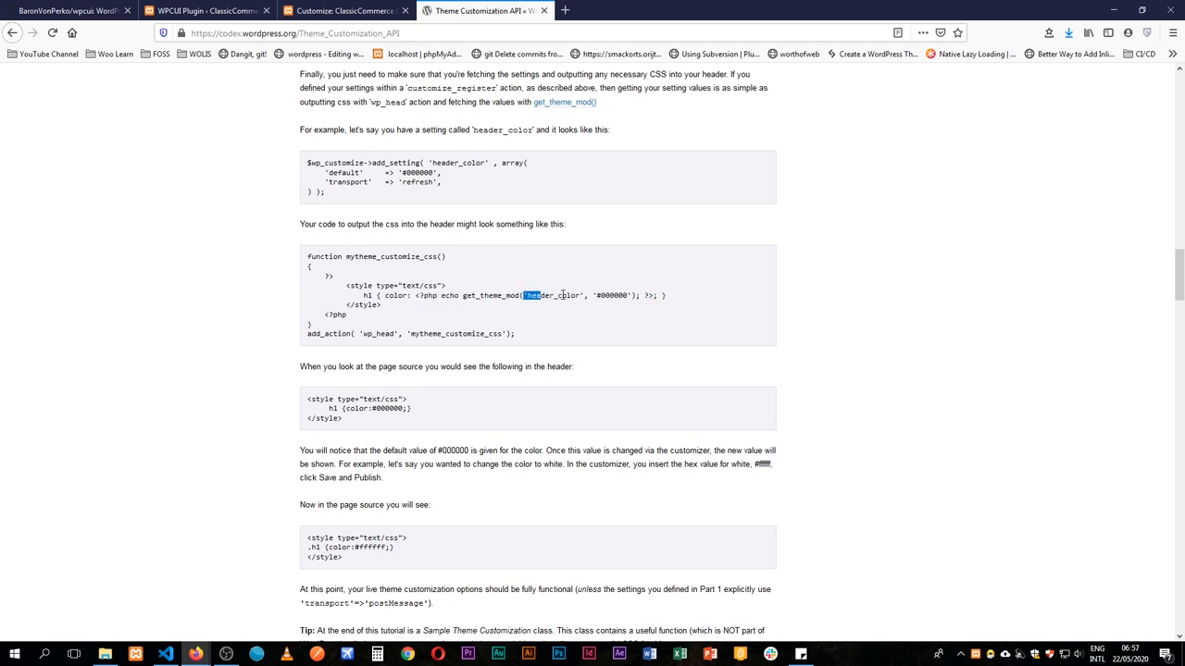
scroll(down, 3)
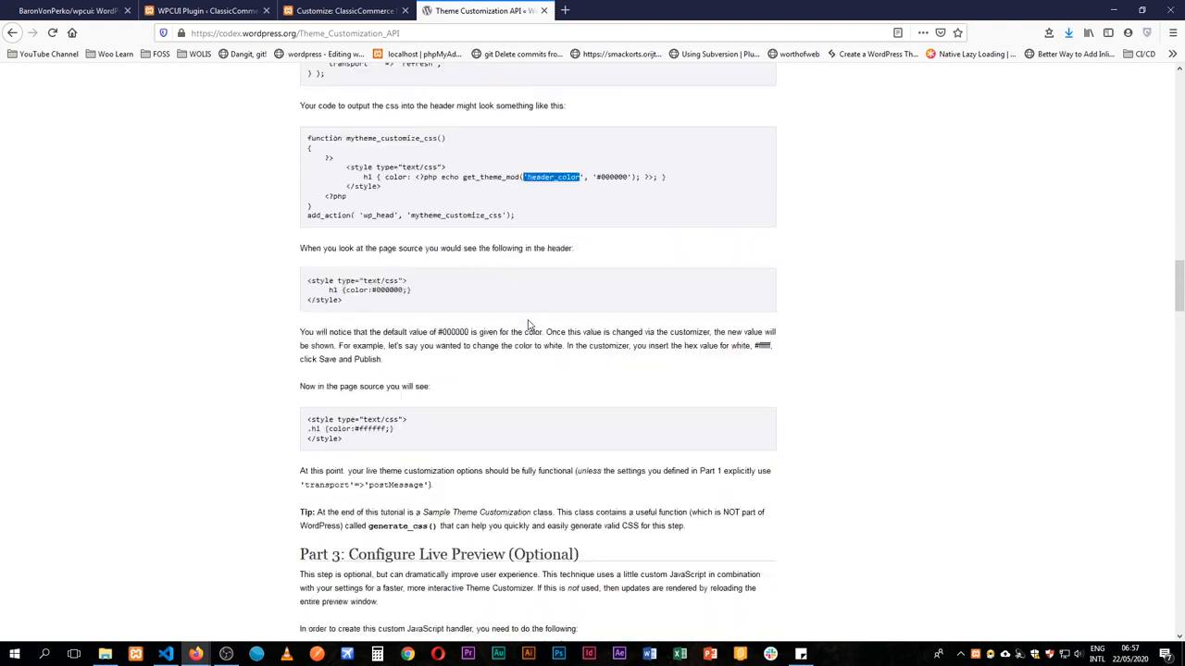
scroll(down, 3)
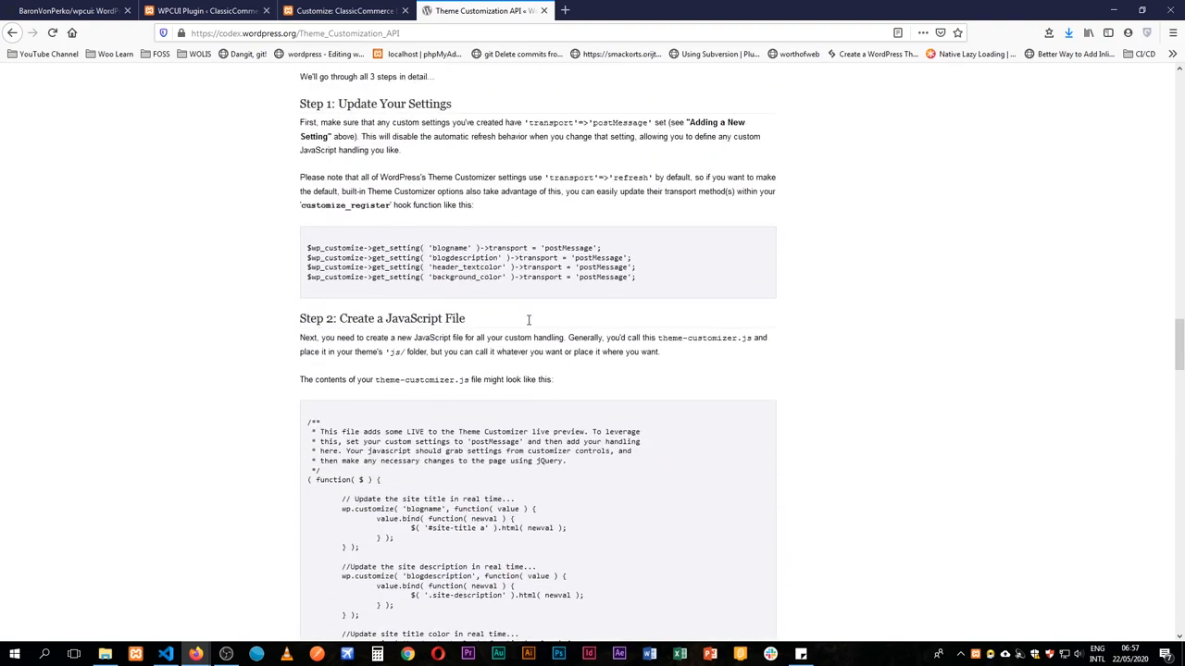
scroll(down, 3)
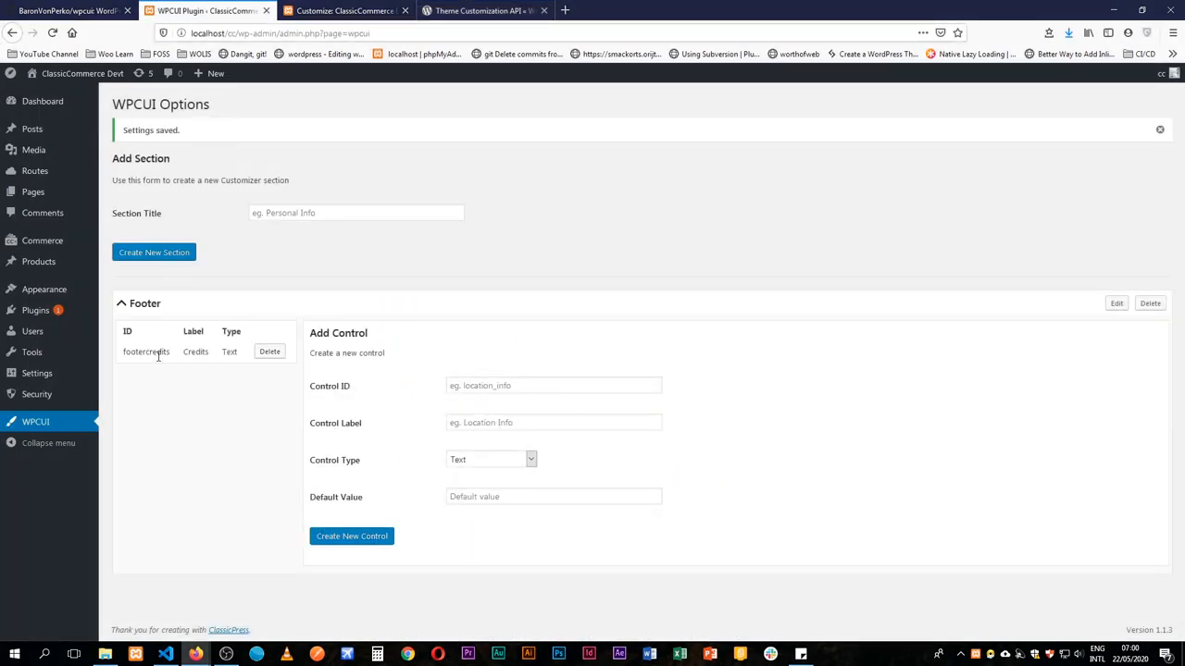
mouse_move(205, 338)
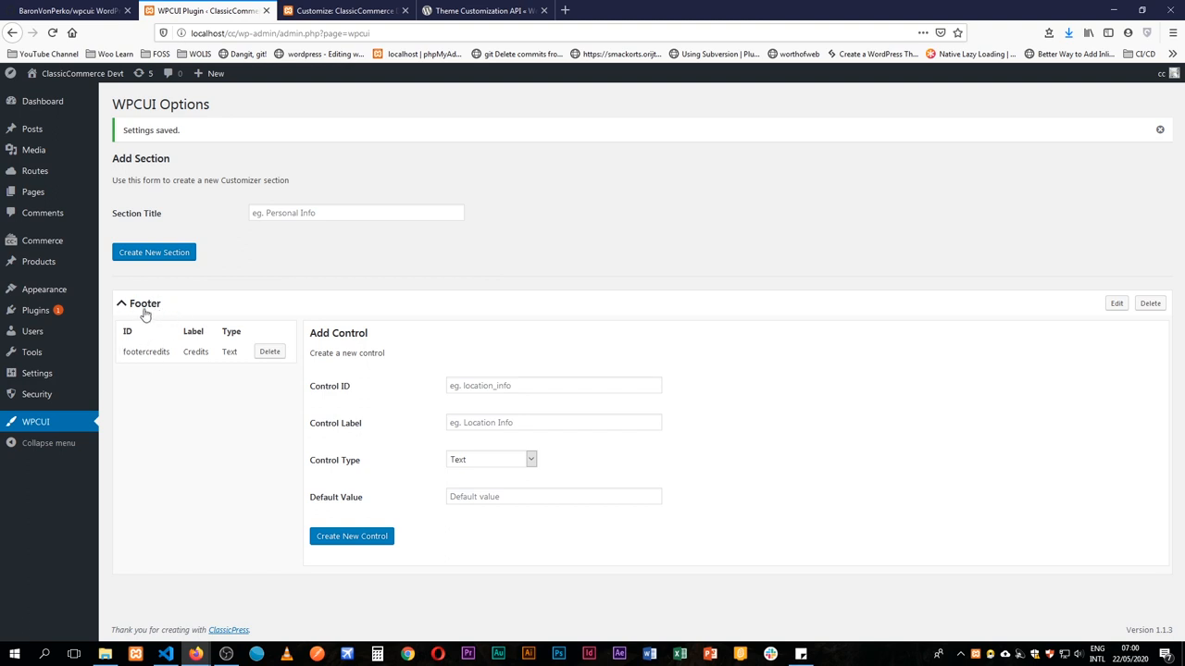
click(344, 10)
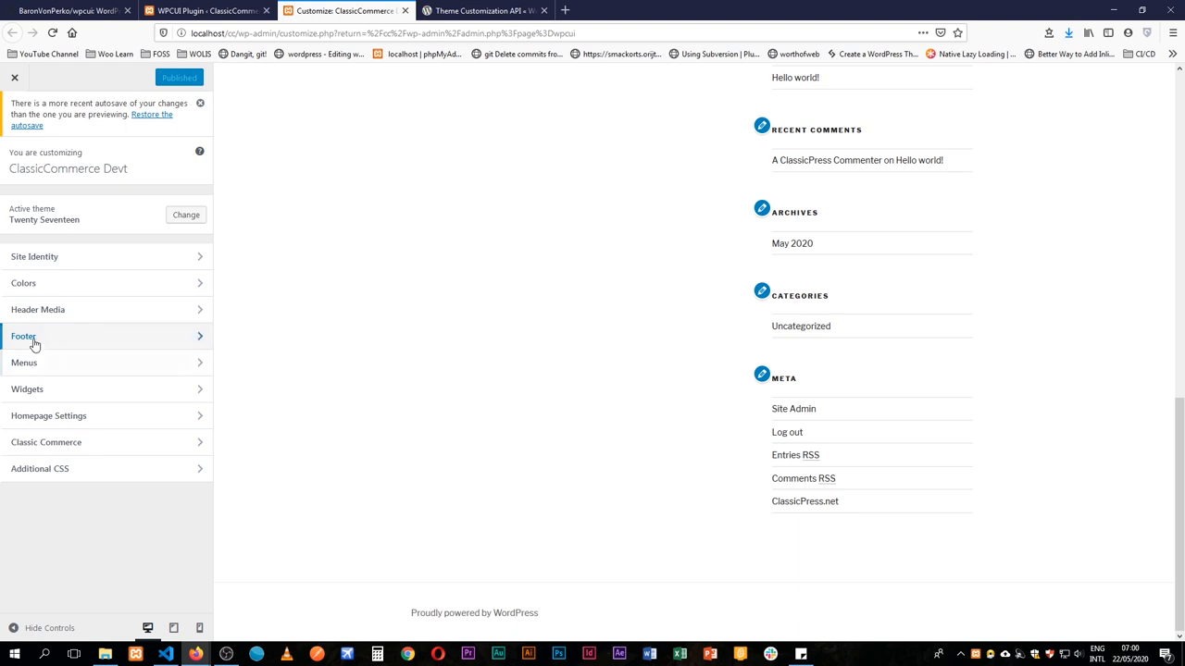
click(208, 10)
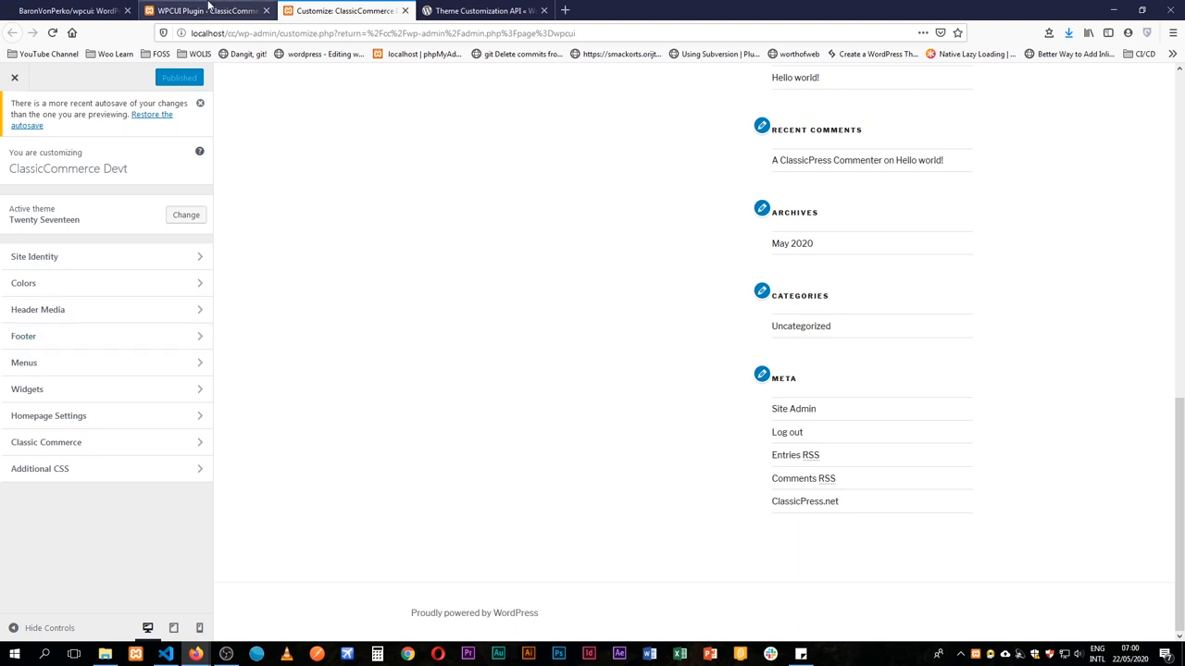
click(204, 10)
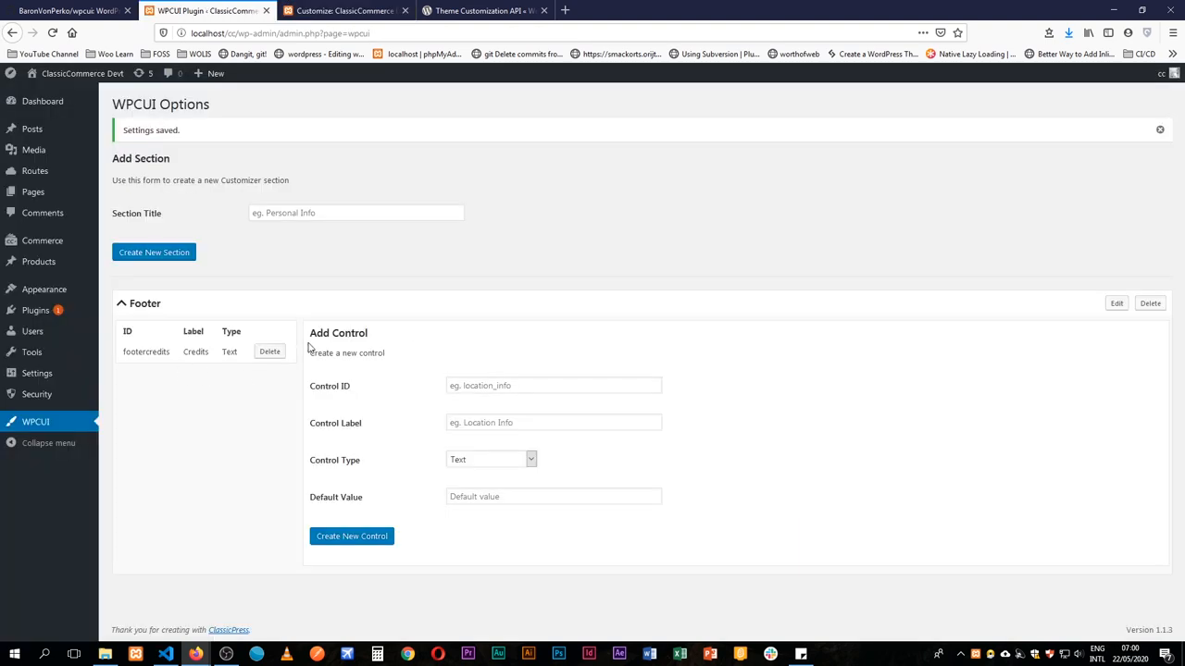
click(345, 10)
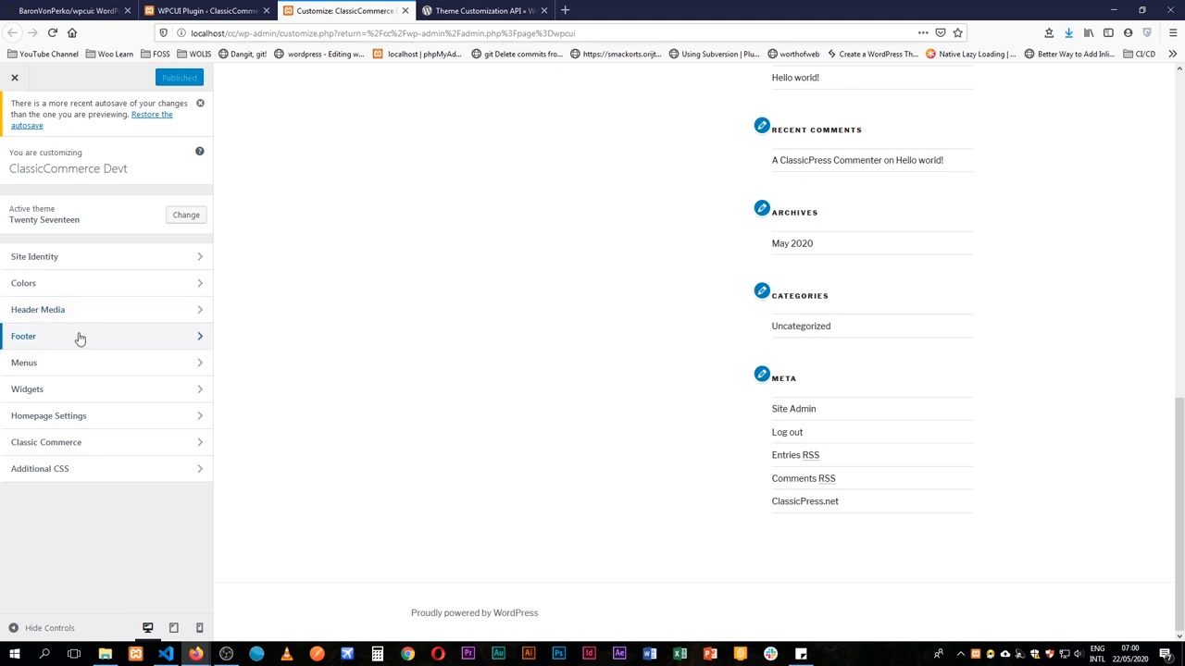
click(107, 336)
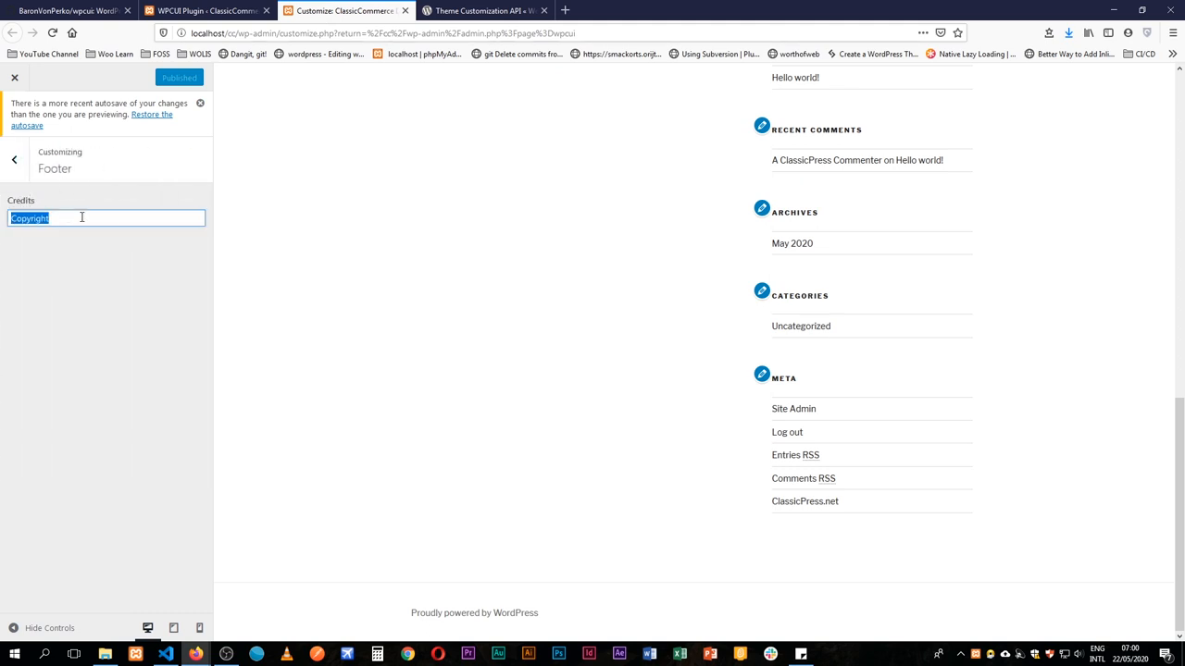
mouse_move(116, 225)
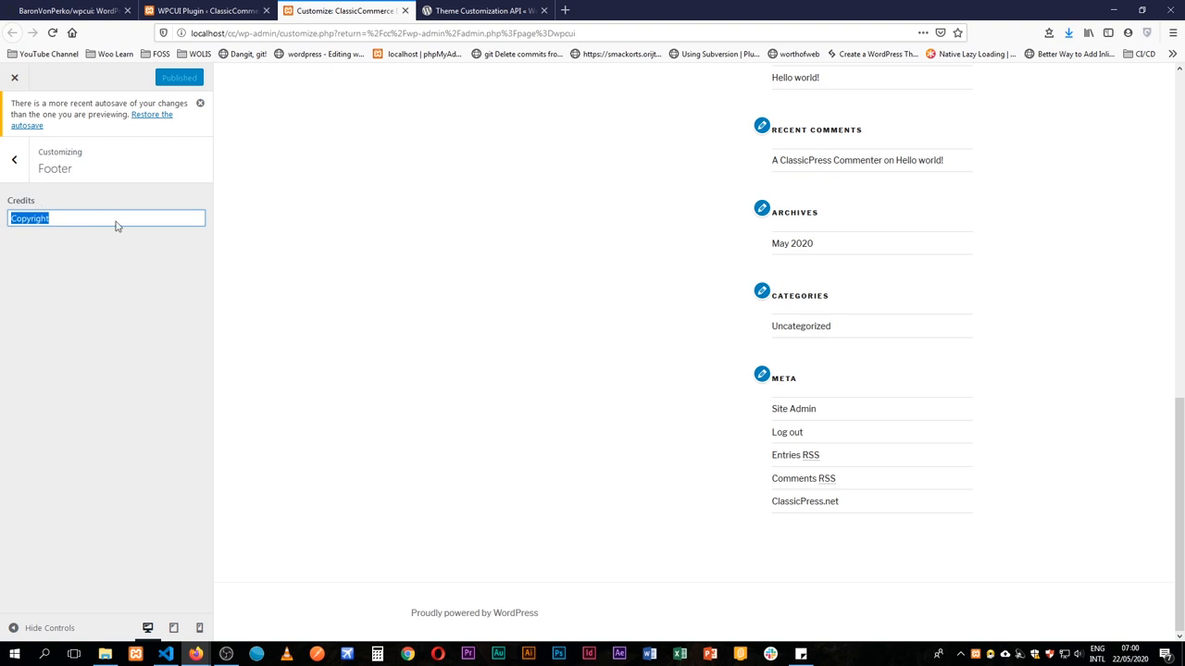
click(204, 10)
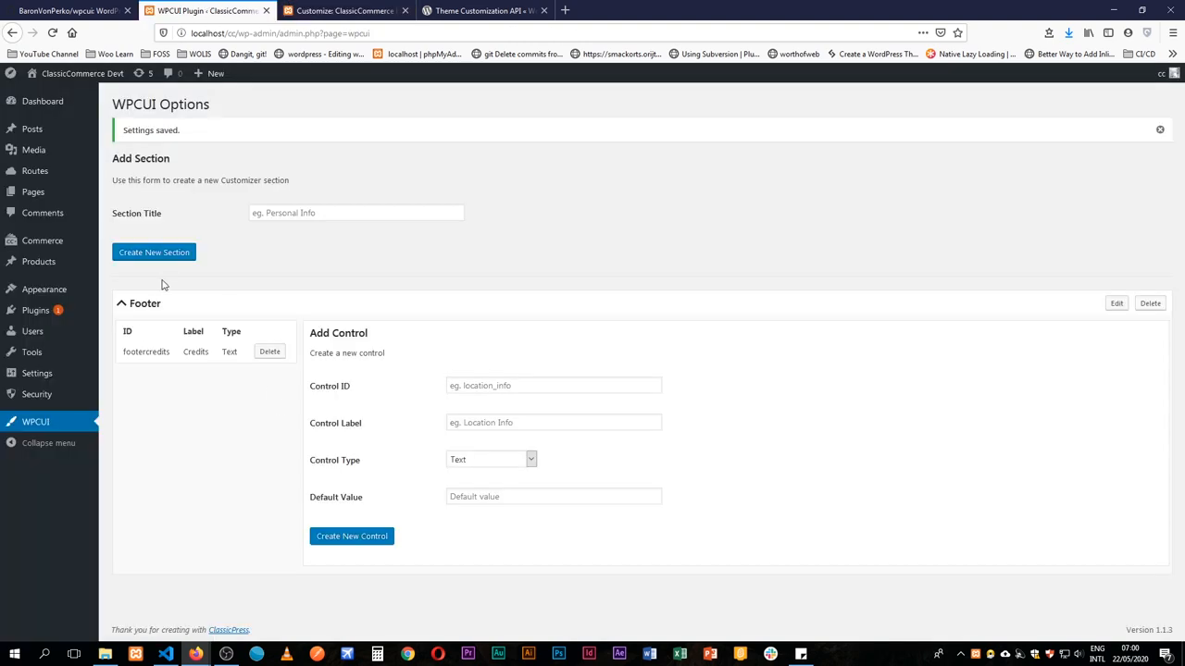
- Create the Number control year_count, labelled Year with default 2020, in the Footer section
click(554, 385)
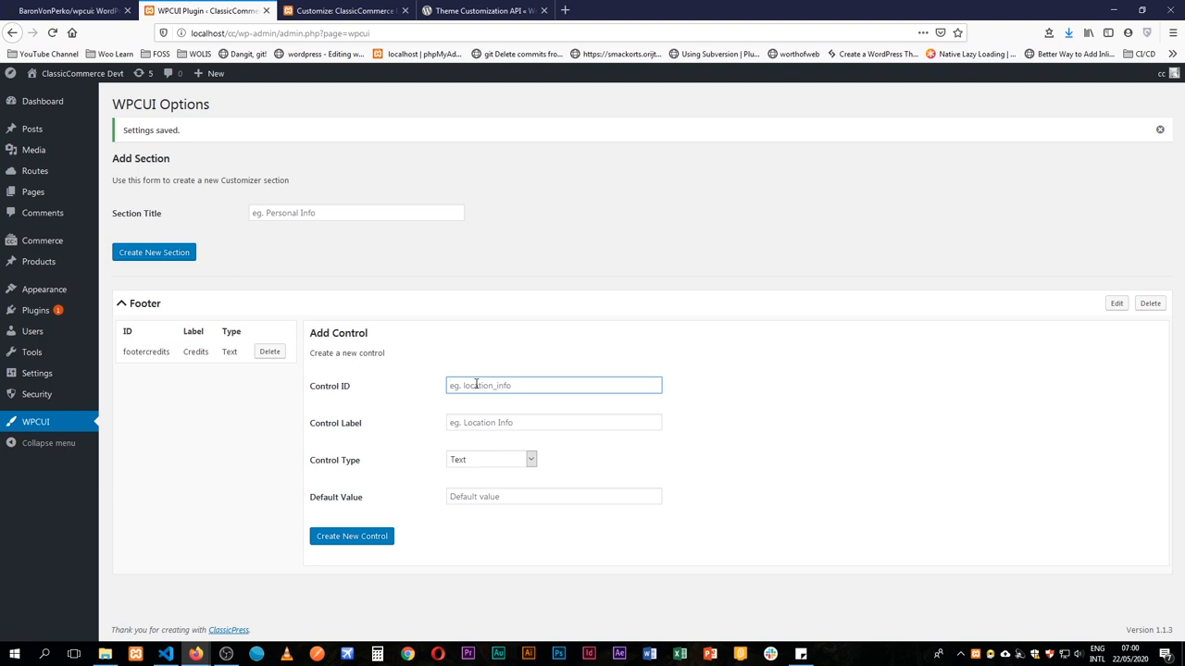
text(year_count)
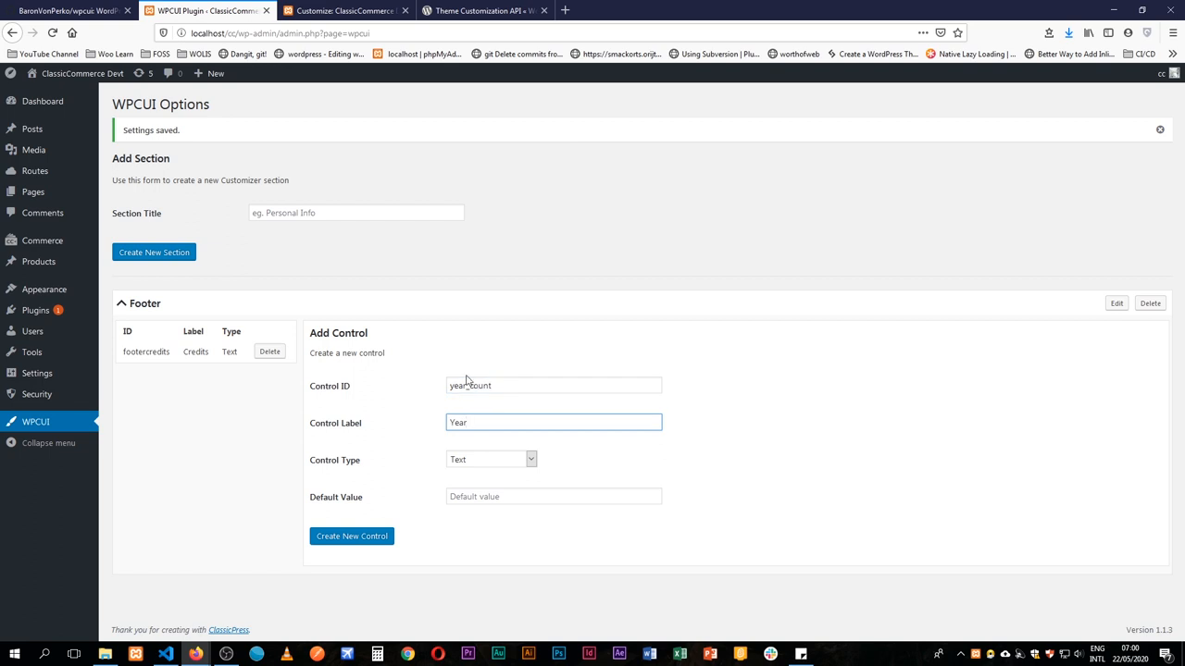
click(491, 459)
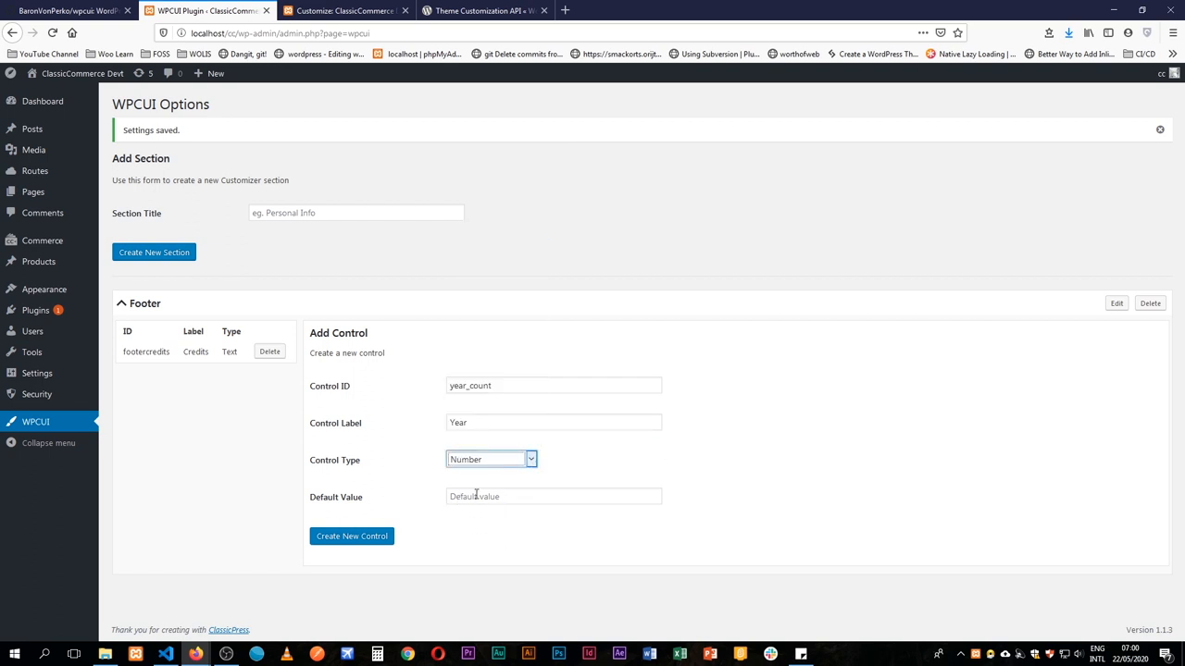
click(553, 496)
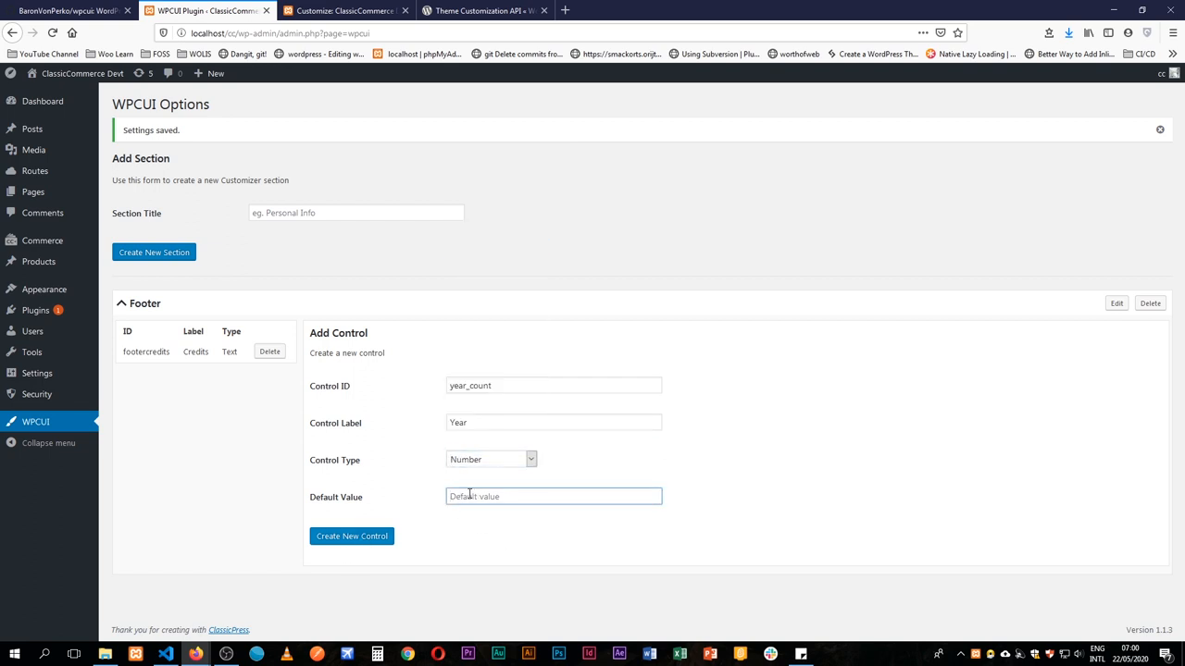
text(2020)
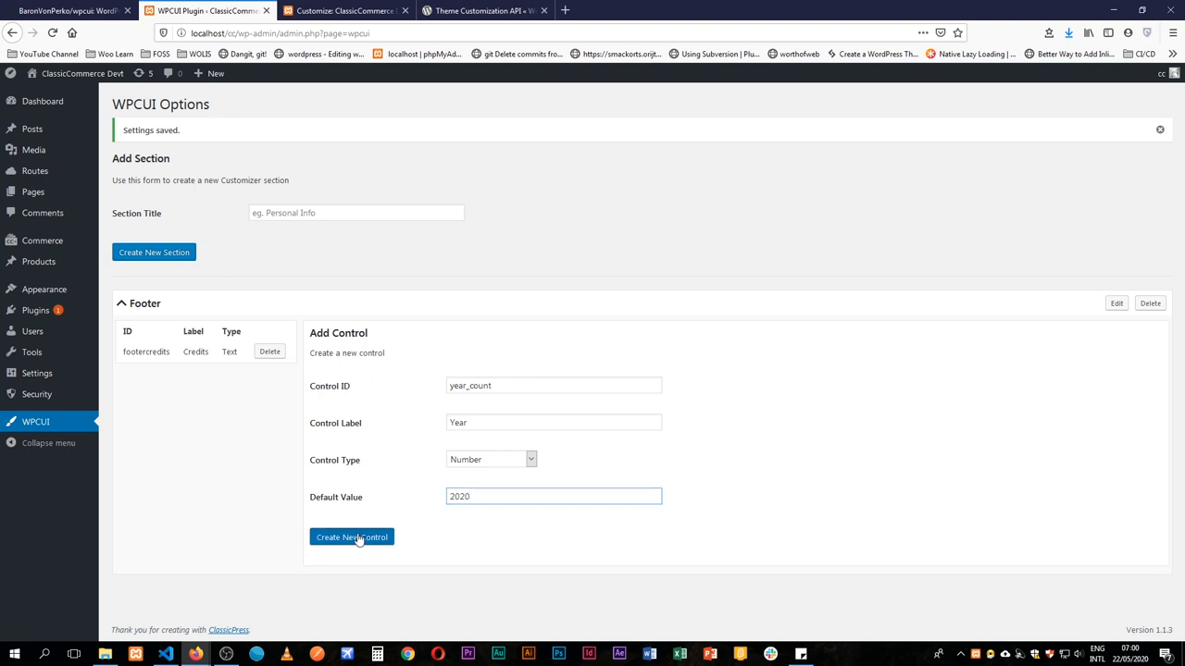
click(351, 537)
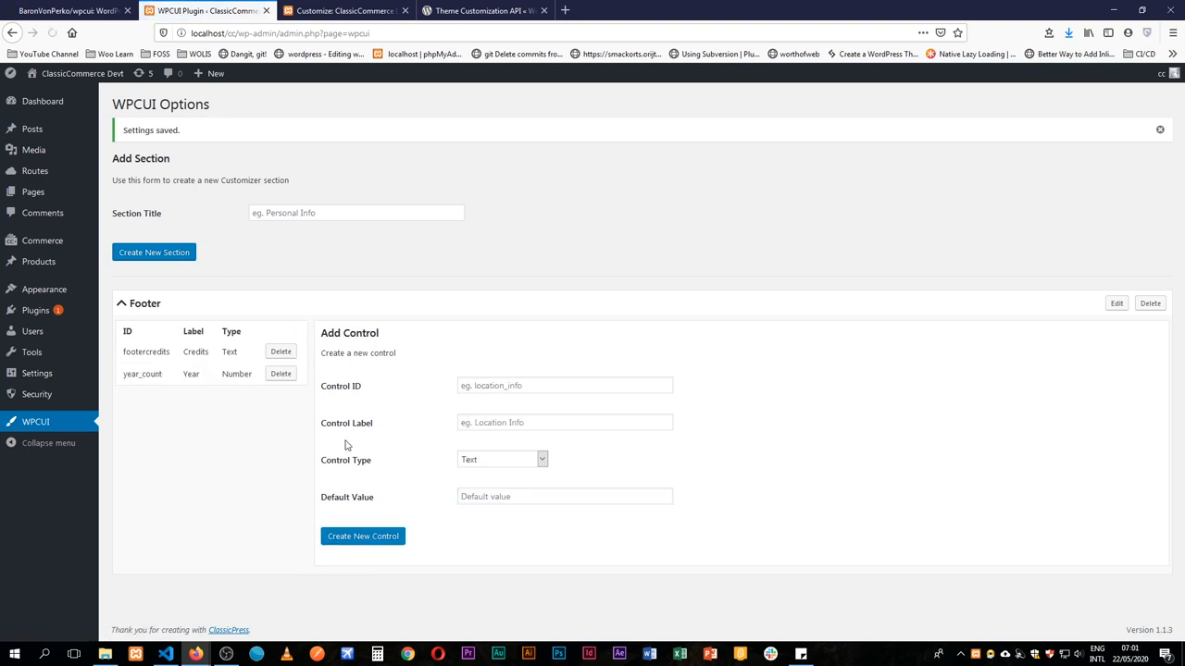
click(343, 10)
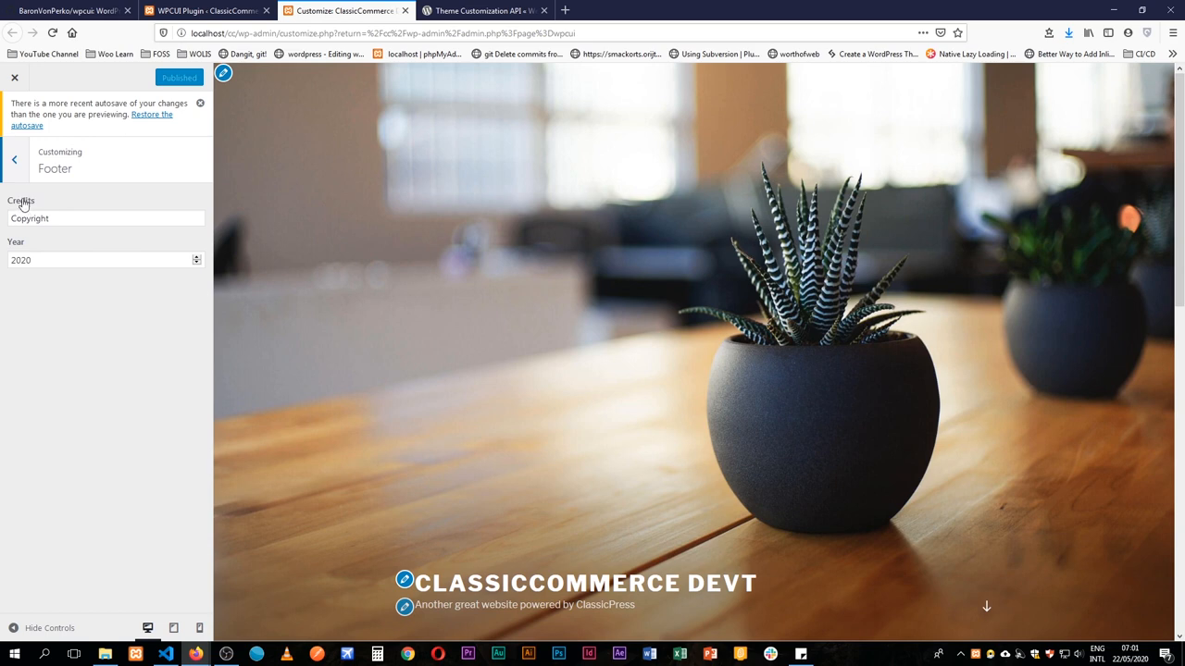
mouse_move(51, 260)
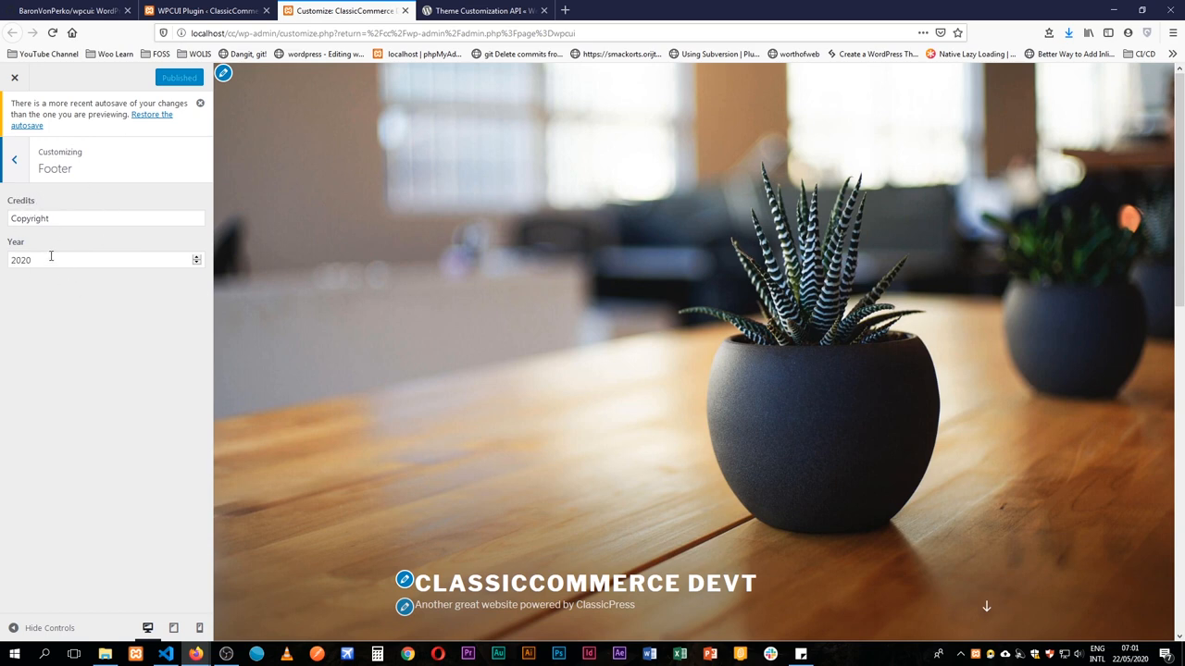
- Check the Credits and Year controls, then scroll the Customizer preview to the footer
click(105, 219)
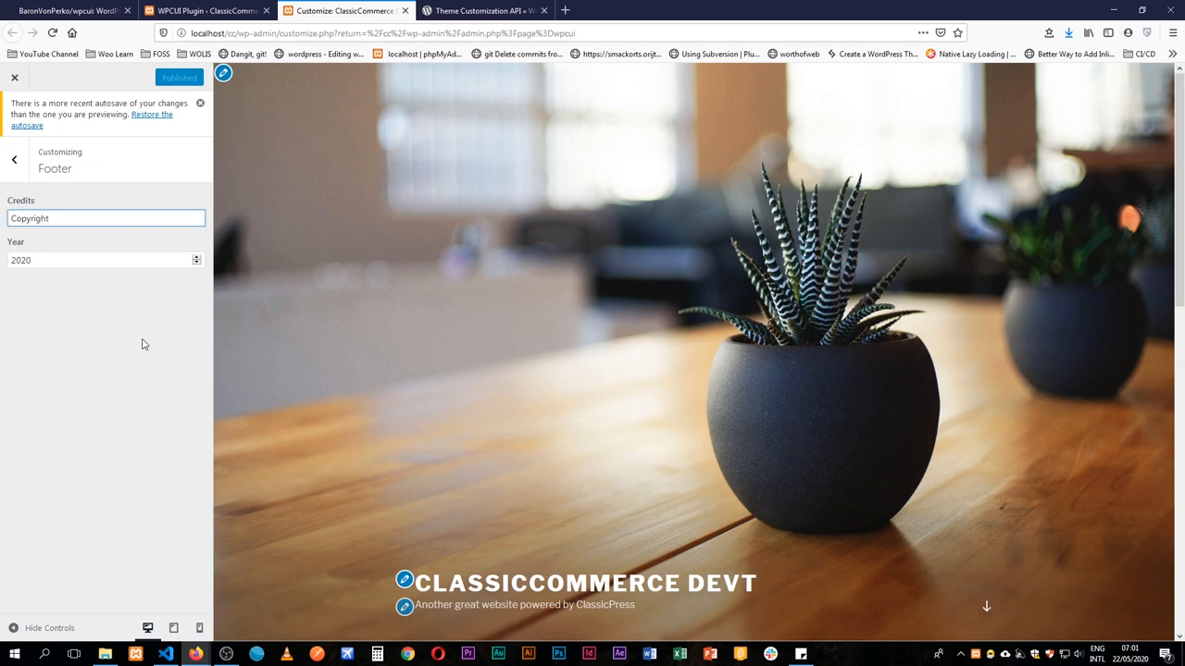
click(204, 10)
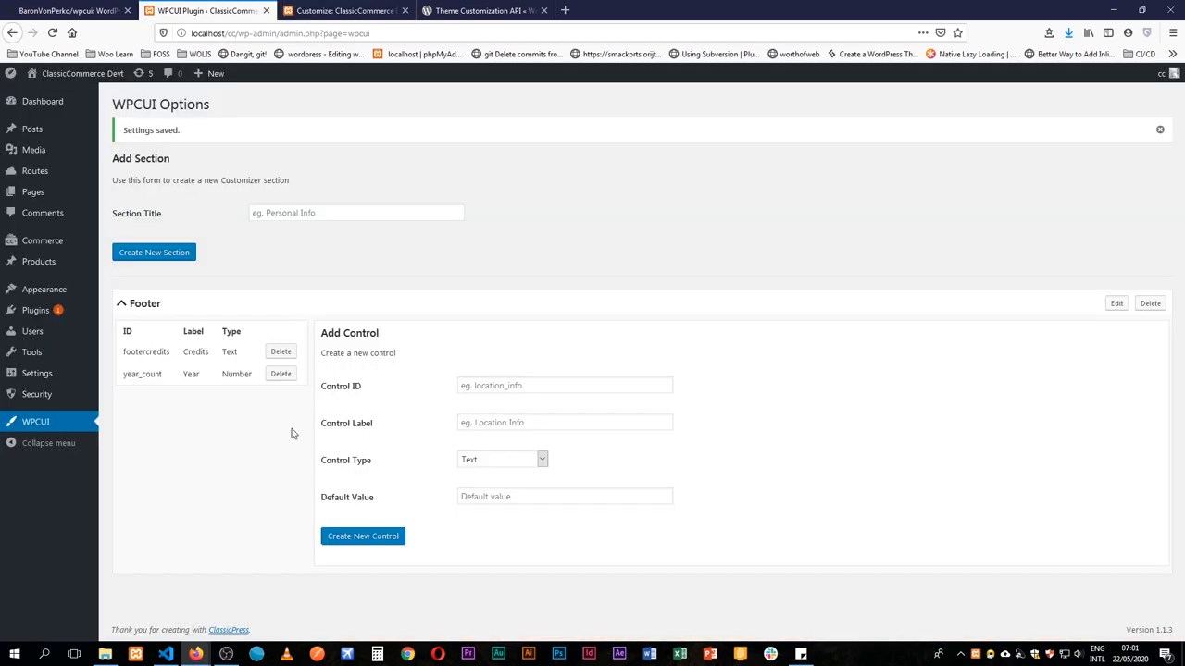
mouse_move(556, 465)
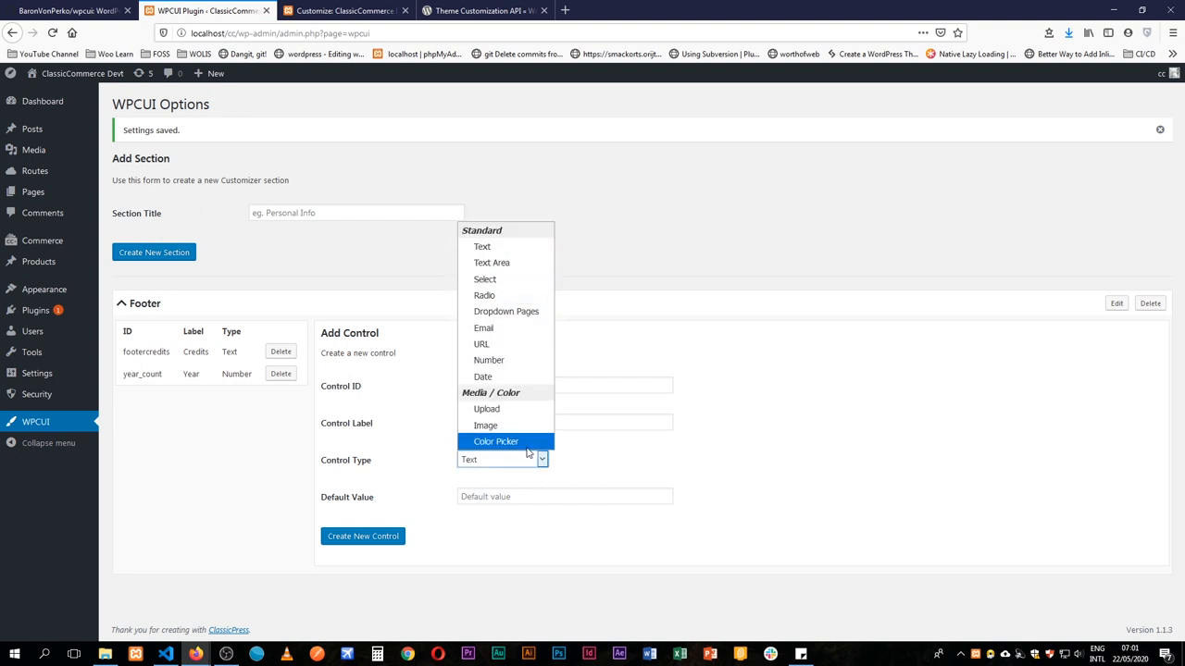
mouse_move(484, 295)
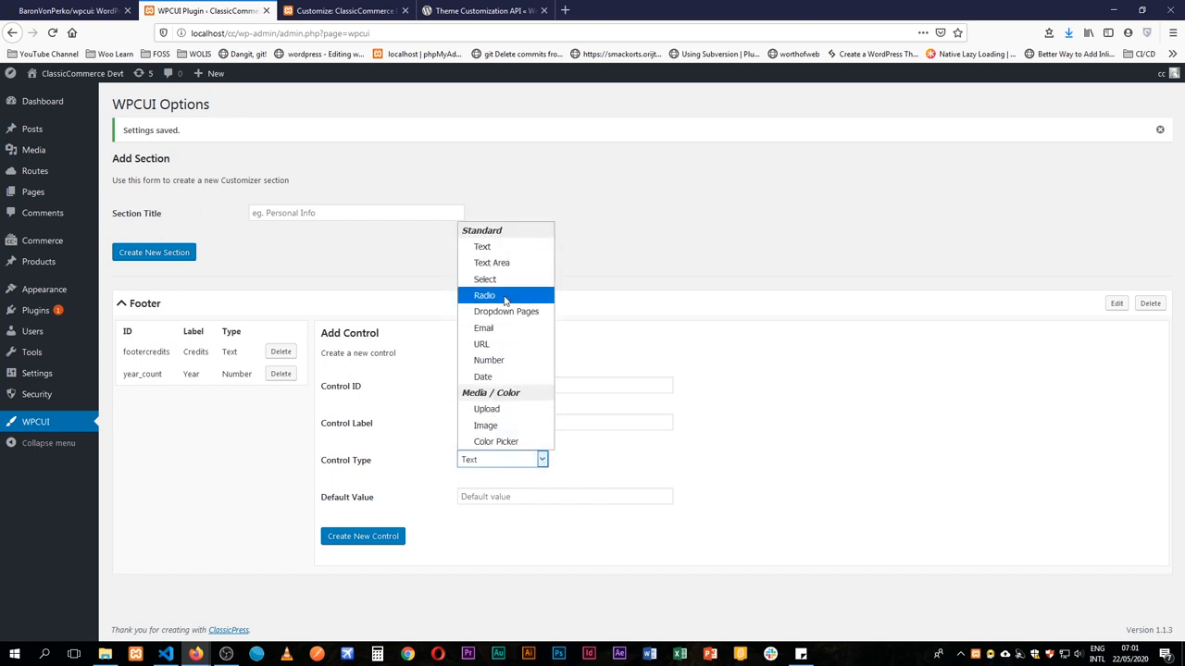
mouse_move(485, 278)
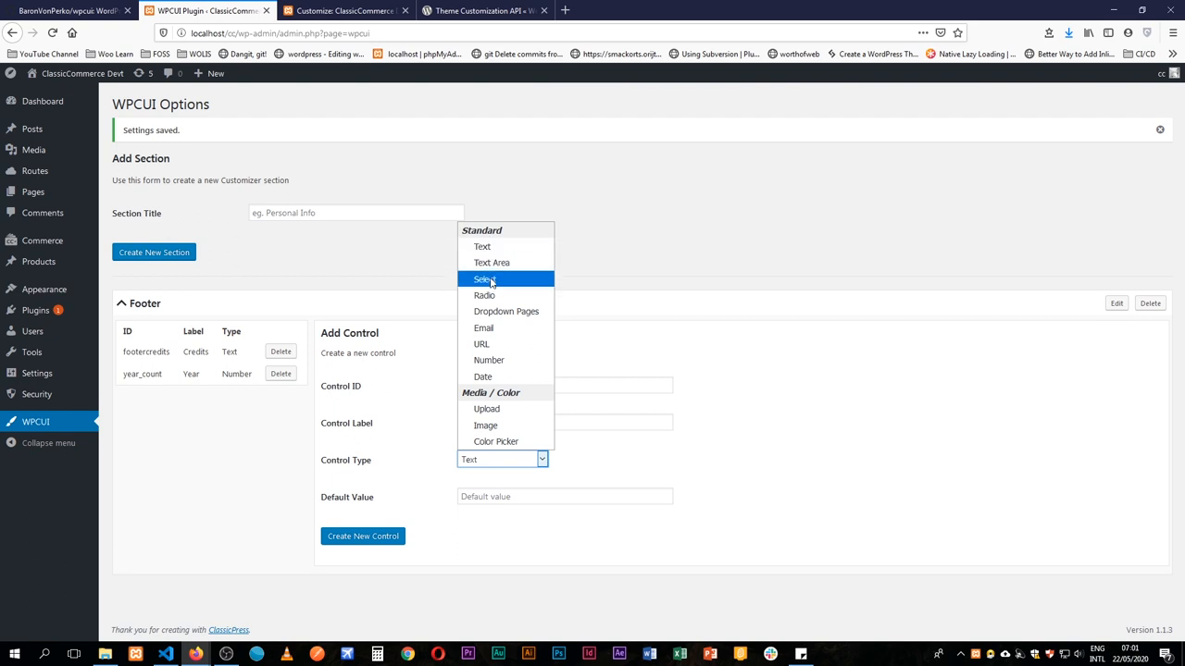
mouse_move(496, 442)
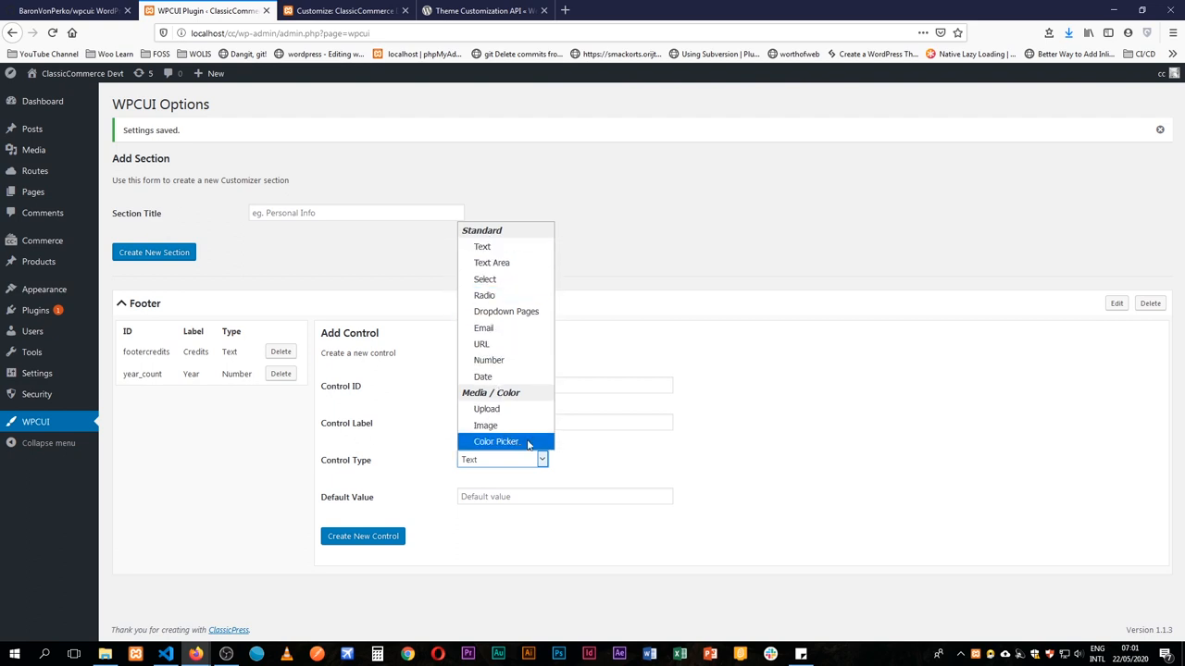
mouse_move(482, 246)
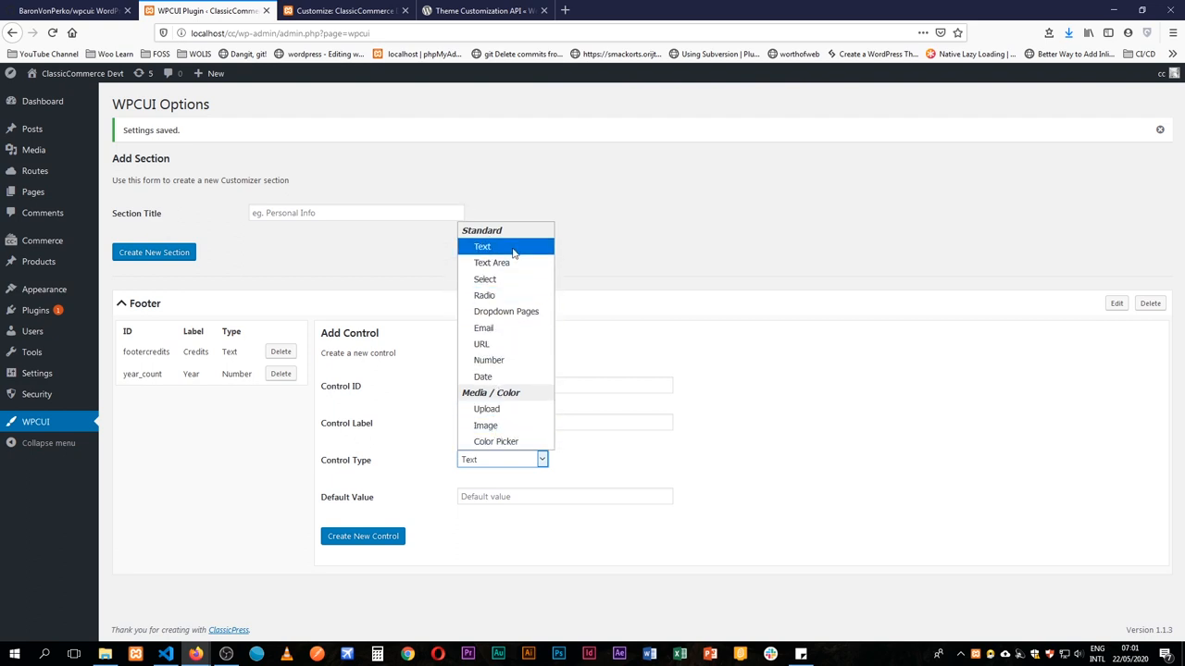
mouse_move(497, 354)
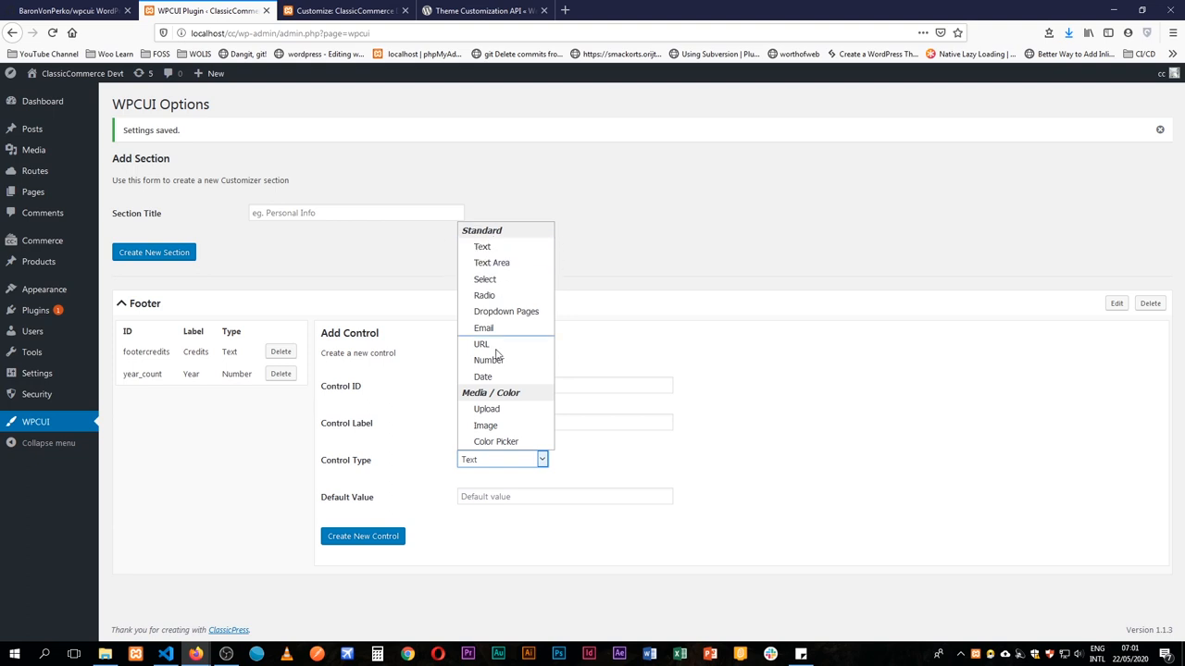
mouse_move(485, 425)
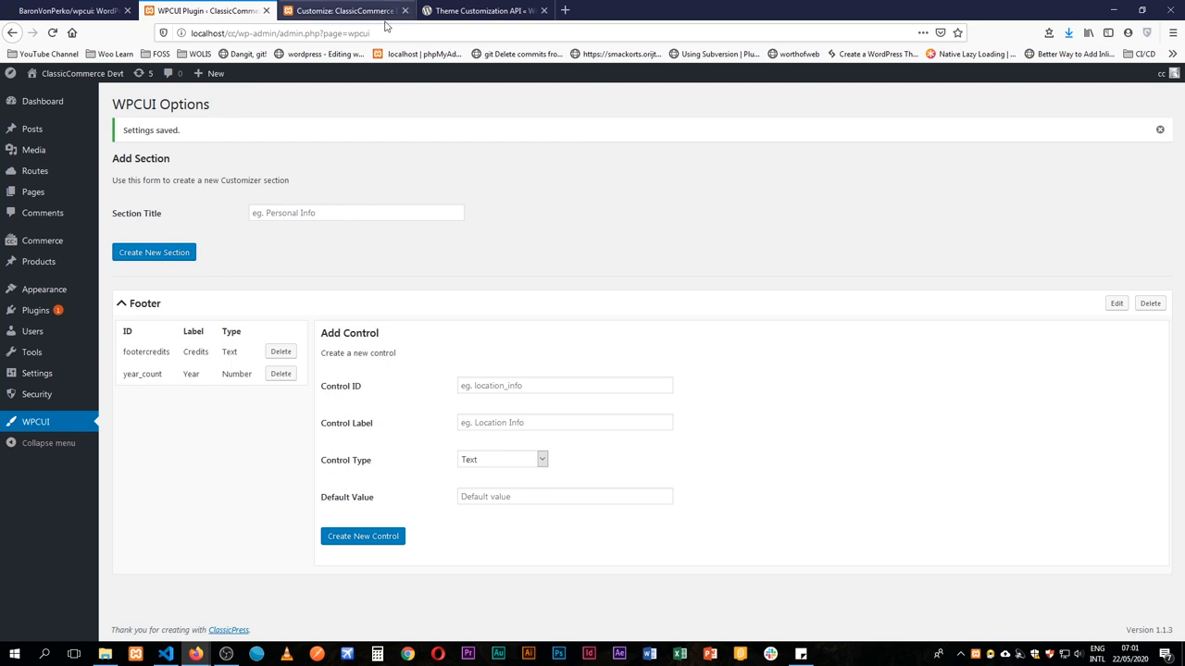
click(345, 10)
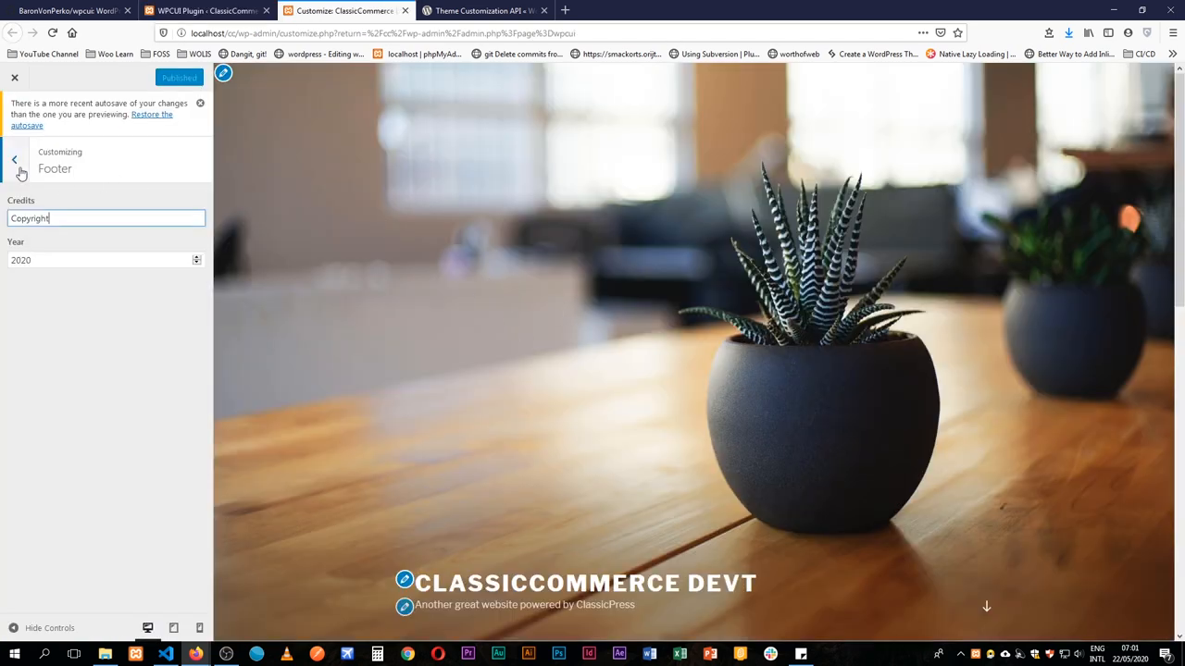
click(14, 160)
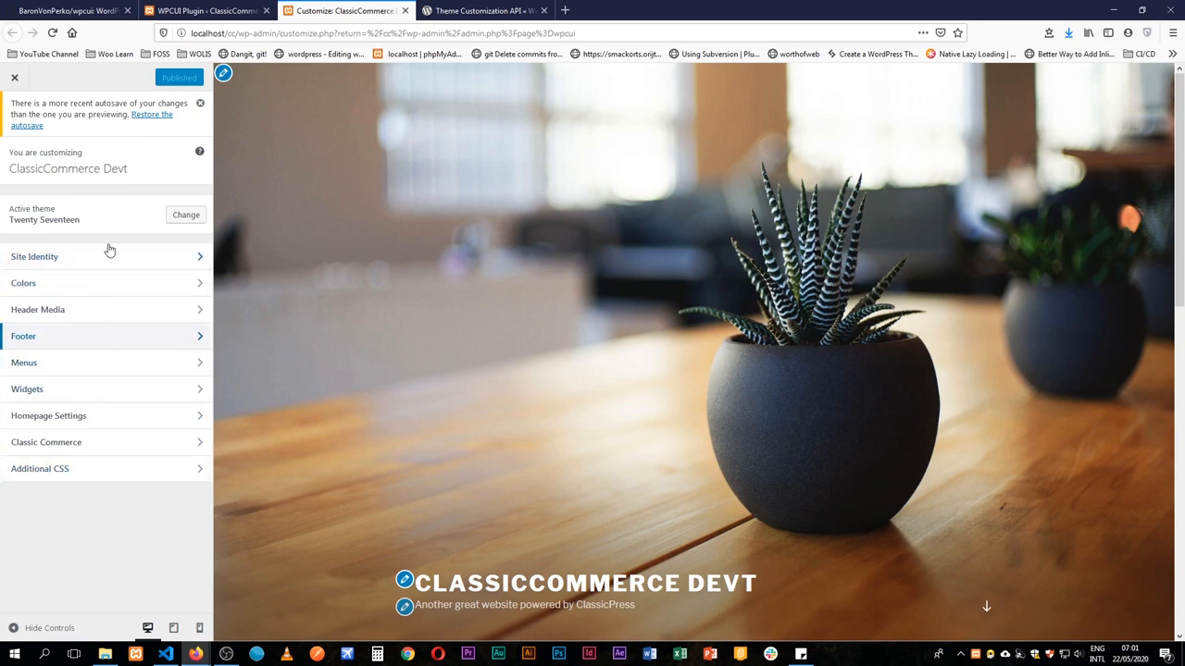
mouse_move(504, 315)
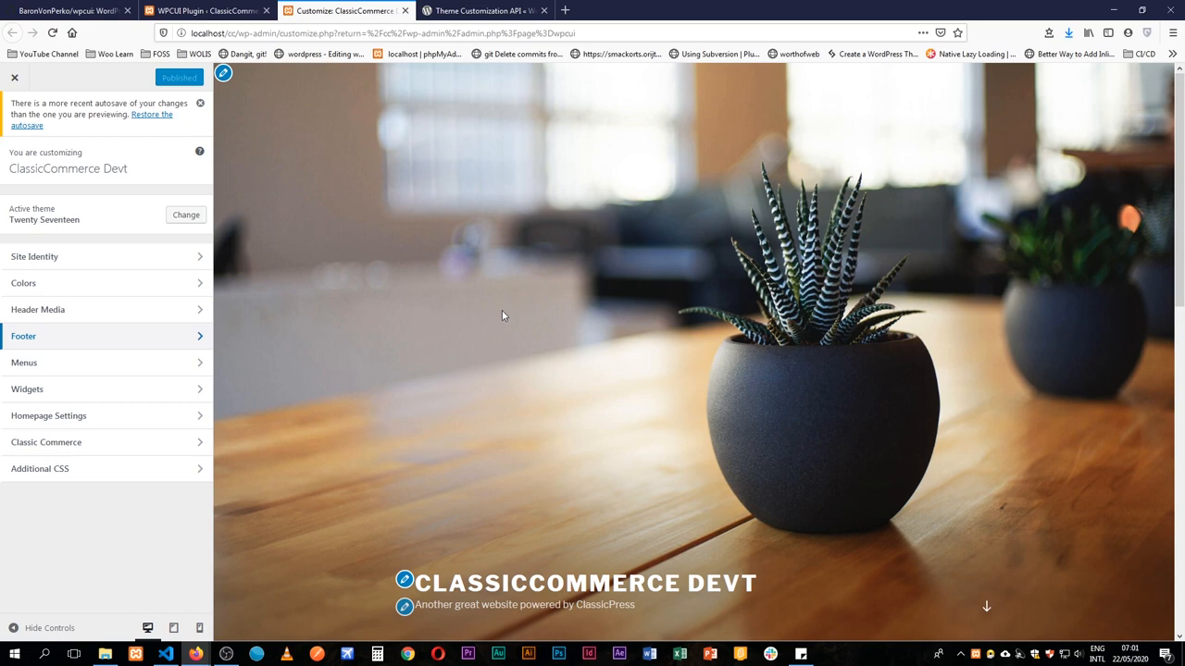
scroll(down, 3)
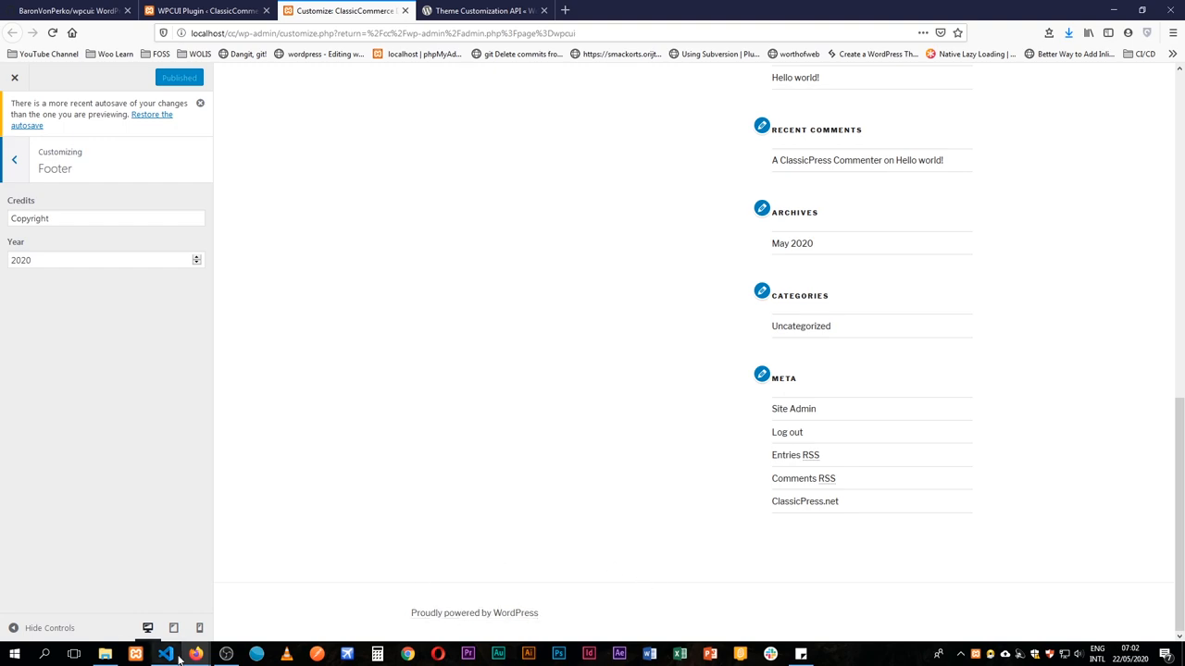
- Insert an empty credits div after the wrap div in footer.php
click(166, 655)
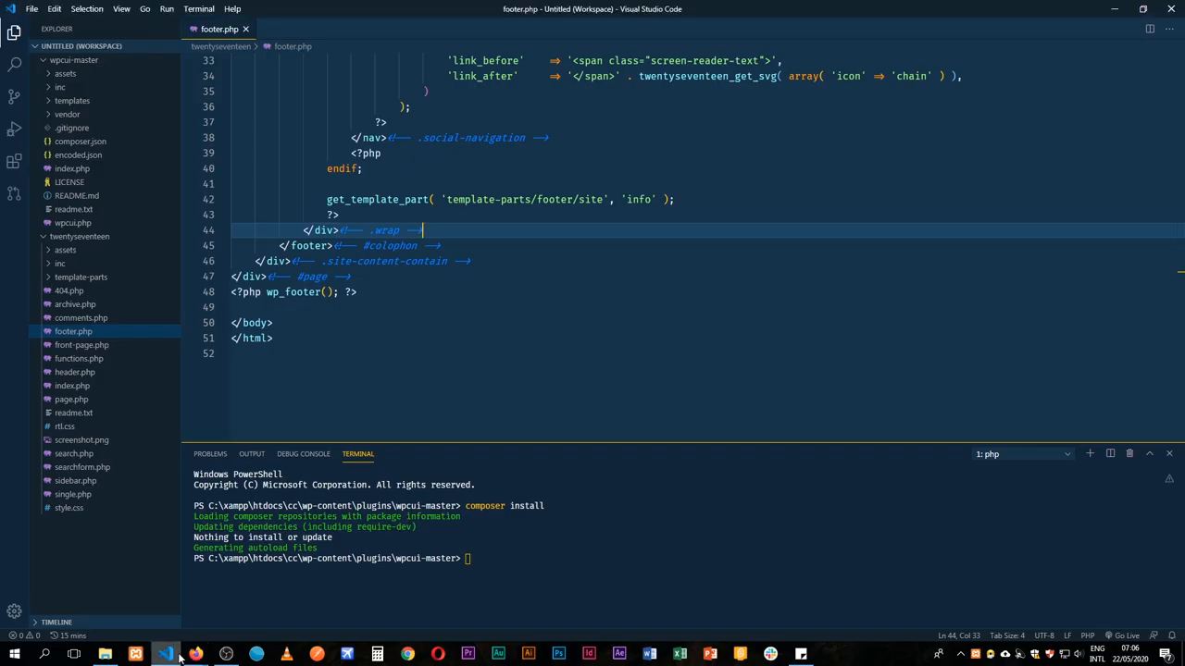
click(64, 263)
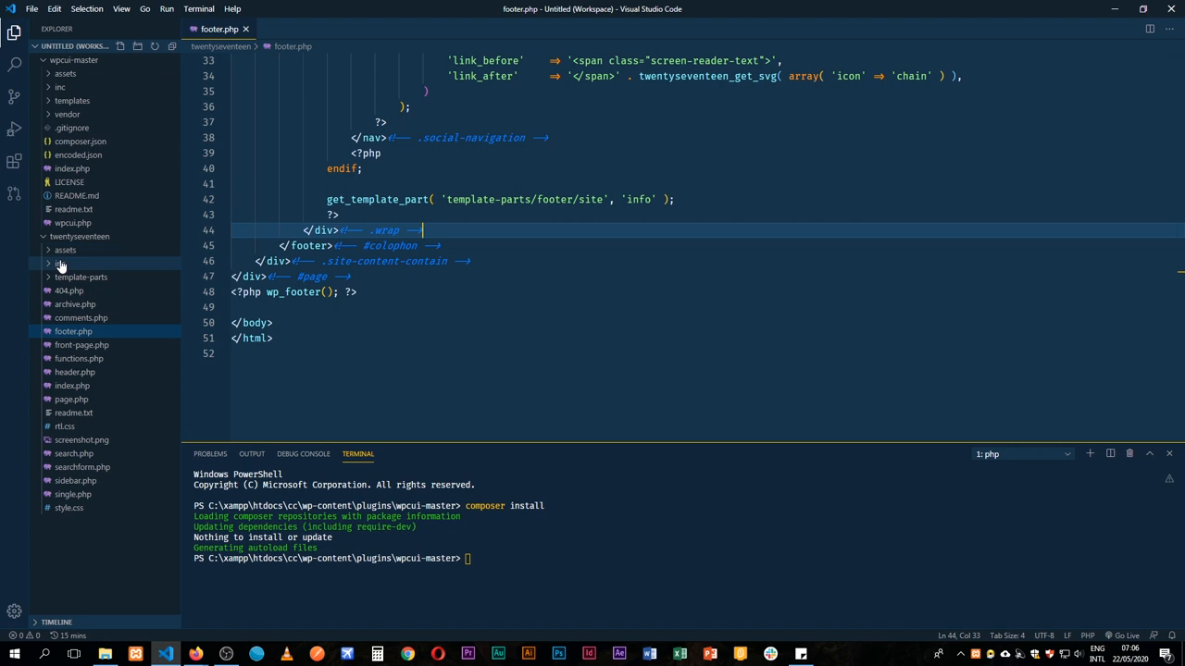
mouse_move(79, 236)
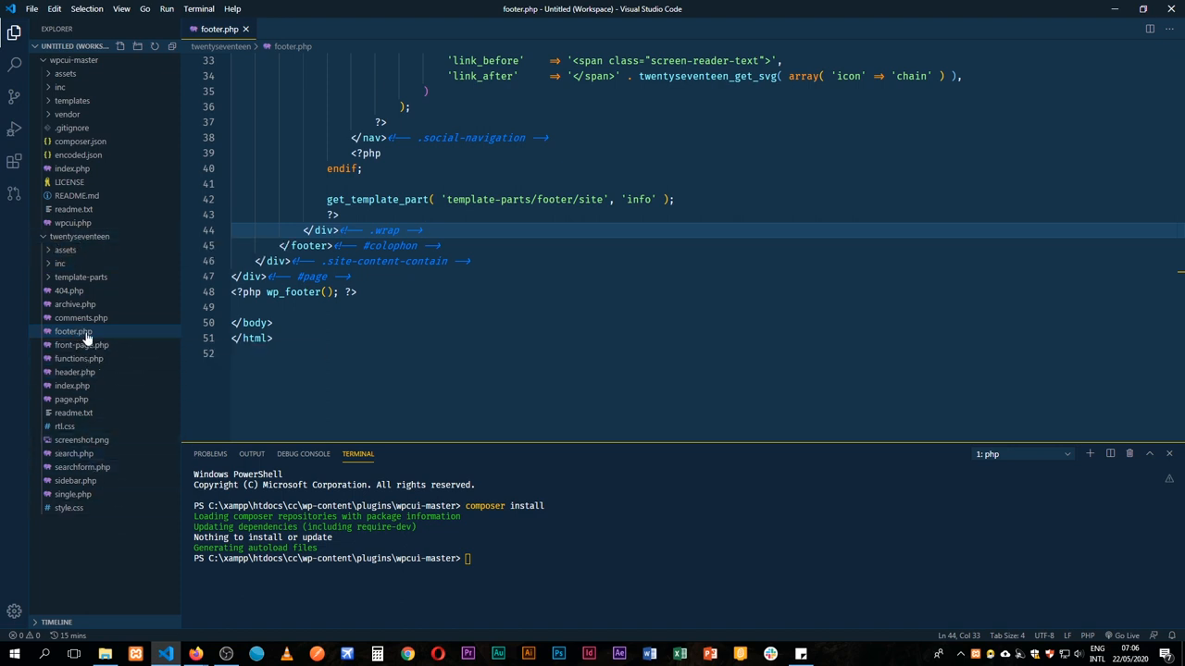
click(73, 332)
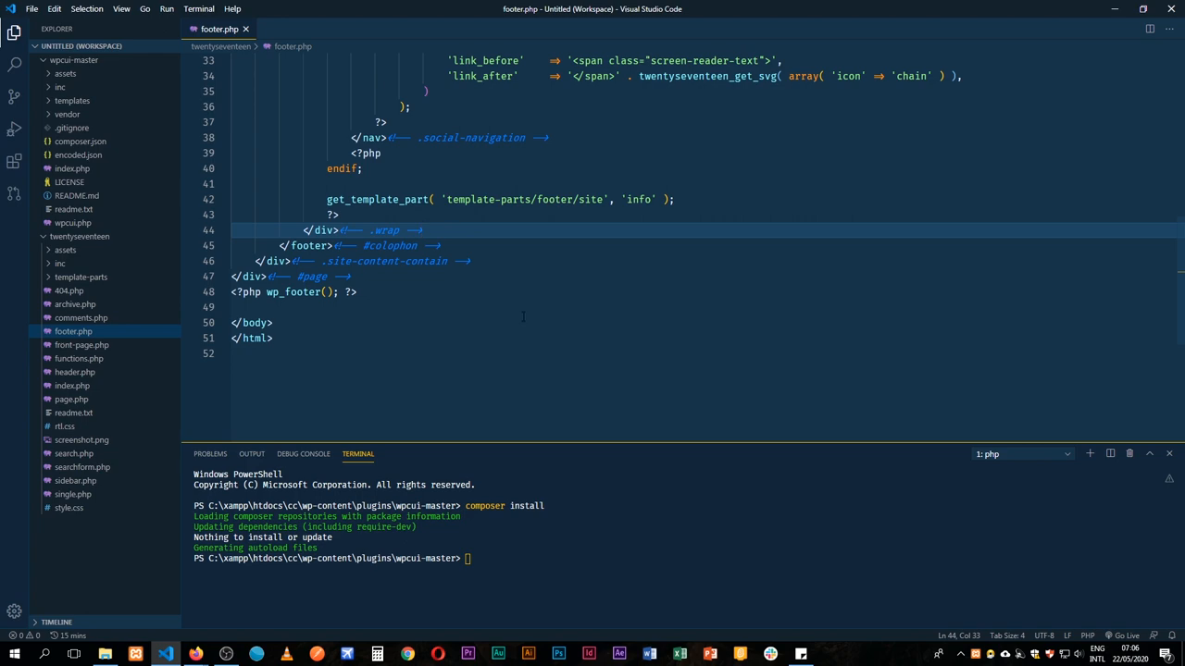
scroll(up, 3)
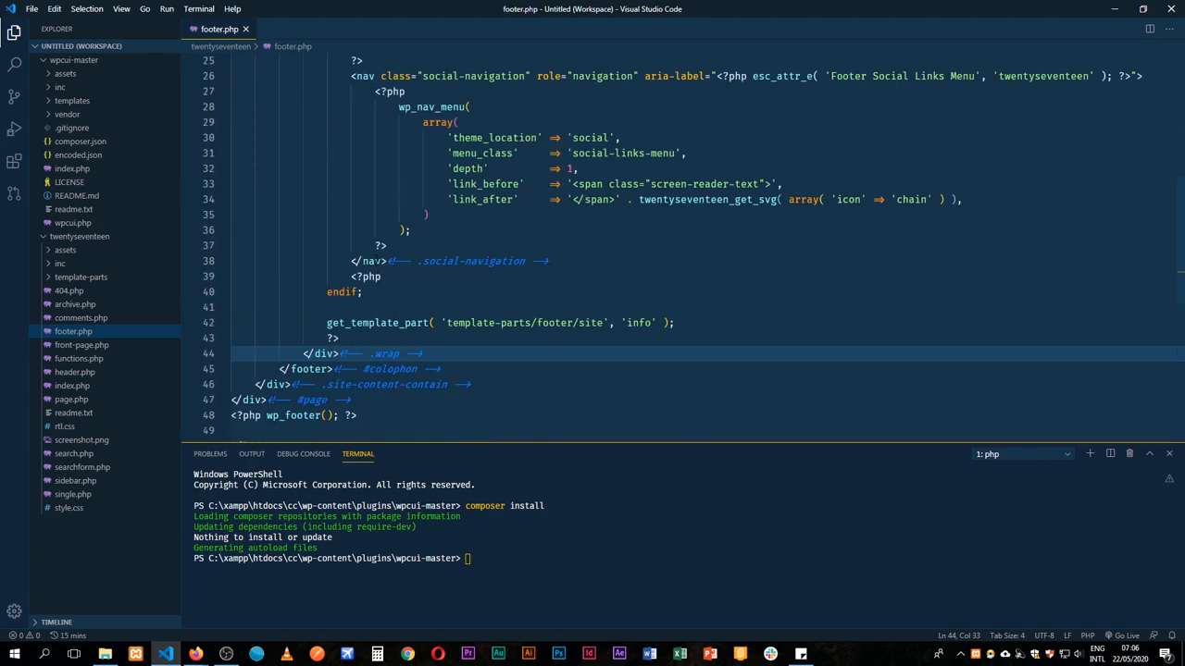
scroll(down, 3)
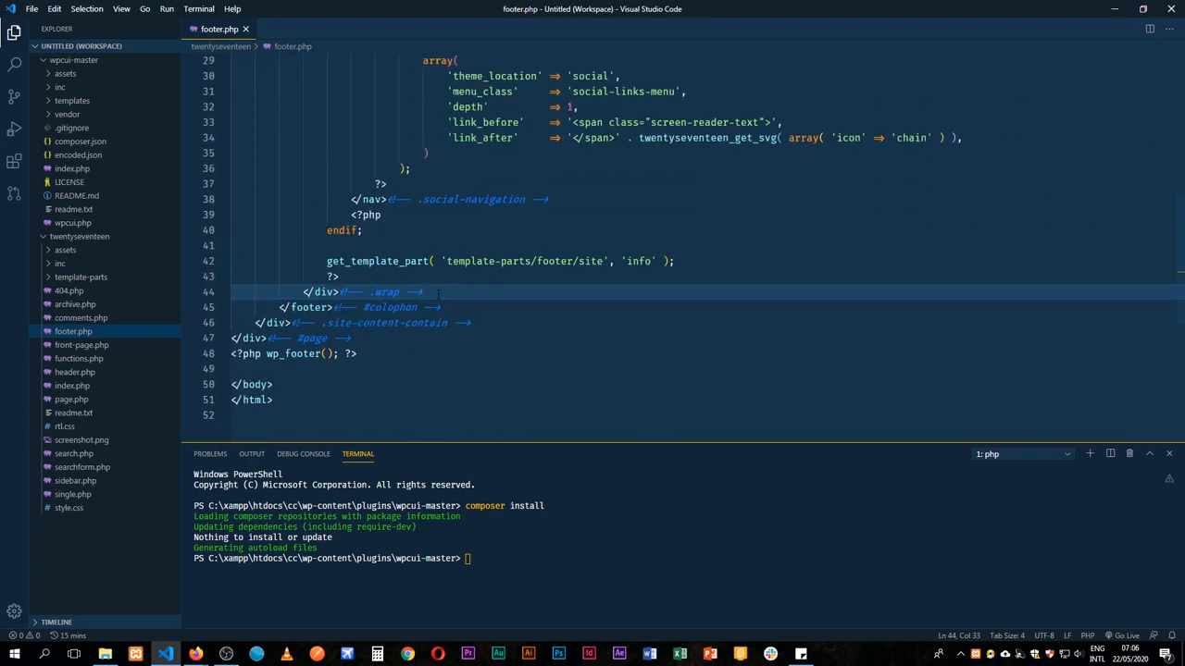
key(Enter)
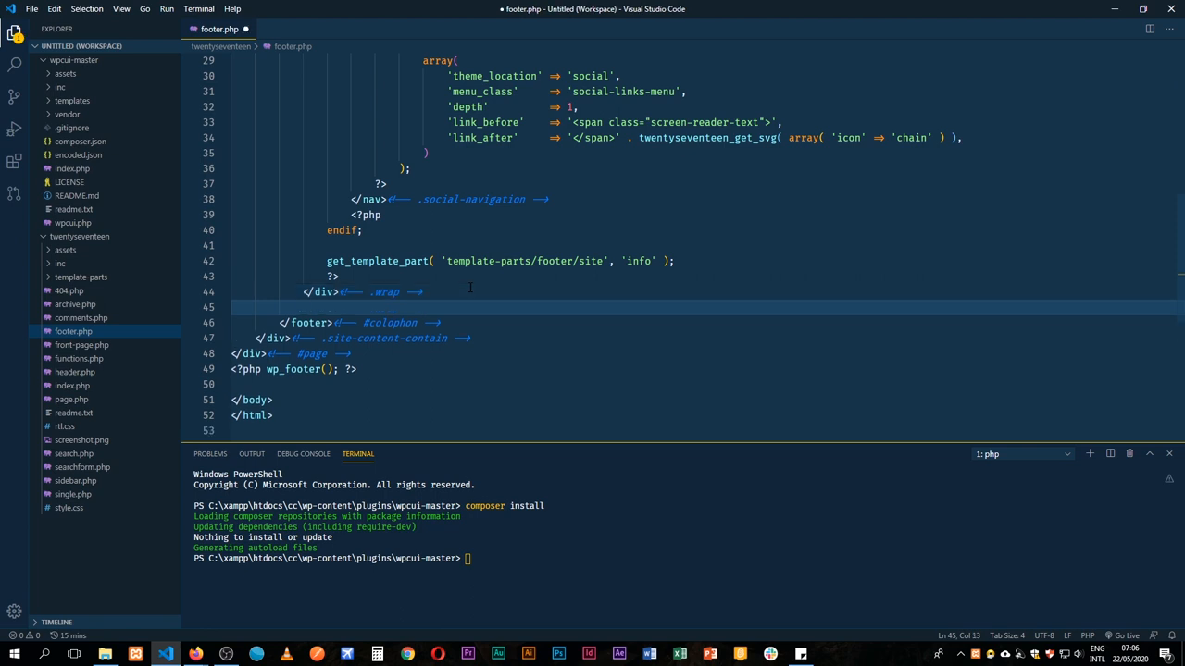
text(div)
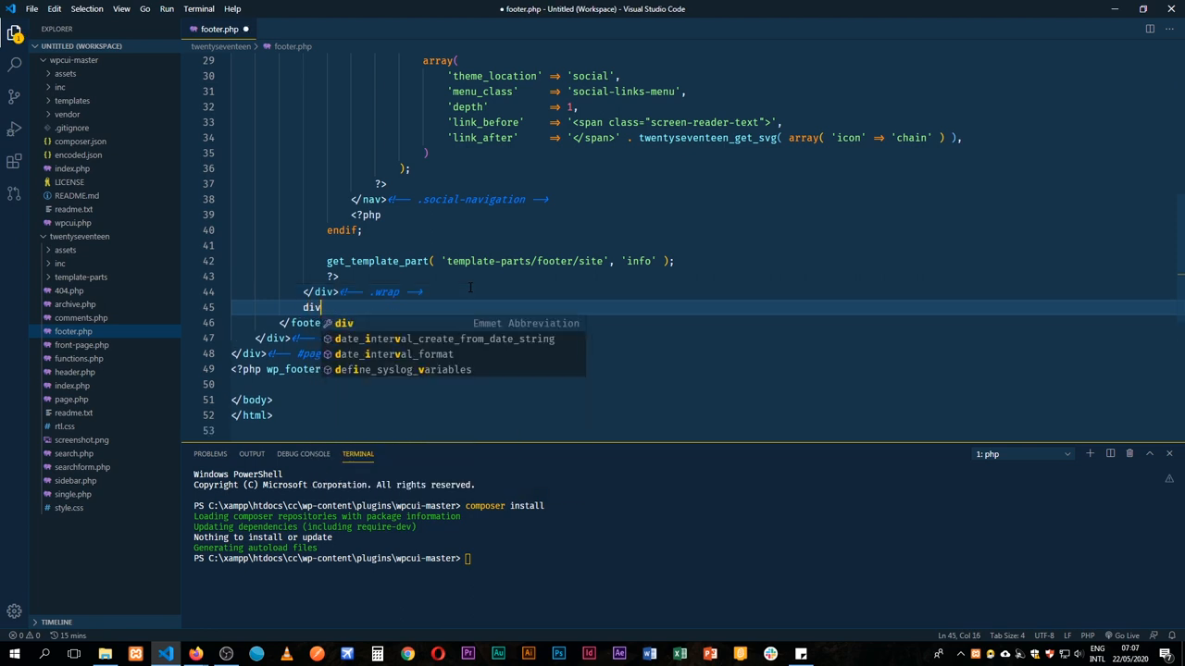
text(.credits)
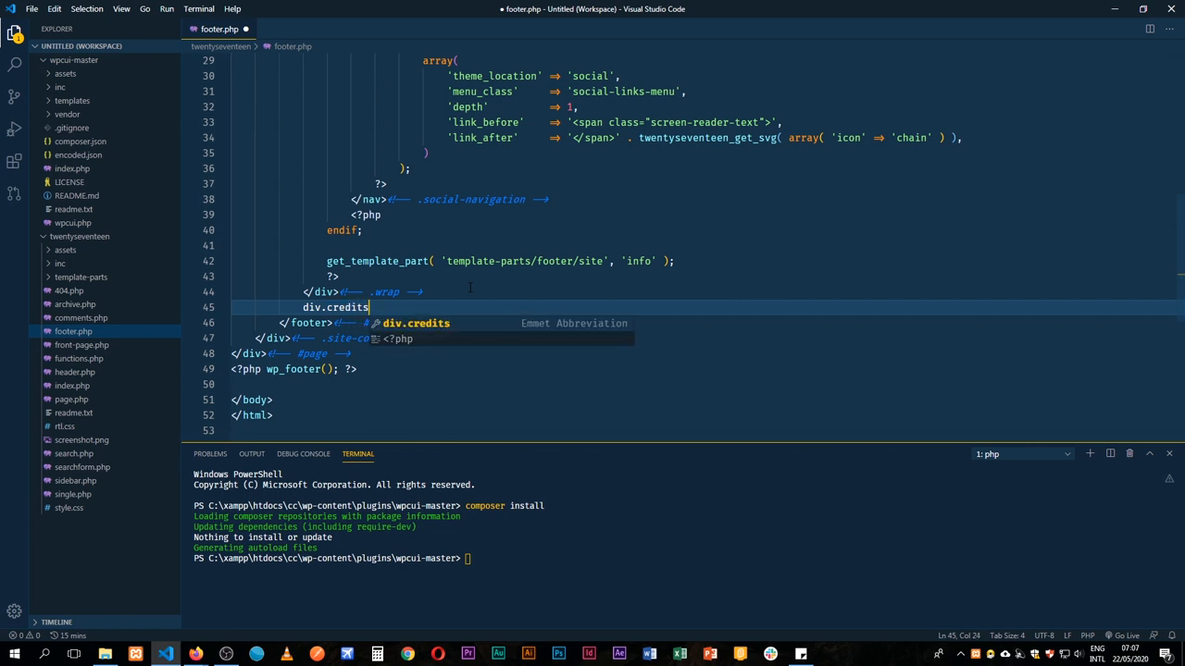
key(Tab)
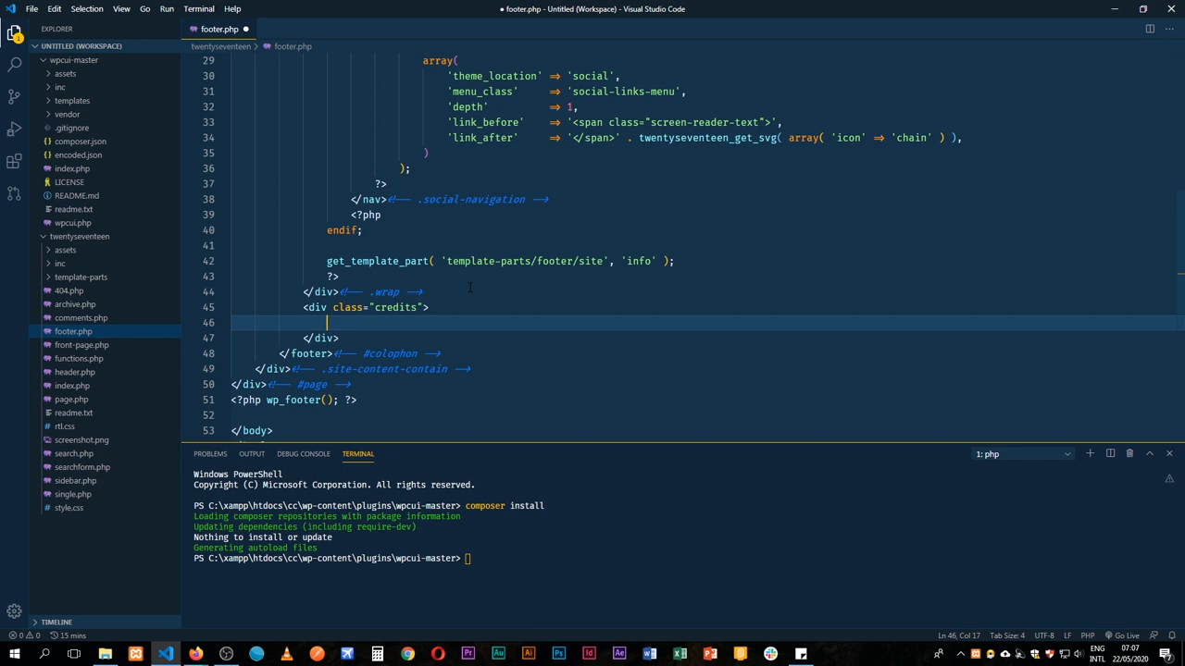
- Write a PHP if condition on get_theme_mod('footercredits', '') inside the credits div
text(<>)
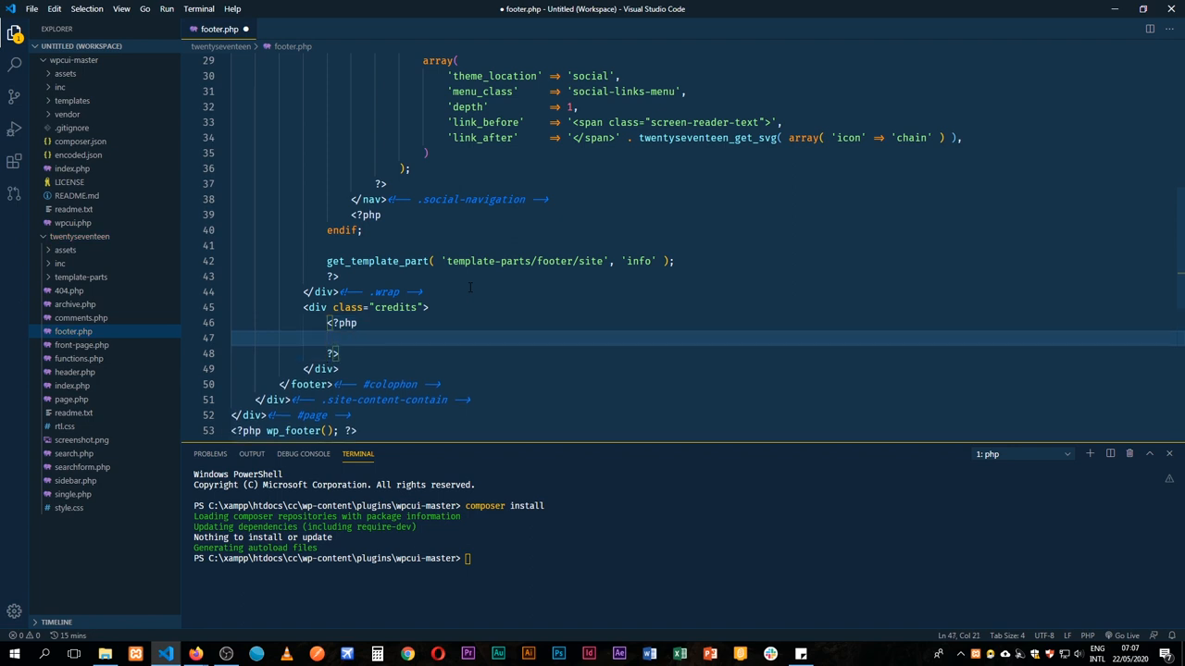
text(if())
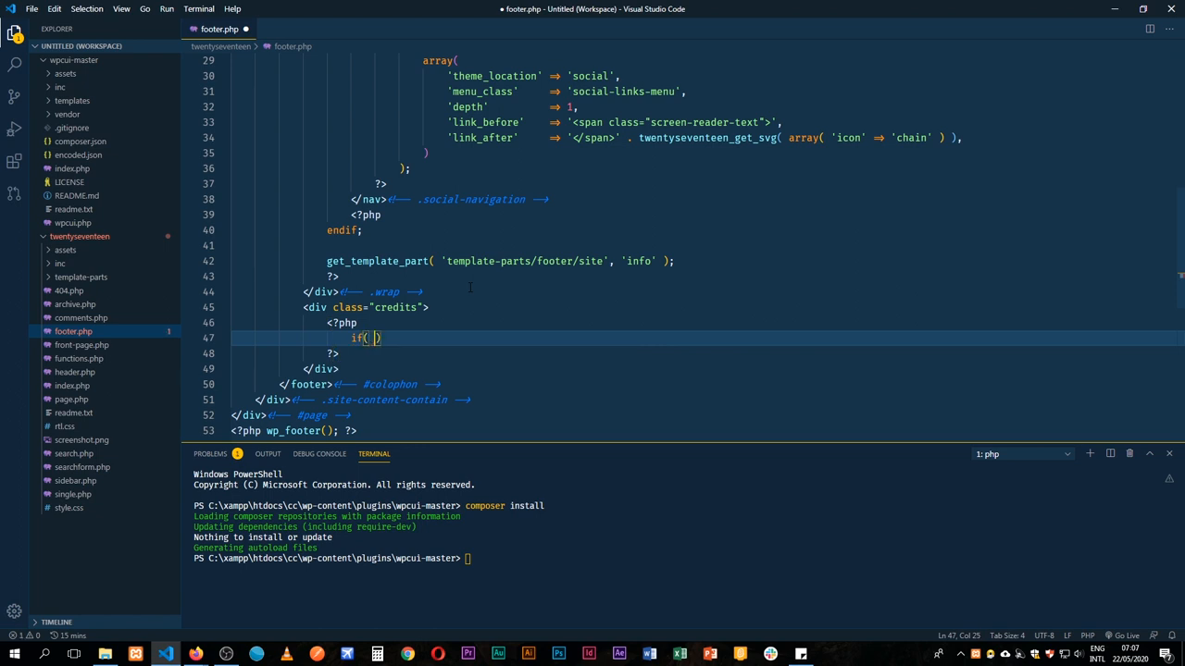
text(get_theme_mod($name, $default)
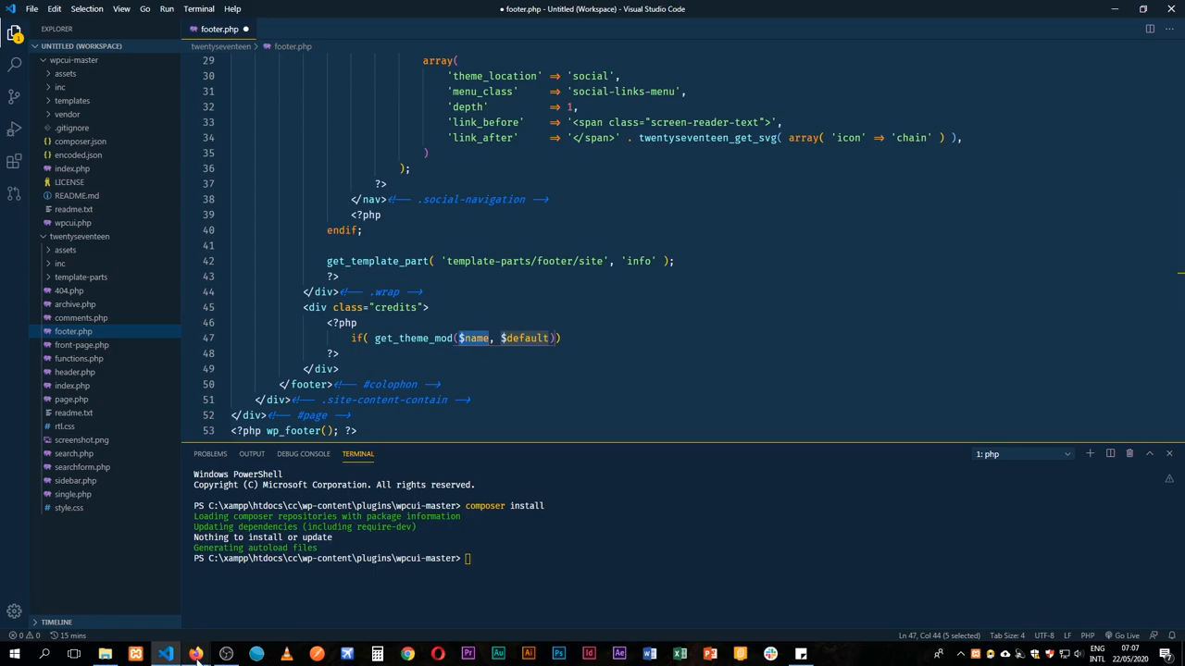
click(195, 654)
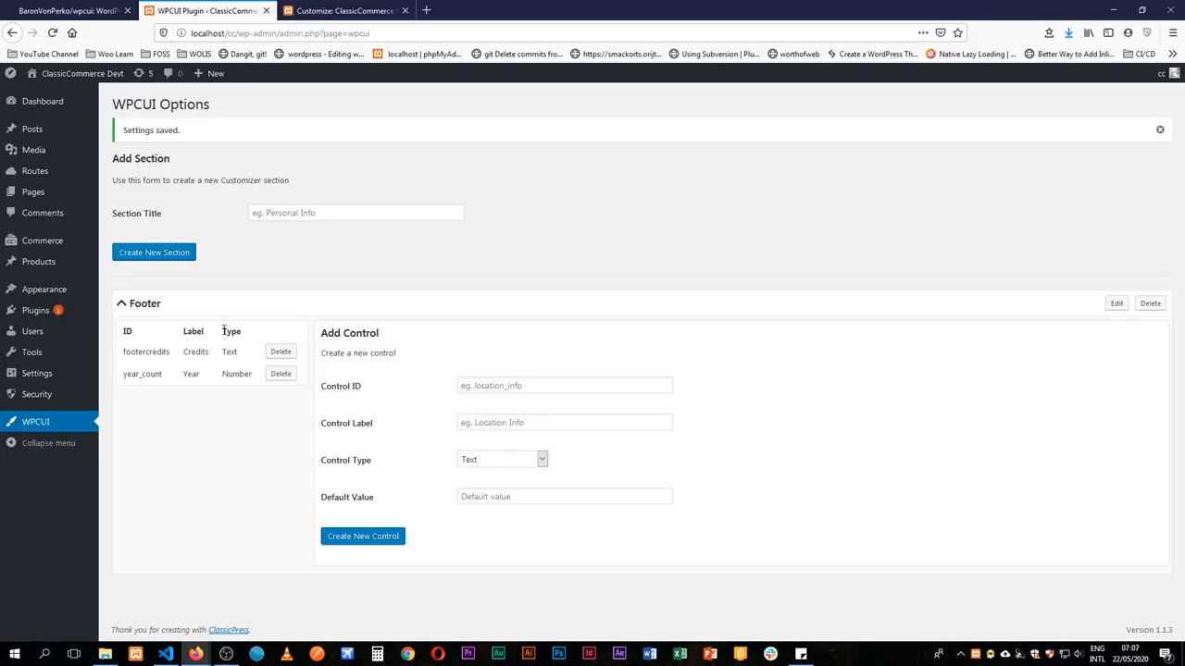
double_click(145, 351)
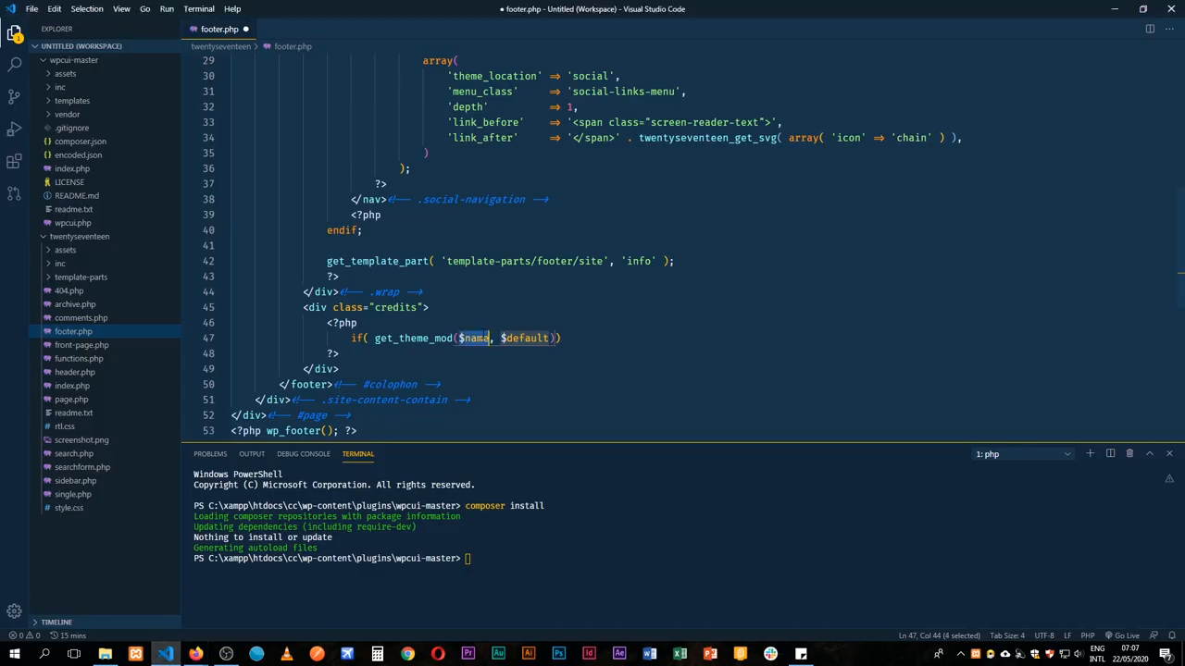
key(Delete)
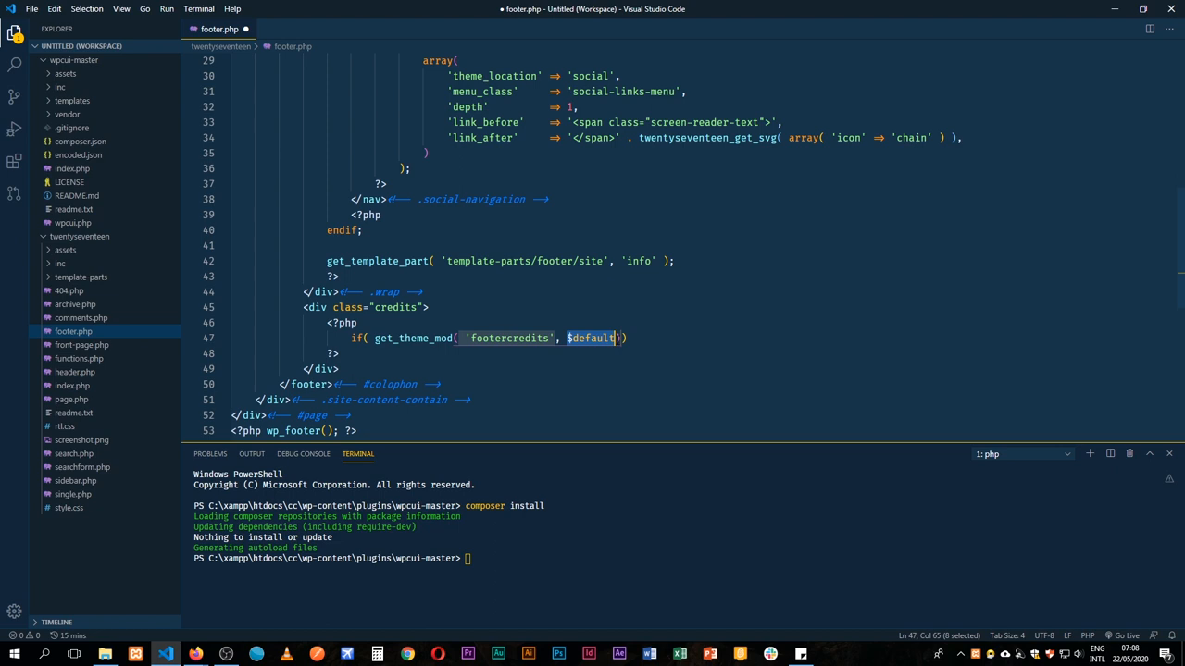
key(Delete)
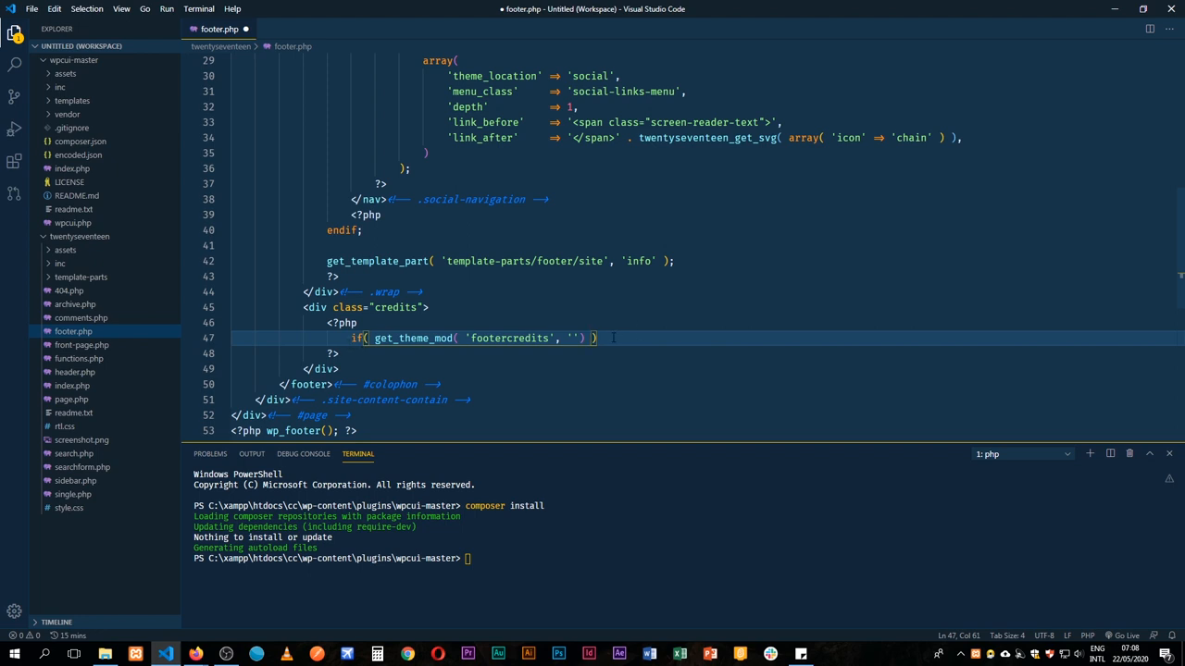
- Inside the if block, echo get_theme_mod('footercredits', '')
text({})
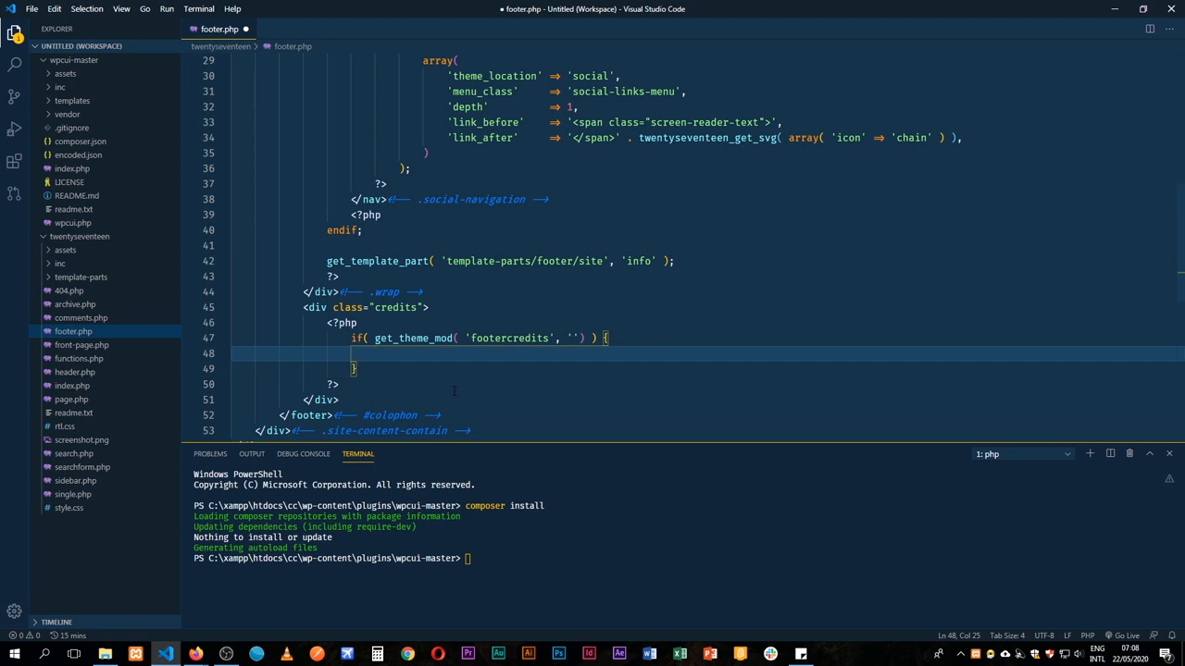
text(echo)
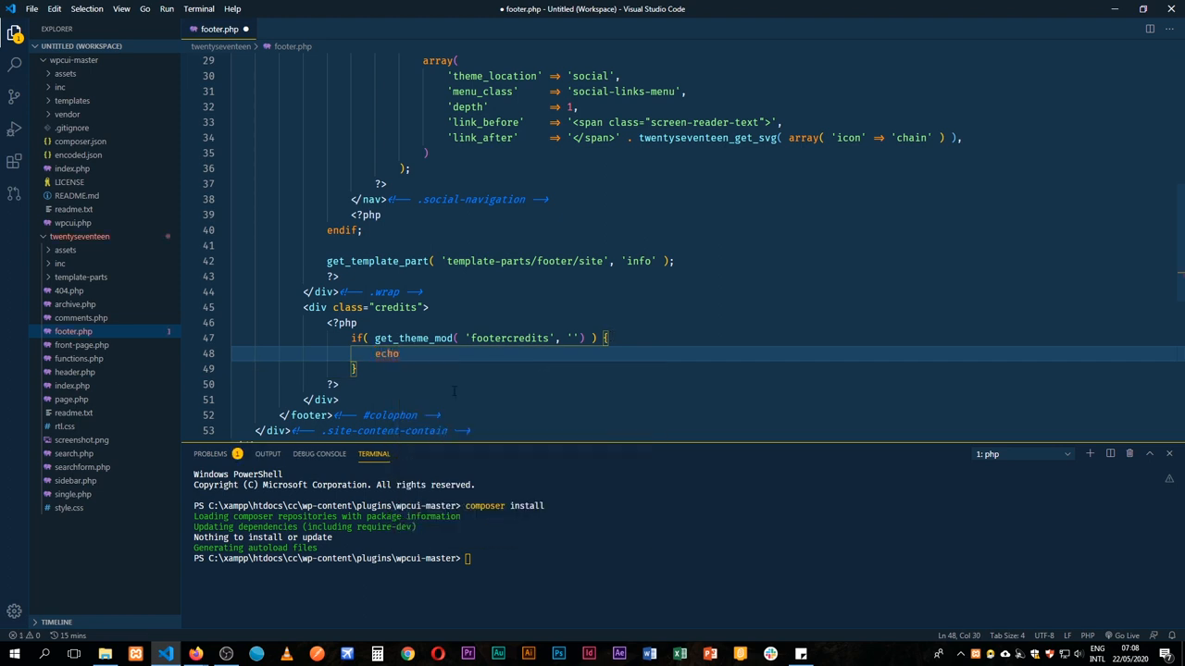
drag(375, 338, 569, 337)
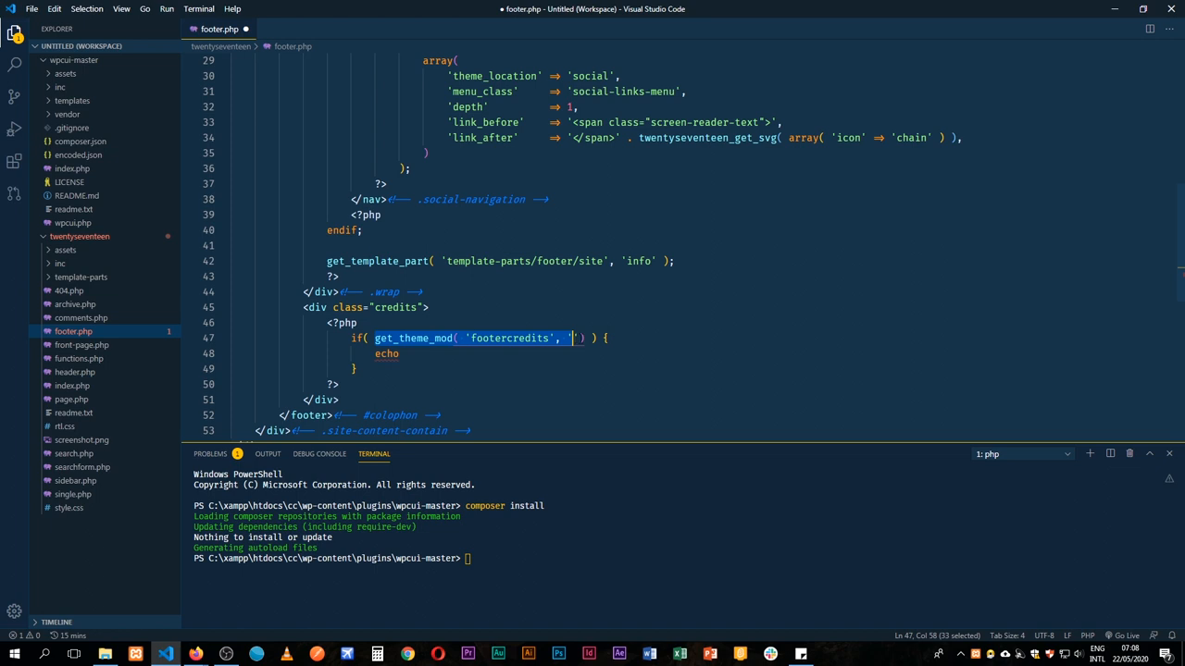
text(get_theme_mod( 'footercredits', ''))
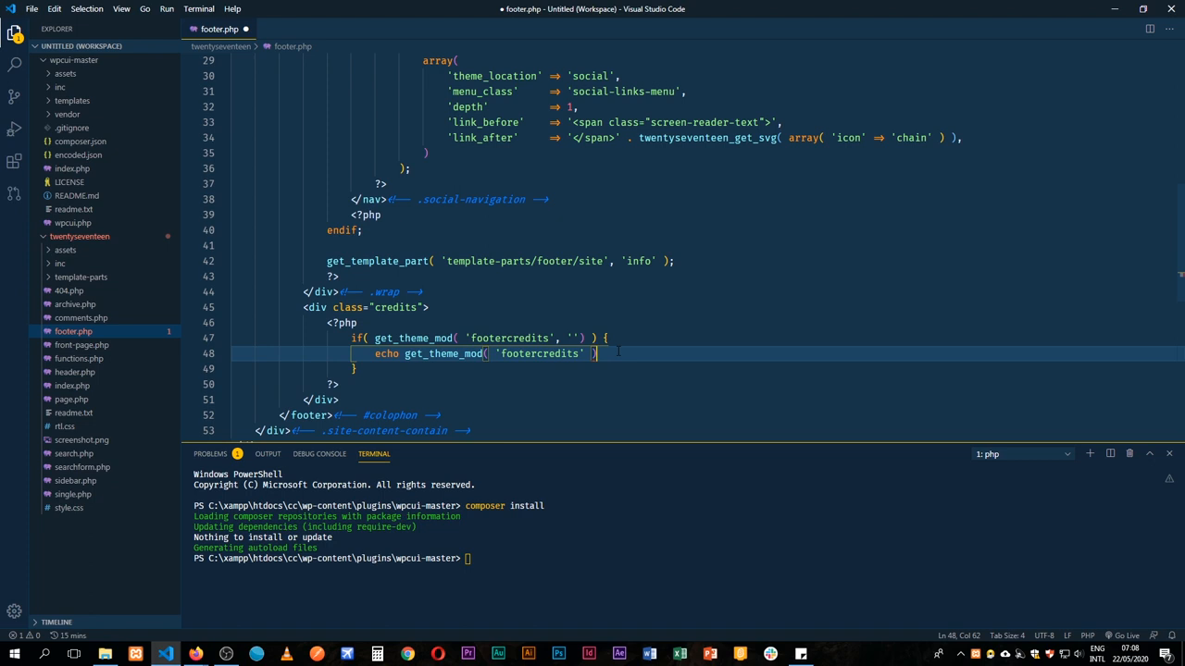
text(;)
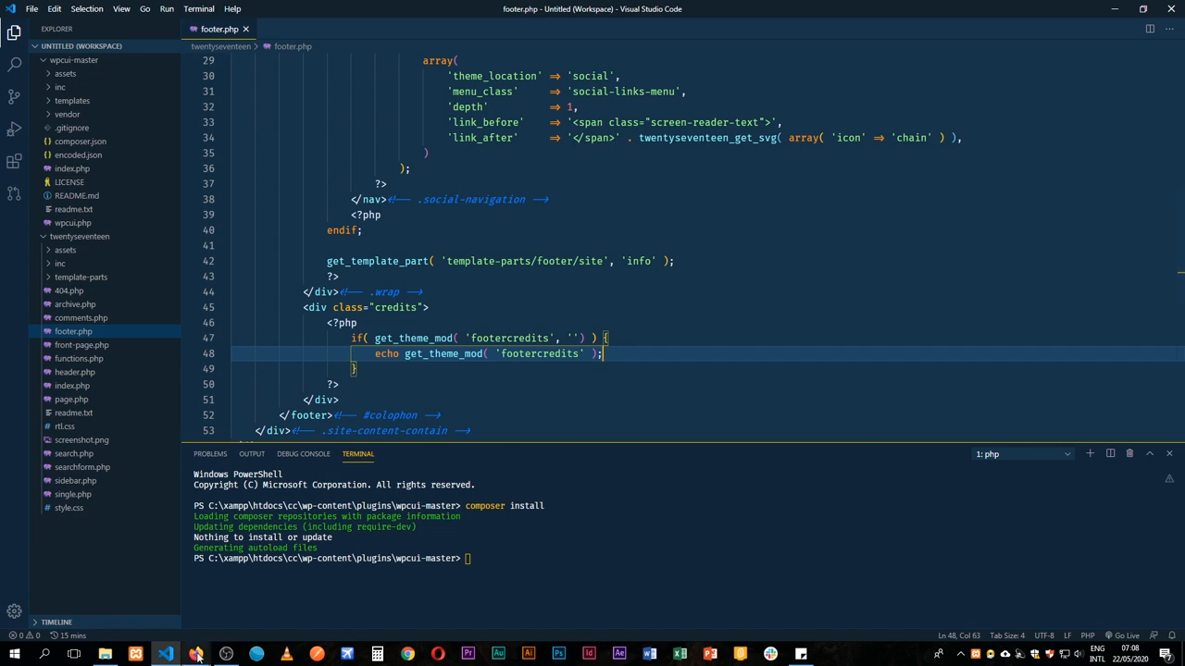
click(195, 655)
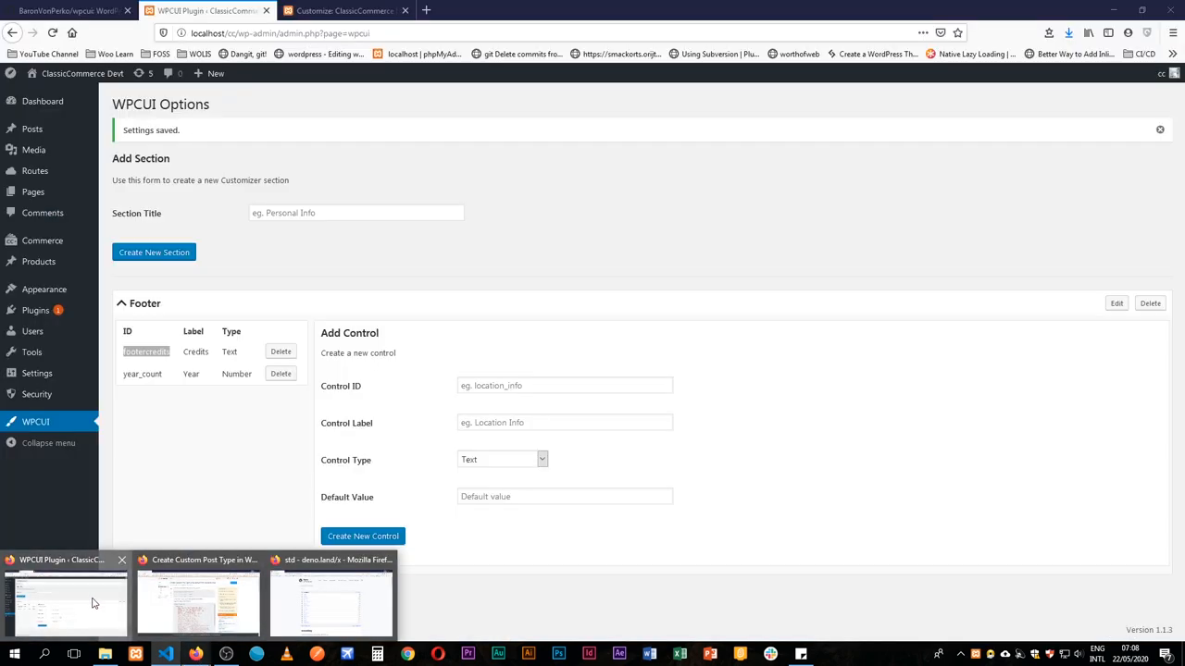
- Style .credits in Additional CSS: display block, text-align center, padding 0px 0 40px 0
click(345, 10)
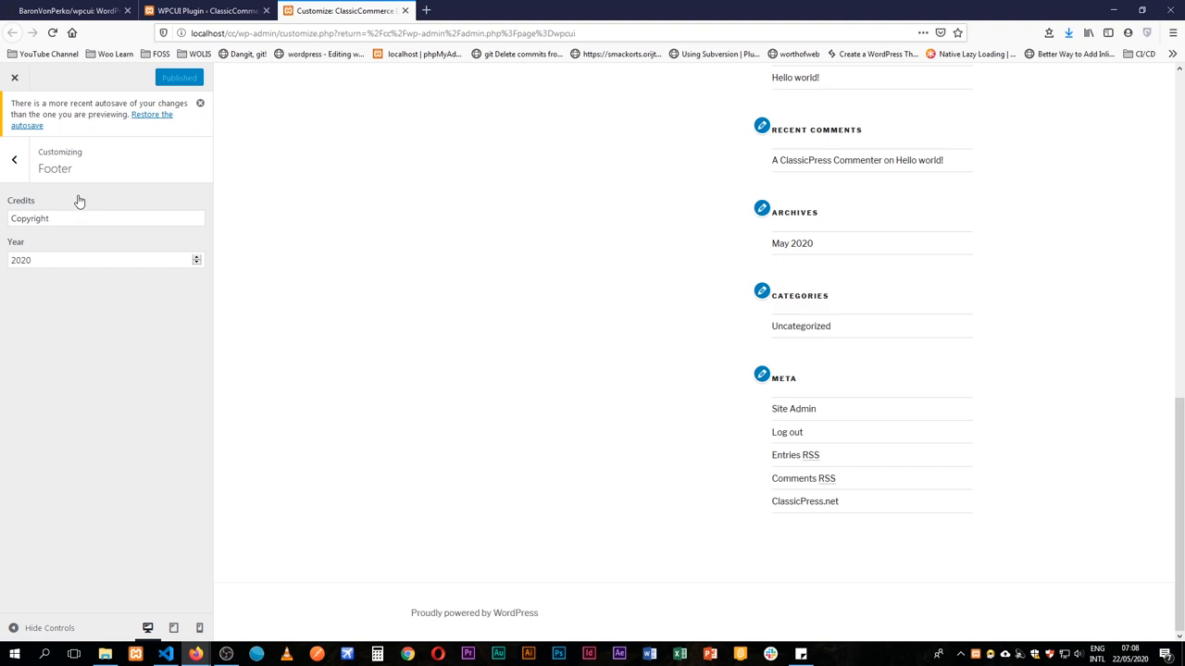
click(14, 159)
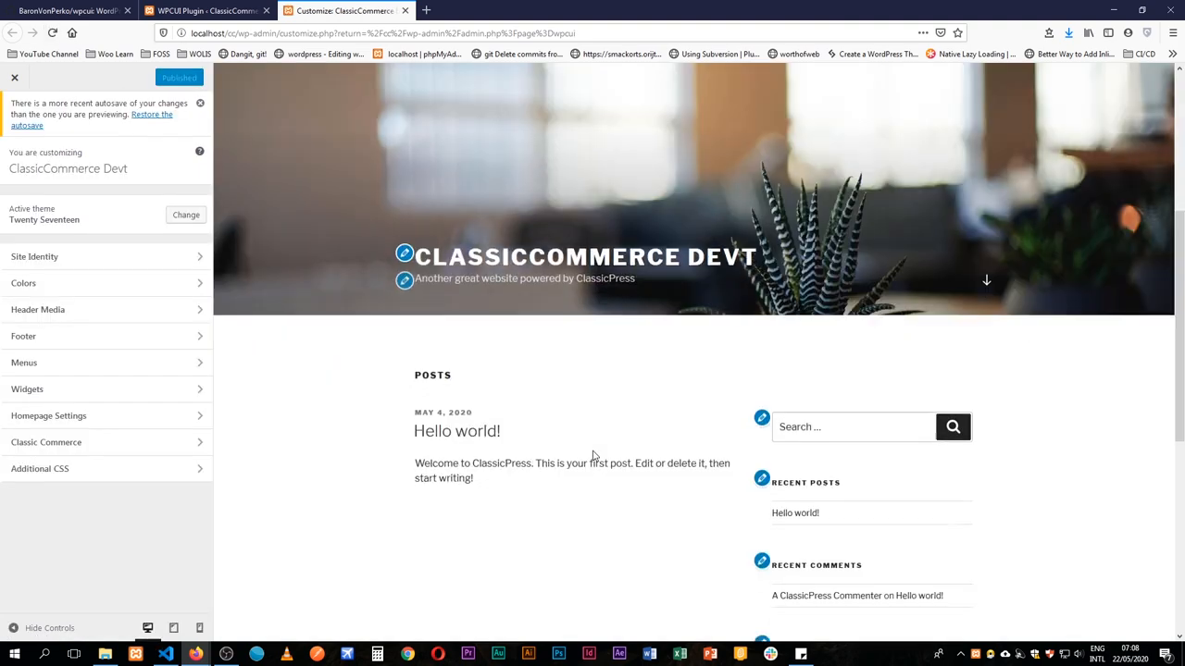
scroll(down, 3)
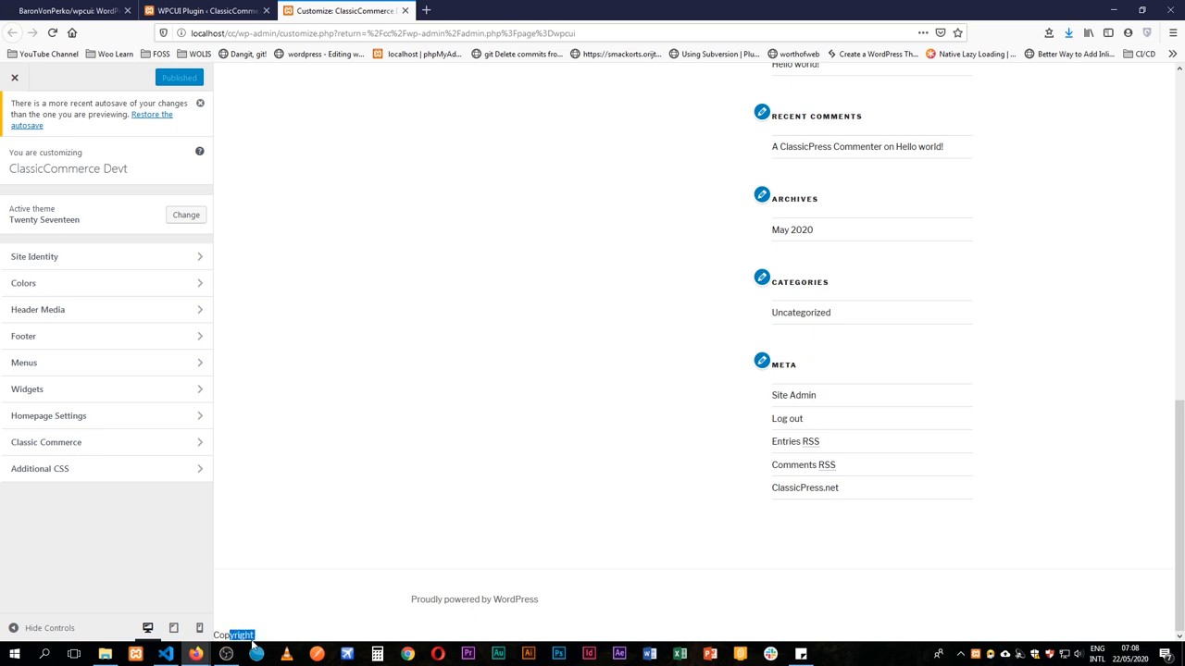
click(39, 468)
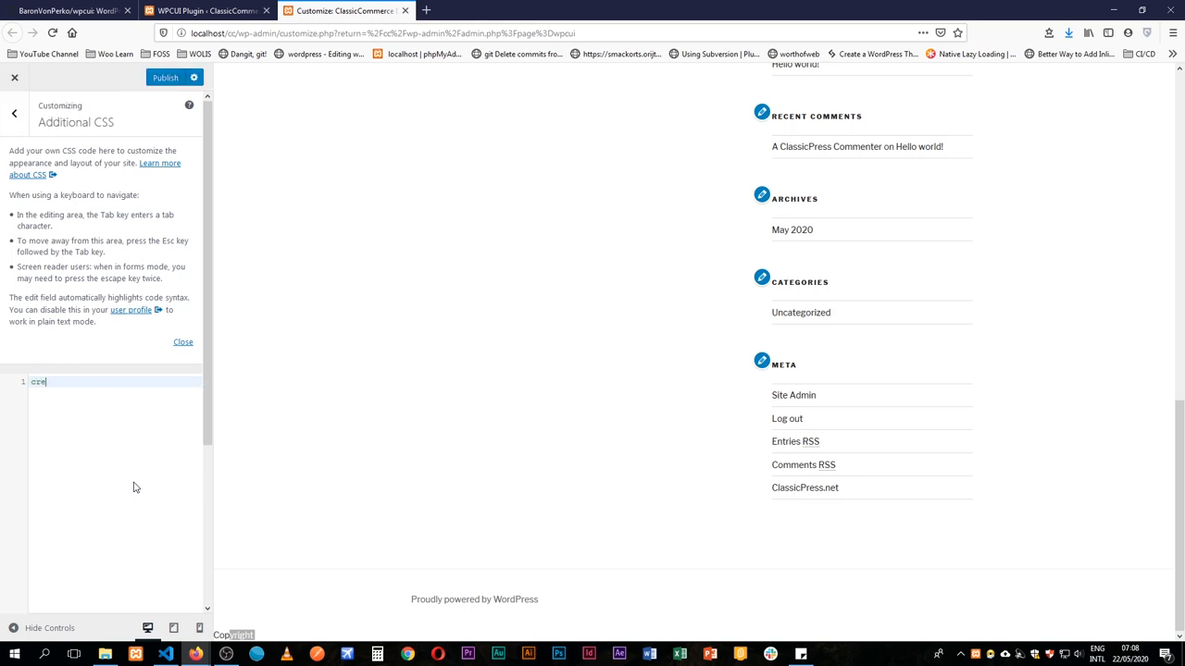
text(.credits {display)
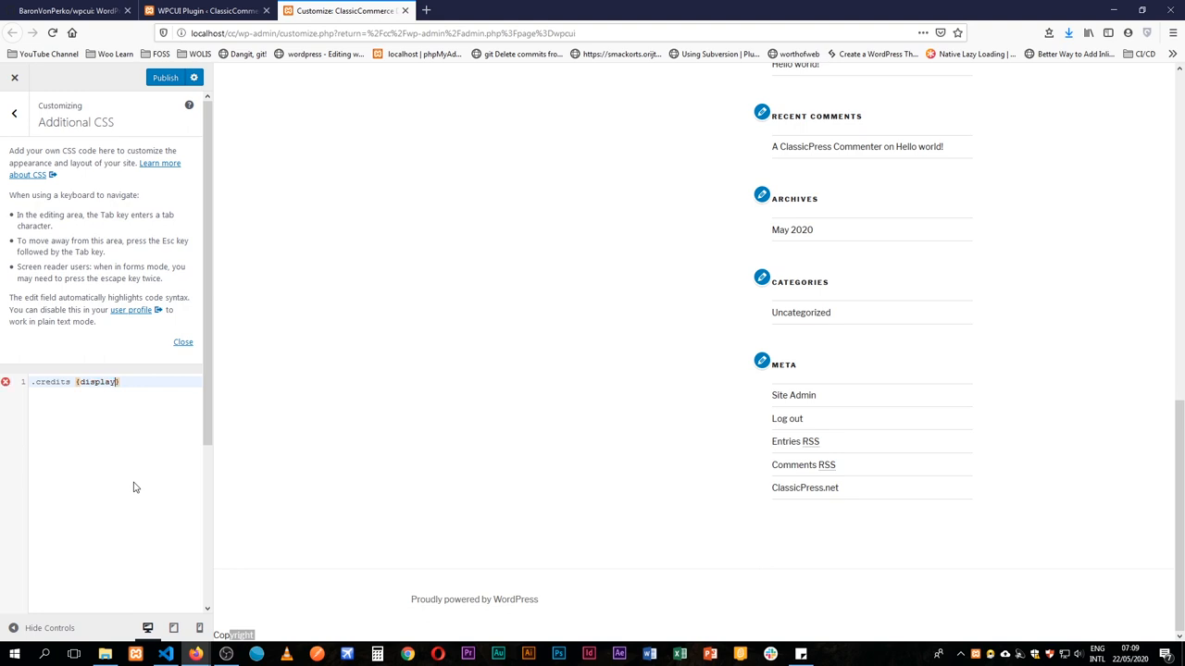
text(:block;})
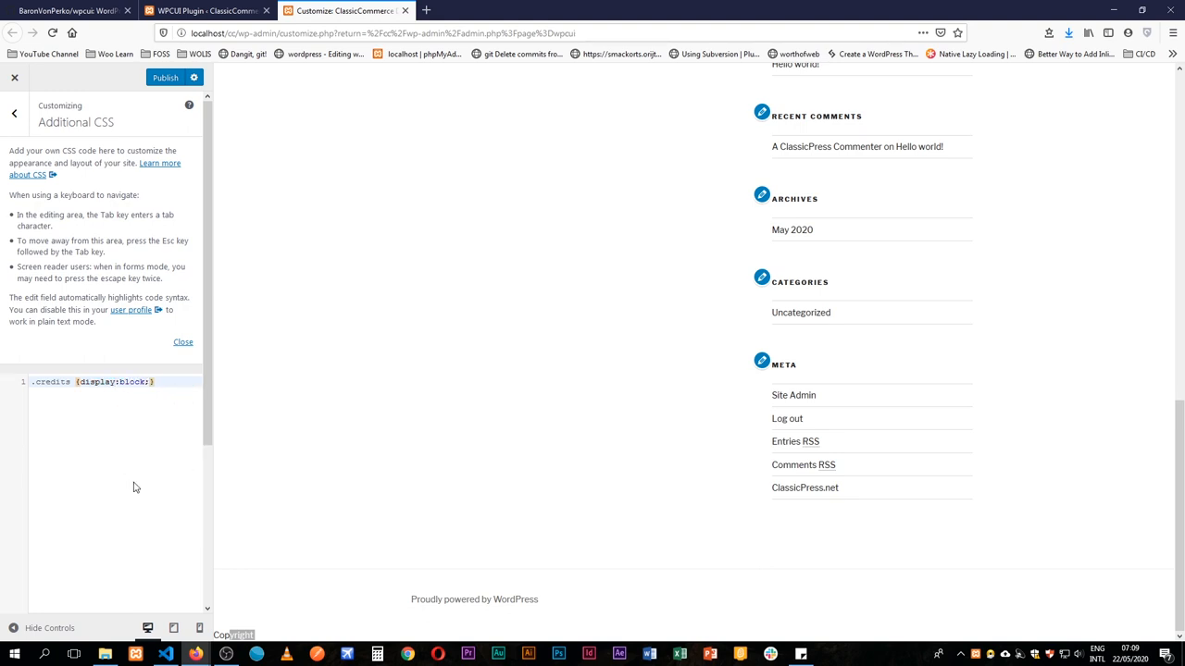
text(text-align:center;)
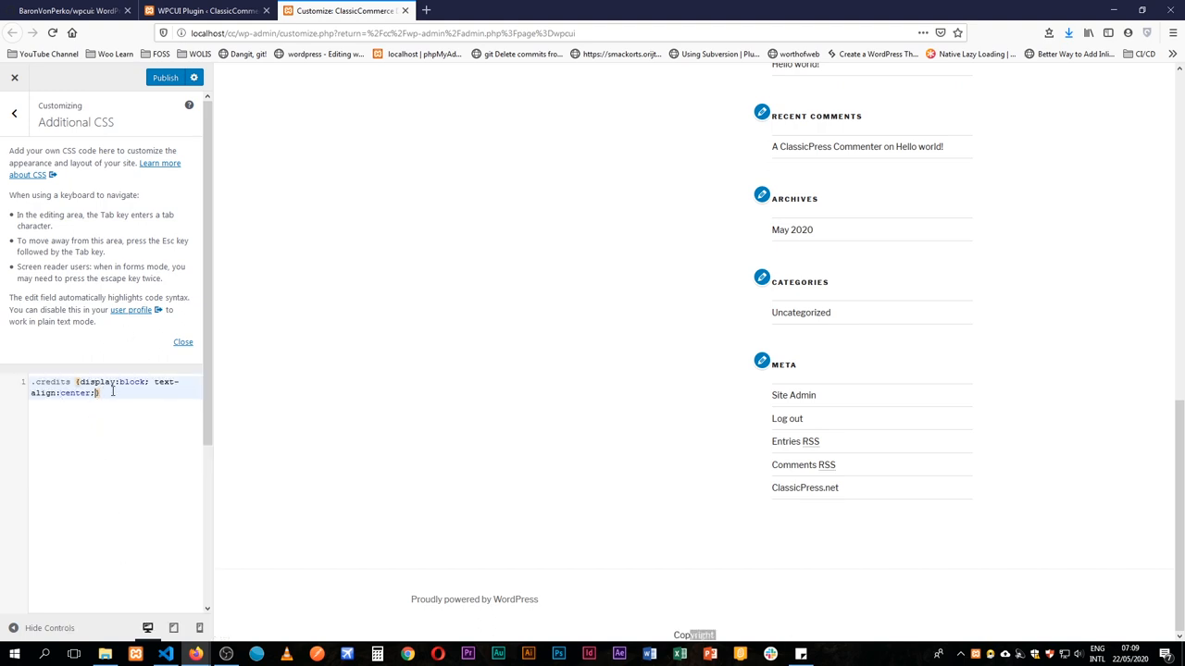
text(padding: 10px 0)
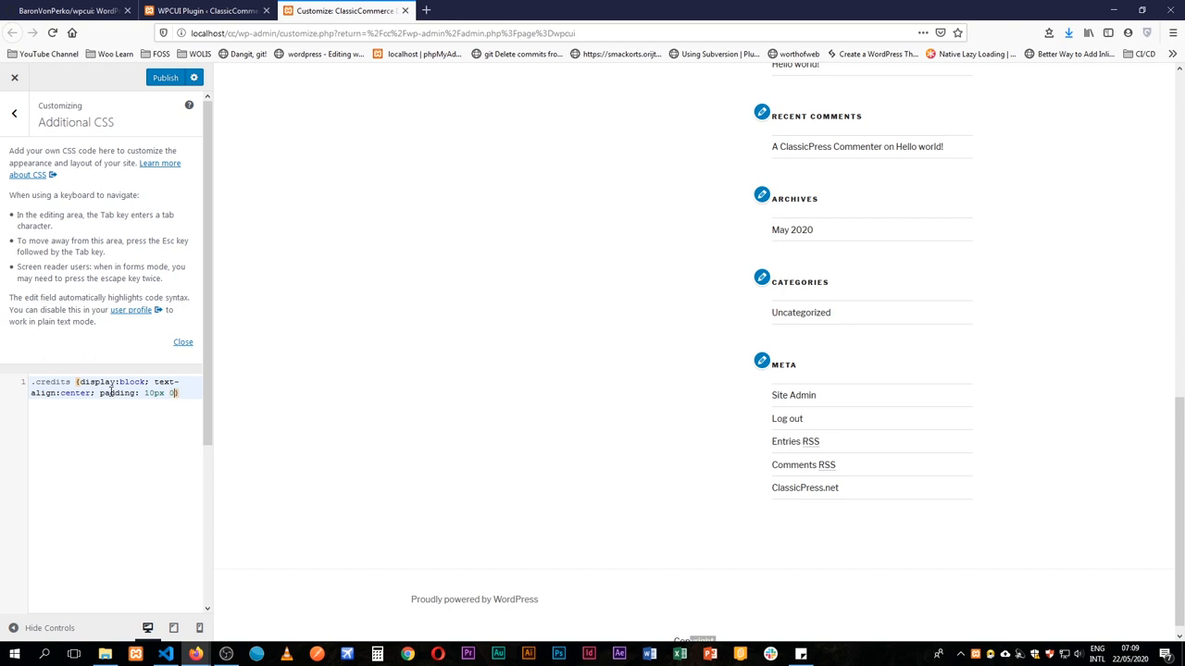
text(;})
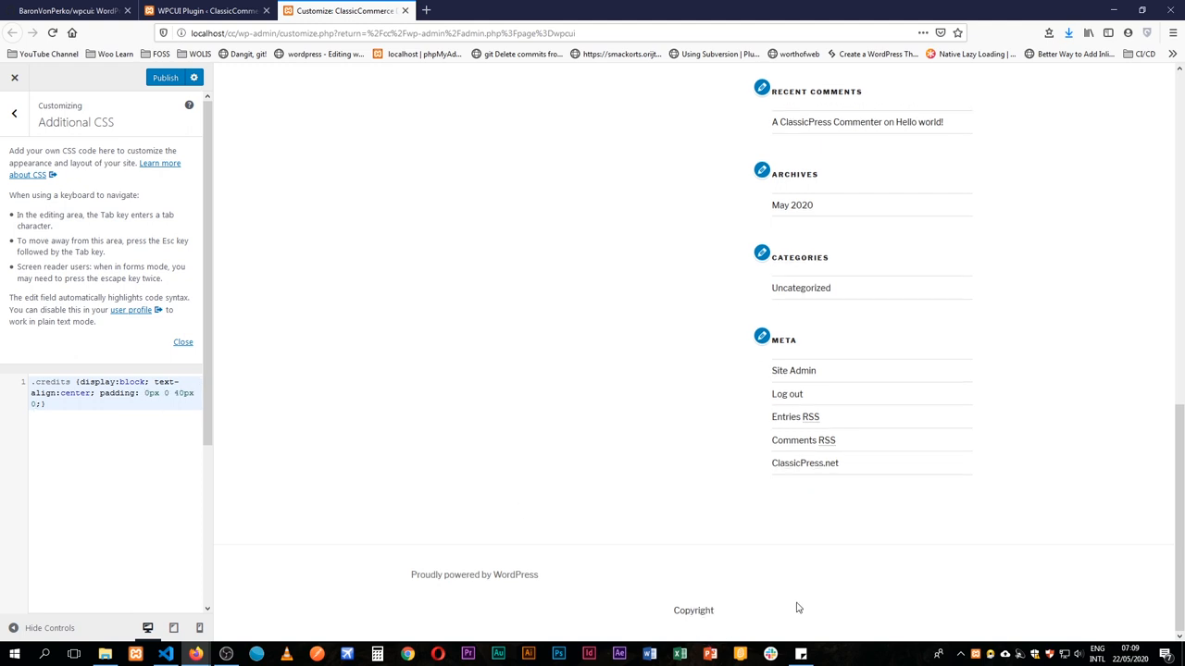
double_click(693, 610)
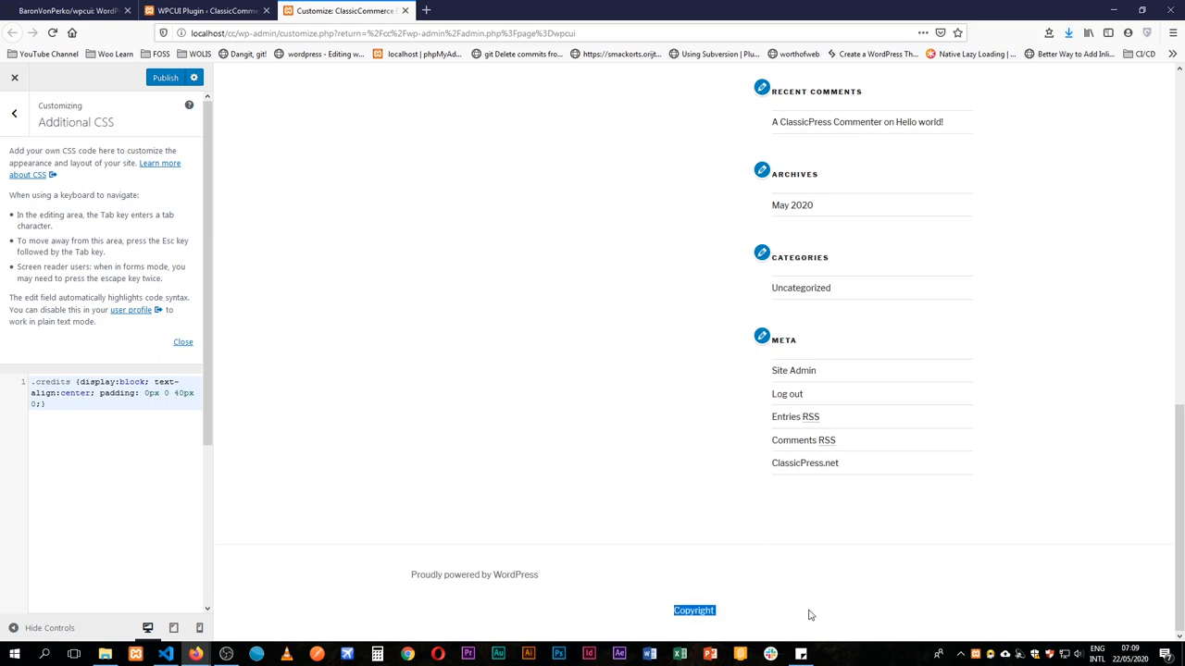
click(166, 77)
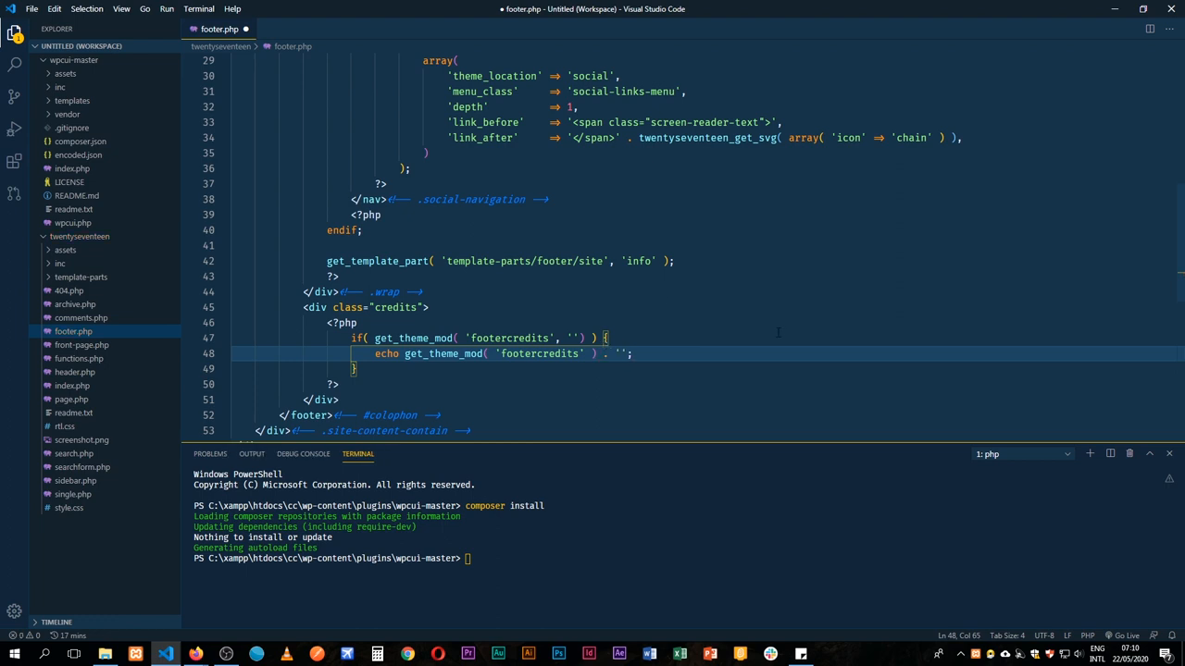
- Extend the echo with a space and a second get_theme_mod call after footercredits
text(/)
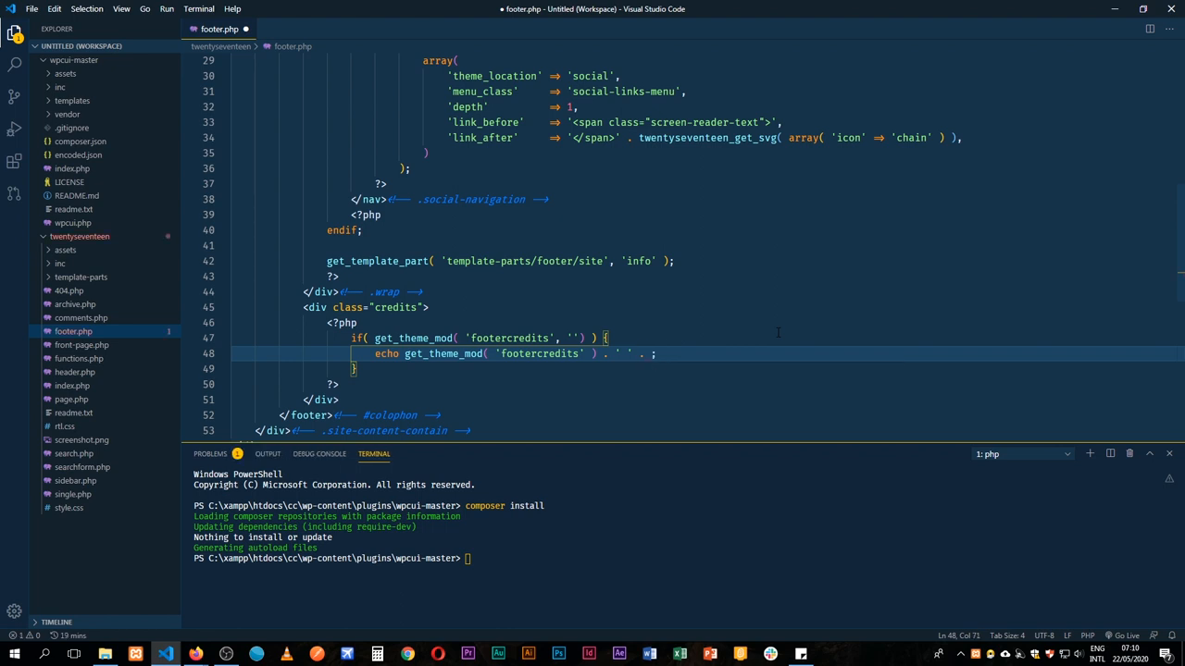
text(get_theme_mod( 'footercredits' ))
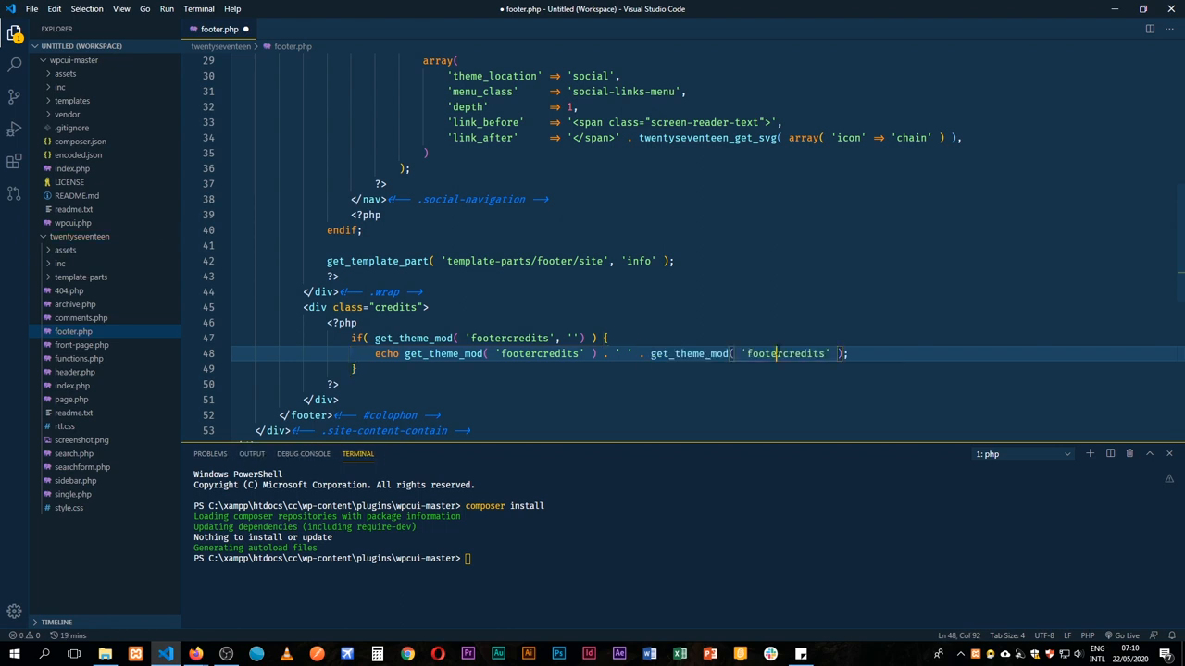
text(ye)
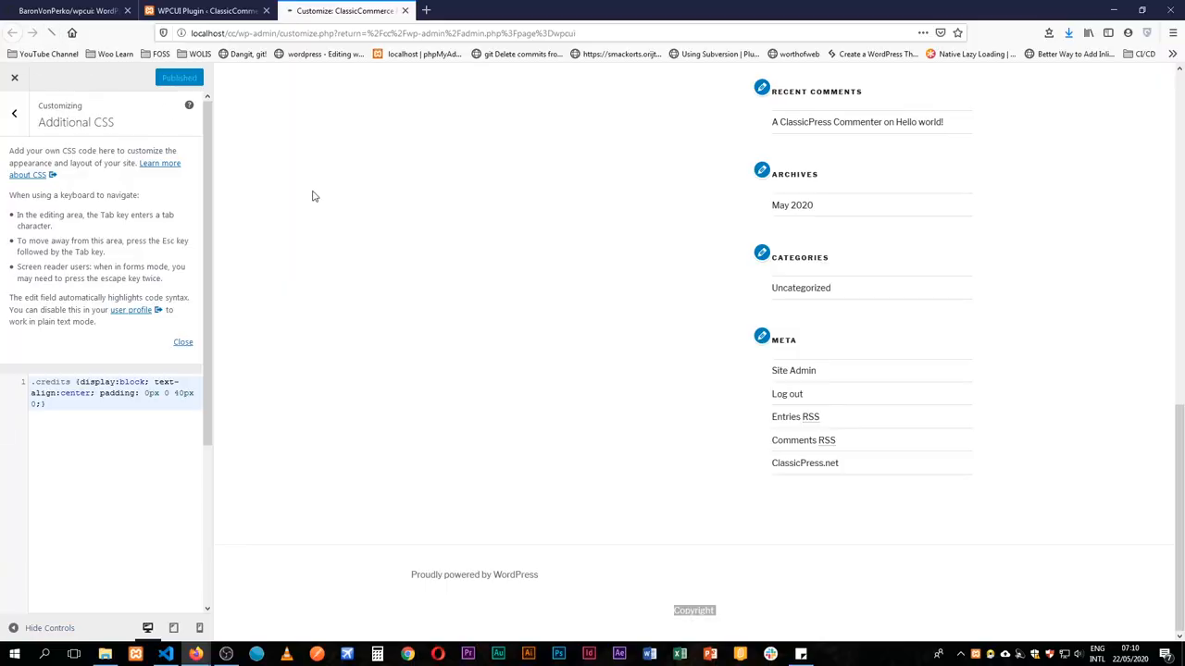
- In the Customizer's Footer section, change Year to 2023 and clear the Credits text
click(14, 113)
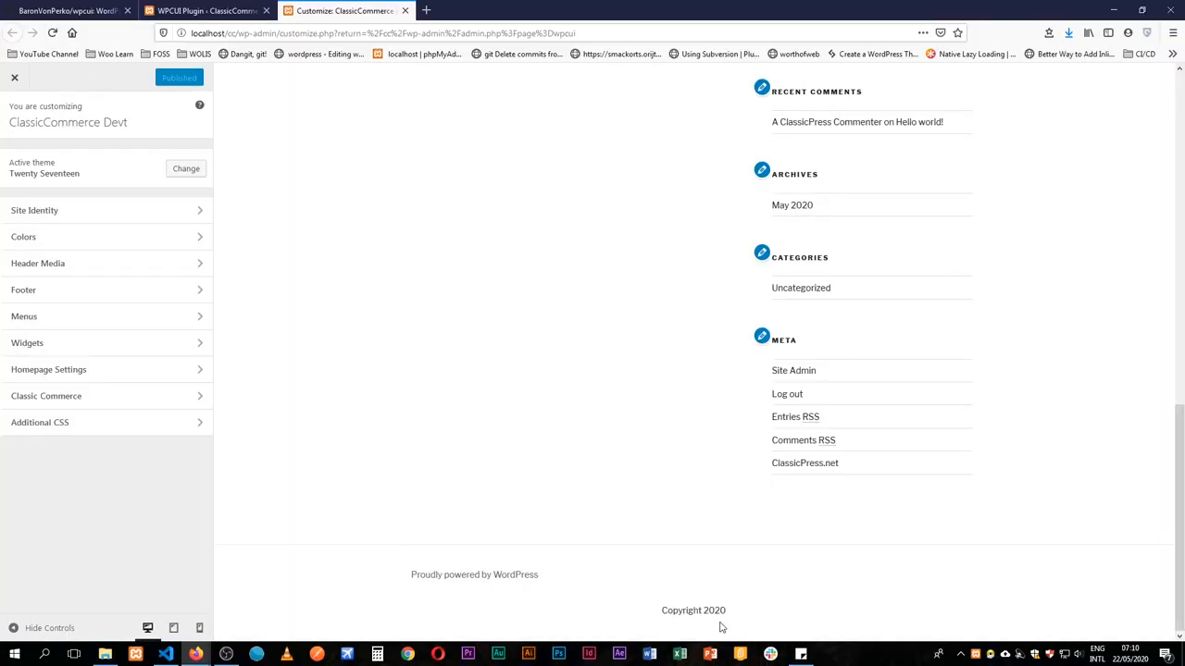
mouse_move(90, 236)
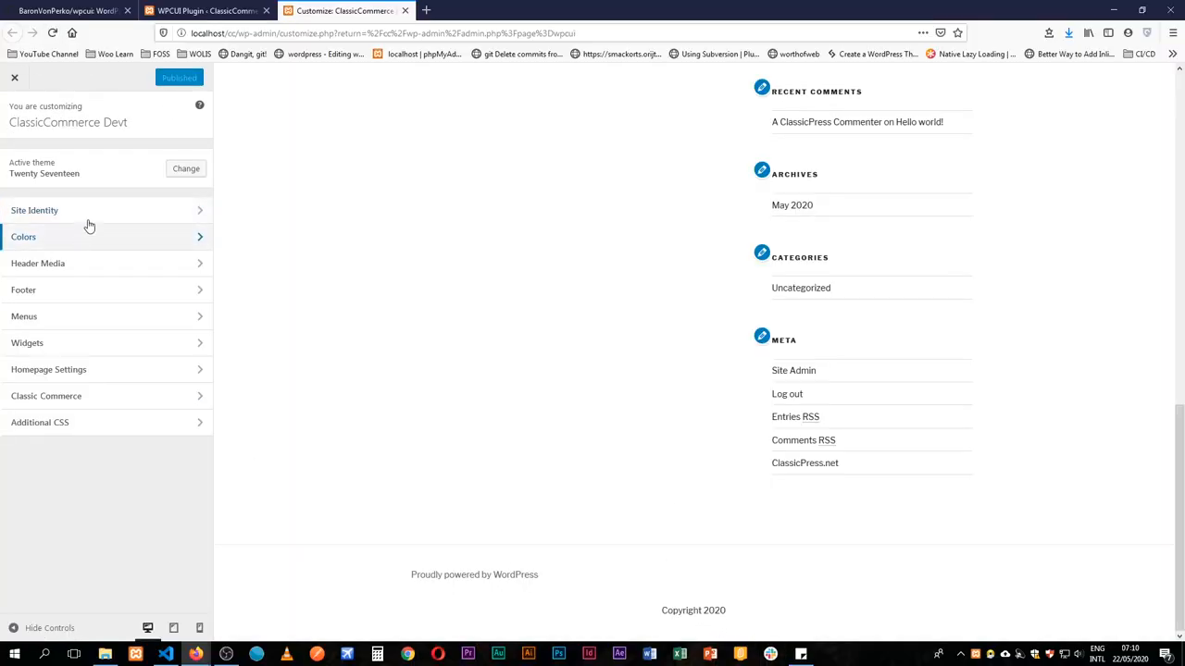
click(23, 290)
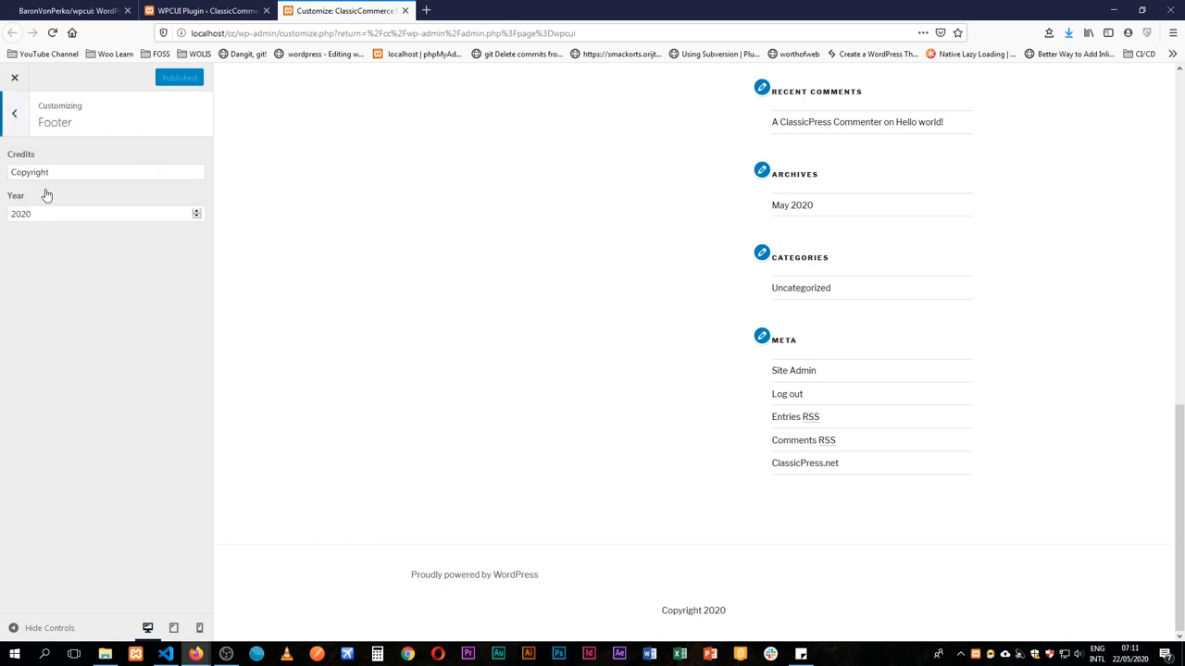
click(102, 213)
text(2021)
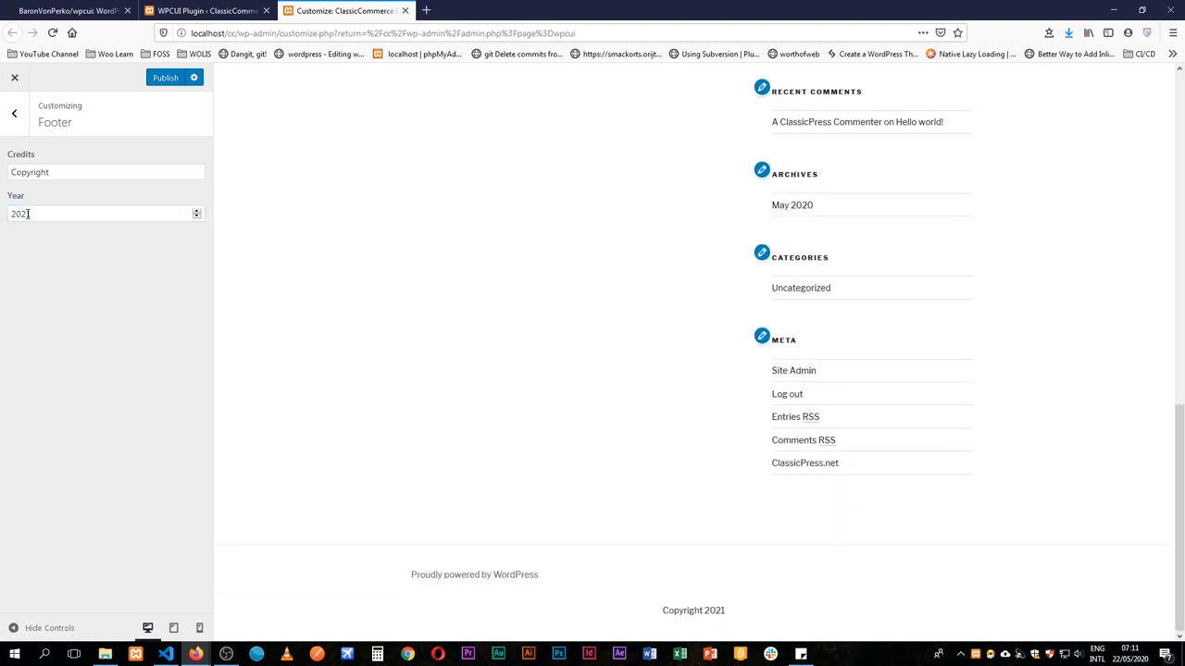
text(2023)
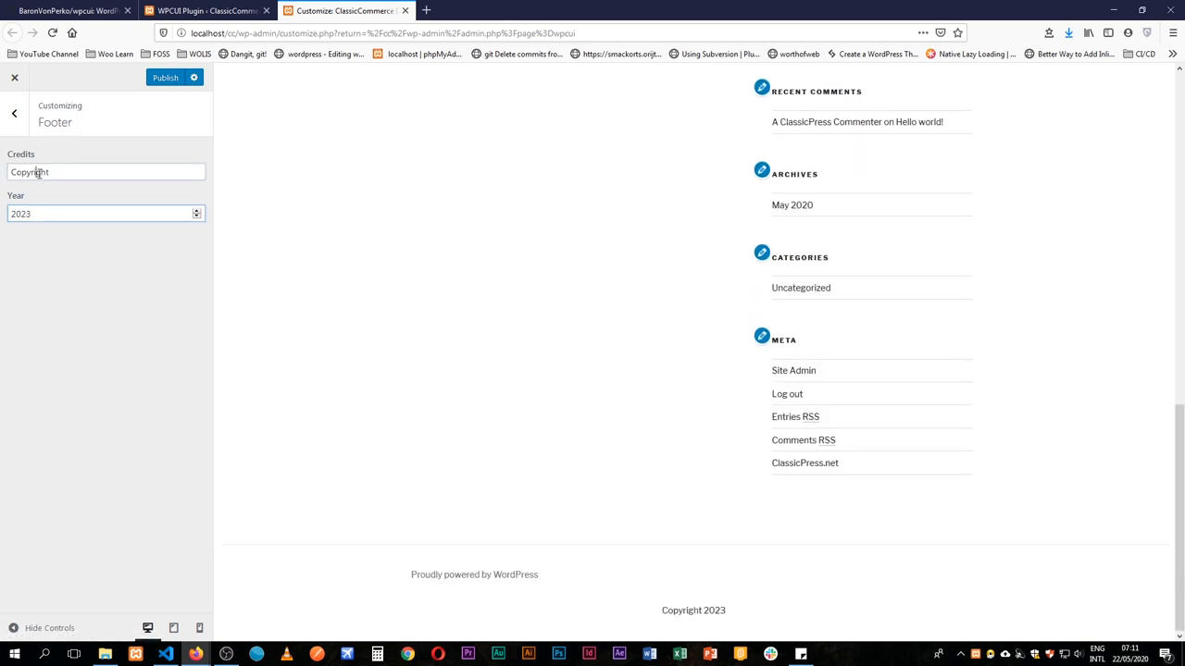
click(105, 172)
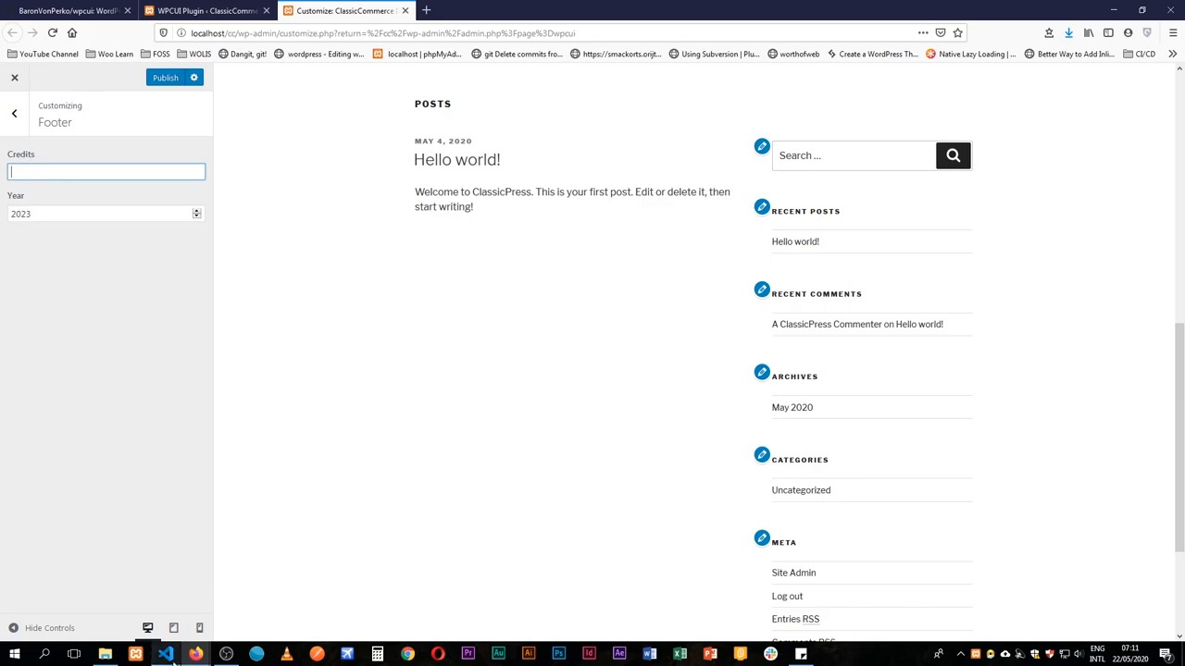
- Reorder the echo in footer.php so year_count comes before footercredits
click(165, 654)
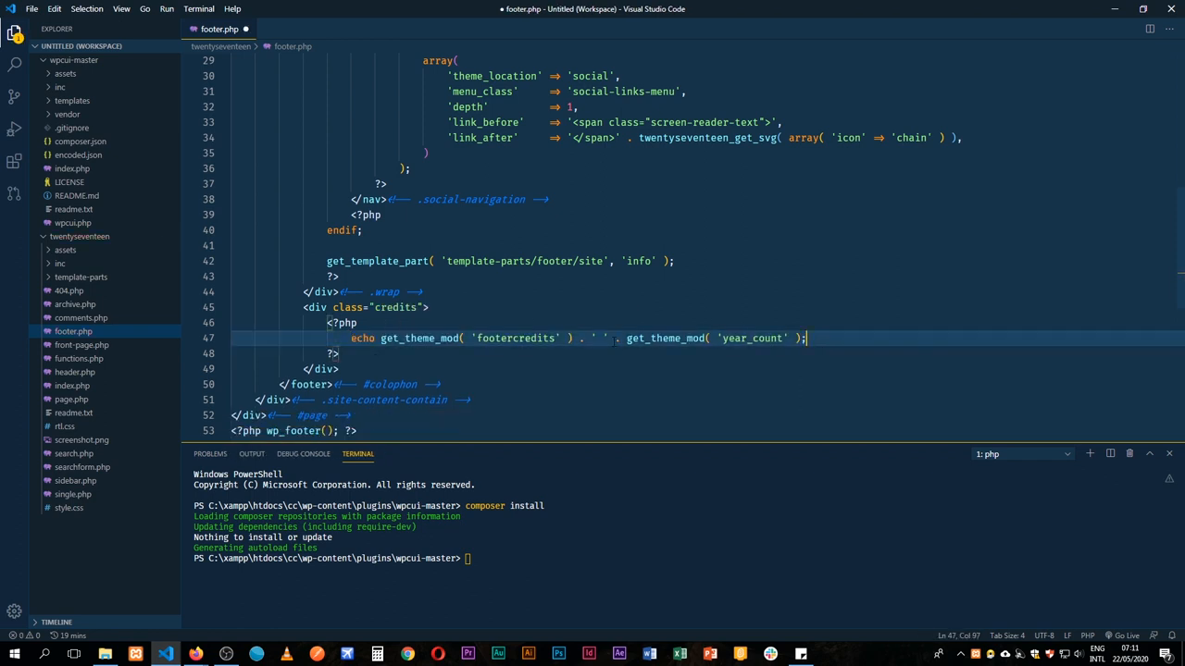
double_click(750, 338)
text(year_coun)
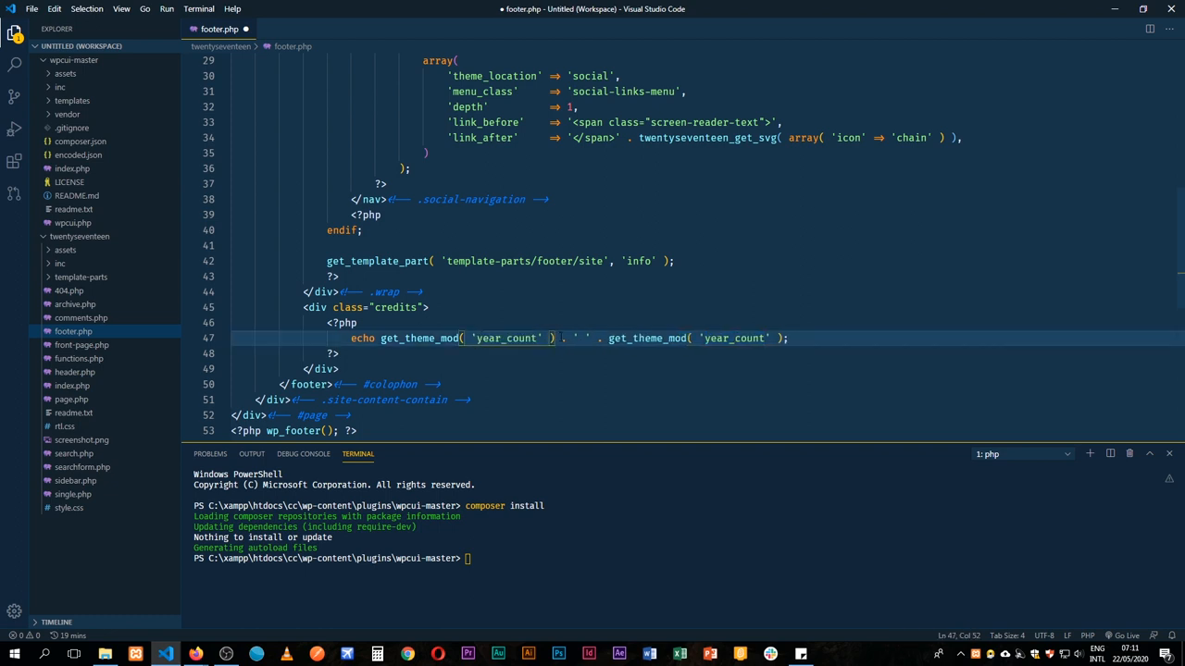
text(footercredits)
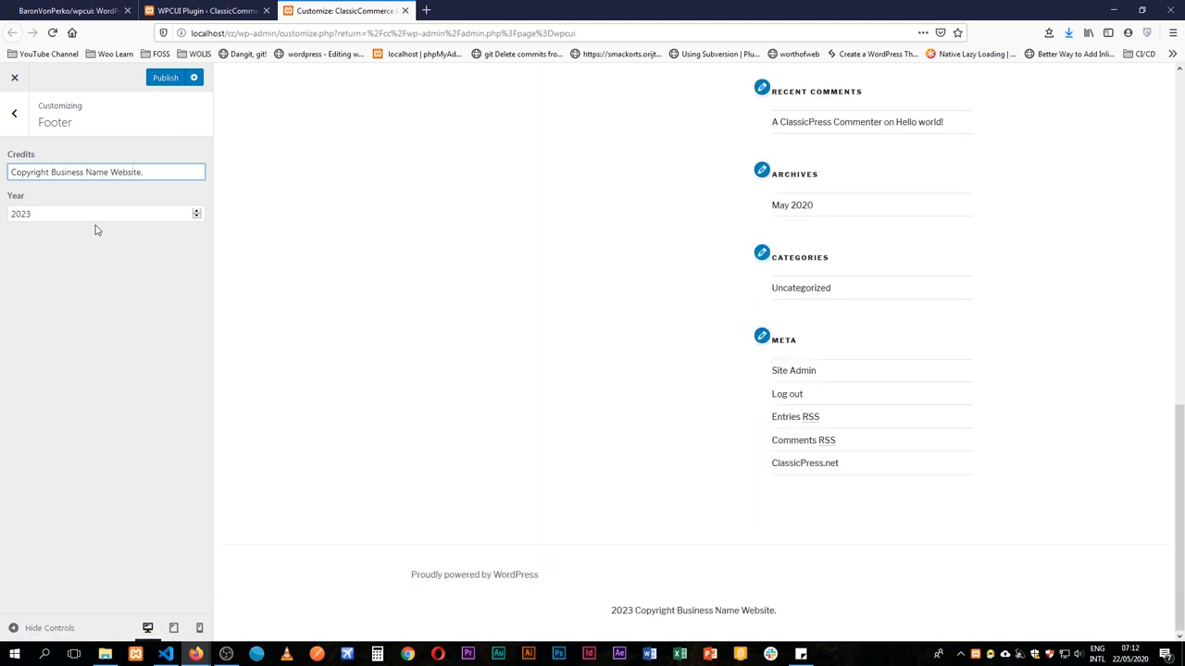
mouse_move(58, 237)
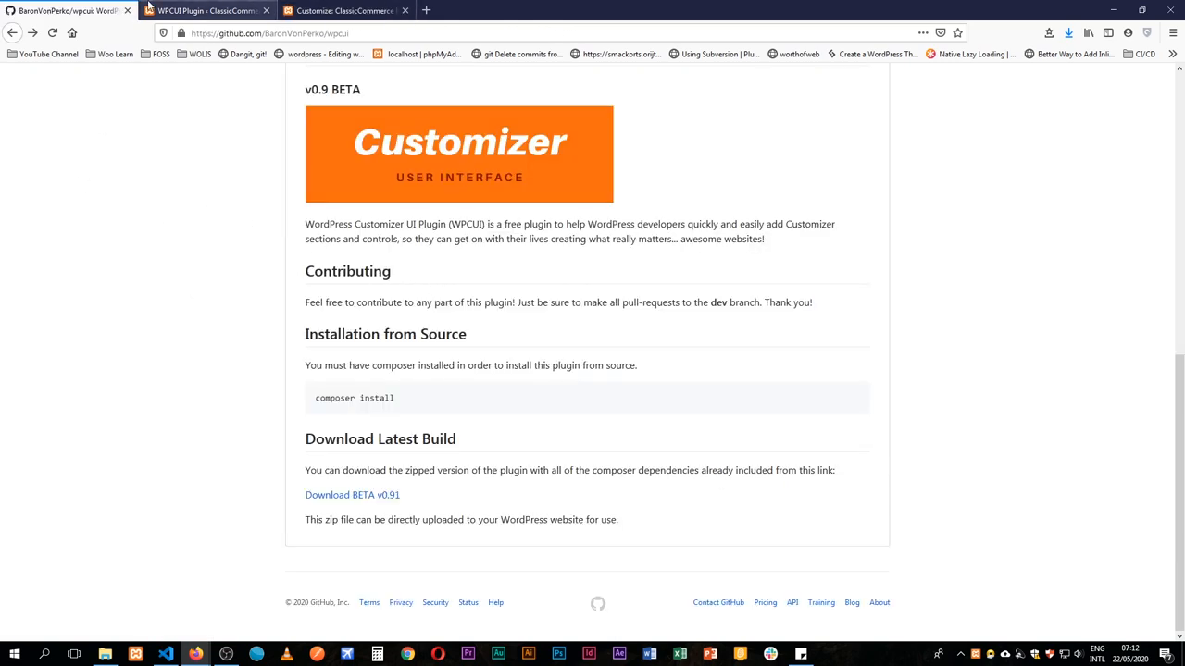
- Return to the WPCUI Plugin options page in the browser
click(208, 10)
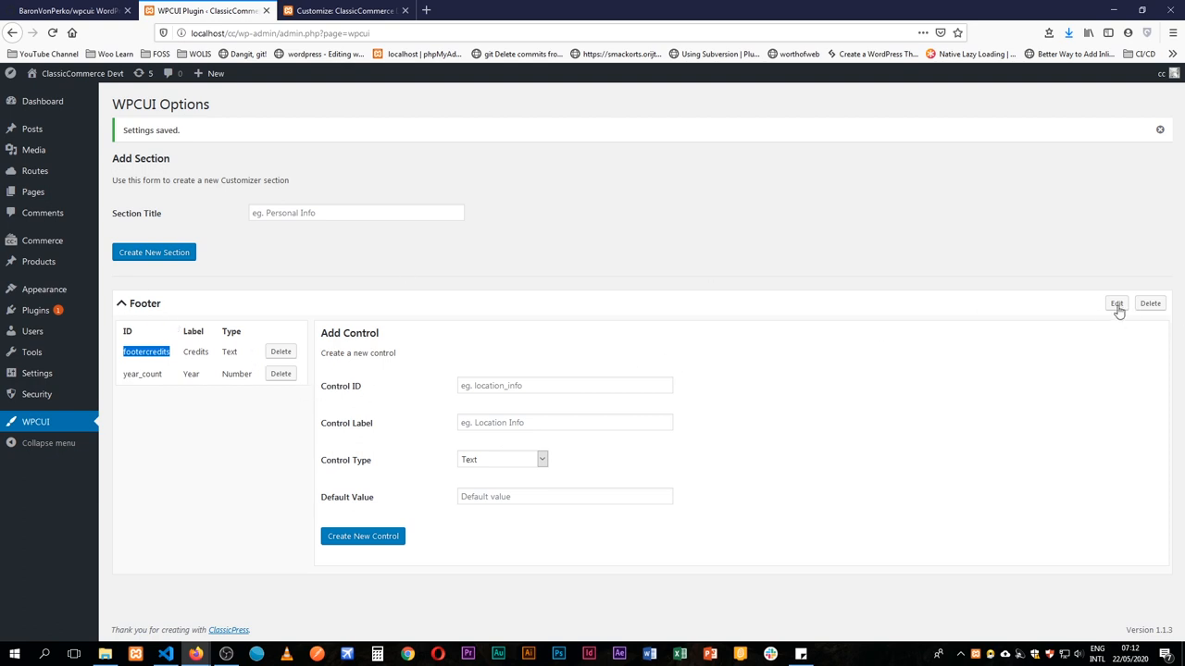
- Rename the Footer section title to 'Footer Copyrights' and return to the Customizer section list
click(1117, 304)
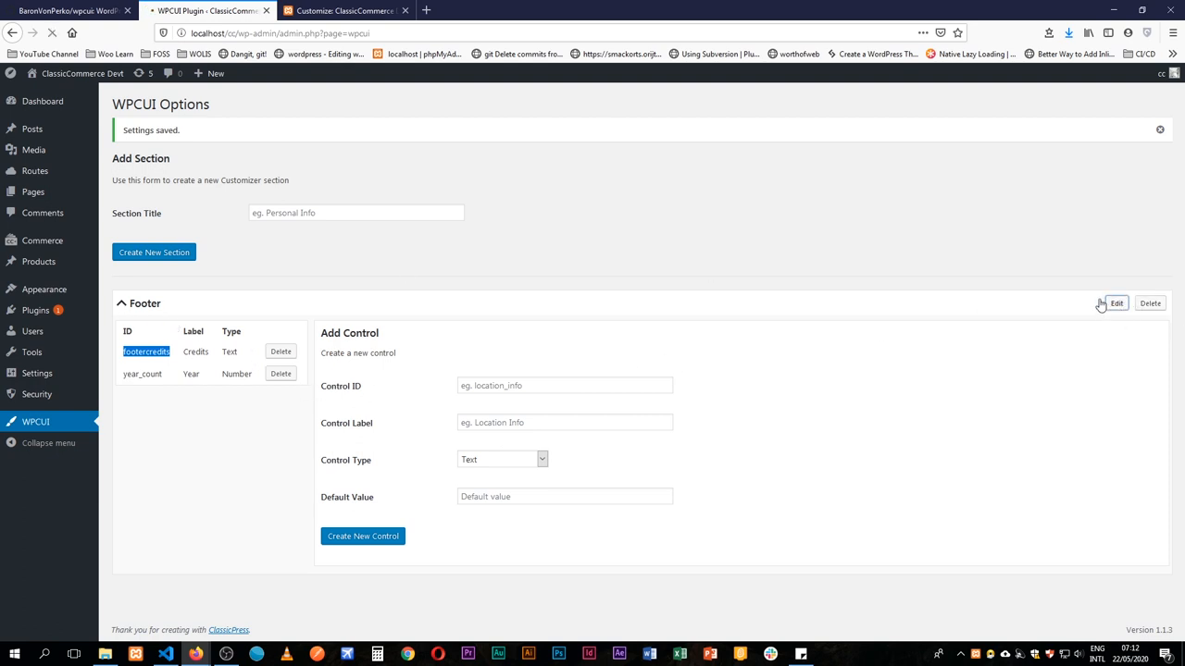
click(1117, 304)
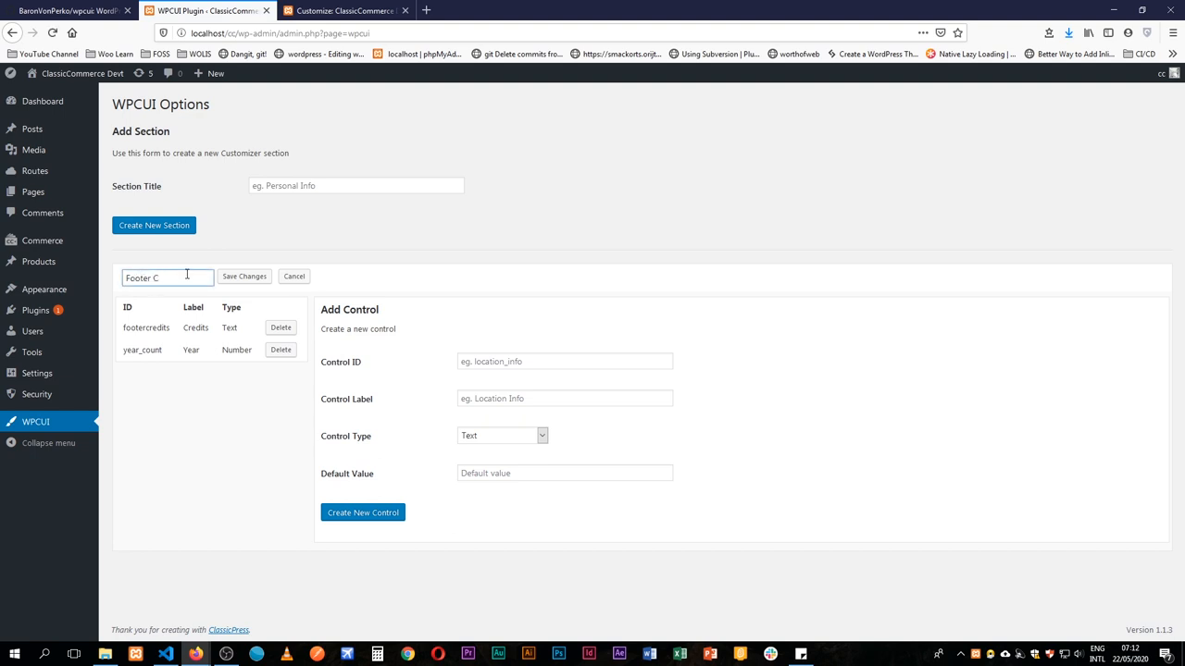
text(opyrights)
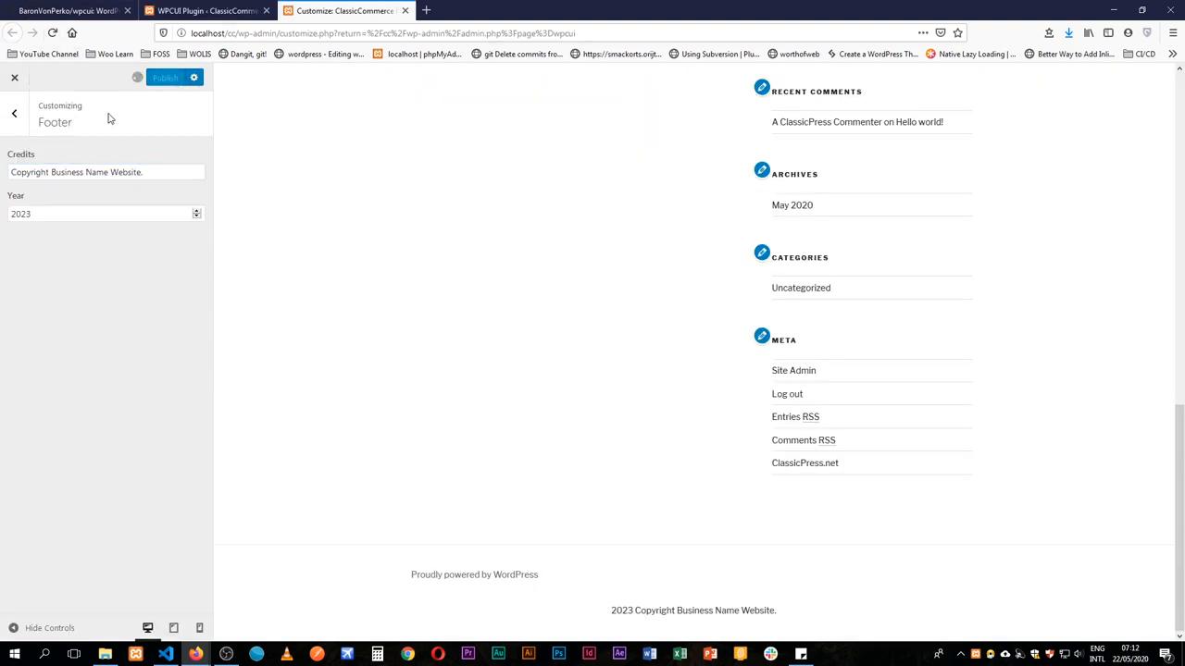
click(15, 113)
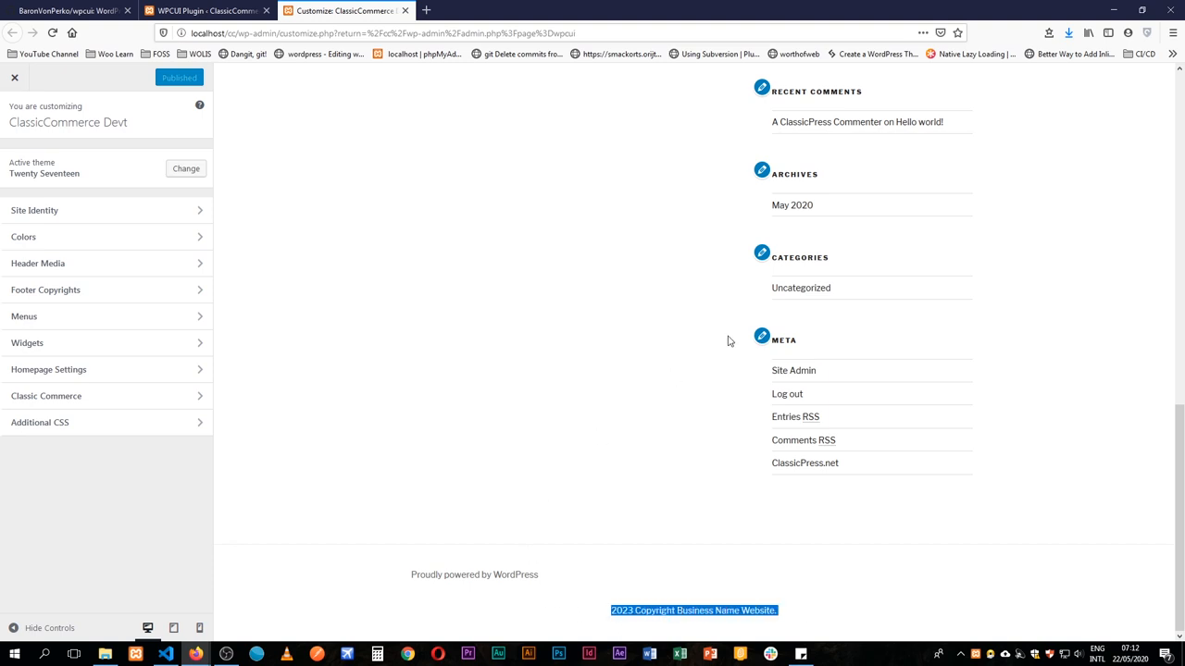
- Switch to the WPCUI plugin tab, glance at the GitHub repo, then return to WPCUI Options
click(203, 10)
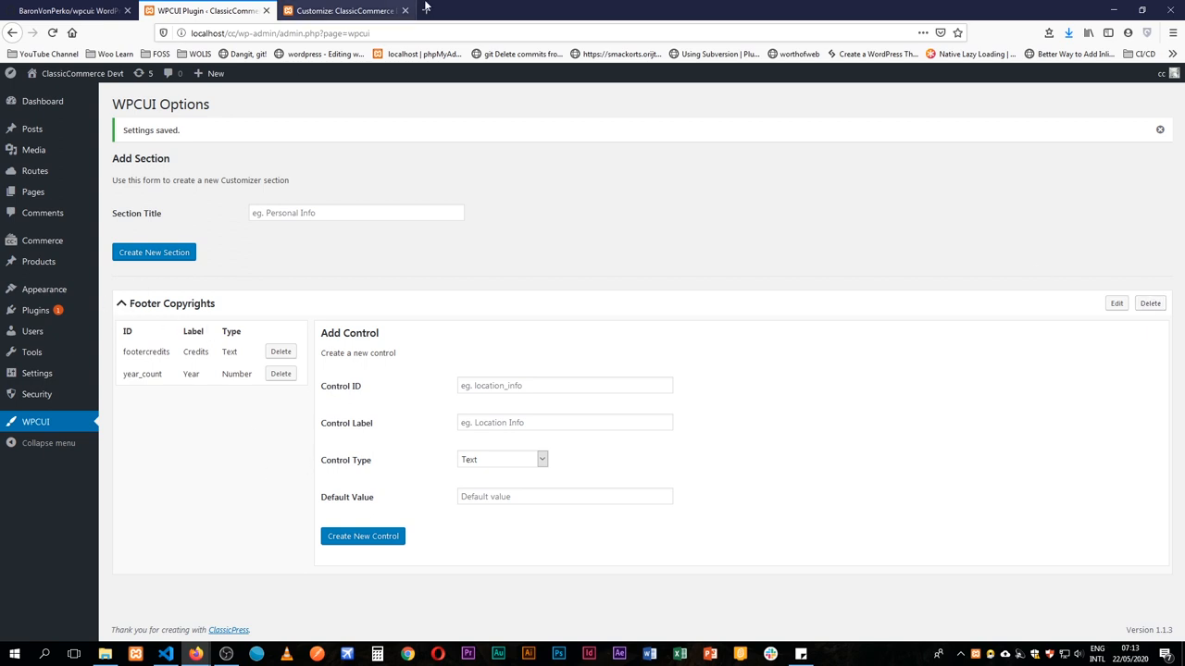
mouse_move(347, 10)
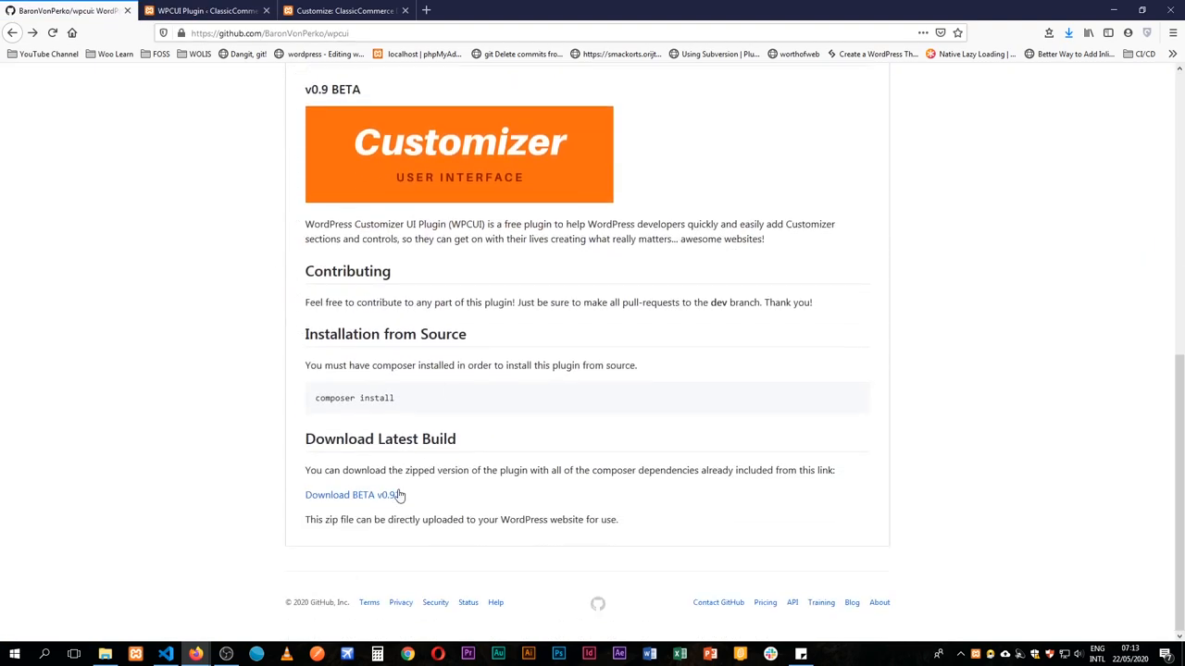
scroll(up, 3)
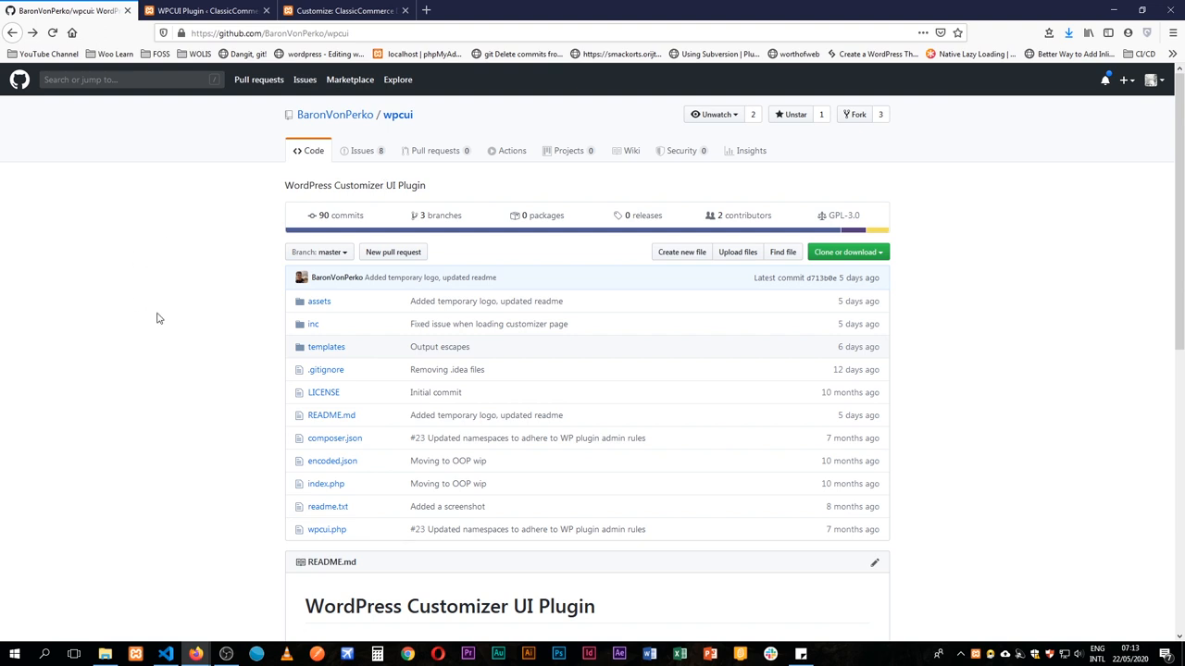
mouse_move(141, 312)
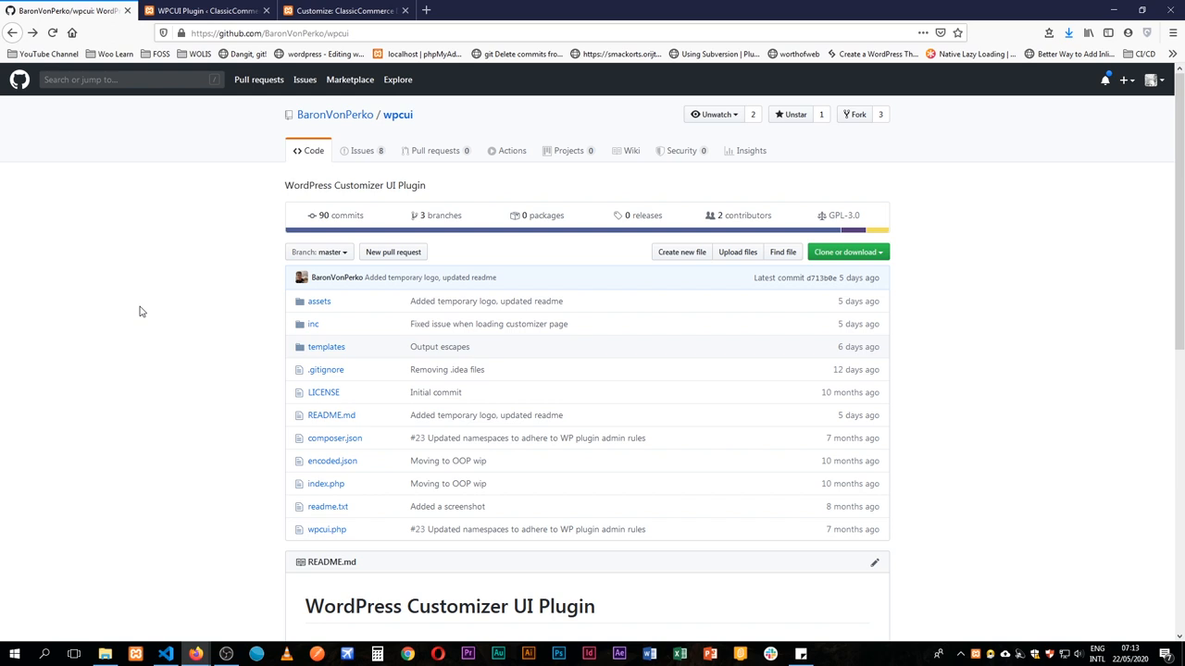
click(203, 11)
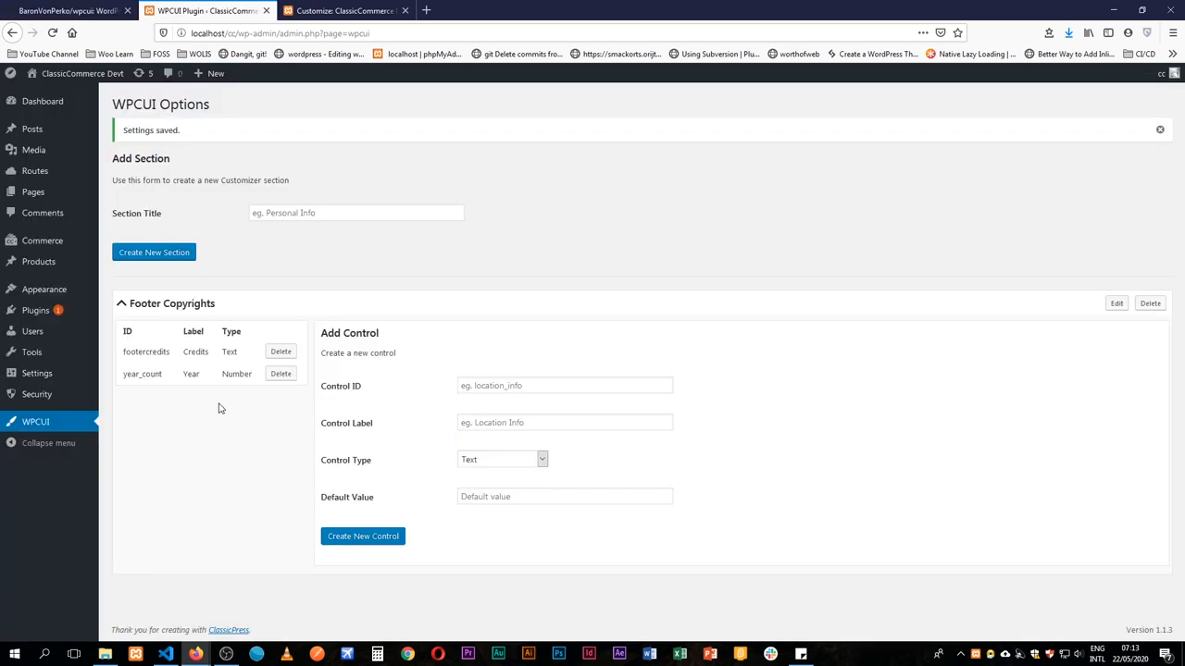
mouse_move(625, 642)
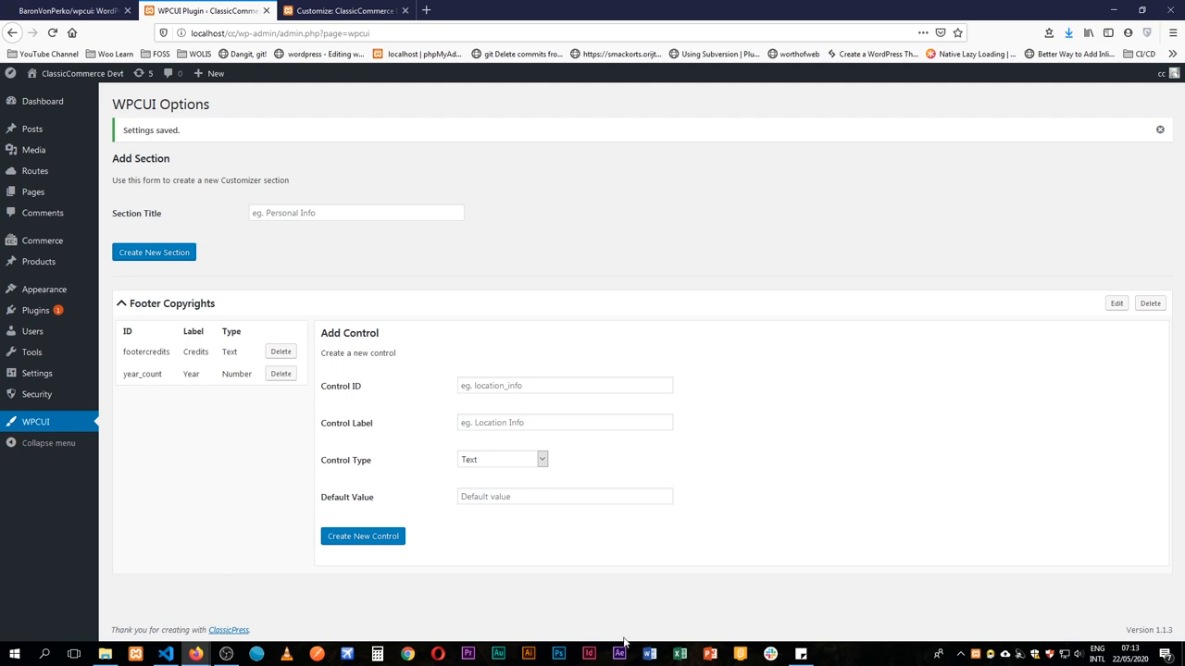